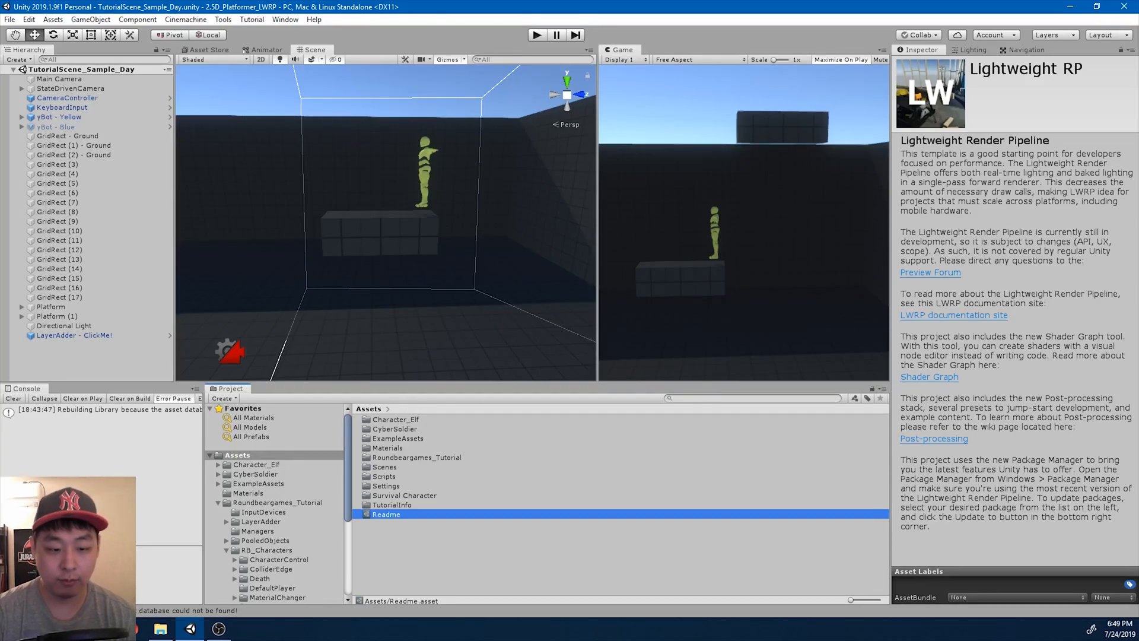
Search Mixamo for 'jump' and download the Jump animation as FBX with skin.
{"action": "left_click", "coordinate": [159, 628]}
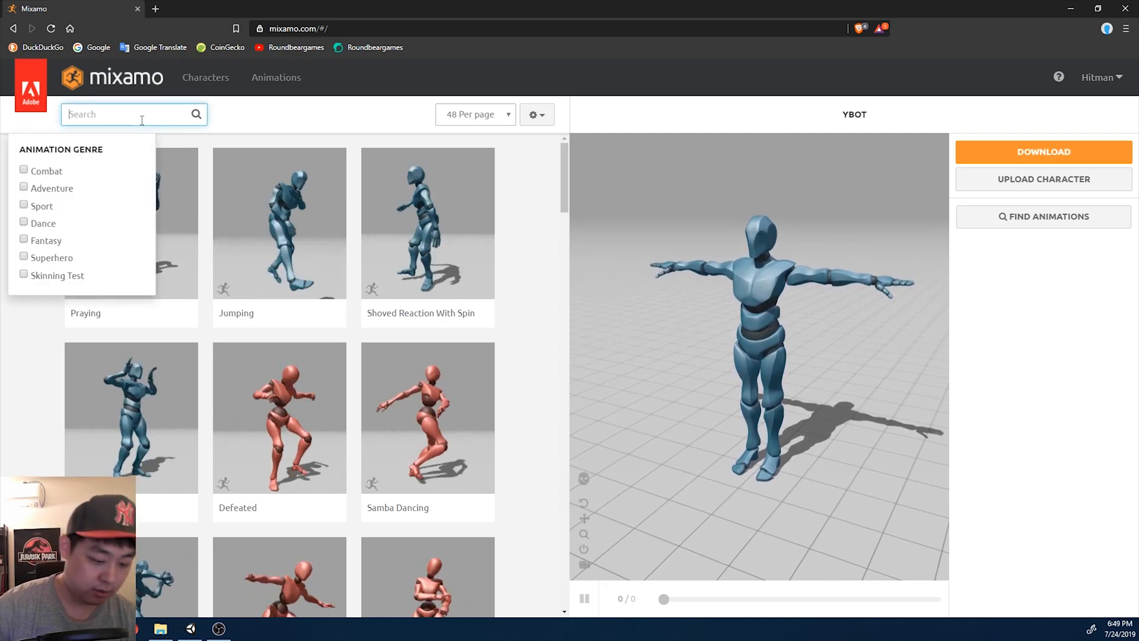
{"action": "type", "text": "running"}
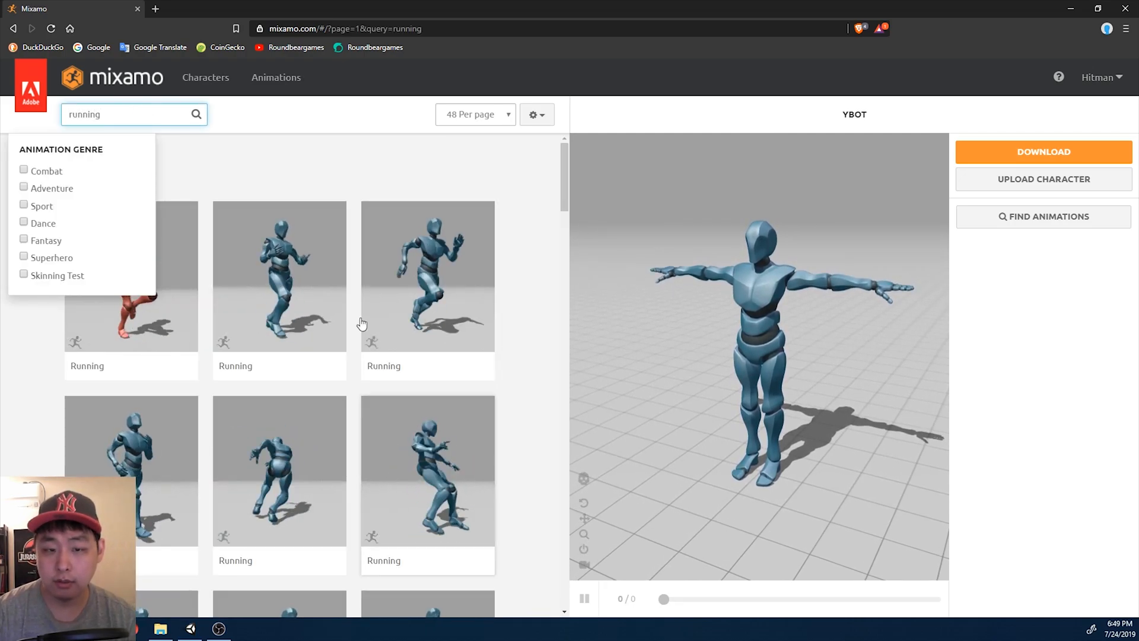
{"action": "type", "text": "jump"}
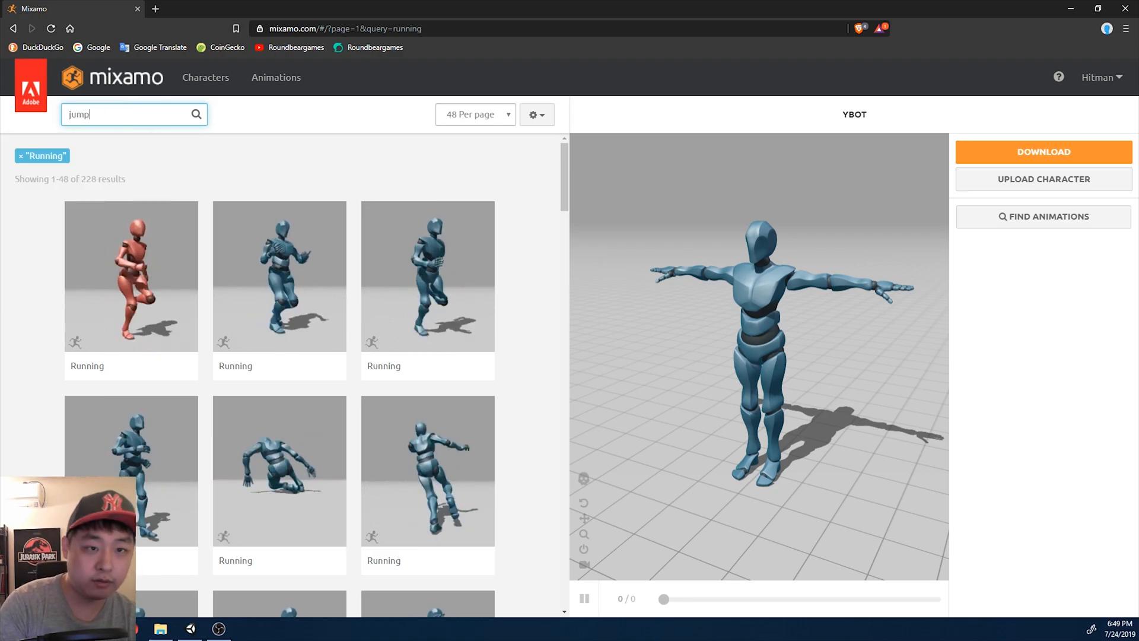
{"action": "key", "text": "Return"}
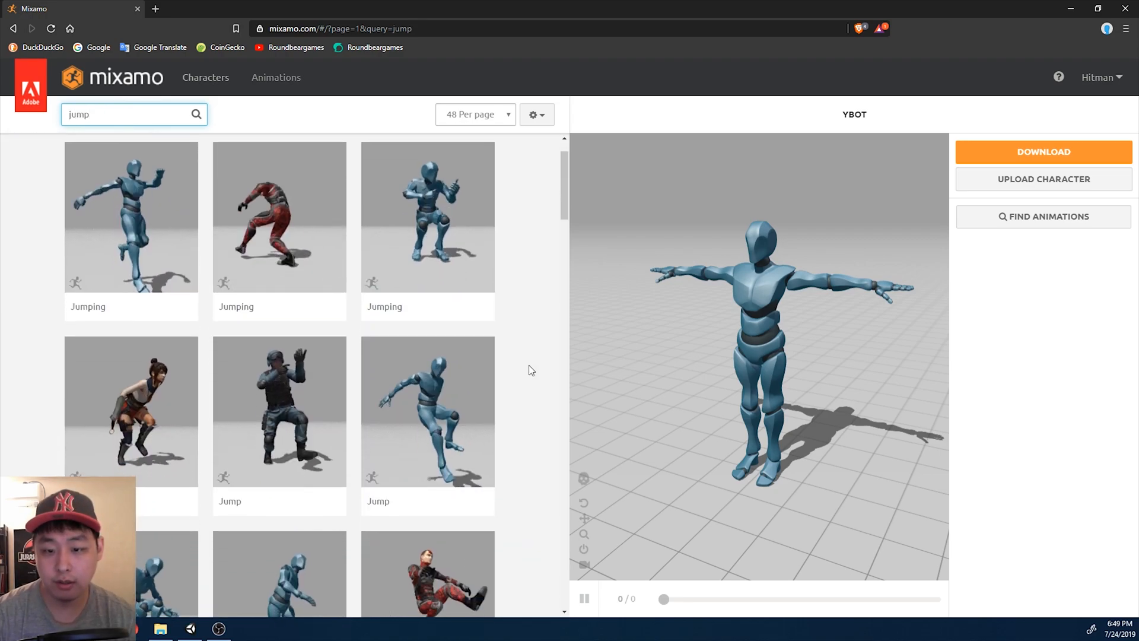
{"action": "left_click", "coordinate": [427, 410]}
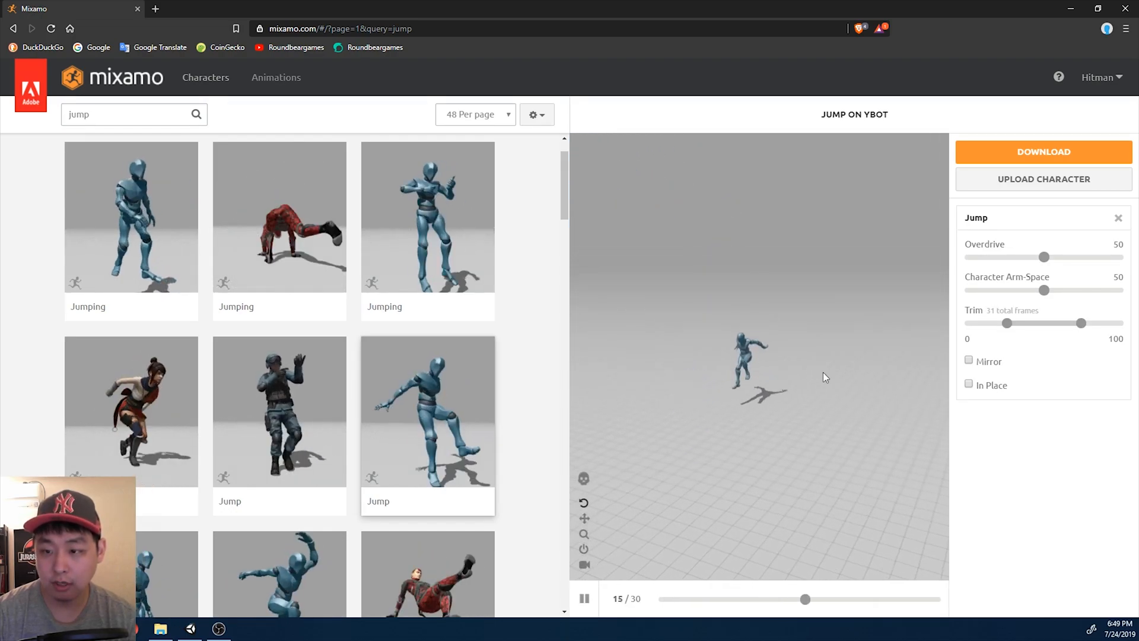
{"action": "left_click", "coordinate": [1042, 152]}
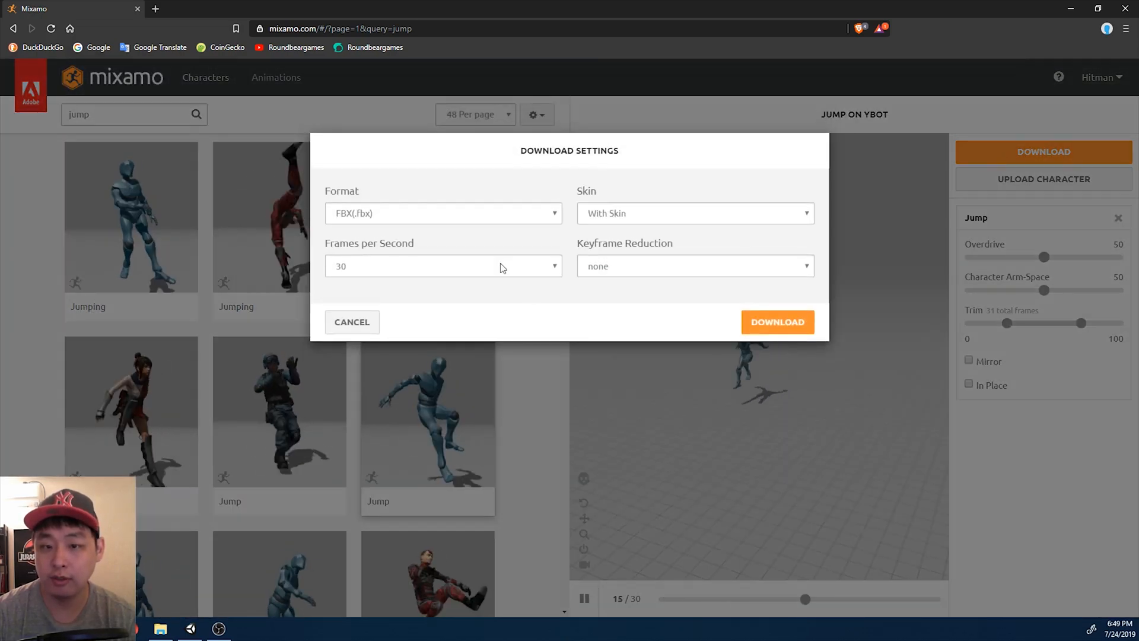
{"action": "left_click", "coordinate": [777, 321]}
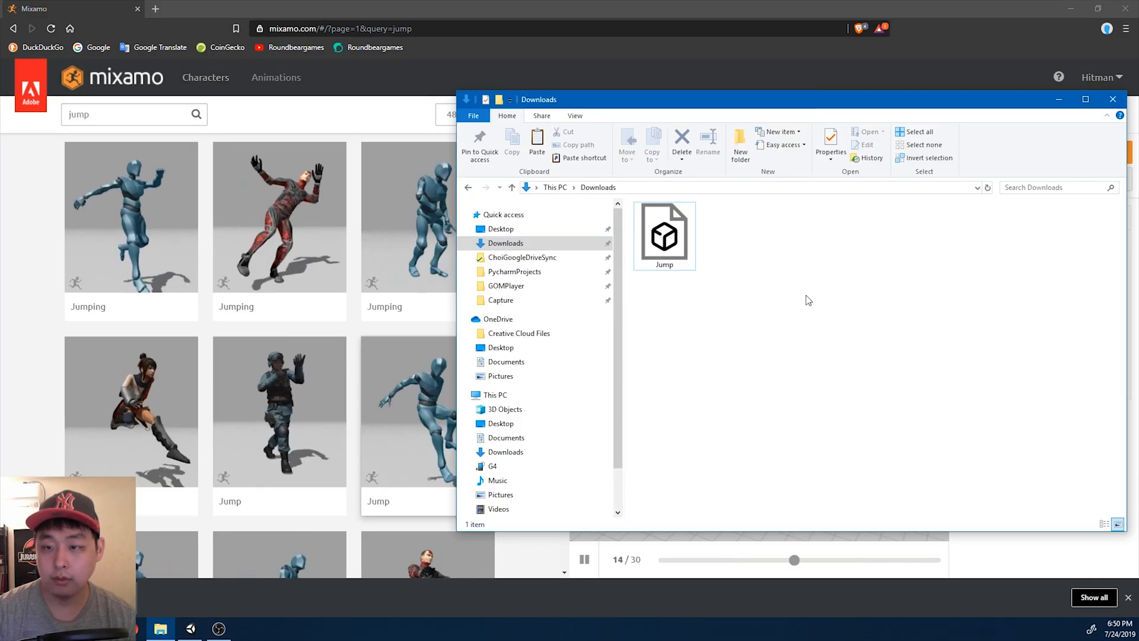
Rename the downloaded Jump file to Jump_Running for the MixamoAnimations folder.
{"action": "left_click", "coordinate": [663, 233]}
{"action": "type", "text": "_Running"}
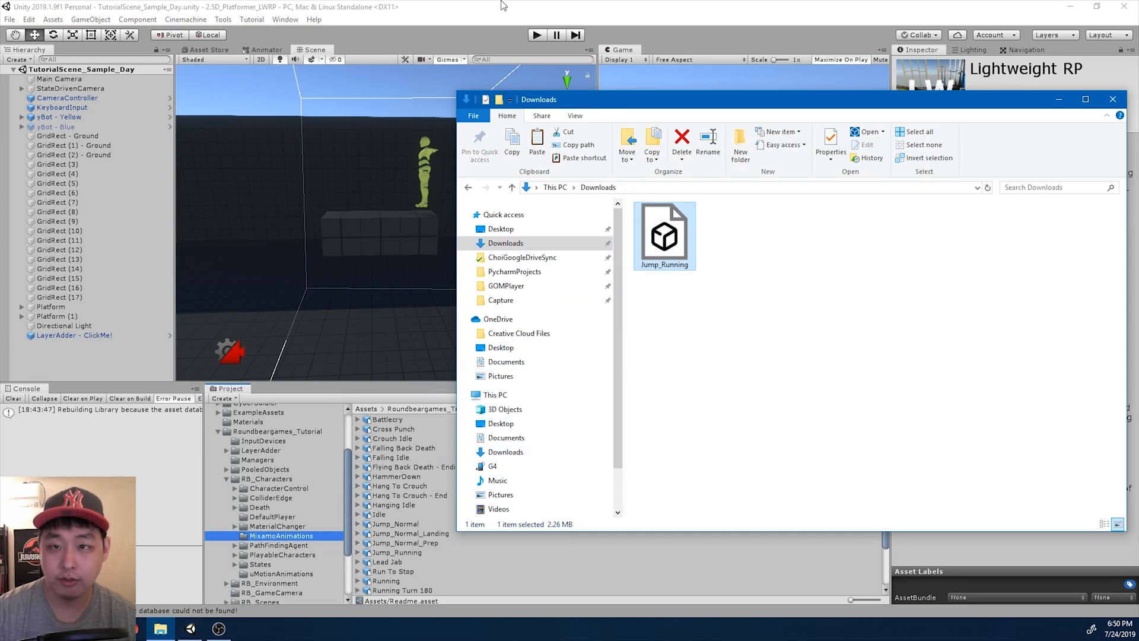
Select Jump_Running in Unity and preview its jump animation.
{"action": "left_click", "coordinate": [1112, 99]}
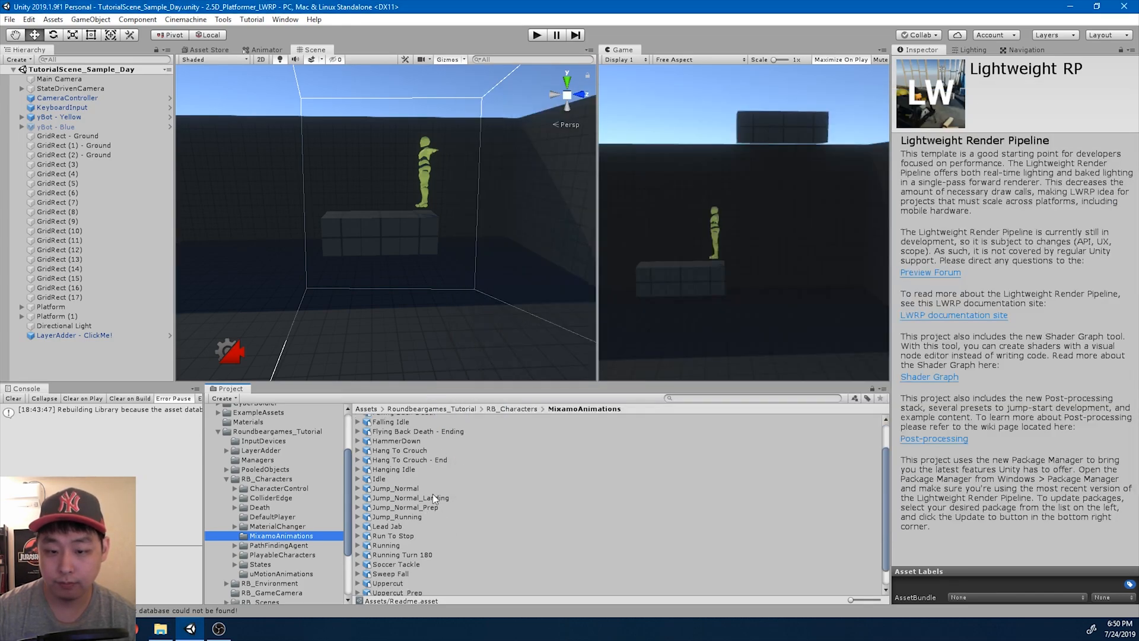
{"action": "left_click", "coordinate": [395, 516]}
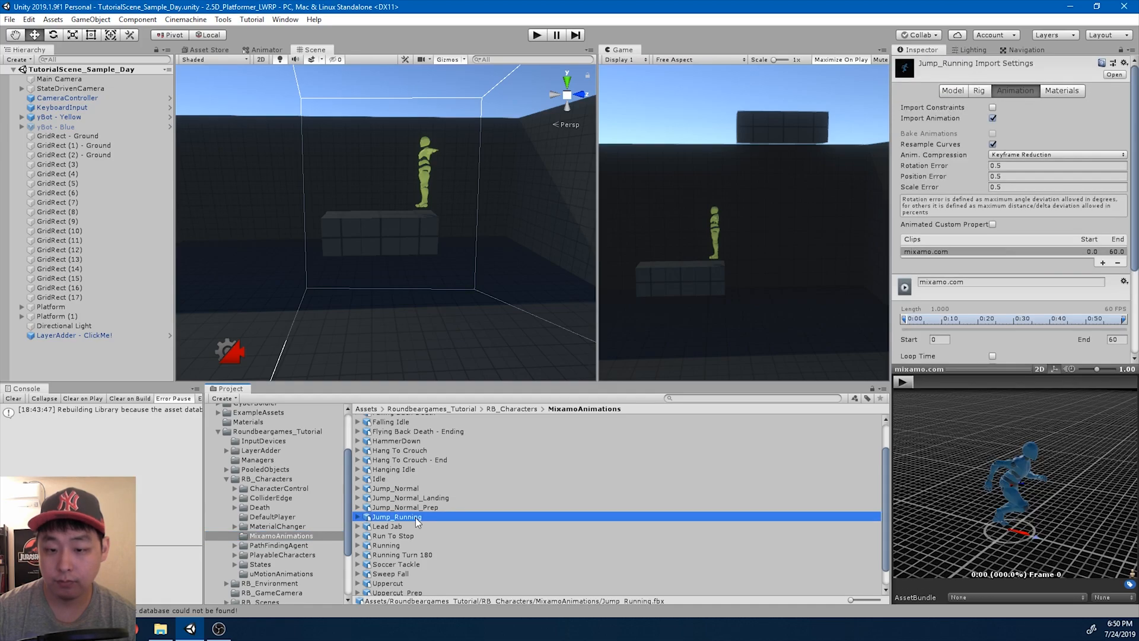
{"action": "left_click", "coordinate": [904, 382]}
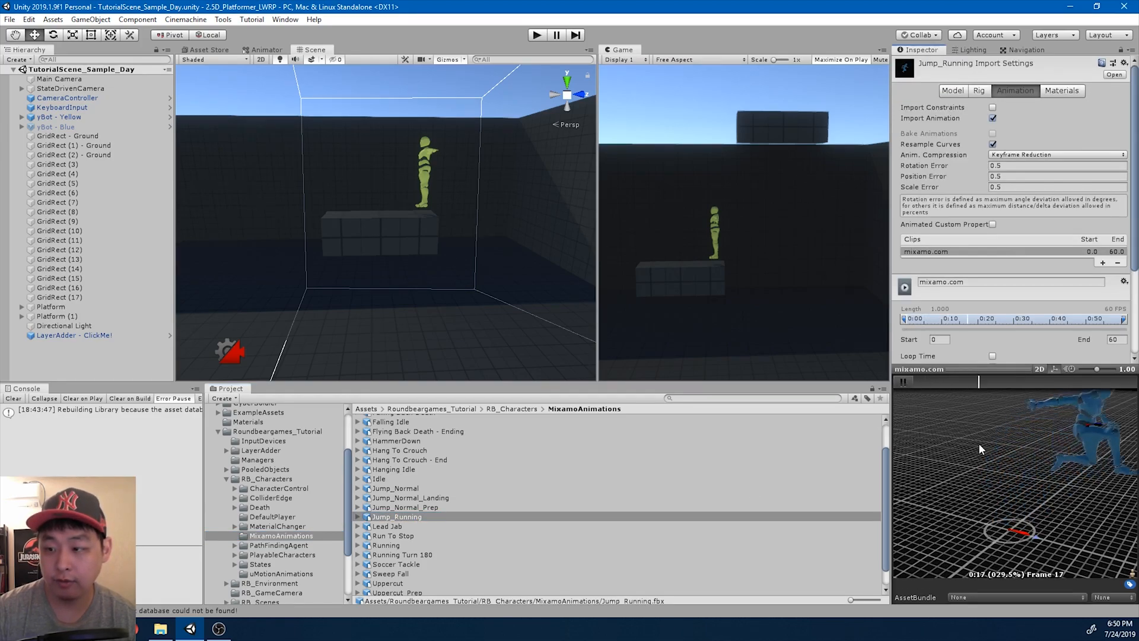
{"action": "left_click", "coordinate": [902, 382]}
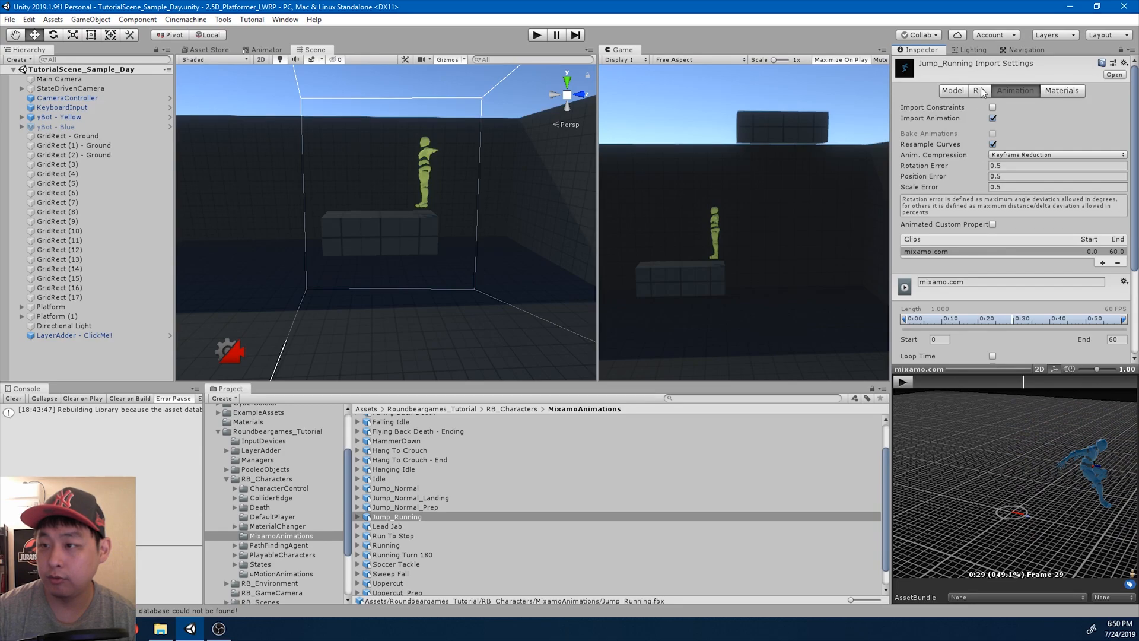
Set the rig to Humanoid and configure the avatar using Sample Bind-Pose.
{"action": "left_click", "coordinate": [982, 90]}
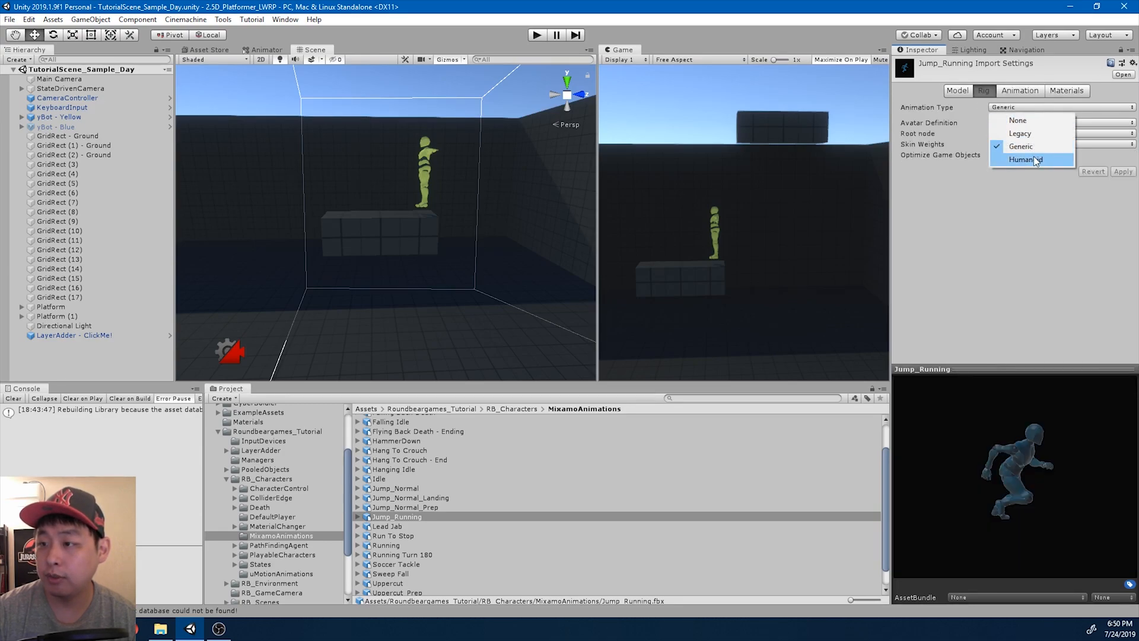
{"action": "left_click", "coordinate": [1025, 159]}
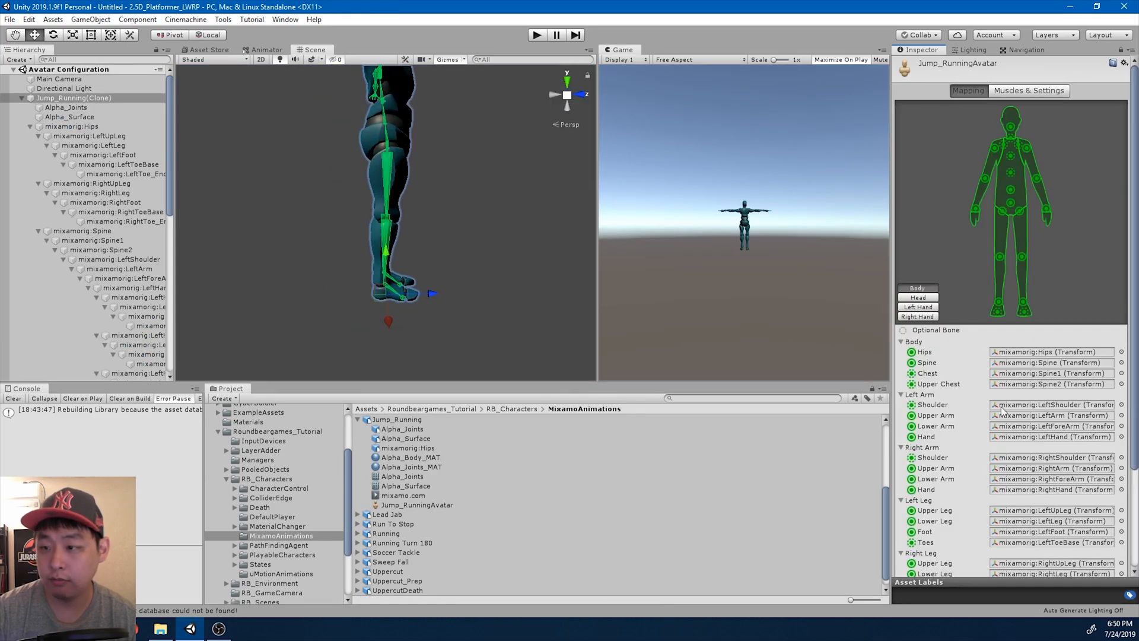
{"action": "left_click", "coordinate": [945, 502]}
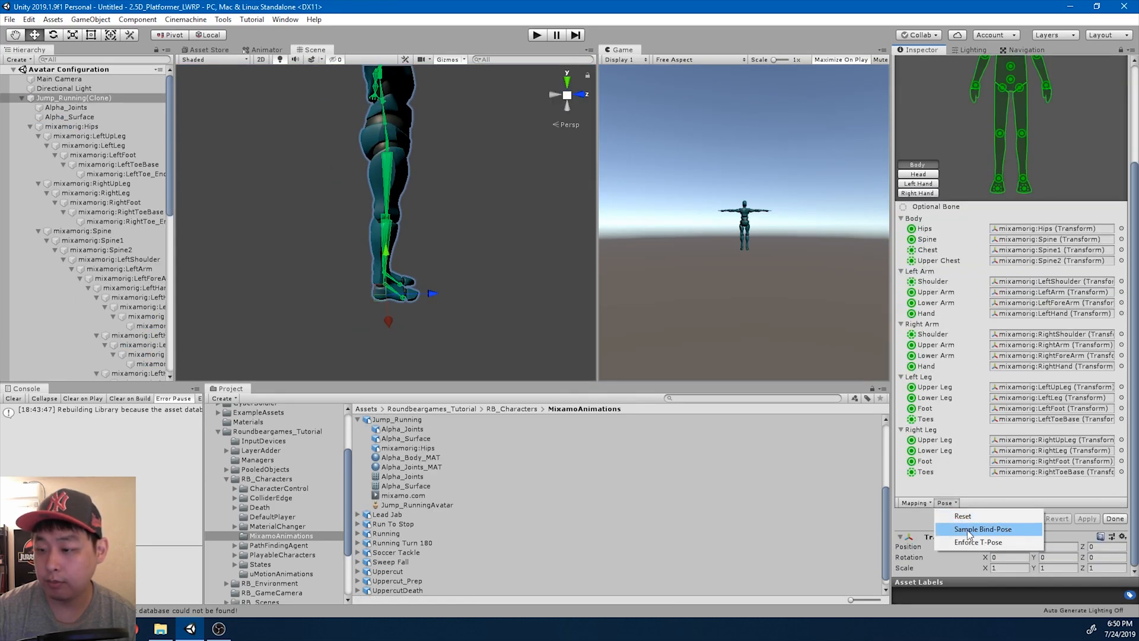
{"action": "left_click", "coordinate": [982, 528]}
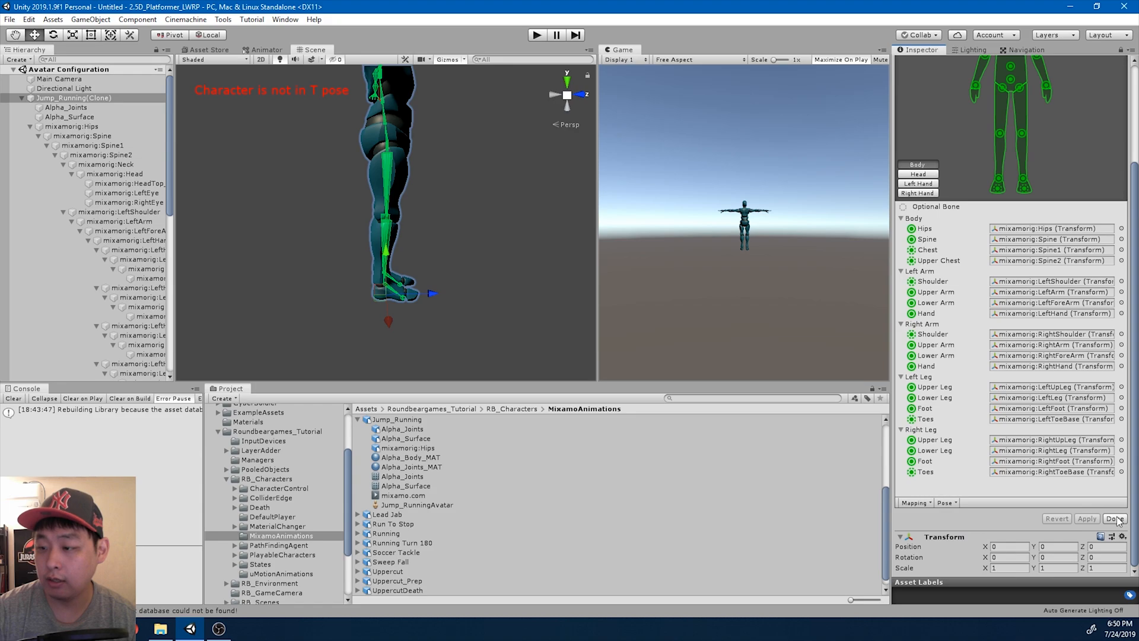
{"action": "left_click", "coordinate": [1116, 518]}
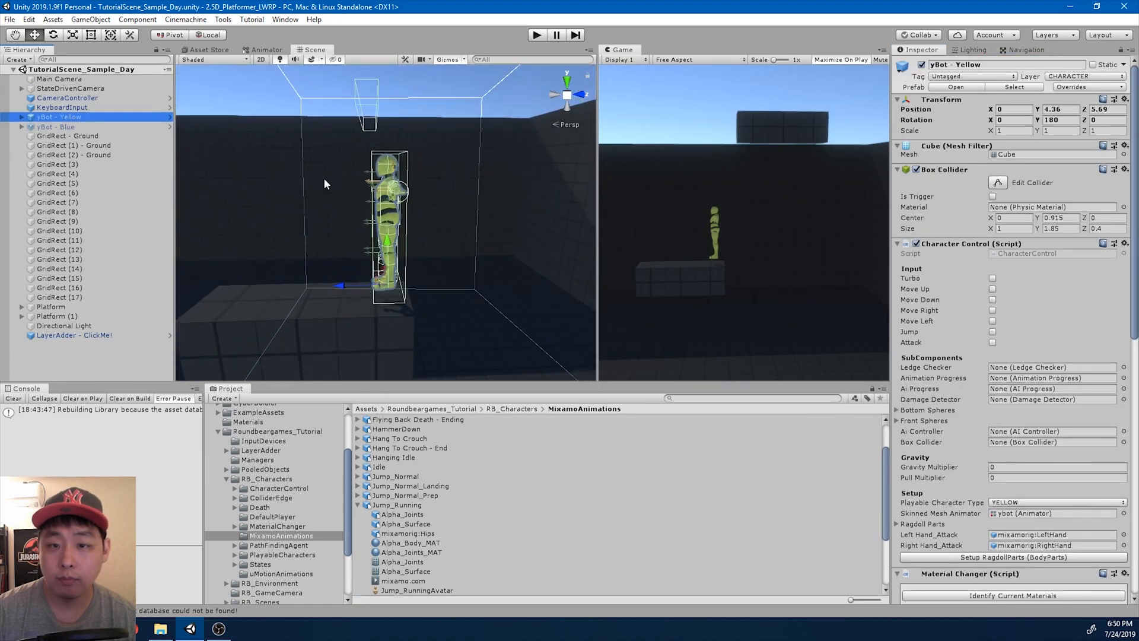
Rename the Jump_Running asset's animation clip to Jump_Running.
{"action": "left_click", "coordinate": [398, 504]}
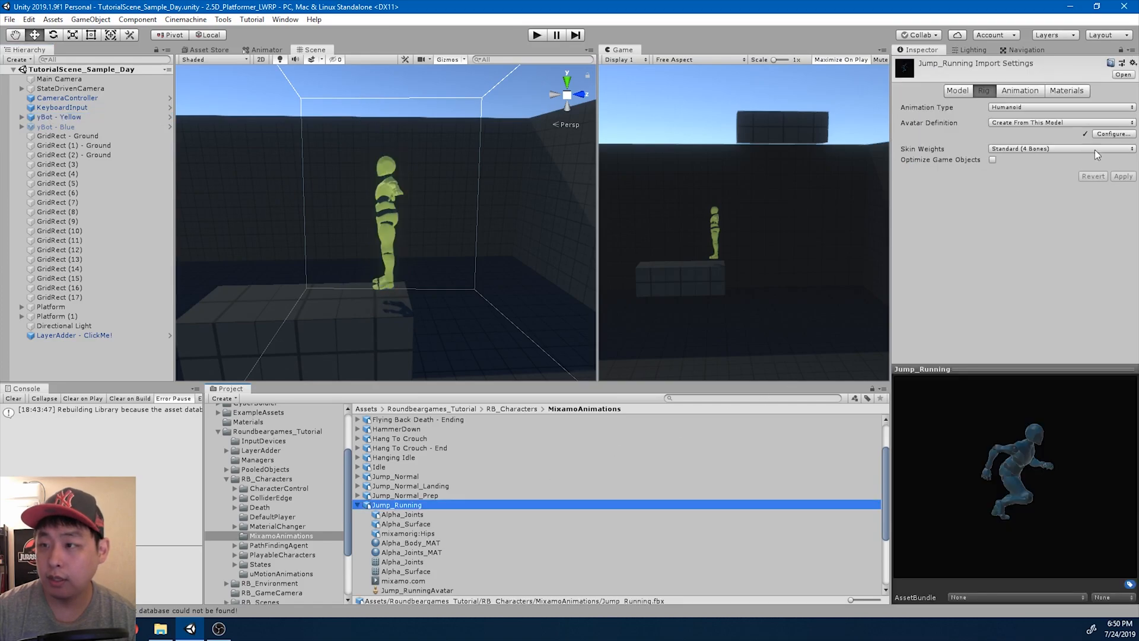
{"action": "left_click", "coordinate": [1014, 90]}
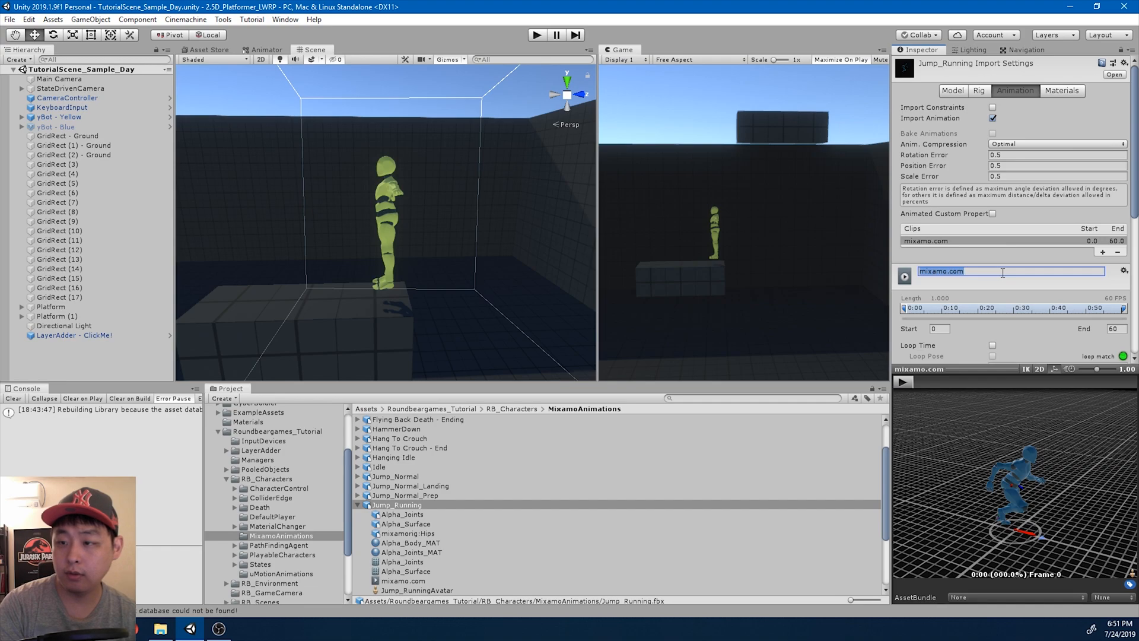
{"action": "type", "text": "Jump_Running"}
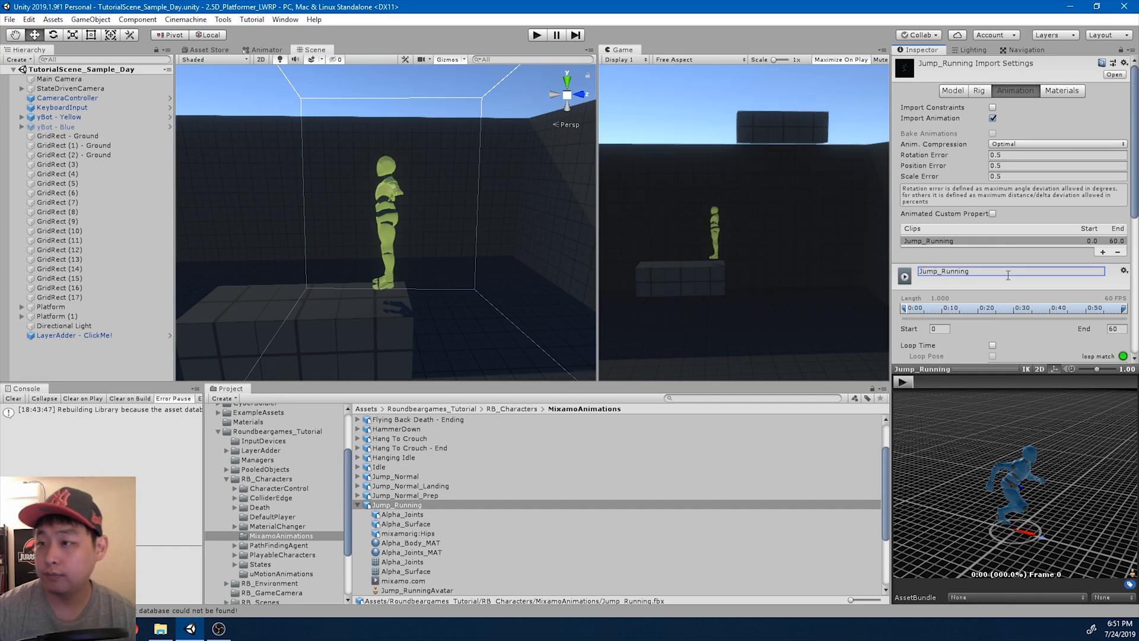
Unbake root XZ position from the pose, apply, and select the ybot.
{"action": "scroll", "scroll_direction": "down", "scroll_amount": 3}
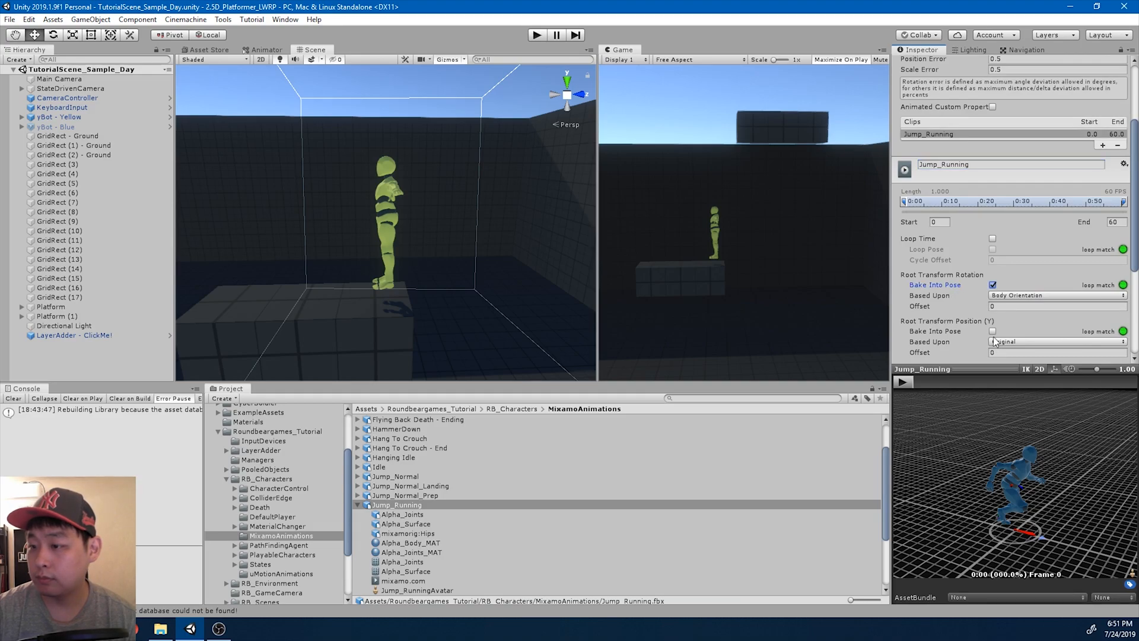
{"action": "scroll", "scroll_direction": "down", "scroll_amount": 3}
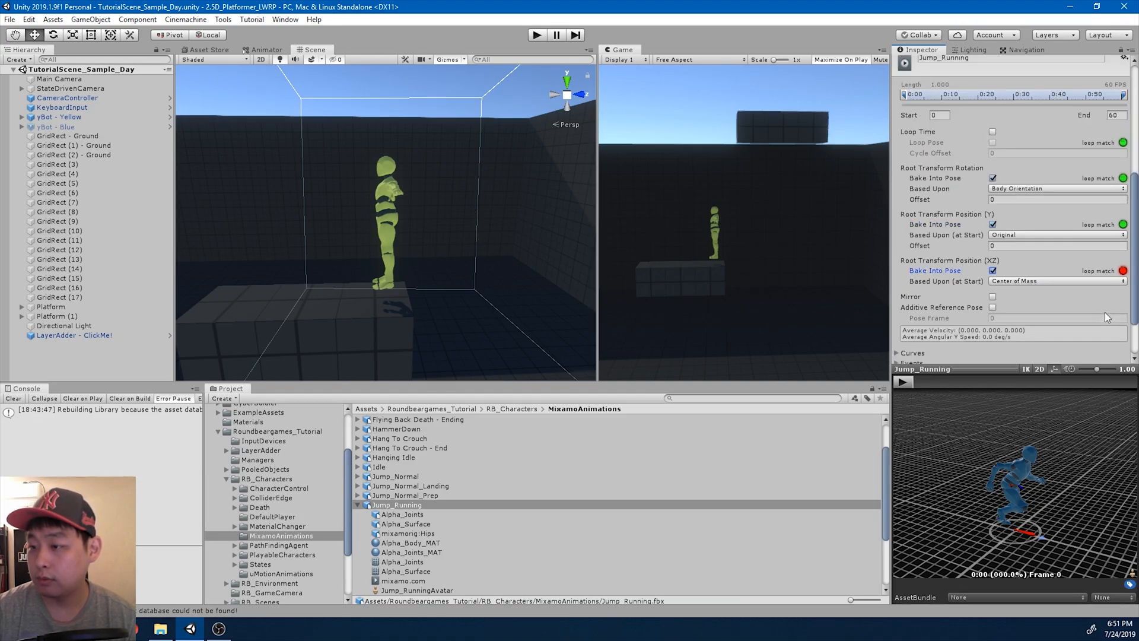
{"action": "left_click", "coordinate": [903, 382]}
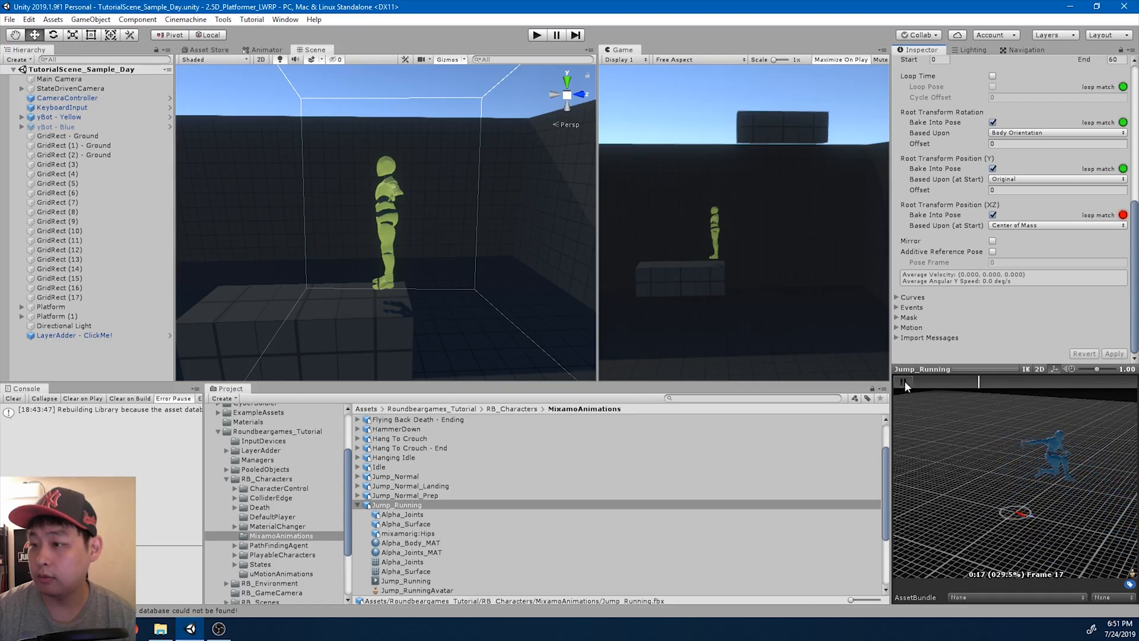
{"action": "left_click", "coordinate": [901, 382]}
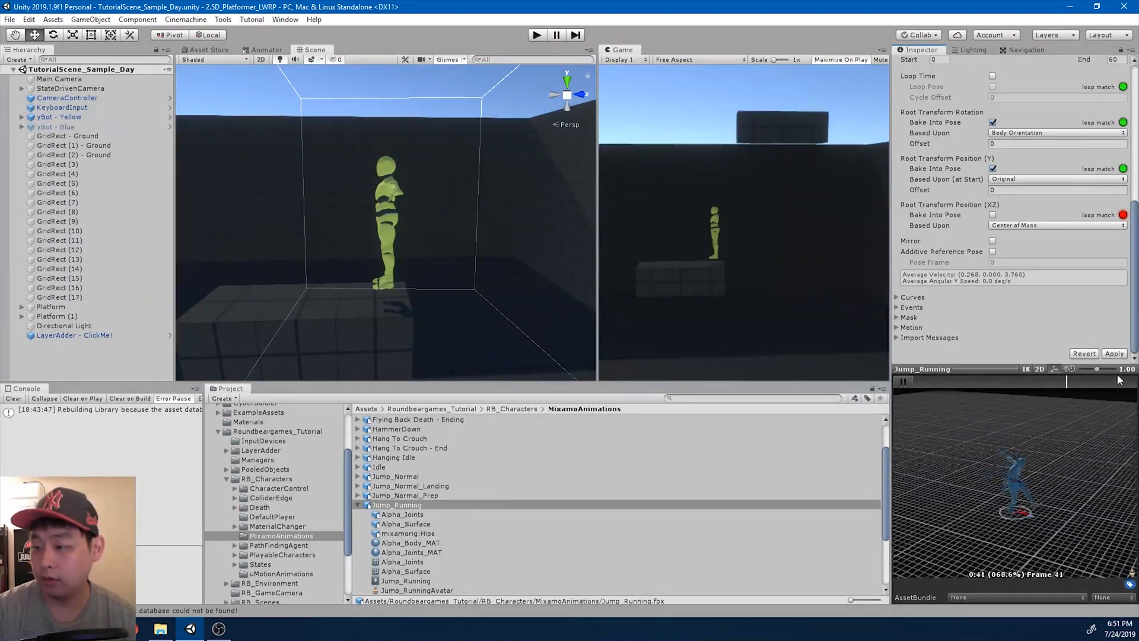
{"action": "left_click", "coordinate": [903, 382]}
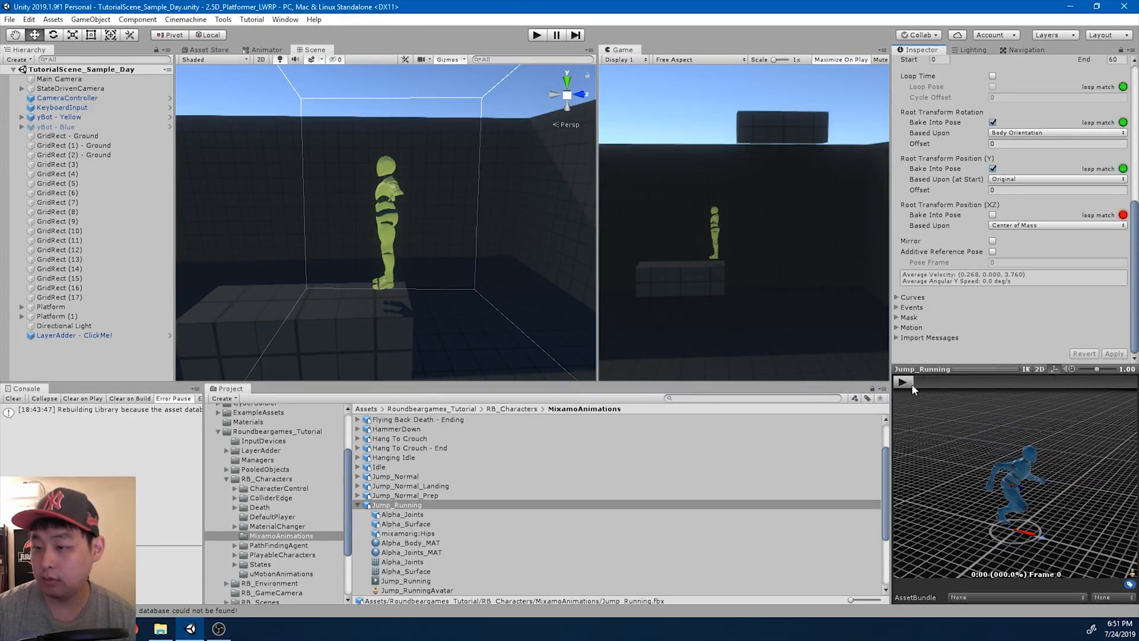
{"action": "left_click", "coordinate": [1015, 90]}
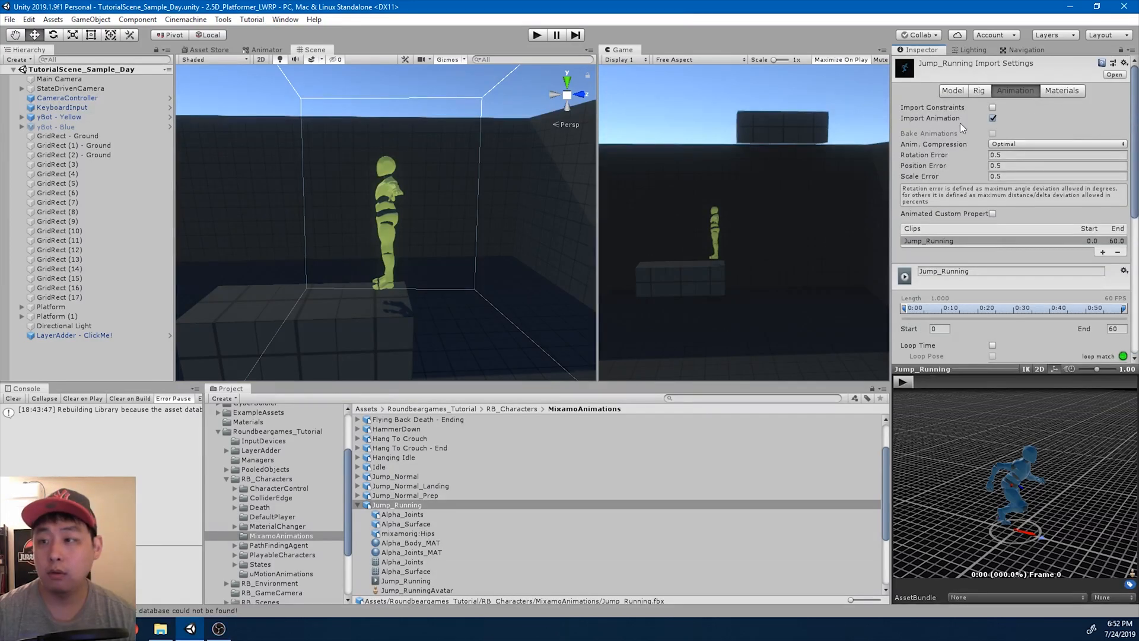
{"action": "left_click", "coordinate": [59, 117]}
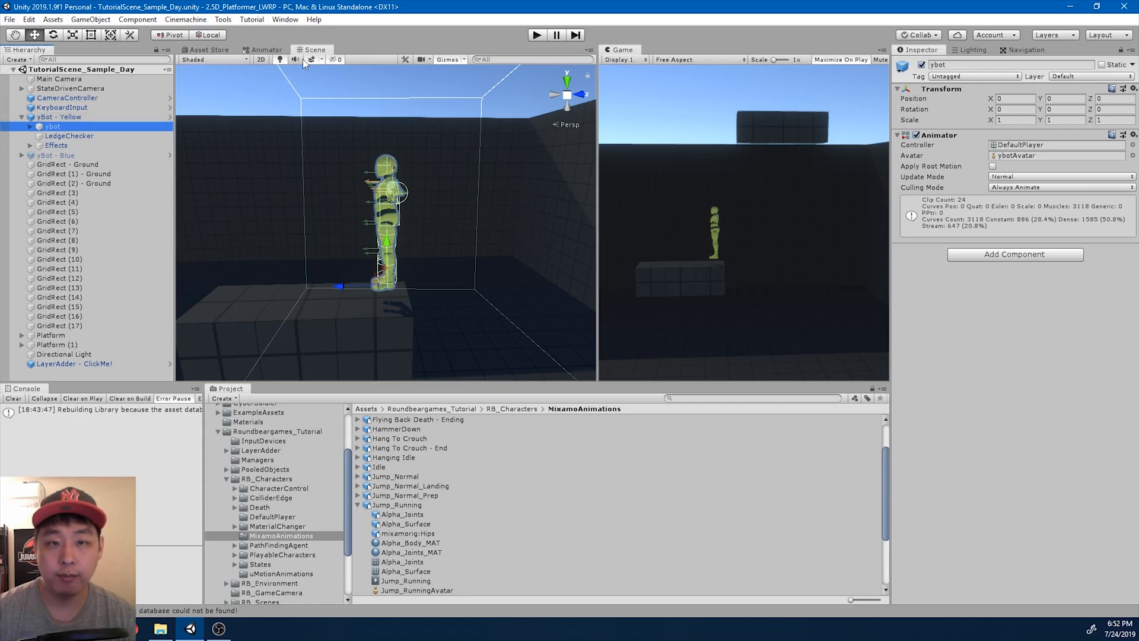
Add a Jump_Running state to the Animator and connect Running to it.
{"action": "left_click", "coordinate": [267, 50]}
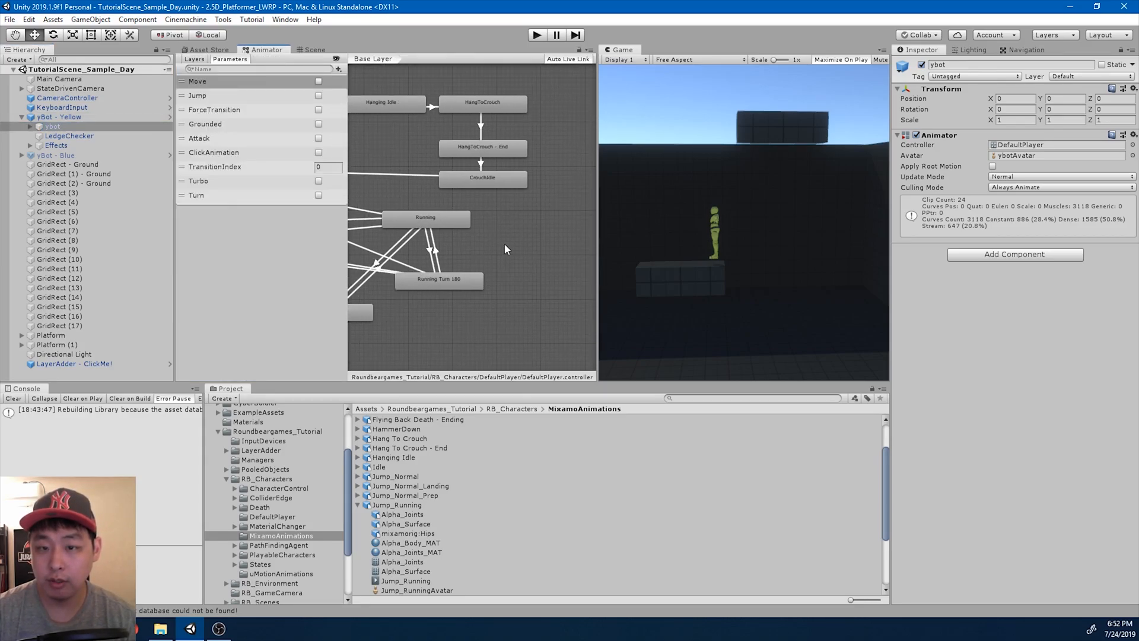
{"action": "left_click", "coordinate": [397, 505]}
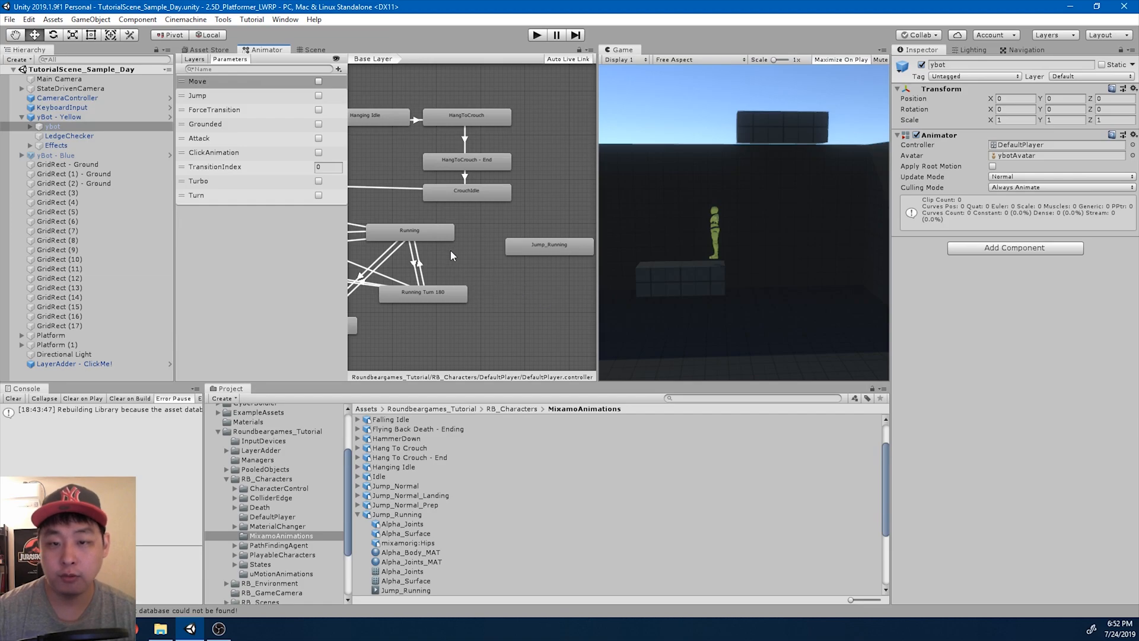
{"action": "left_click", "coordinate": [548, 243]}
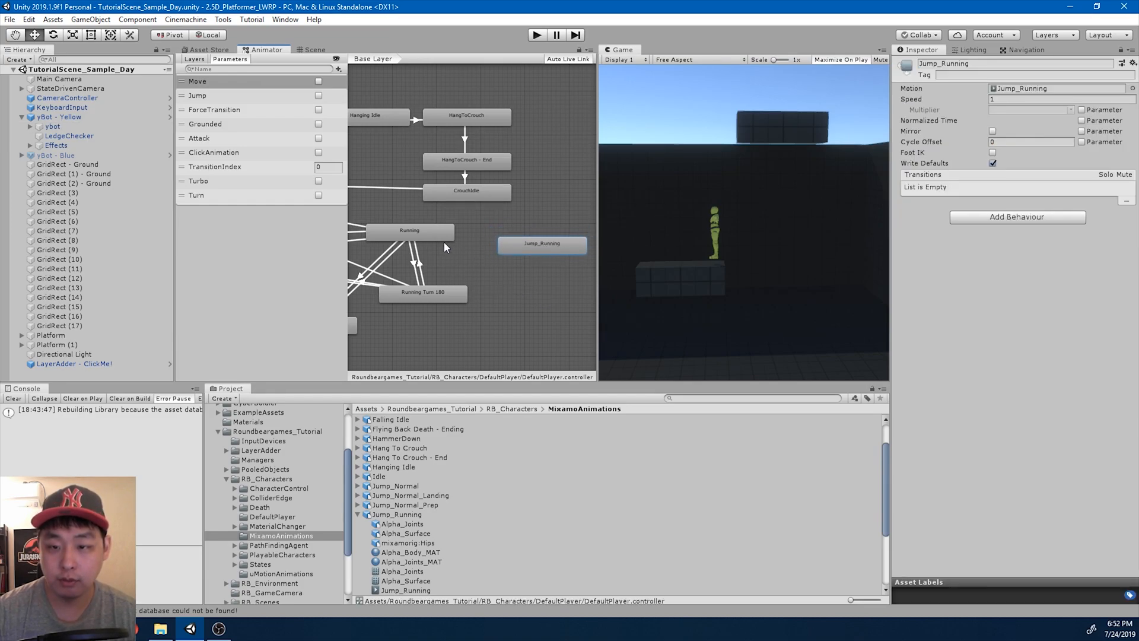
{"action": "left_click", "coordinate": [409, 230]}
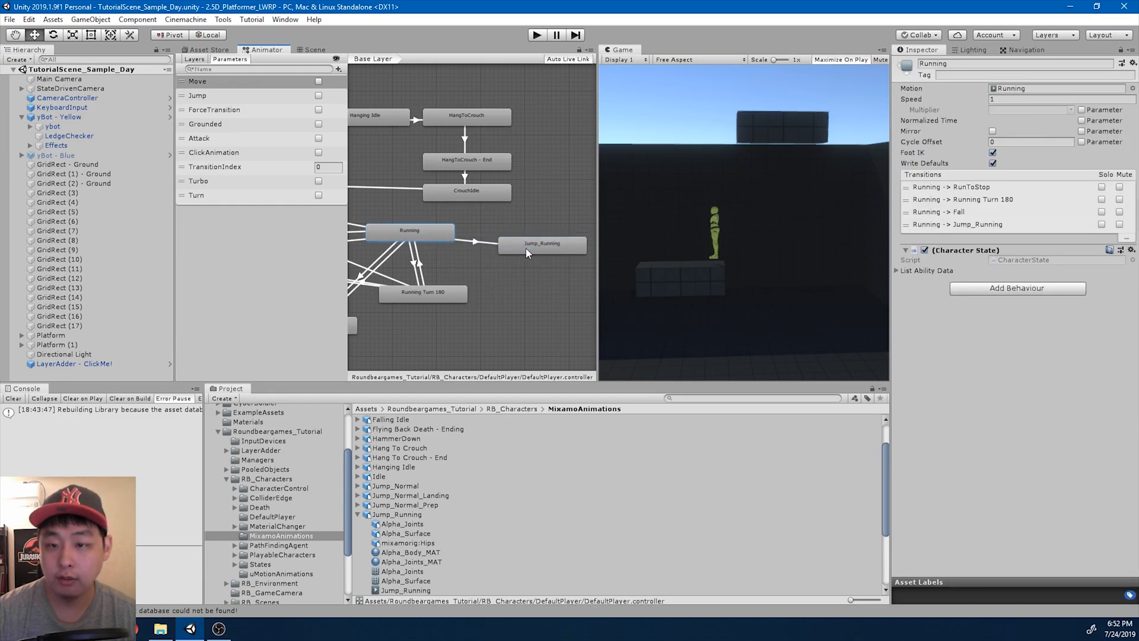
Give the Running-to-Jump_Running transition a Jump = true condition without exit time.
{"action": "left_click", "coordinate": [479, 241]}
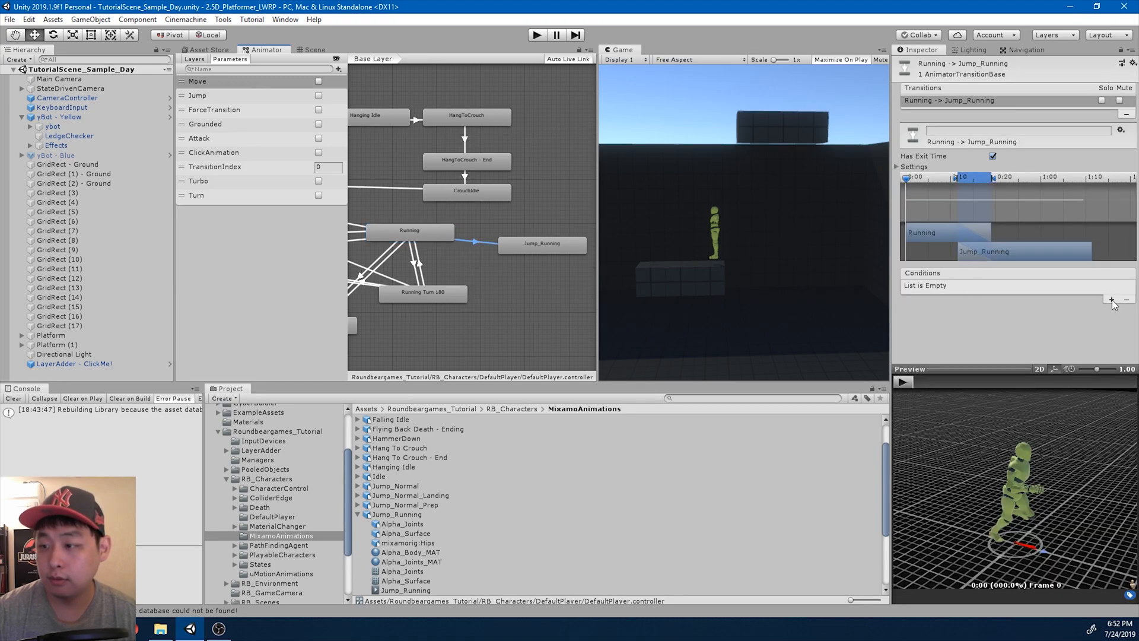
{"action": "left_click", "coordinate": [1110, 299]}
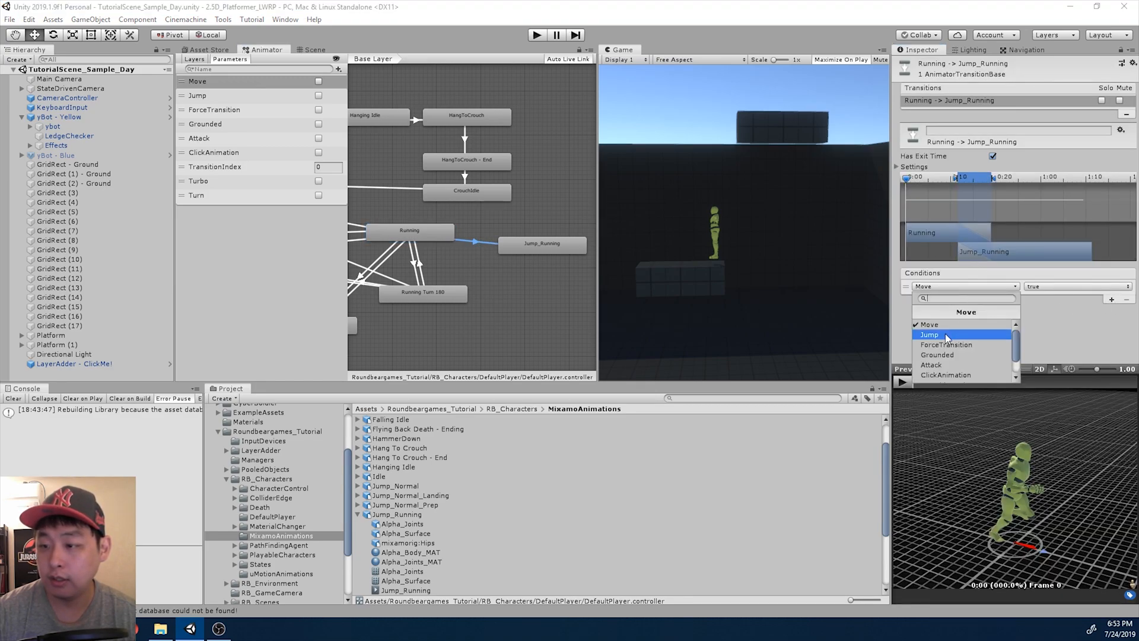
{"action": "left_click", "coordinate": [929, 335]}
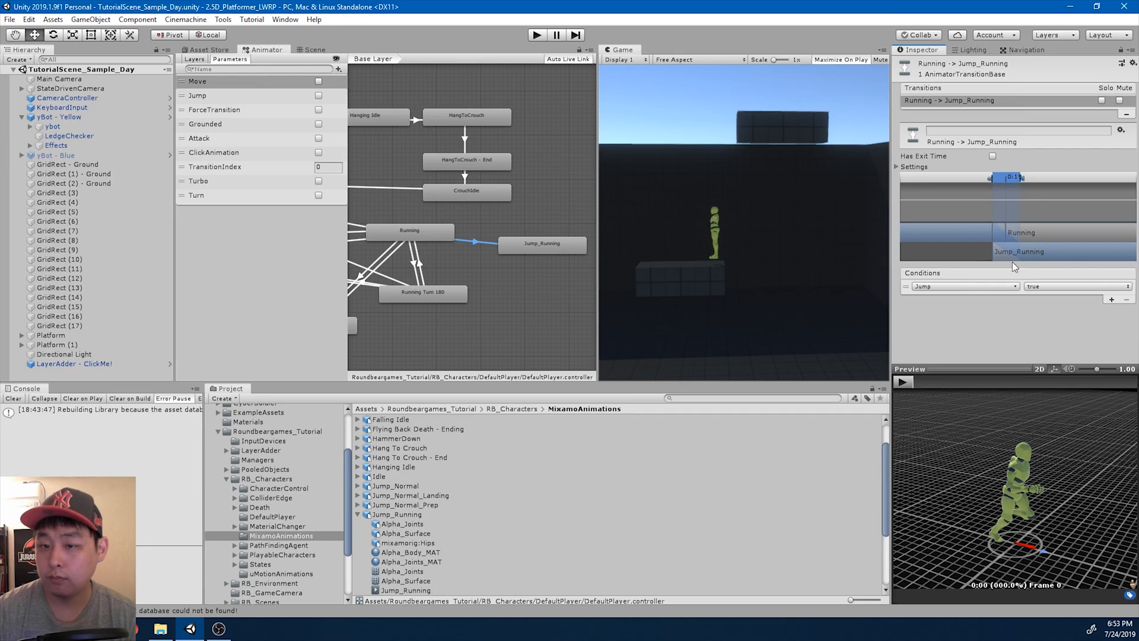
{"action": "left_click", "coordinate": [314, 49]}
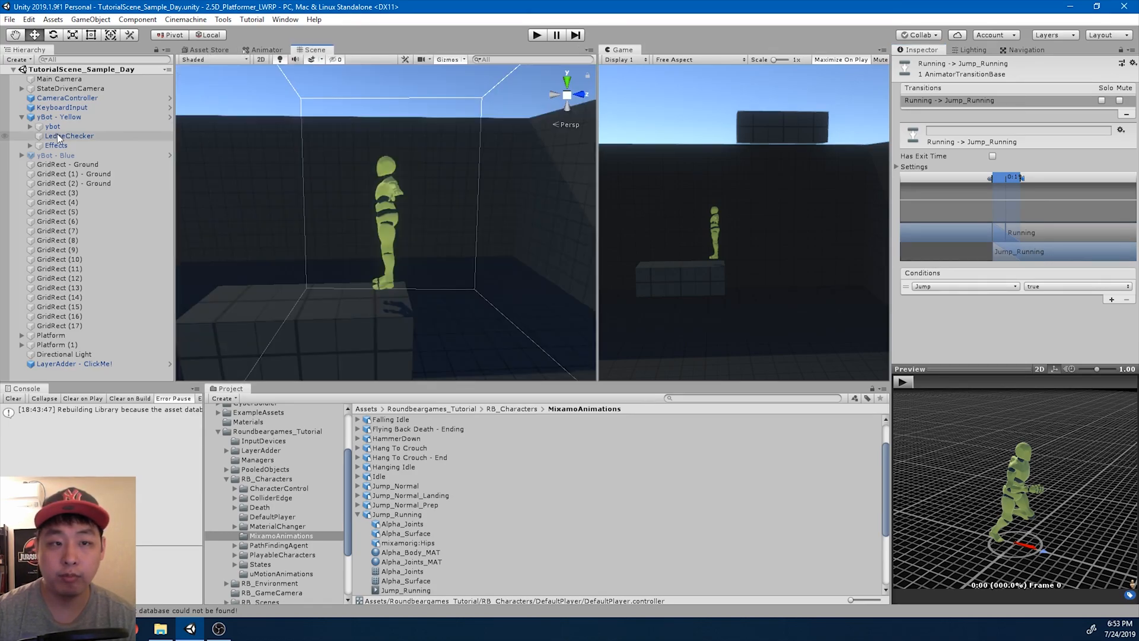
{"action": "left_click", "coordinate": [58, 116]}
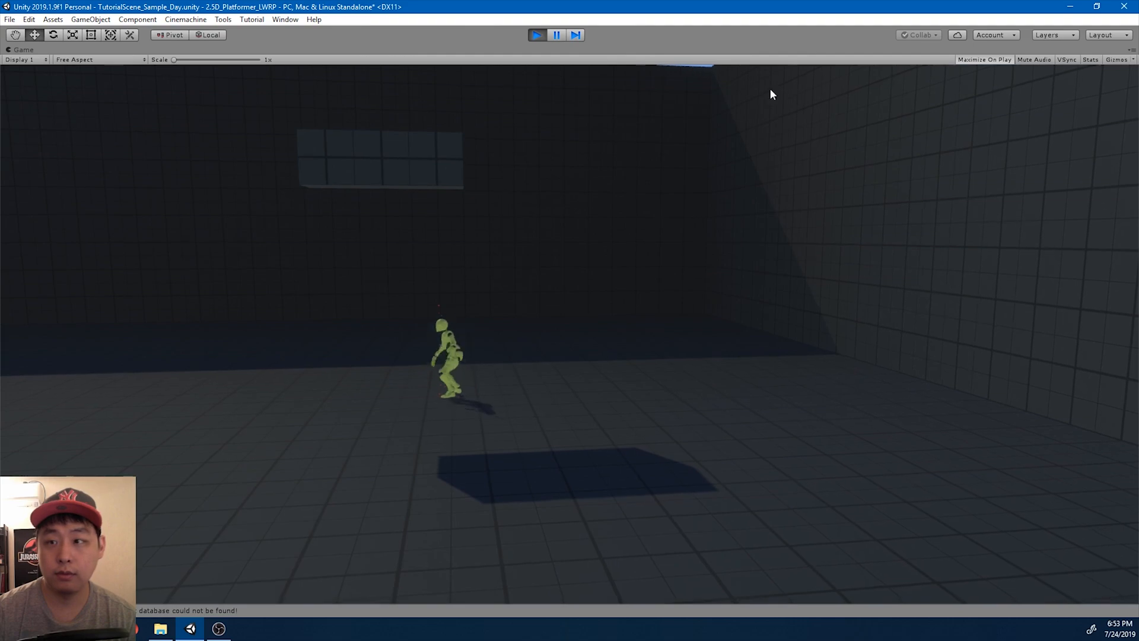
{"action": "left_click", "coordinate": [556, 35]}
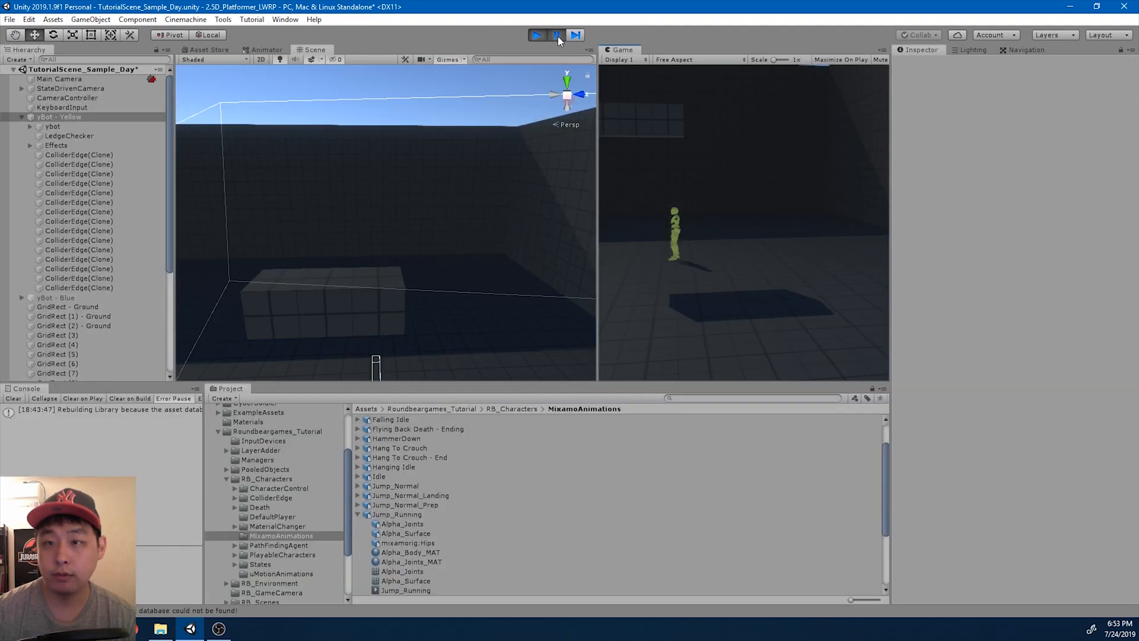
{"action": "left_click", "coordinate": [536, 35]}
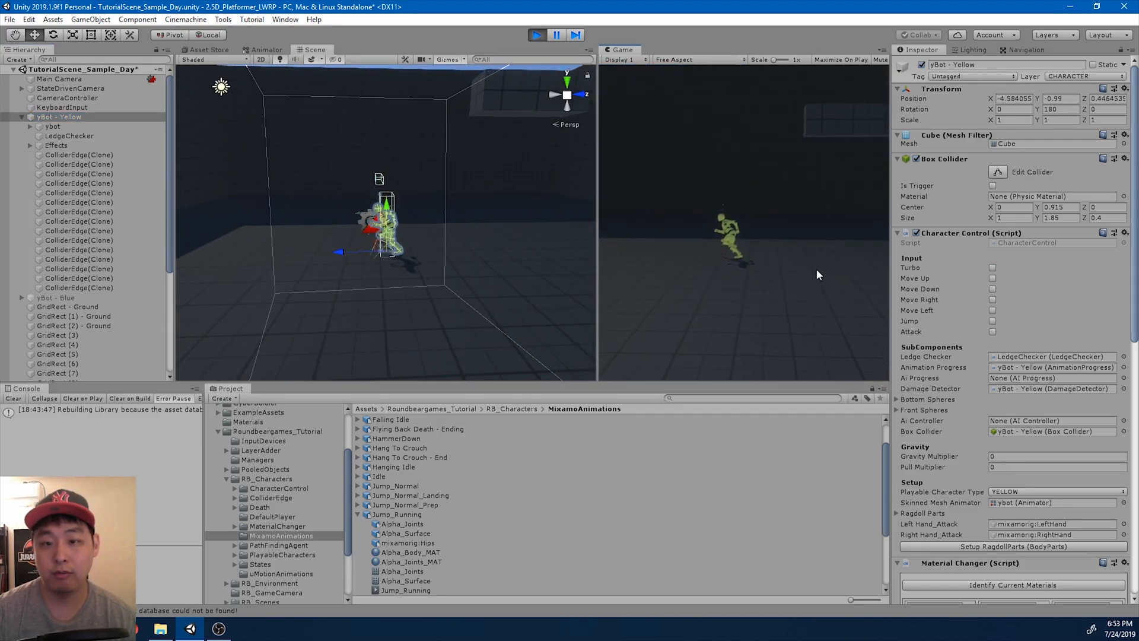
{"action": "mouse_move", "coordinate": [792, 256]}
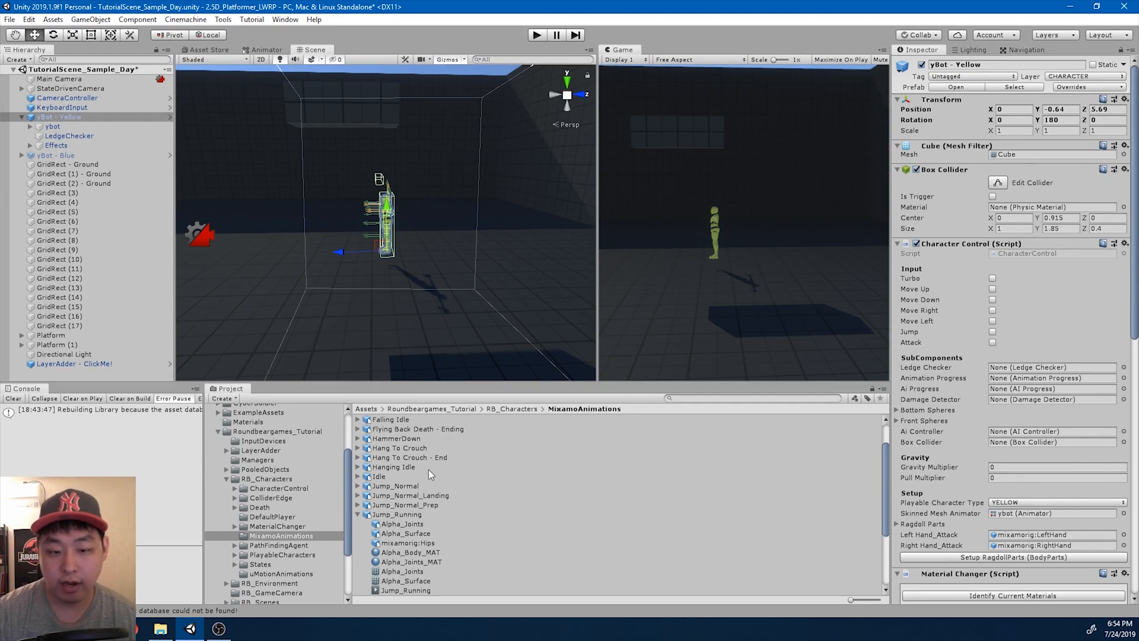
Create the Player_Jump_Running jump ability asset with Jump Force 600.
{"action": "scroll", "scroll_direction": "down", "scroll_amount": 3}
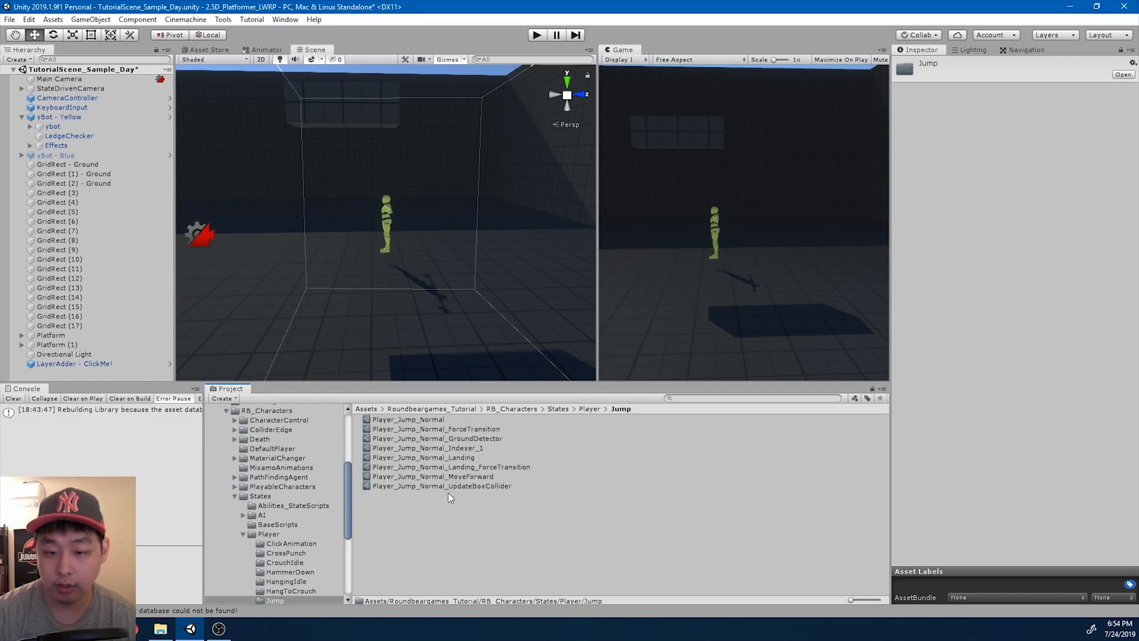
{"action": "right_click", "coordinate": [450, 498]}
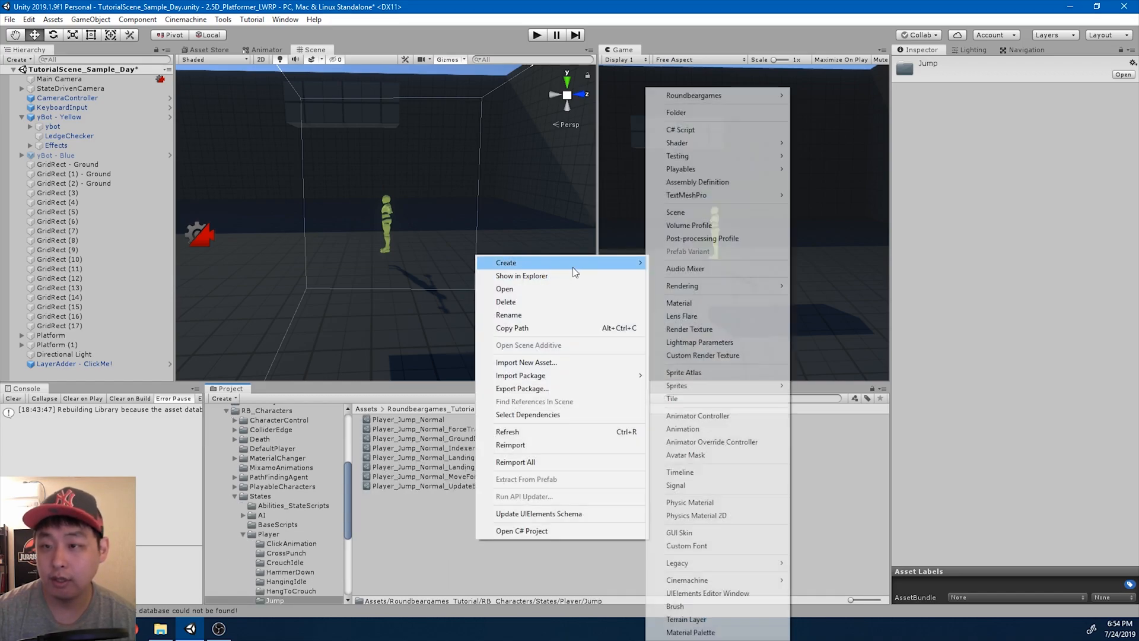
{"action": "mouse_move", "coordinate": [693, 95]}
{"action": "type", "text": "Player_Jump_Running"}
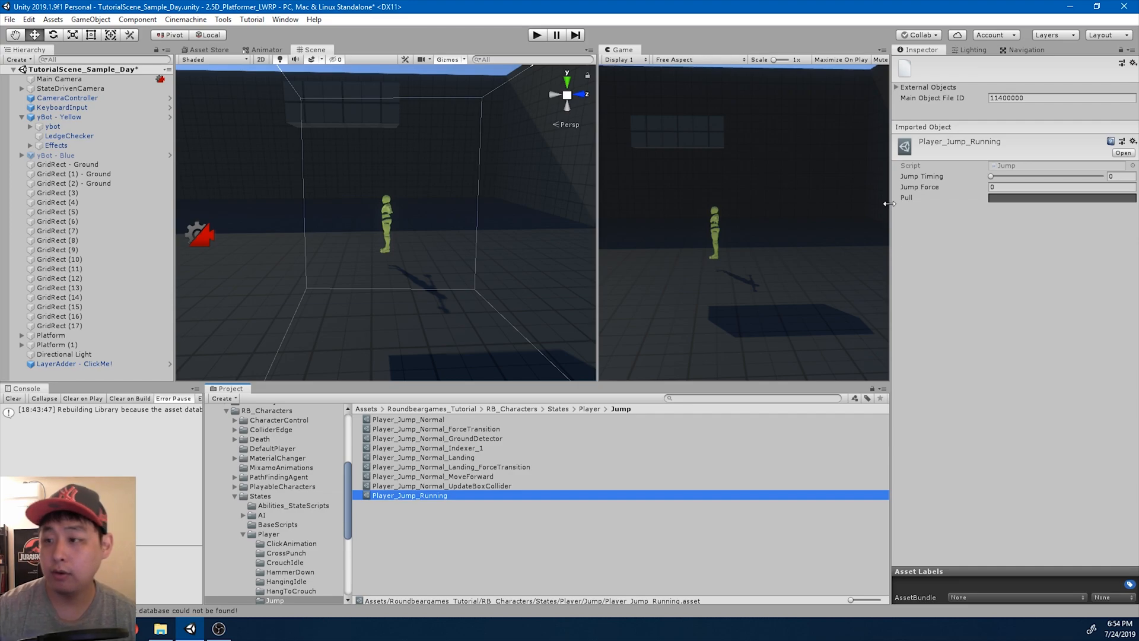
{"action": "mouse_move", "coordinate": [1048, 184]}
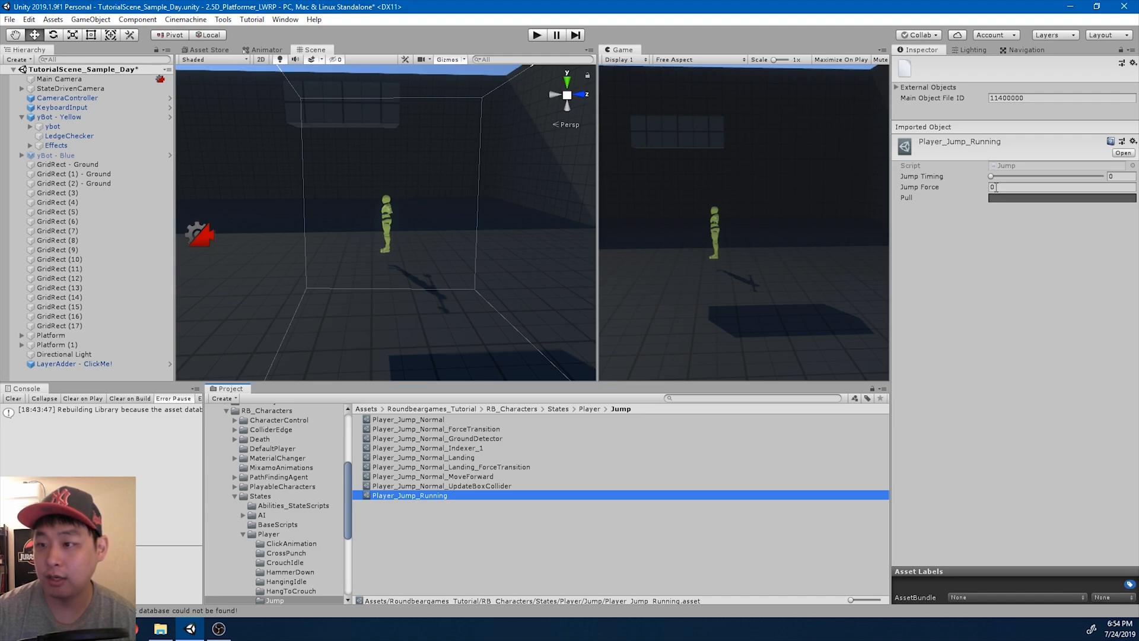
{"action": "left_click", "coordinate": [1061, 187]}
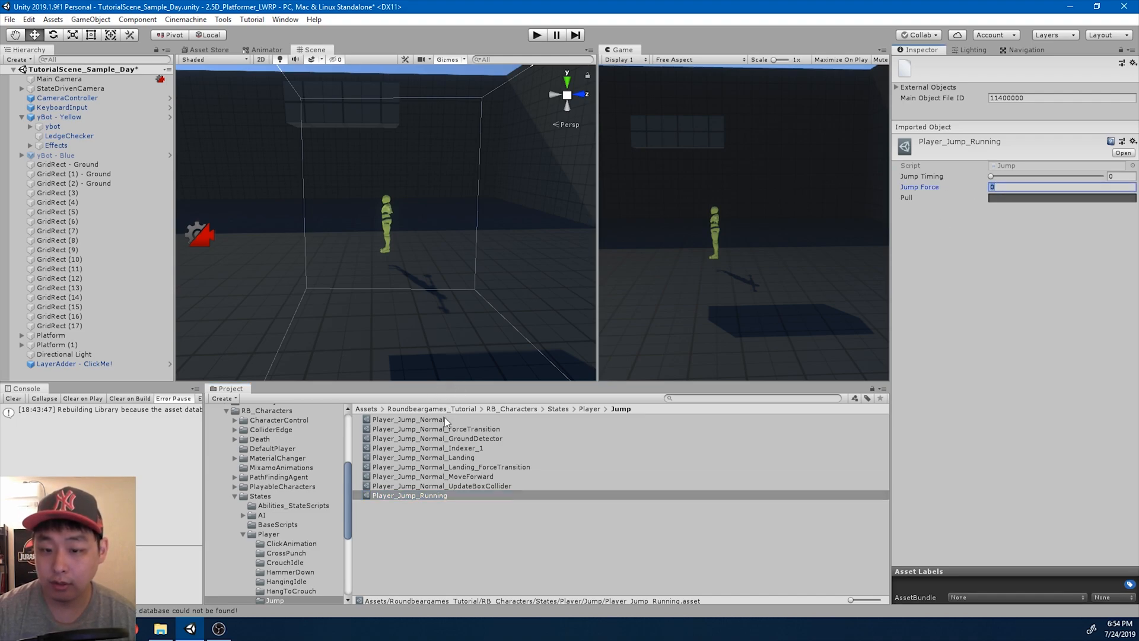
{"action": "left_click", "coordinate": [409, 419]}
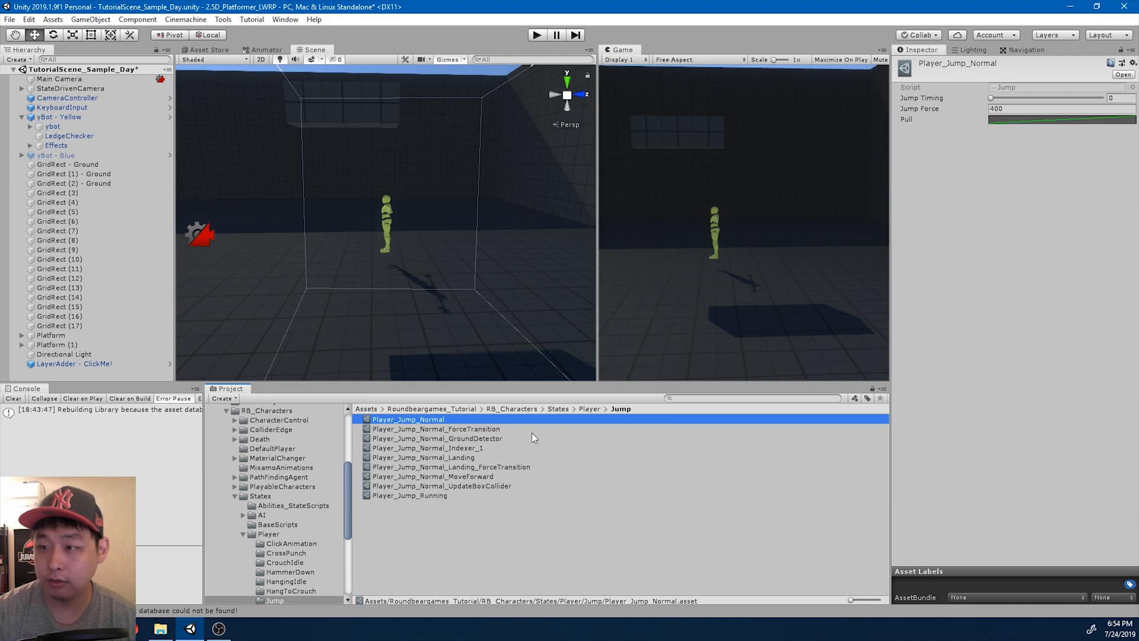
{"action": "left_click", "coordinate": [409, 495]}
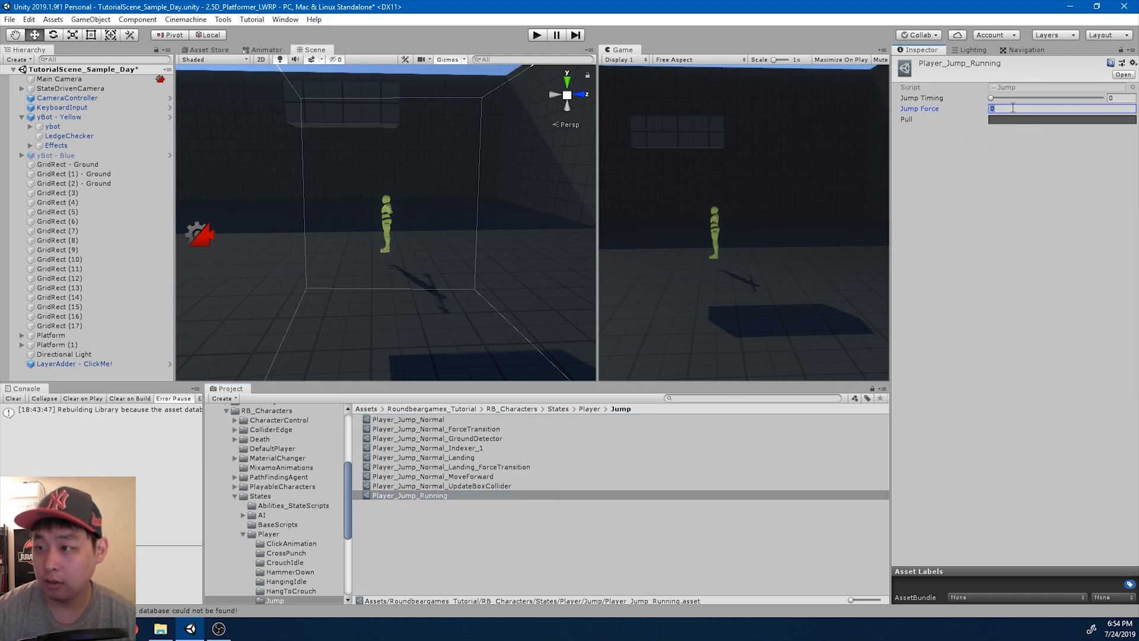
{"action": "type", "text": "600"}
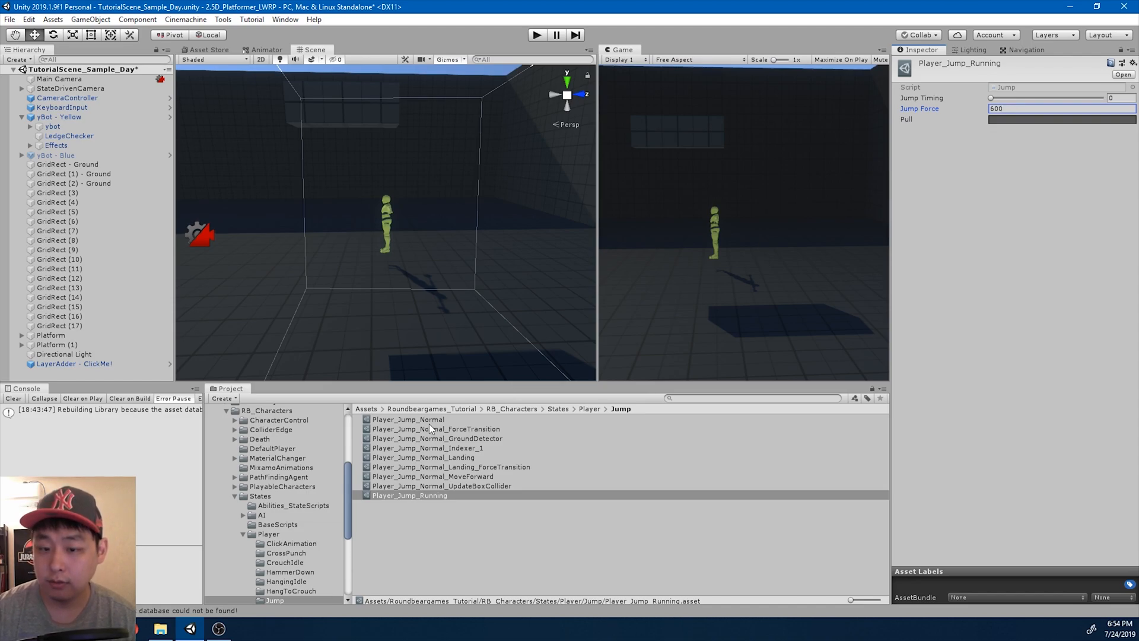
Give the Pull curve a rising linear shape ending at 0.3.
{"action": "left_click", "coordinate": [408, 495]}
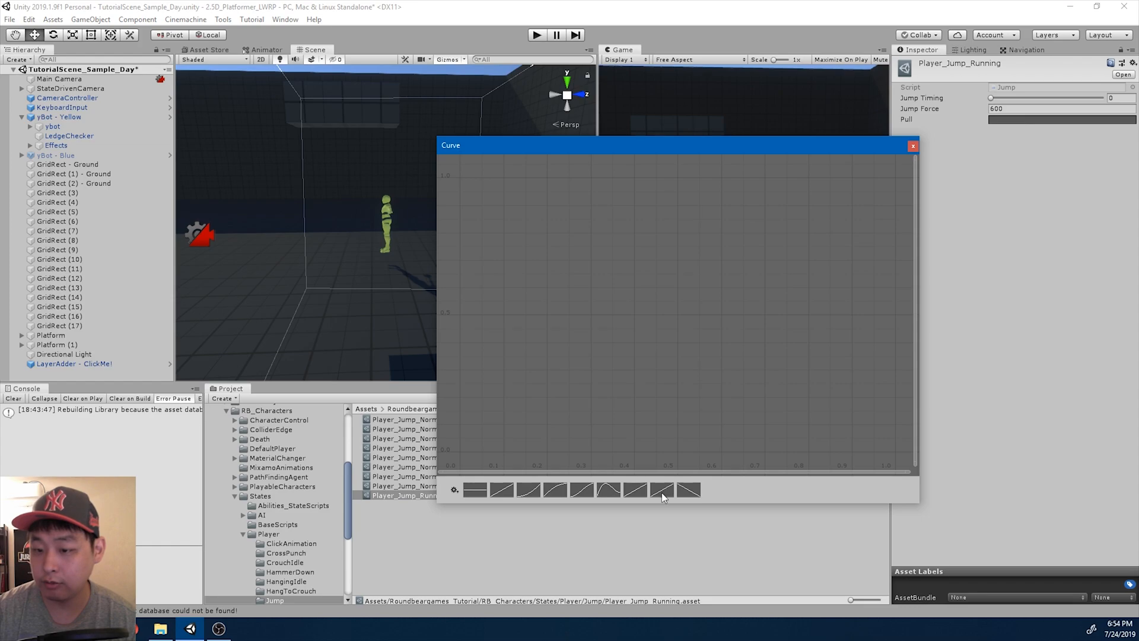
{"action": "left_click", "coordinate": [912, 145]}
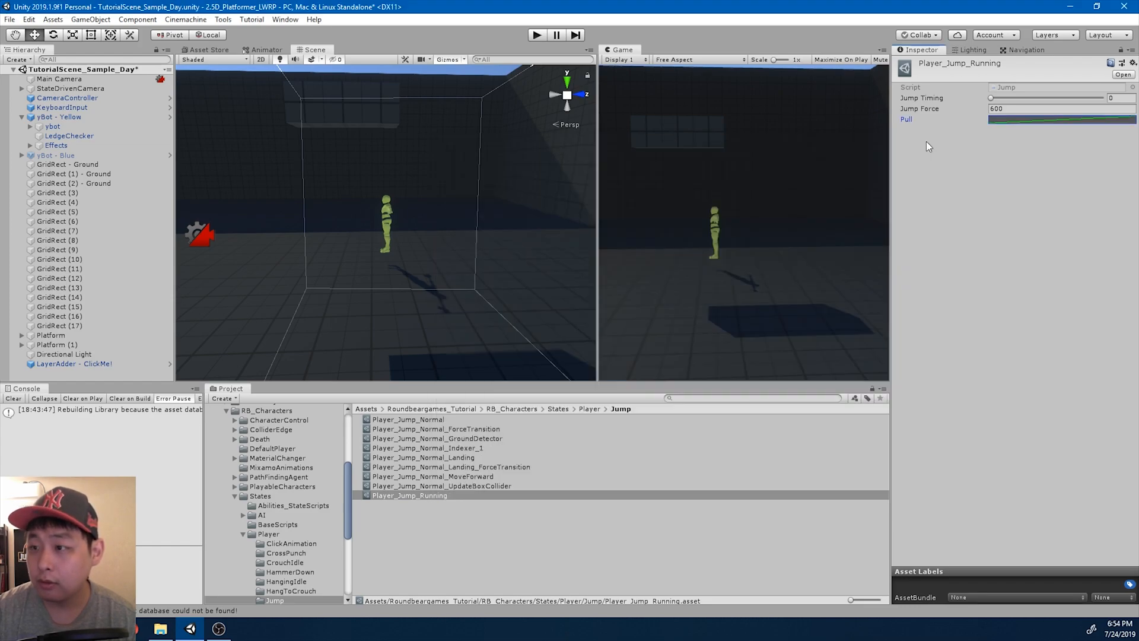
{"action": "left_click", "coordinate": [1061, 118]}
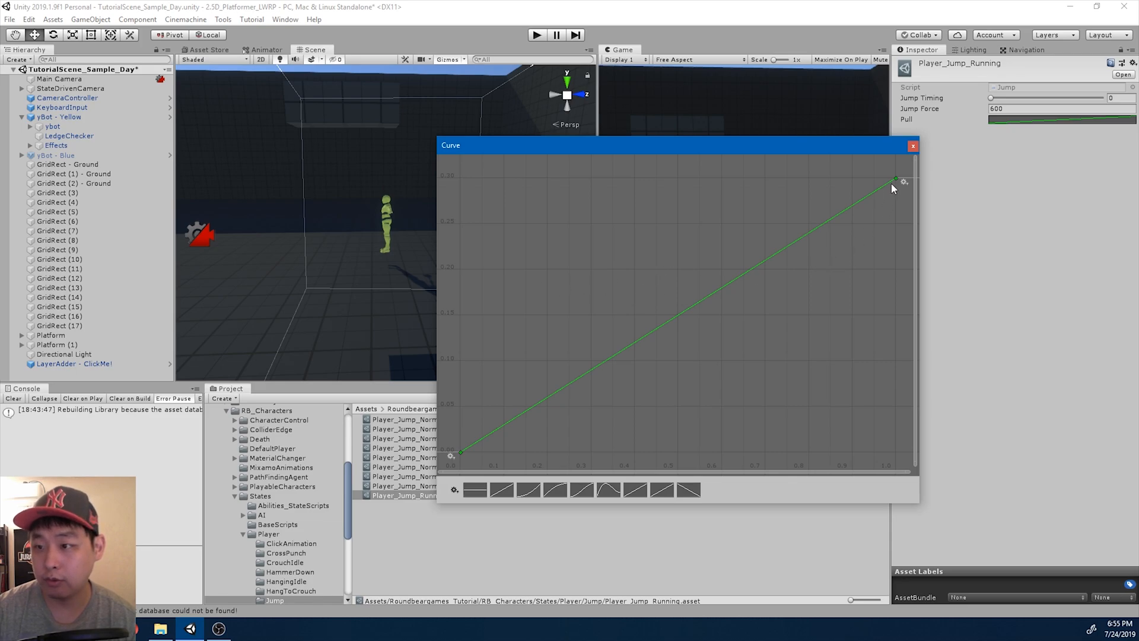
{"action": "right_click", "coordinate": [899, 181]}
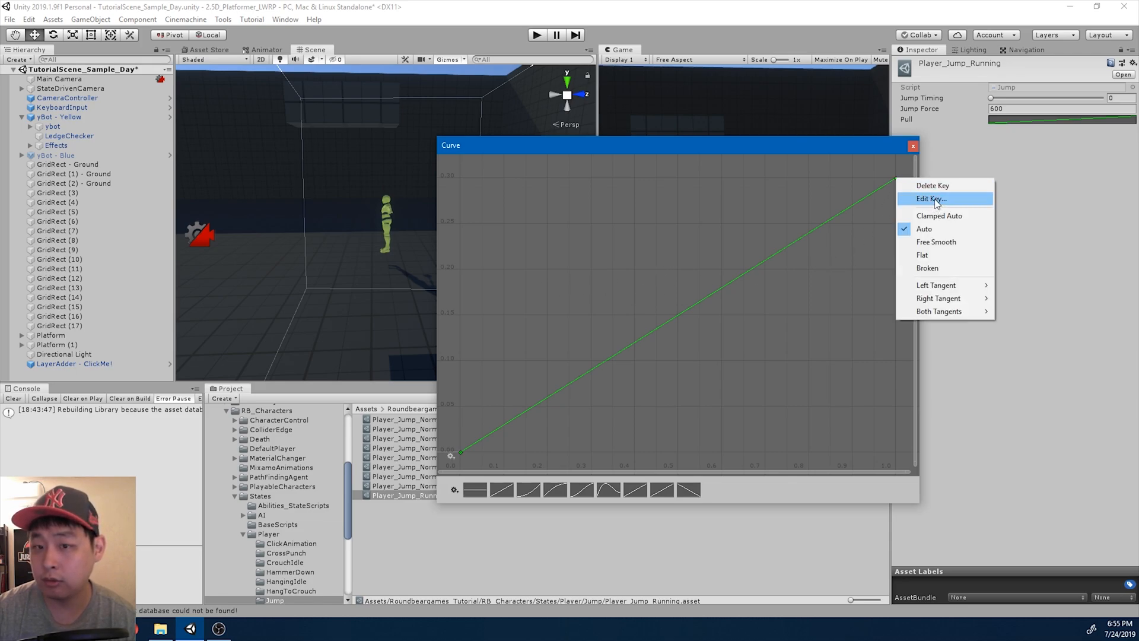
{"action": "left_click", "coordinate": [931, 198]}
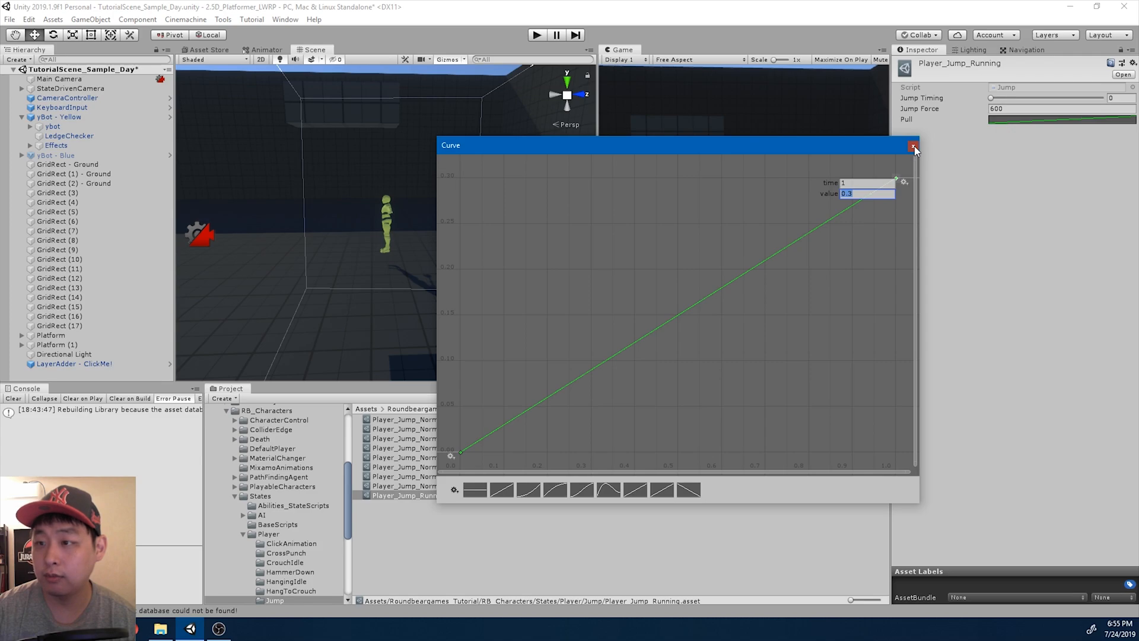
{"action": "left_click", "coordinate": [913, 145]}
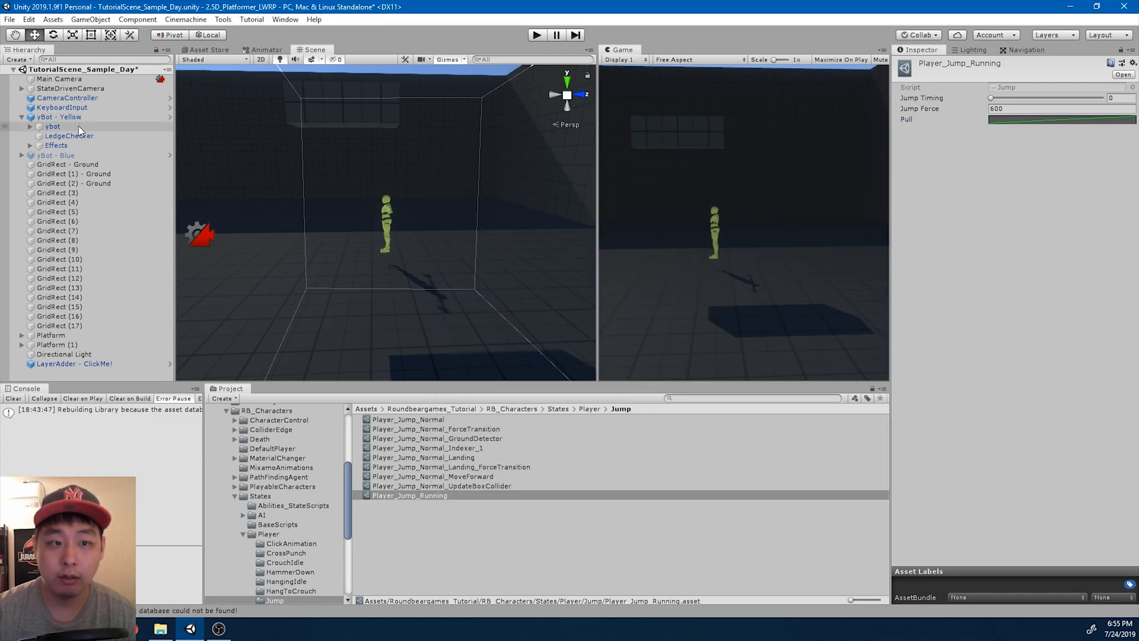
Add a CharacterState behaviour listing Player_Jump_Running to Jump_Running, then play-test it.
{"action": "left_click", "coordinate": [266, 49]}
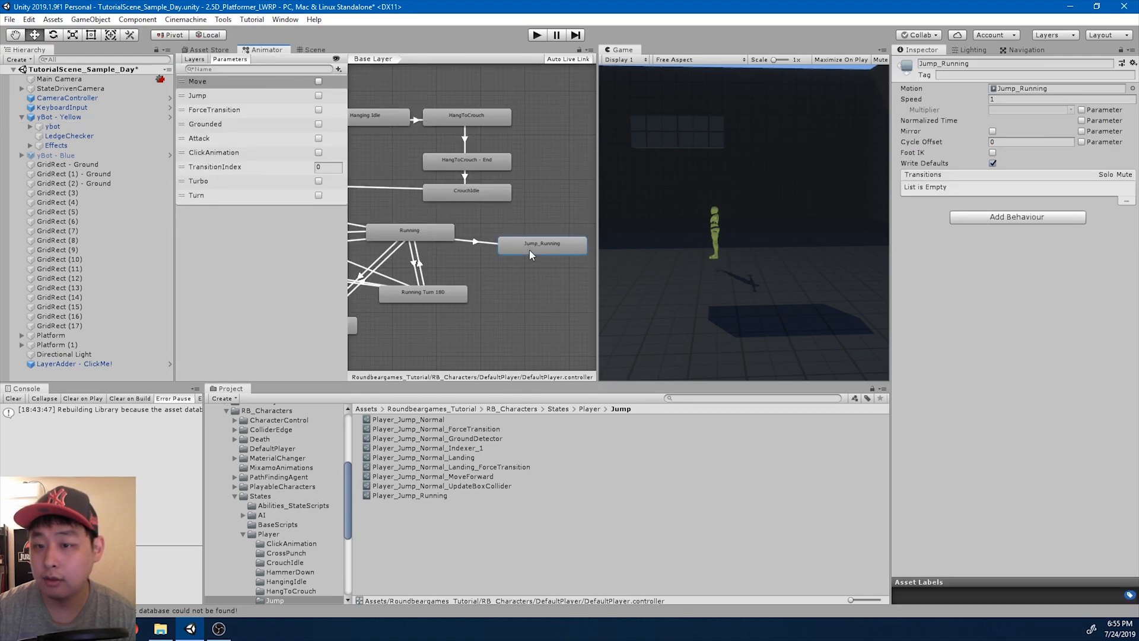
{"action": "left_click", "coordinate": [1017, 216]}
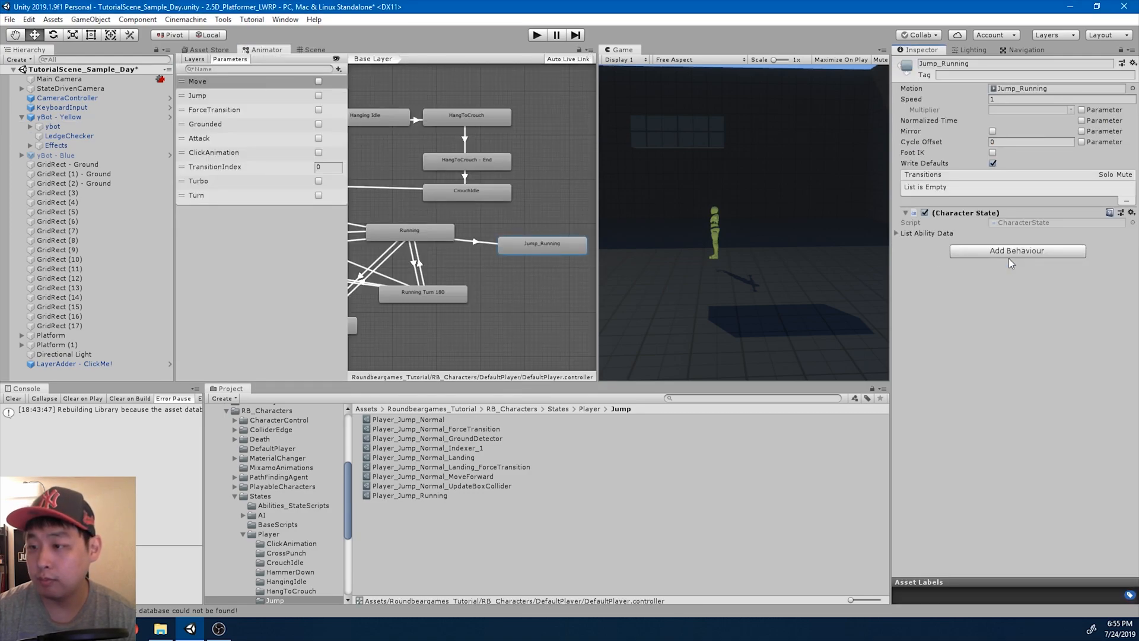
{"action": "left_click", "coordinate": [896, 233]}
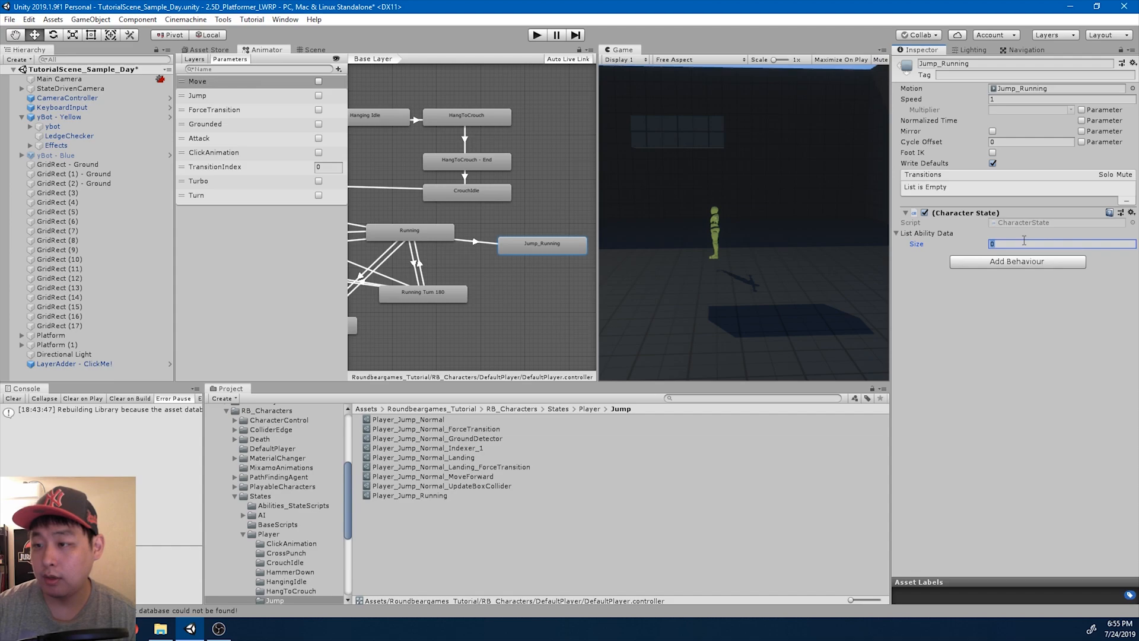
{"action": "type", "text": "1"}
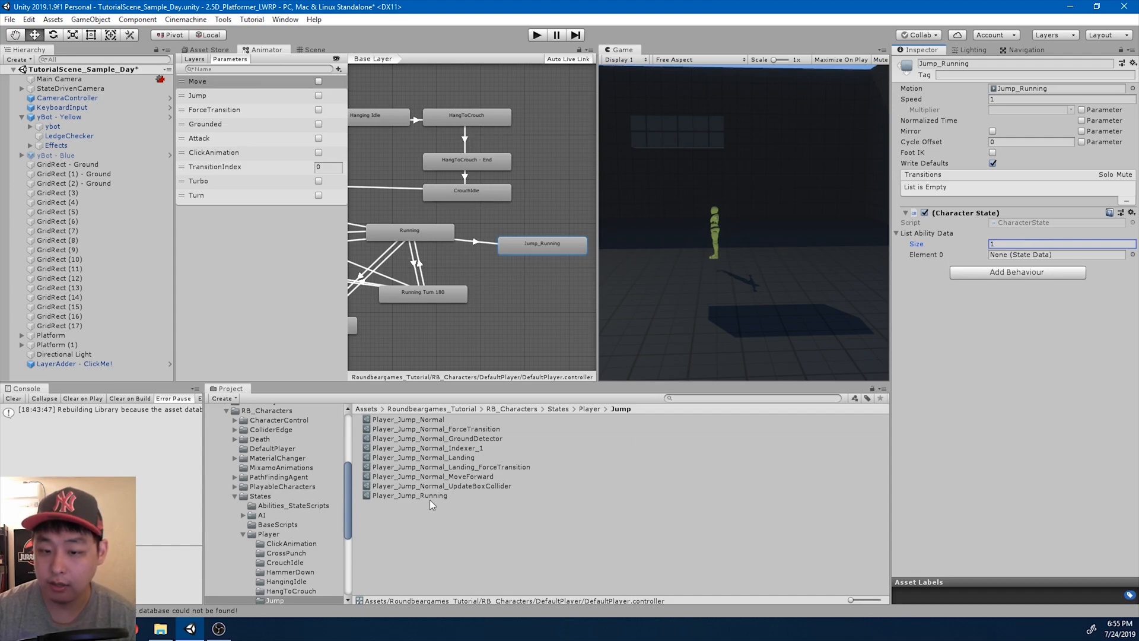
{"action": "left_click", "coordinate": [1057, 255]}
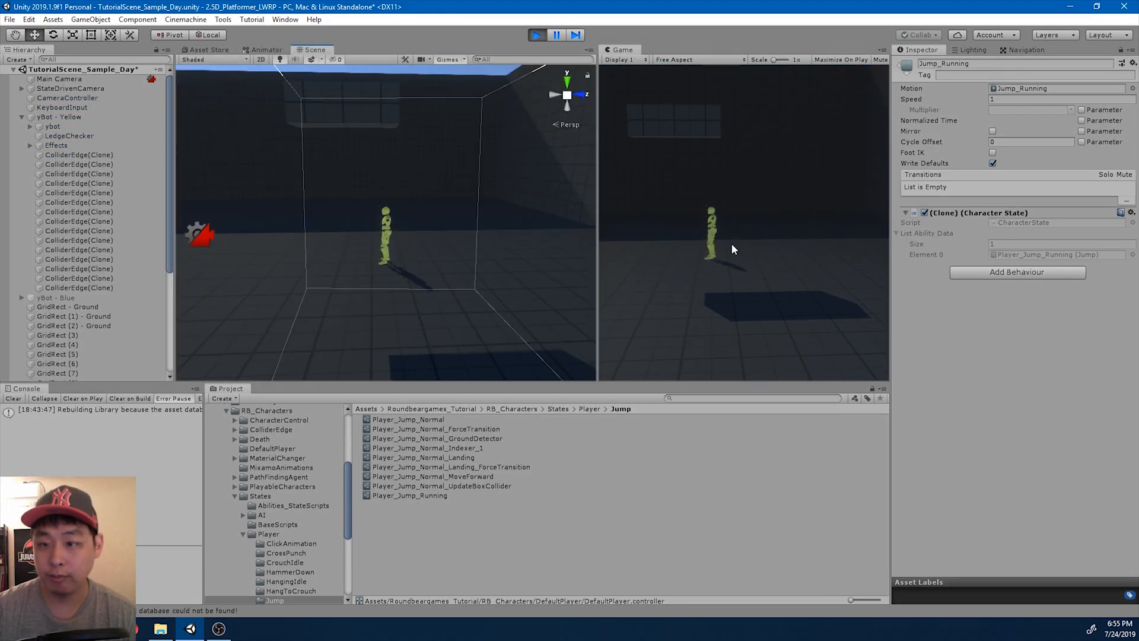
{"action": "left_click", "coordinate": [60, 117]}
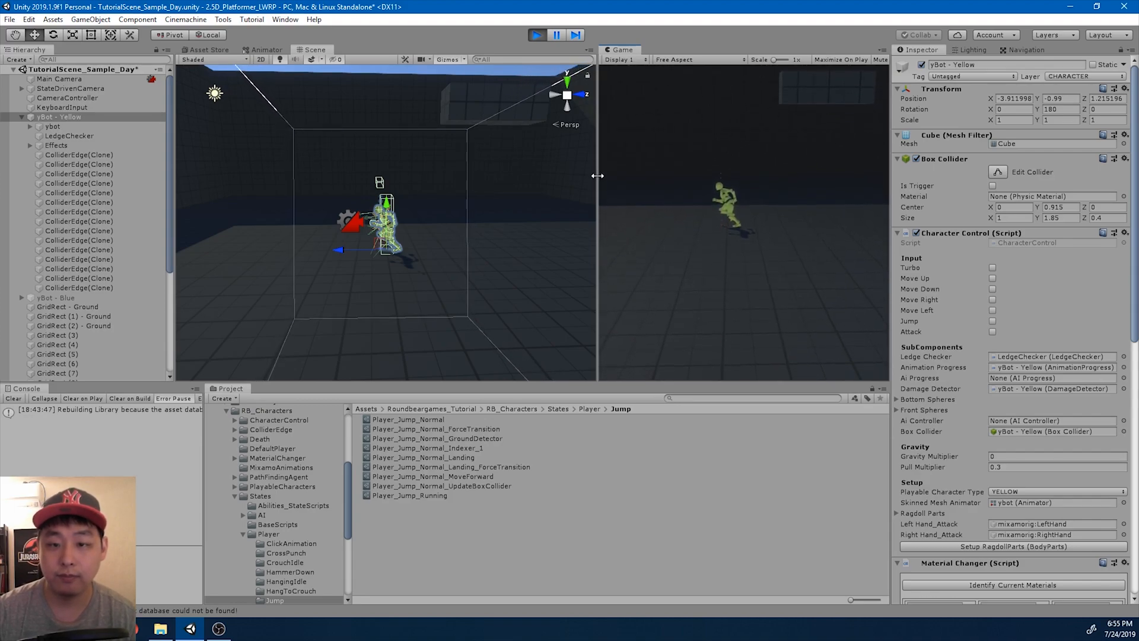
{"action": "left_click", "coordinate": [536, 35]}
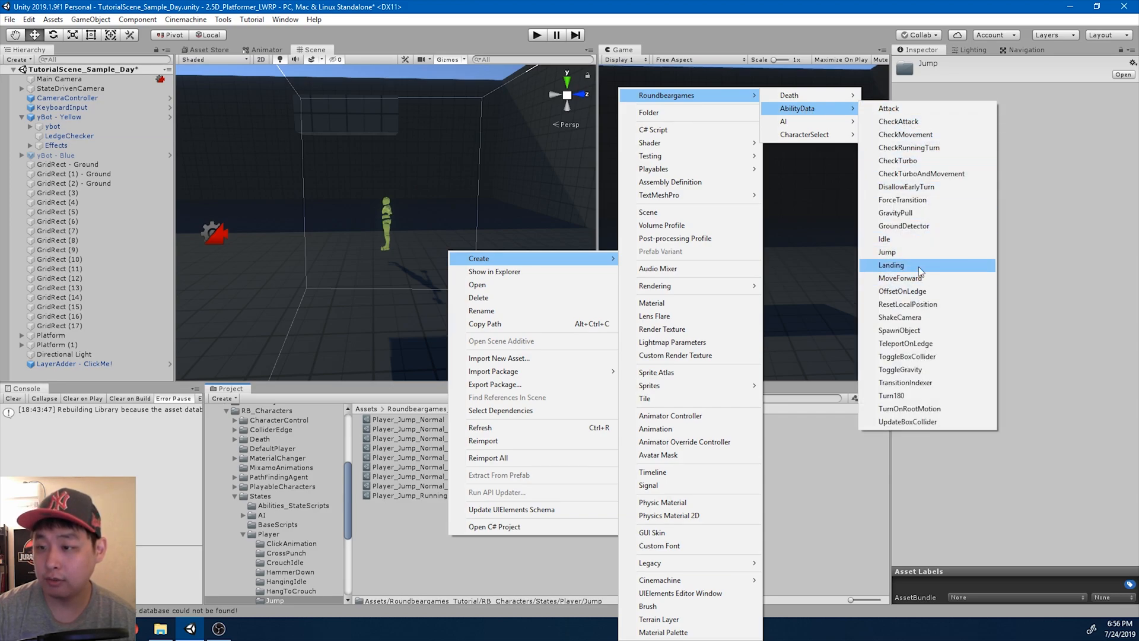
{"action": "mouse_move", "coordinate": [900, 278]}
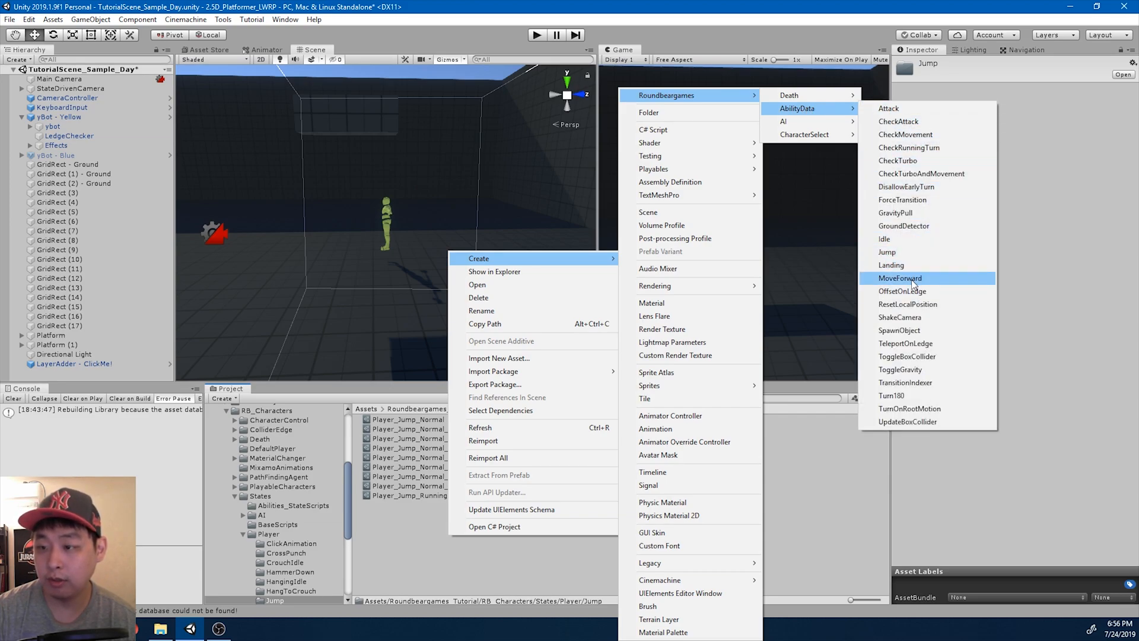
Create the Player_Jump_Running_MoveForward ability asset.
{"action": "left_click", "coordinate": [899, 278]}
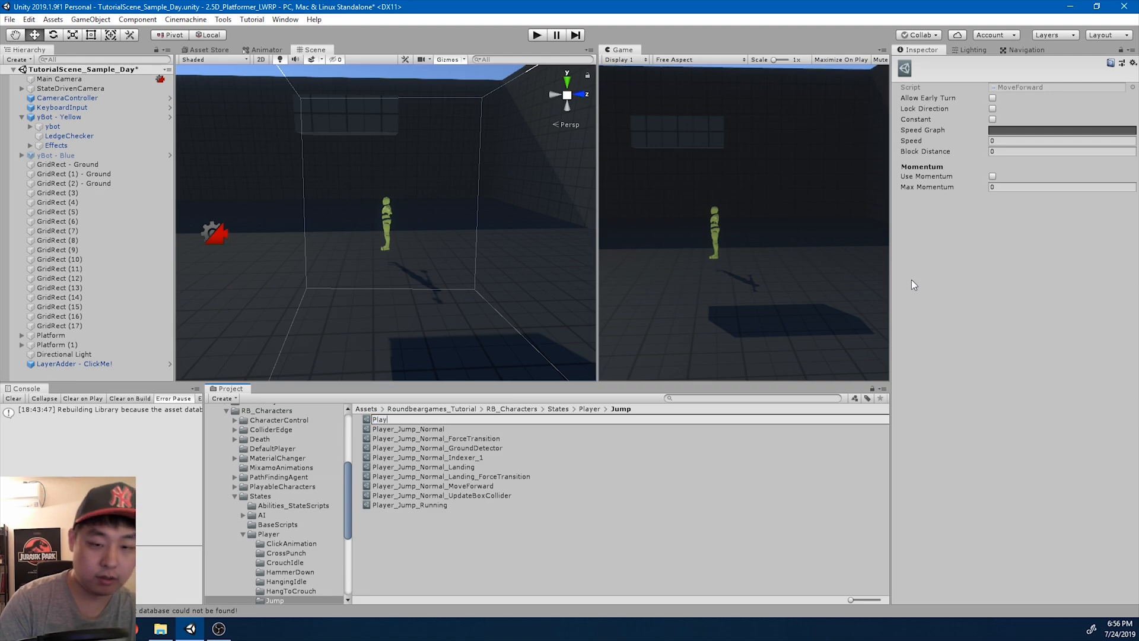
{"action": "type", "text": "r_Jump_Running_MoveFor"}
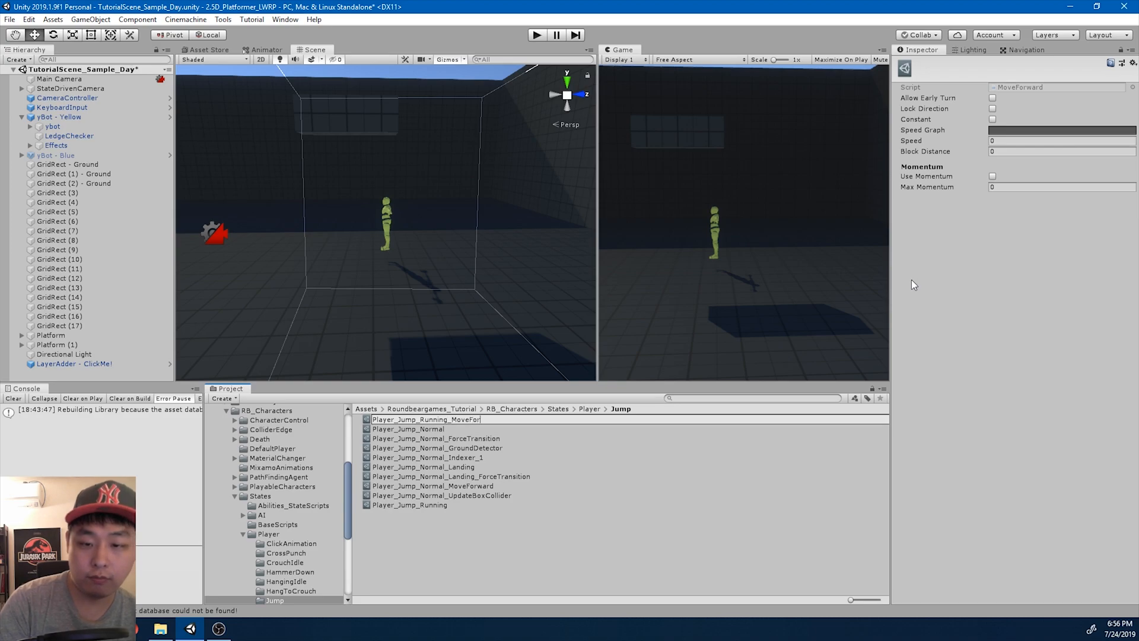
{"action": "left_click", "coordinate": [434, 504]}
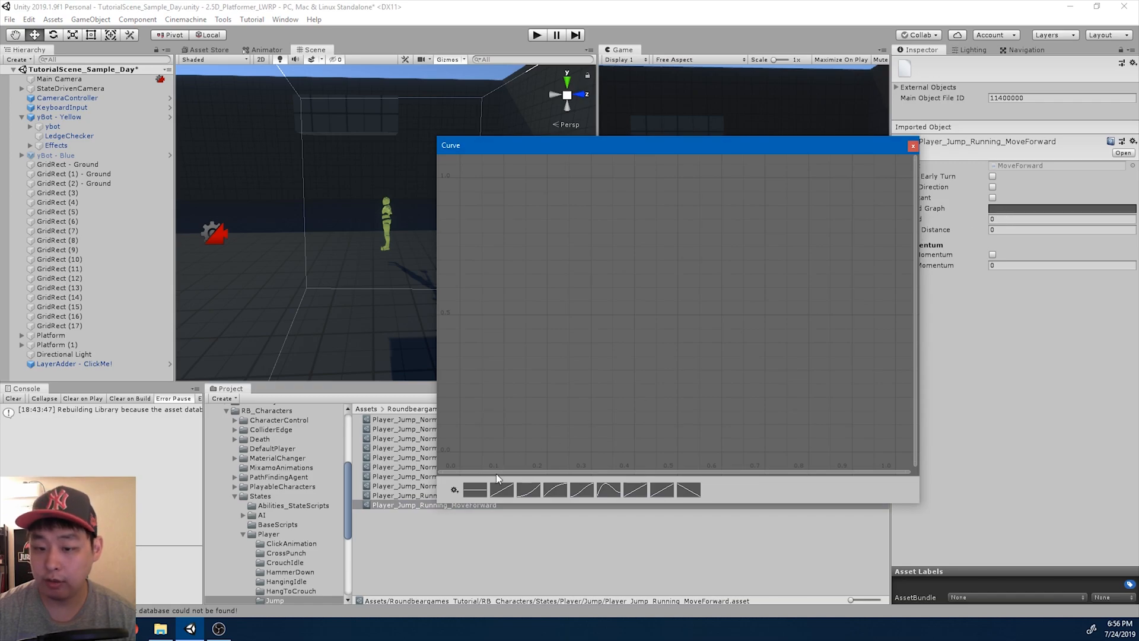
{"action": "left_click", "coordinate": [913, 145]}
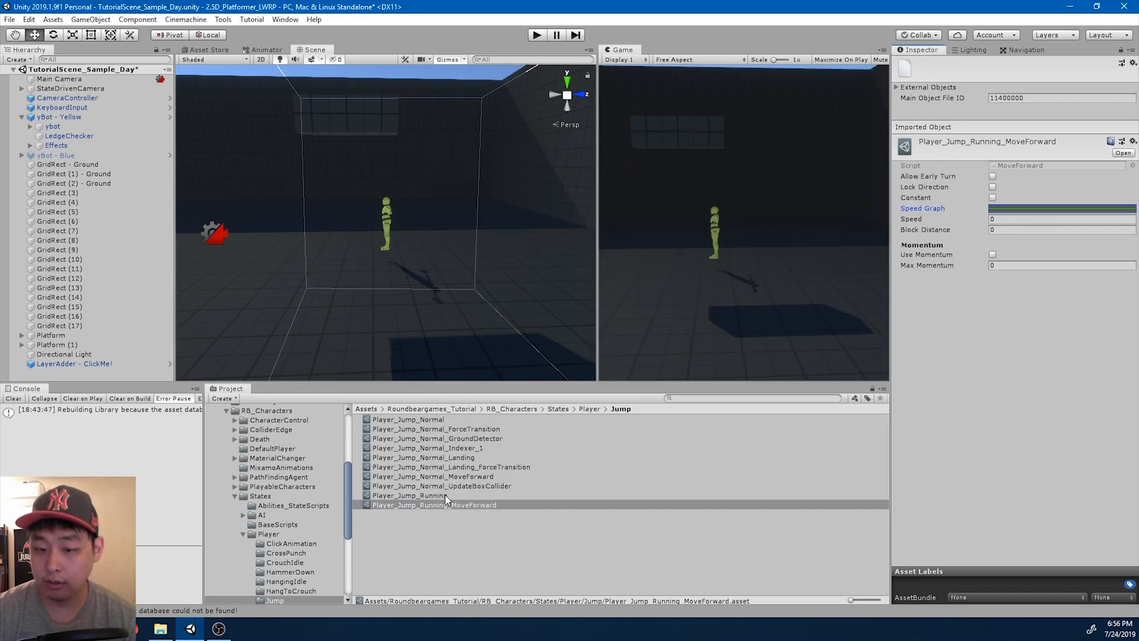
Set Speed 5, Block Distance 0.1, momentum on and Max Momentum 0.6.
{"action": "left_click", "coordinate": [433, 476]}
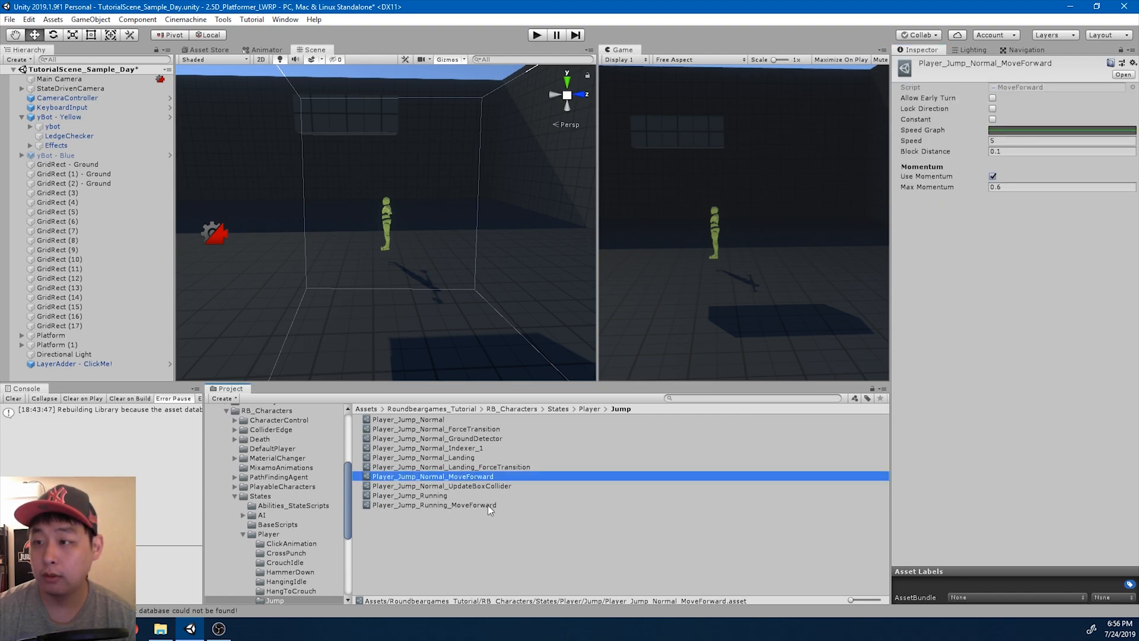
{"action": "left_click", "coordinate": [433, 504]}
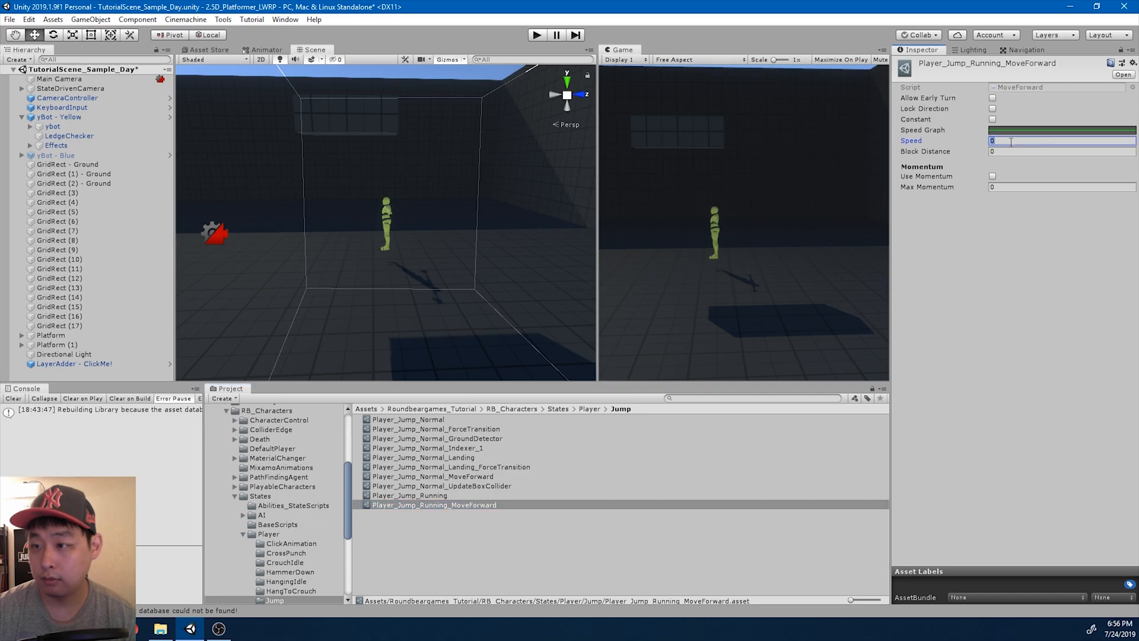
{"action": "type", "text": "5"}
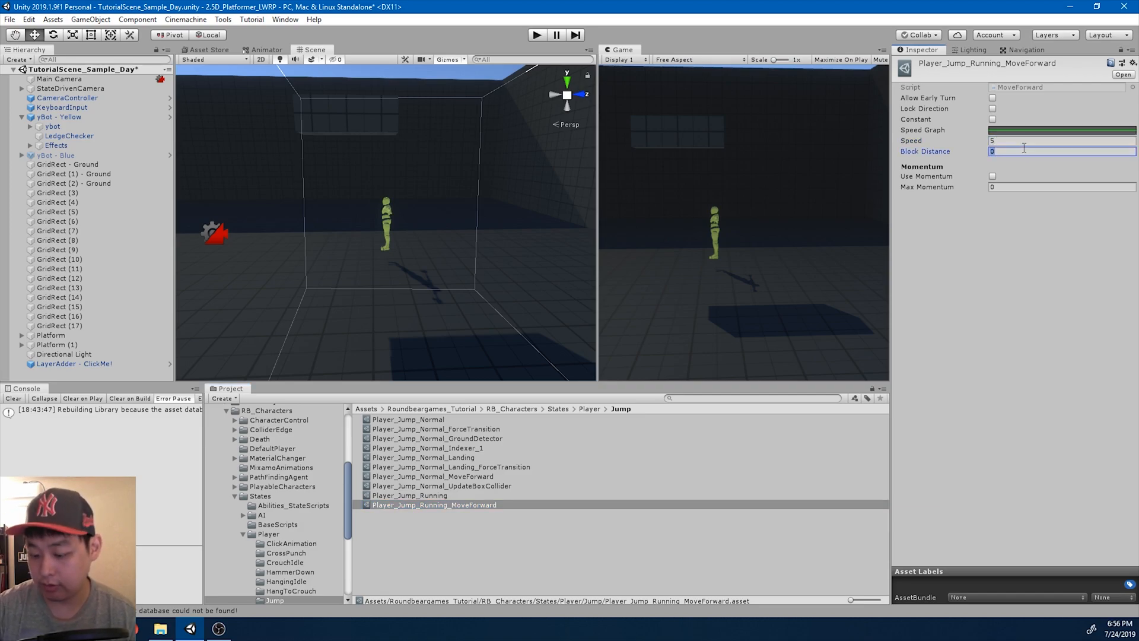
{"action": "type", "text": "0.1"}
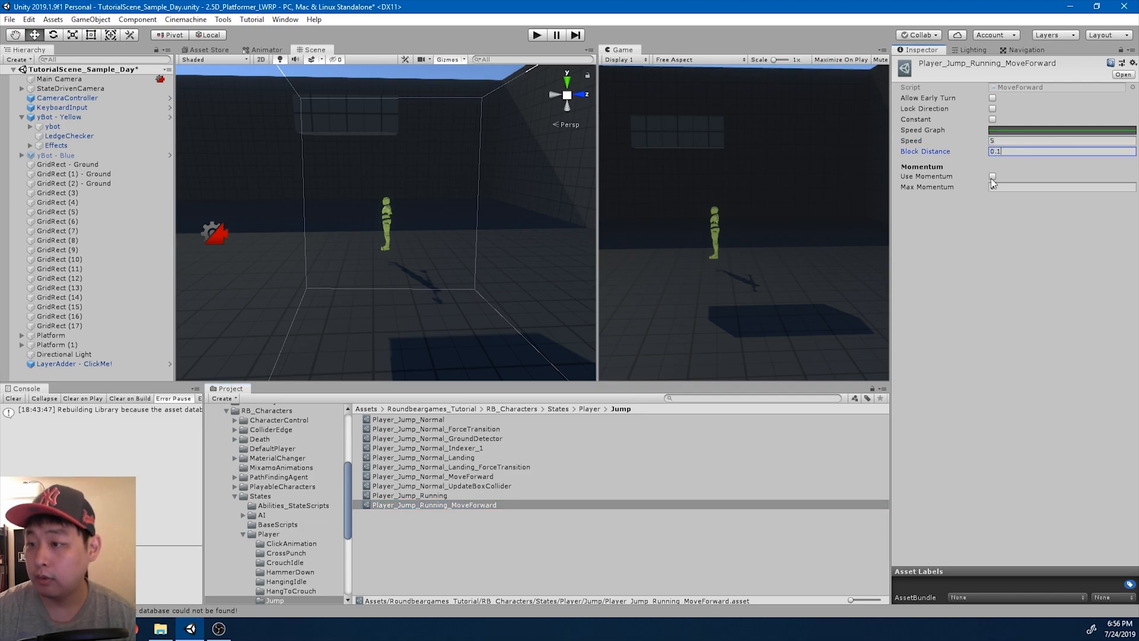
{"action": "left_click", "coordinate": [433, 476]}
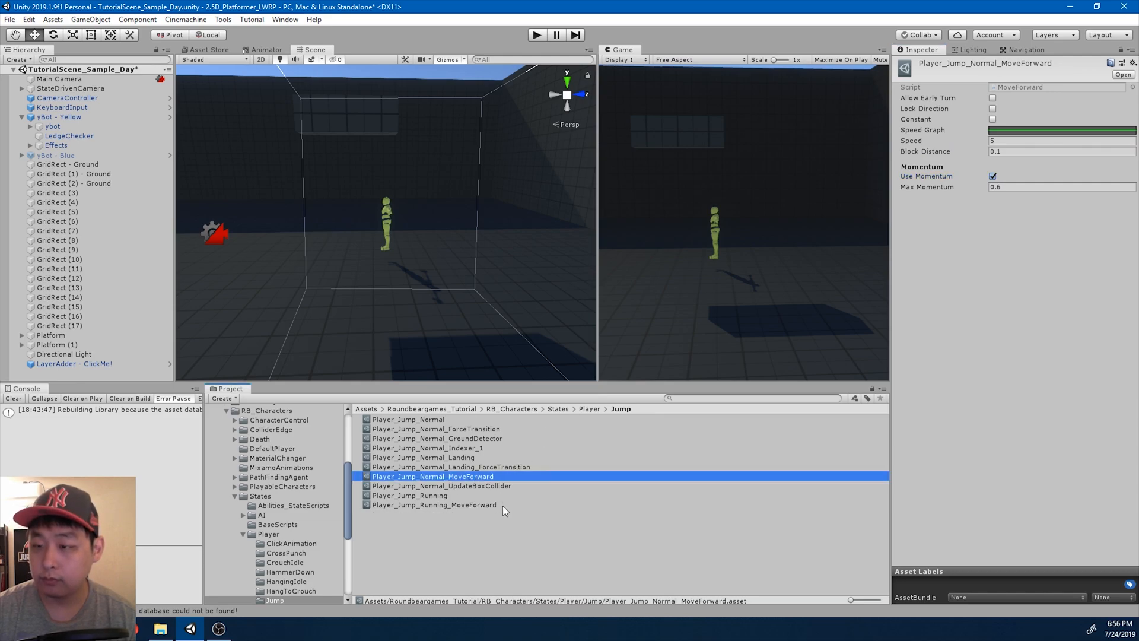
{"action": "left_click", "coordinate": [434, 504]}
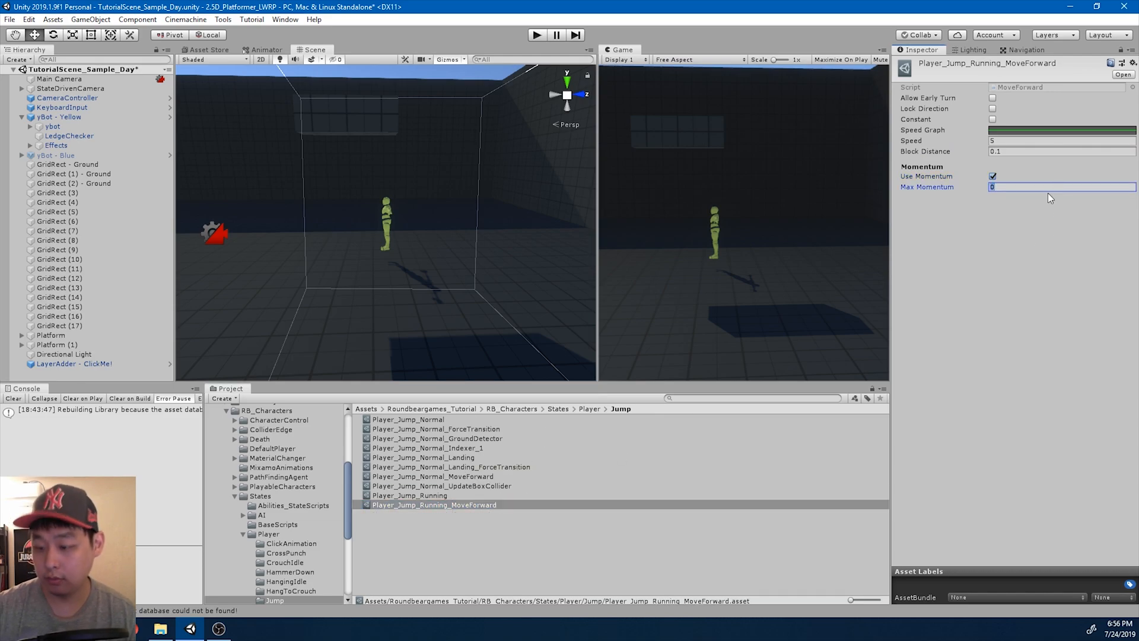
{"action": "type", "text": "0.6"}
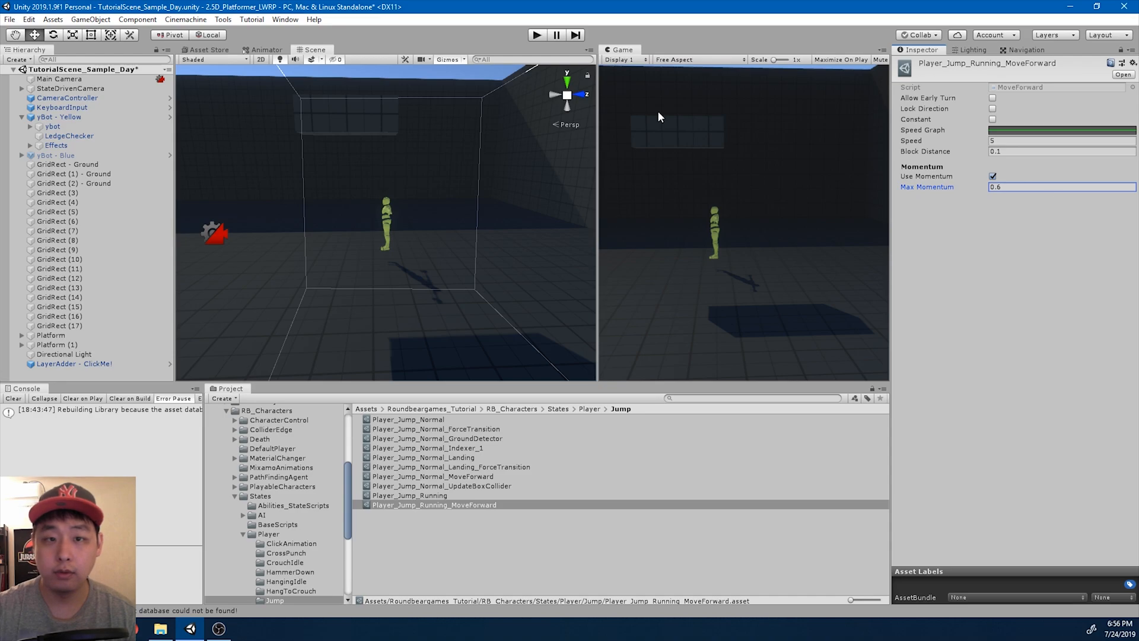
{"action": "left_click", "coordinate": [267, 49]}
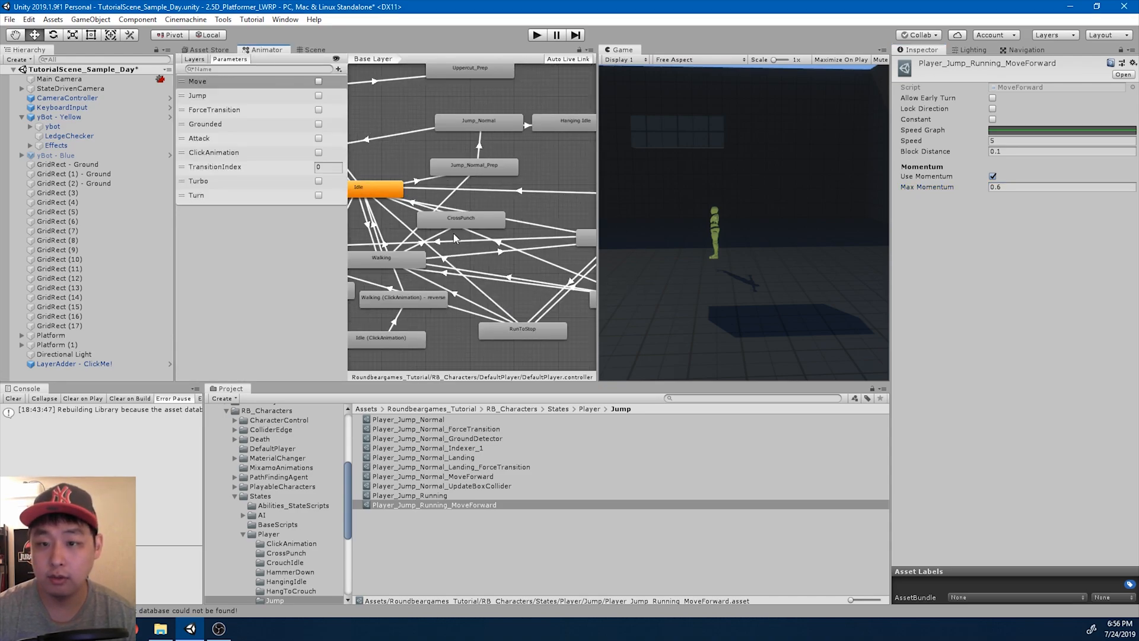
{"action": "left_click", "coordinate": [517, 216]}
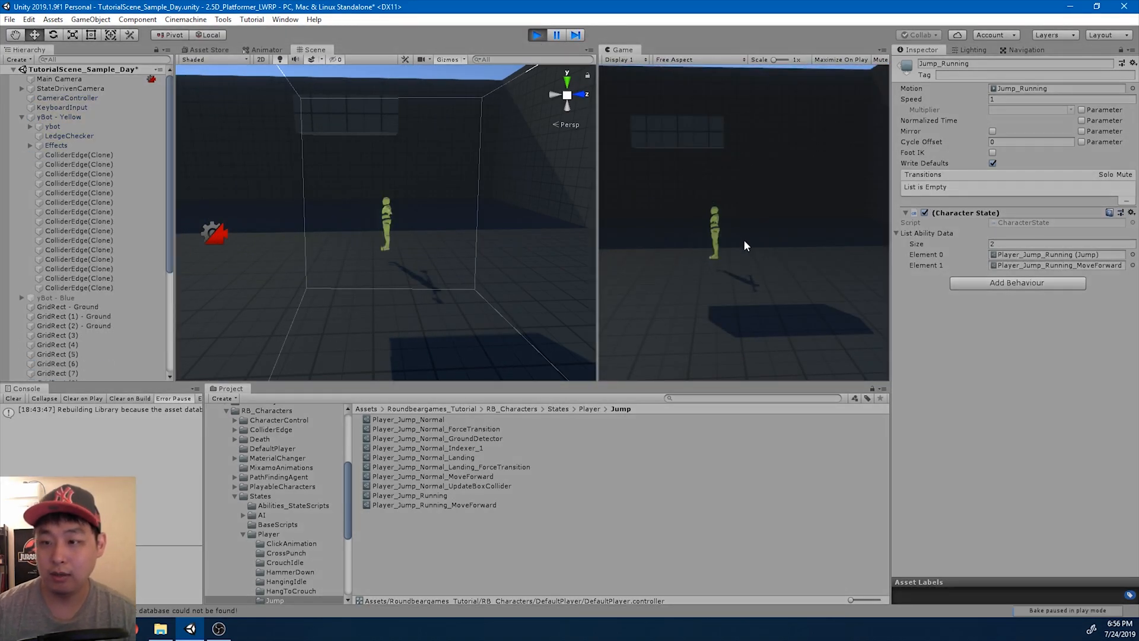
{"action": "left_click", "coordinate": [60, 116]}
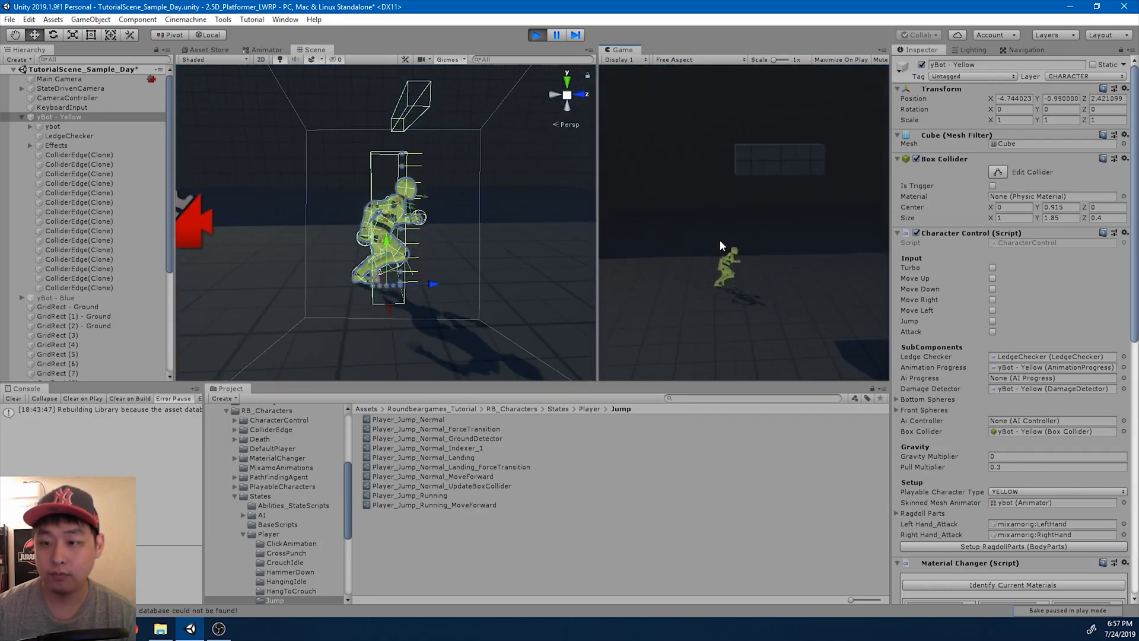
{"action": "left_click", "coordinate": [536, 35]}
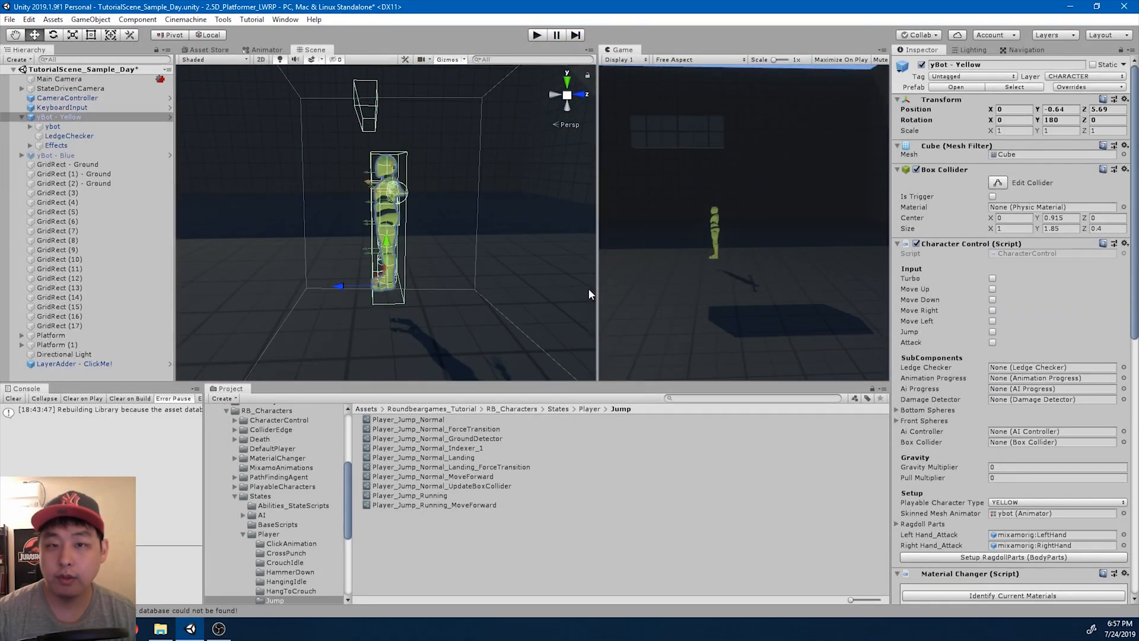
Add a Fall-clip state named Jump_Running_Fall to the Animator.
{"action": "left_click", "coordinate": [266, 50]}
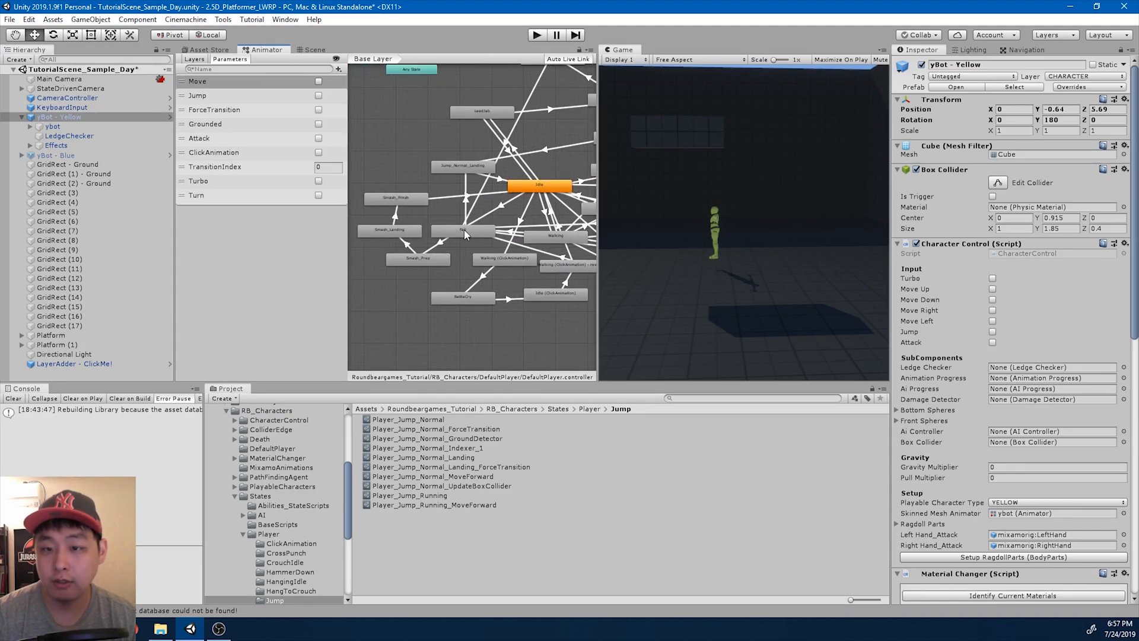
{"action": "left_click", "coordinate": [462, 229]}
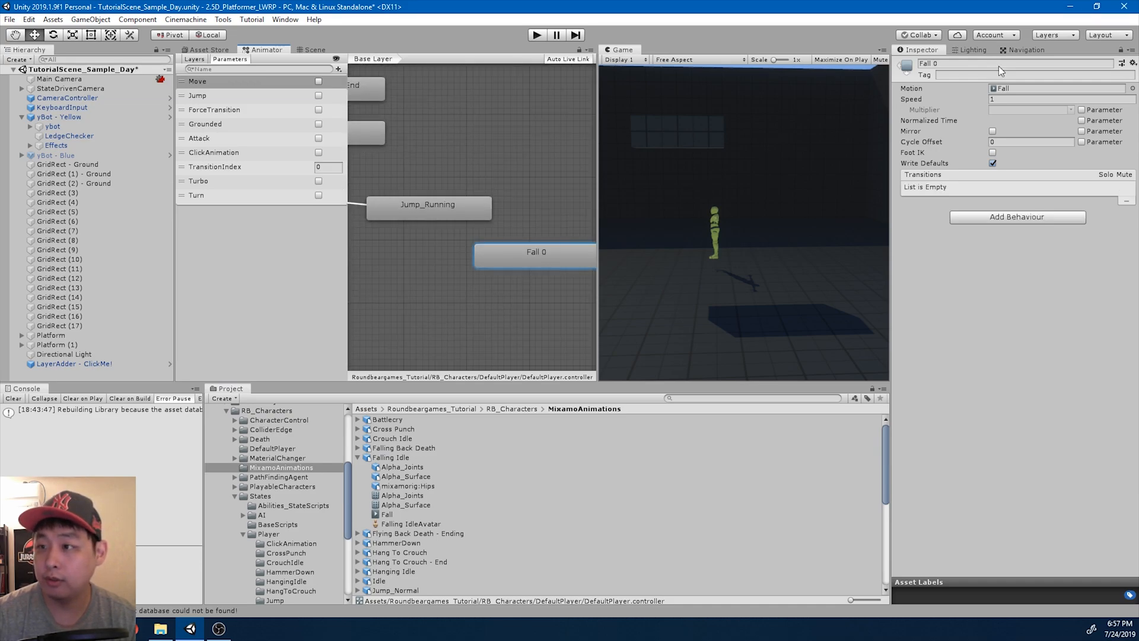
{"action": "type", "text": "Jump_Running_"}
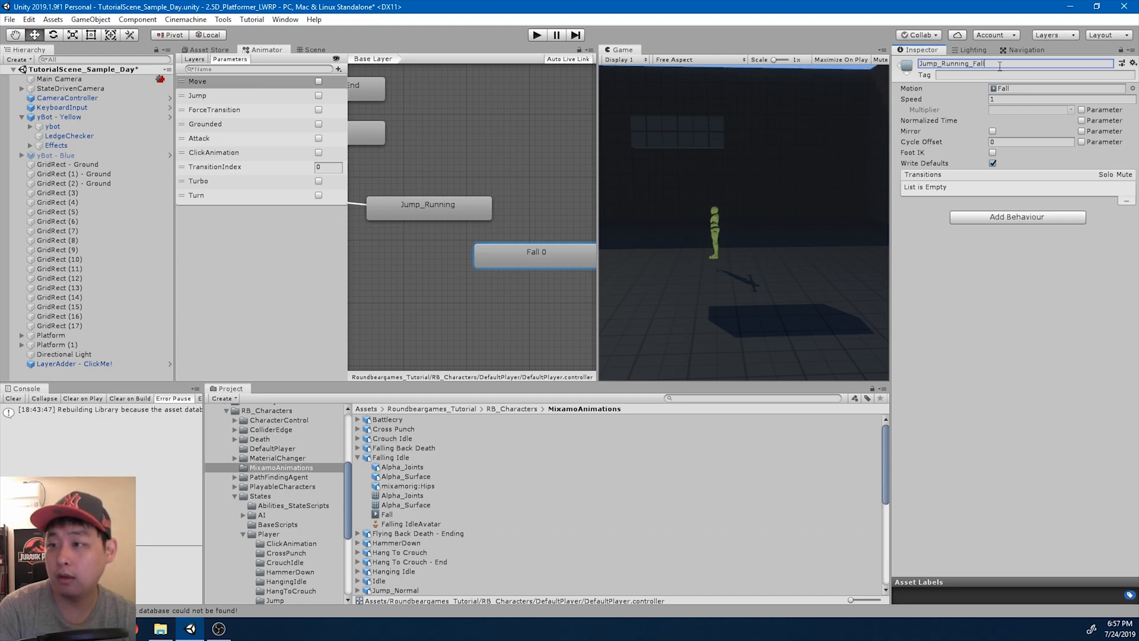
Make a transition from Jump_Running to Jump_Running_Fall and start a test run.
{"action": "right_click", "coordinate": [428, 204]}
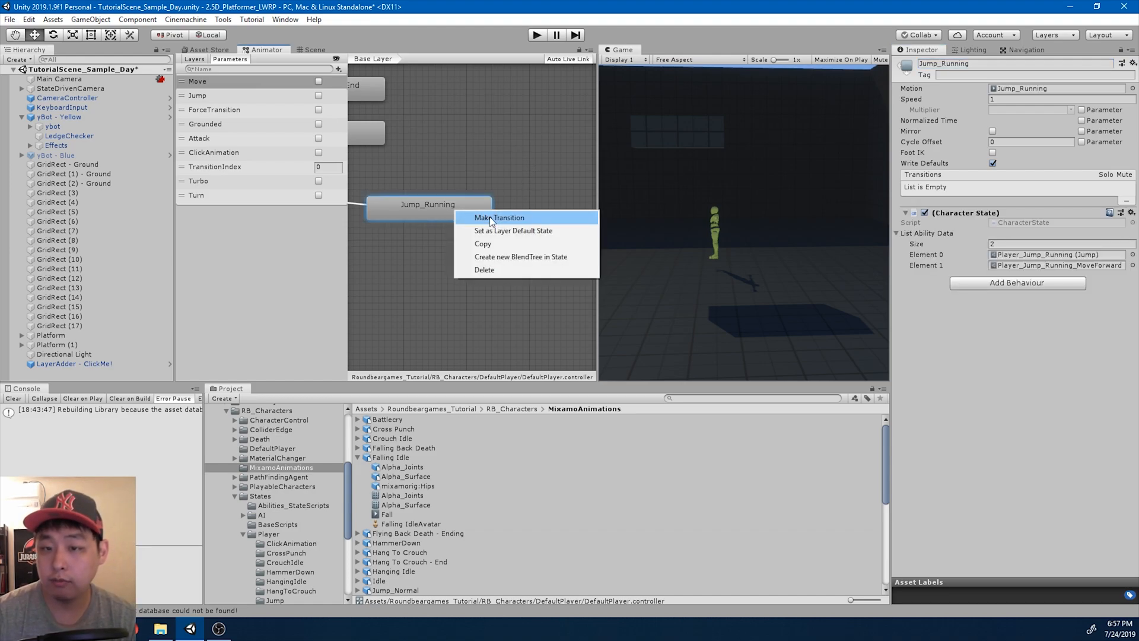
{"action": "left_click", "coordinate": [499, 217]}
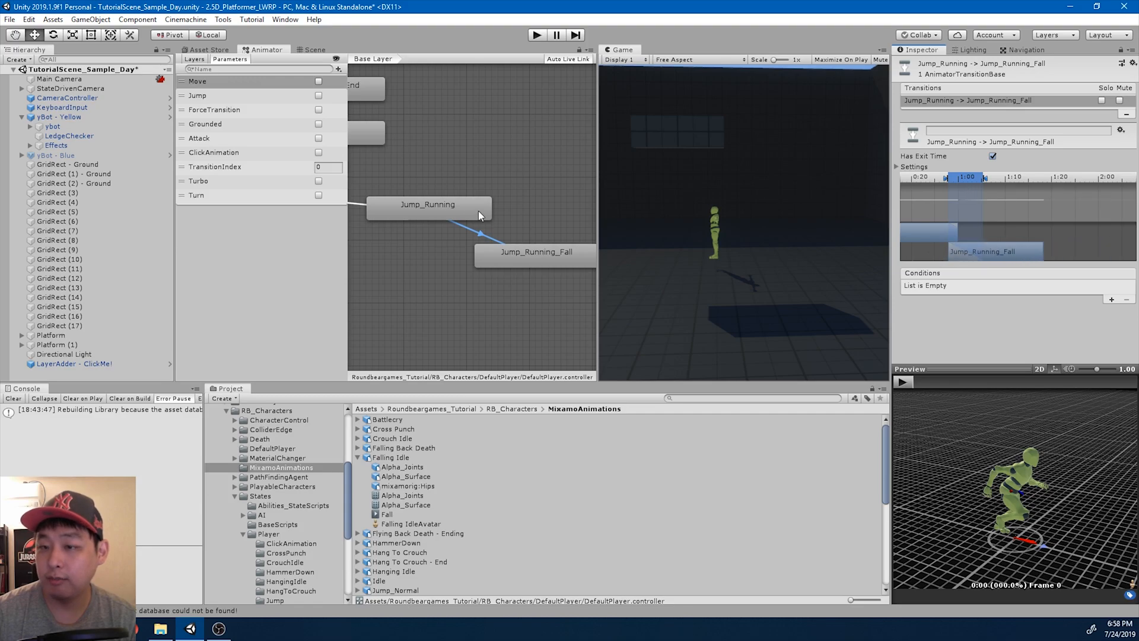
{"action": "mouse_move", "coordinate": [534, 265]}
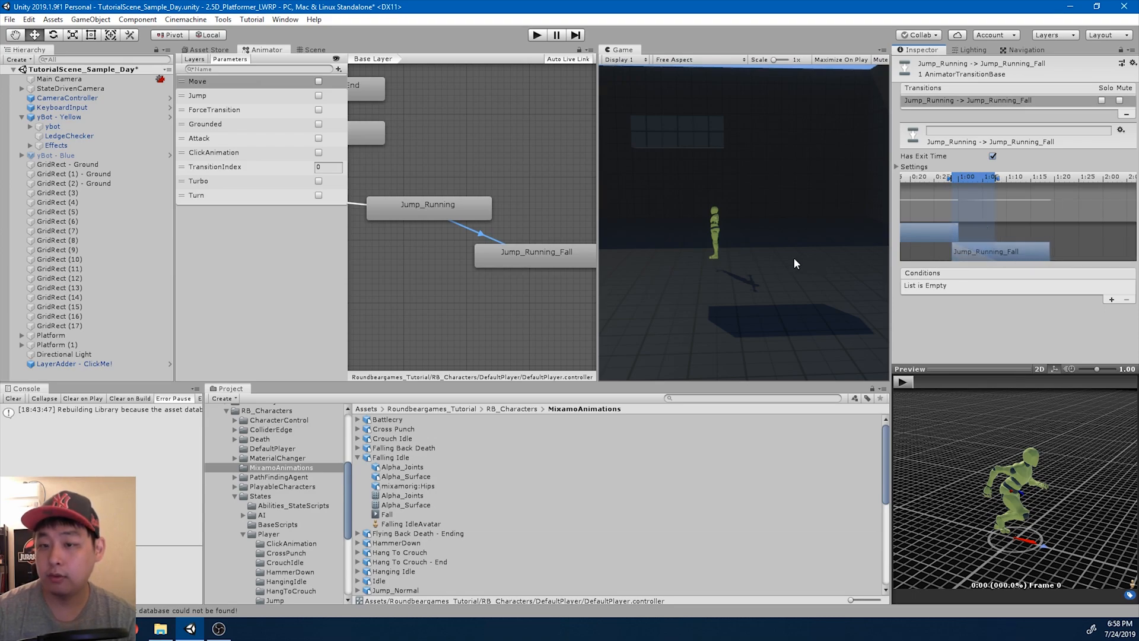
{"action": "left_click", "coordinate": [428, 204]}
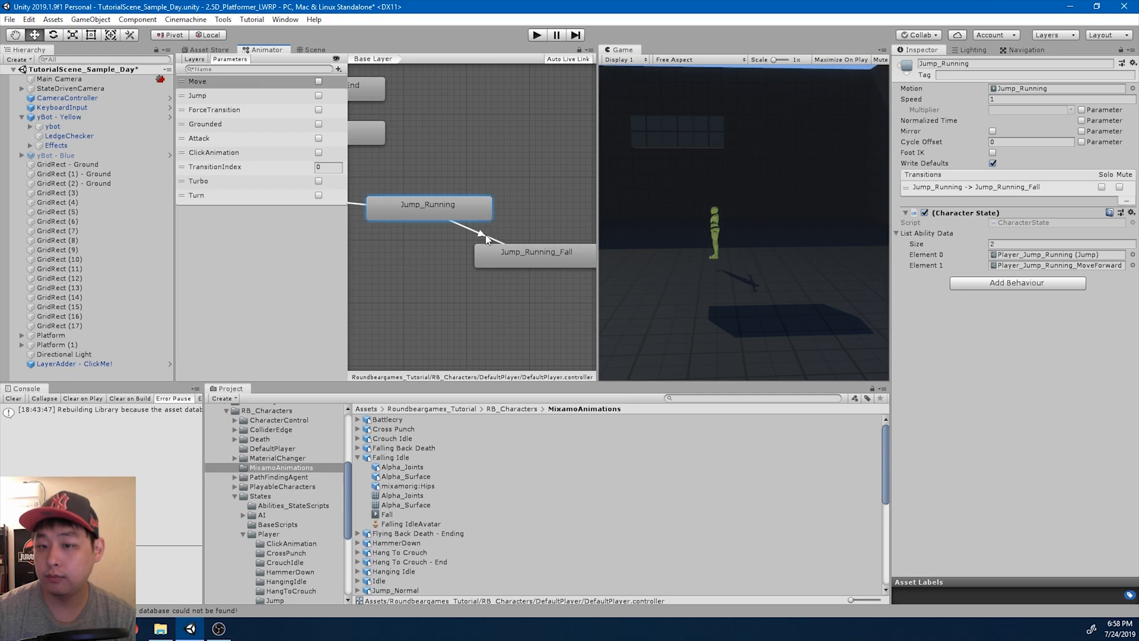
{"action": "left_click", "coordinate": [480, 229]}
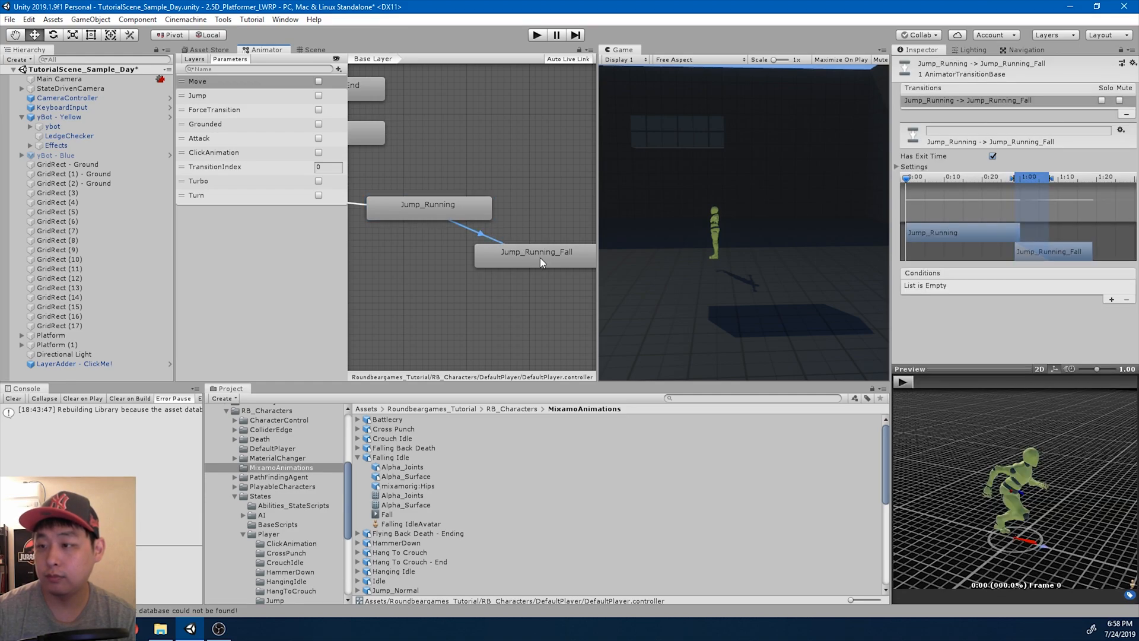
{"action": "left_click", "coordinate": [535, 252]}
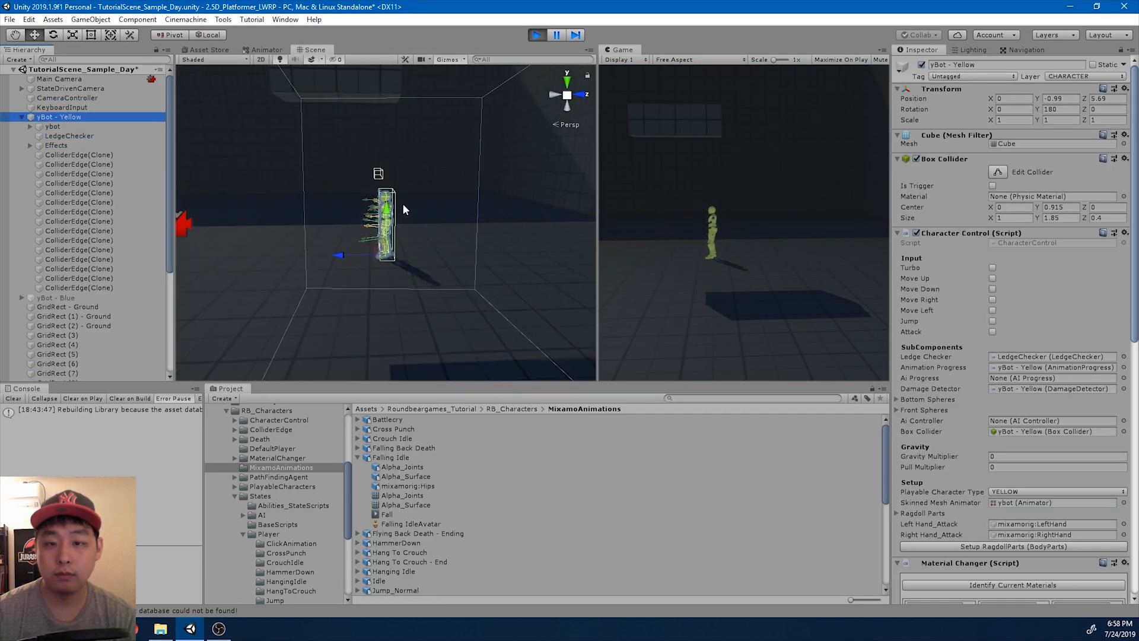
Reposition an Animator graph element and run a quick play test.
{"action": "left_click_drag", "start_coordinate": [403, 210], "coordinate": [452, 212]}
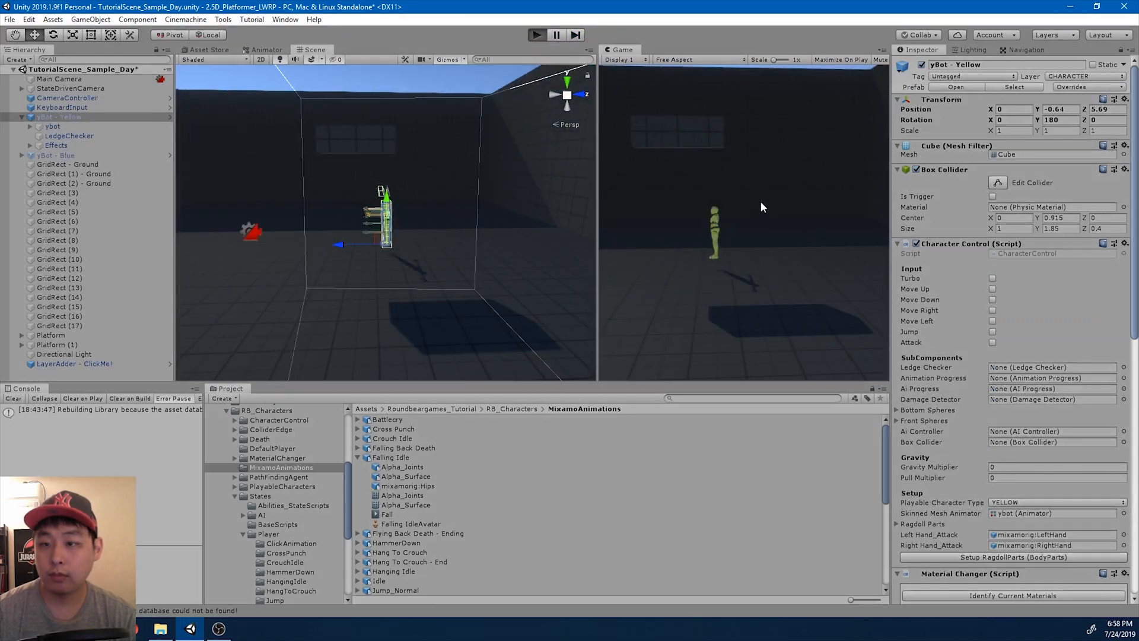
{"action": "left_click", "coordinate": [536, 35]}
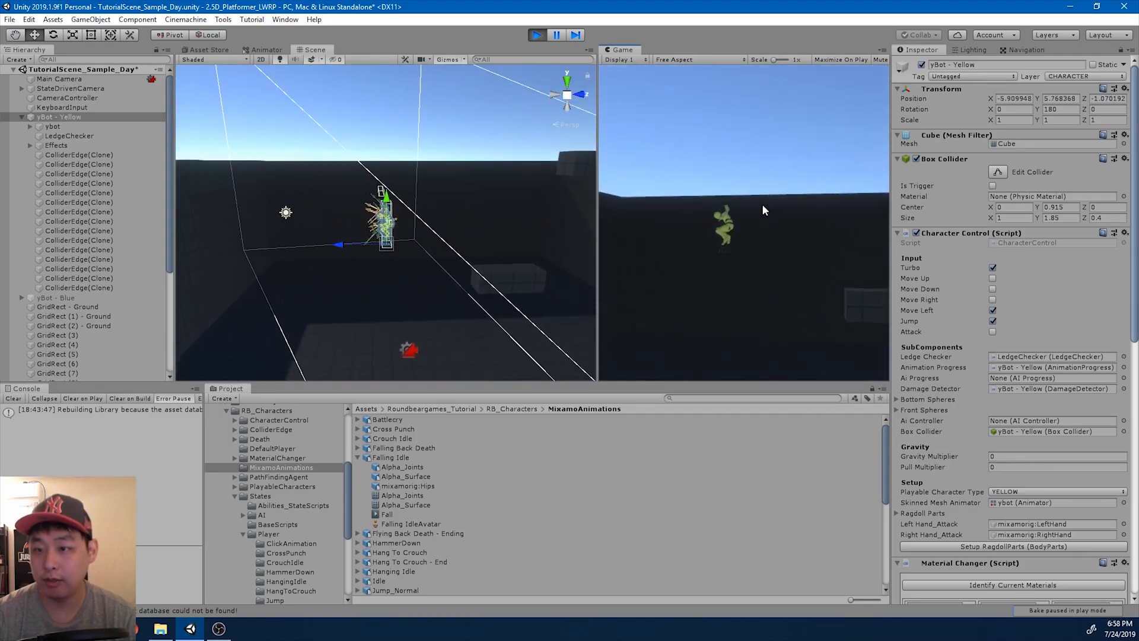
{"action": "left_click", "coordinate": [556, 35]}
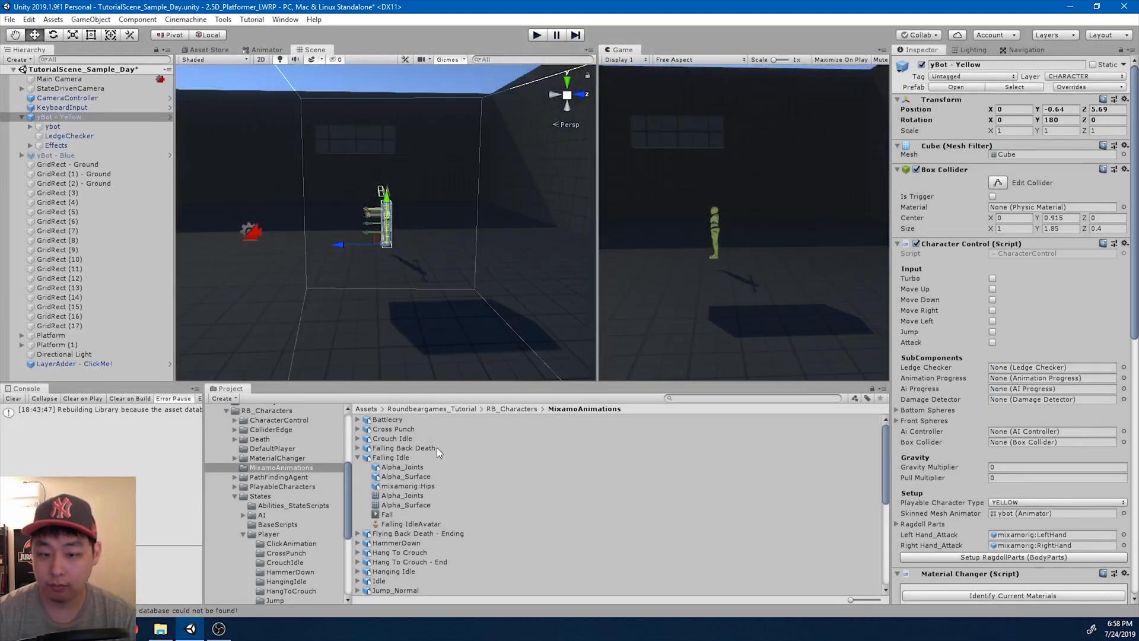
Trim the Jump_Running clip to end at frame 45, apply, and re-test.
{"action": "left_click", "coordinate": [396, 546]}
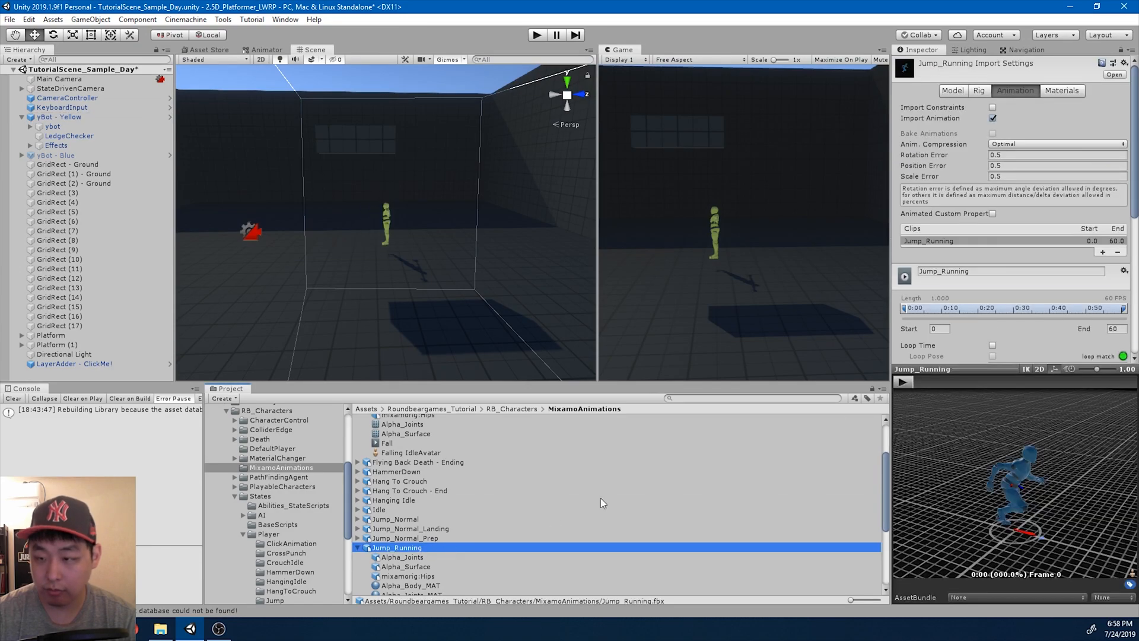
{"action": "scroll", "scroll_direction": "down", "scroll_amount": 3}
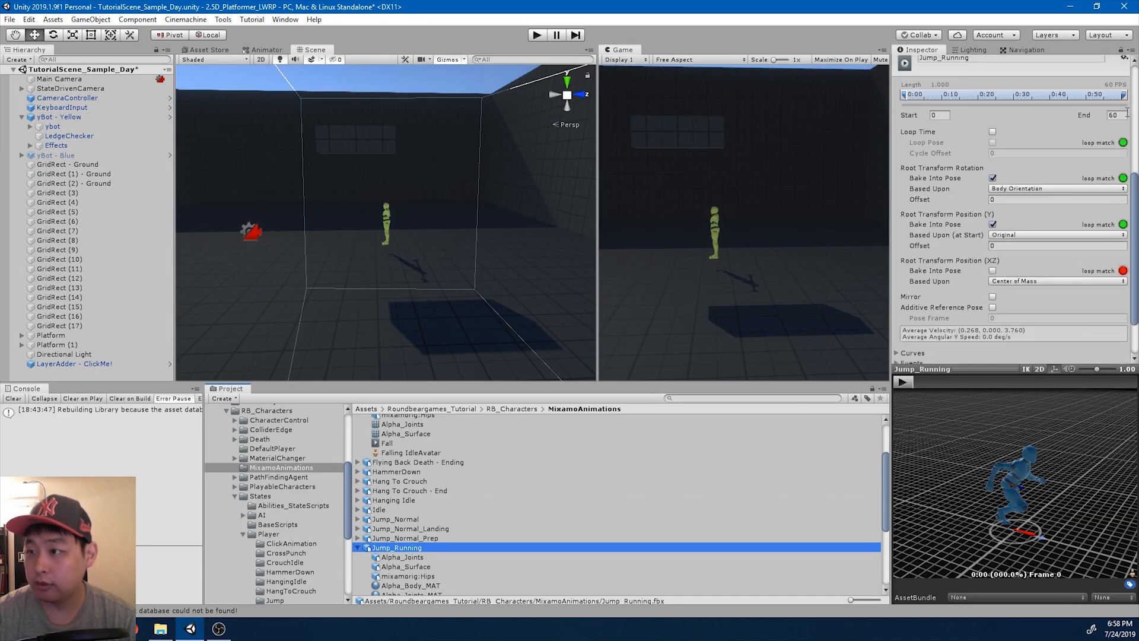
{"action": "left_click", "coordinate": [970, 94]}
{"action": "type", "text": "45"}
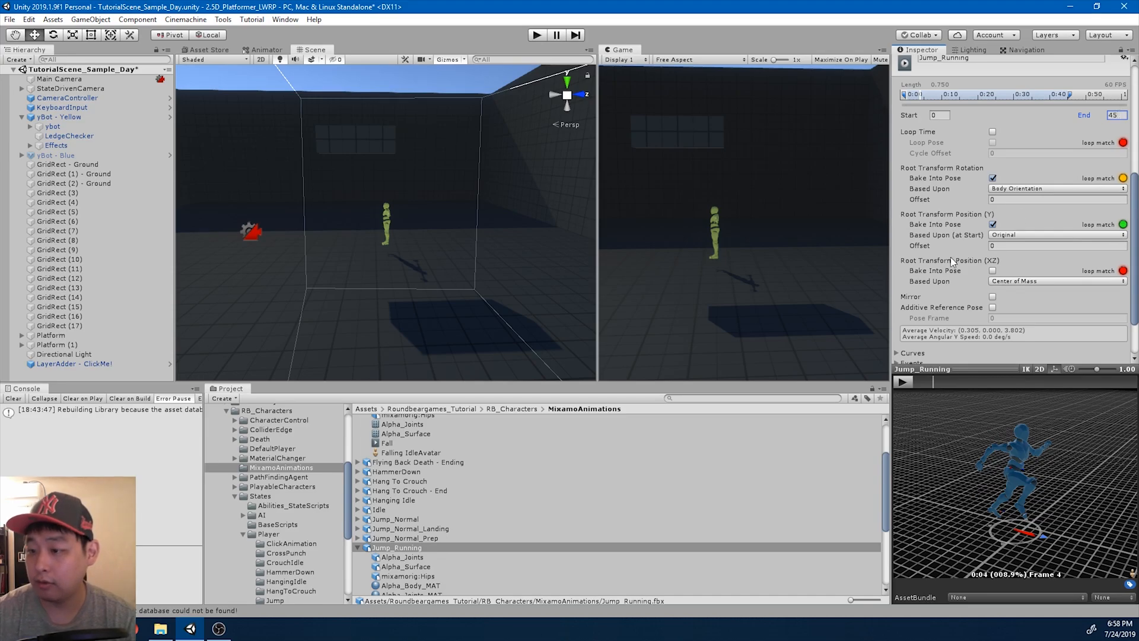
{"action": "left_click", "coordinate": [903, 382]}
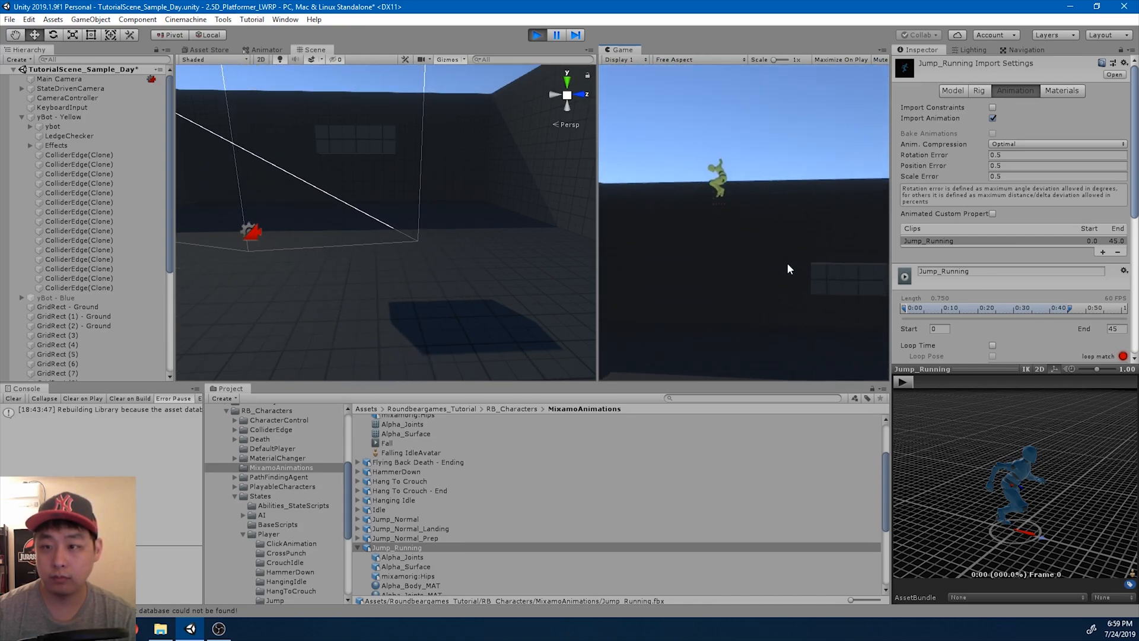
{"action": "left_click", "coordinate": [537, 35]}
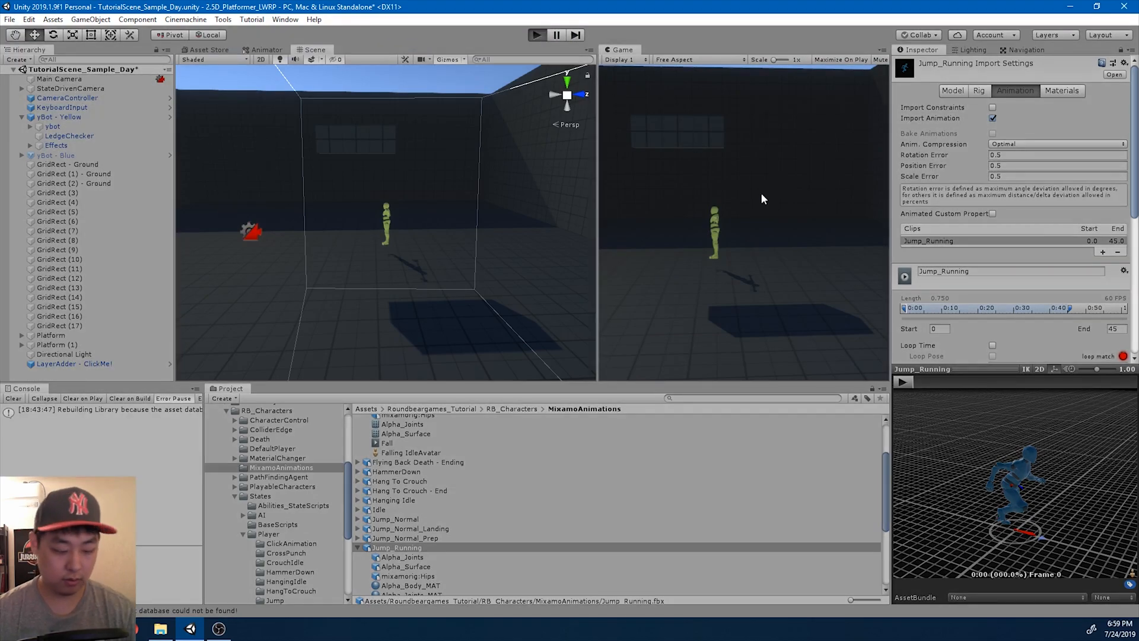
{"action": "left_click", "coordinate": [536, 35]}
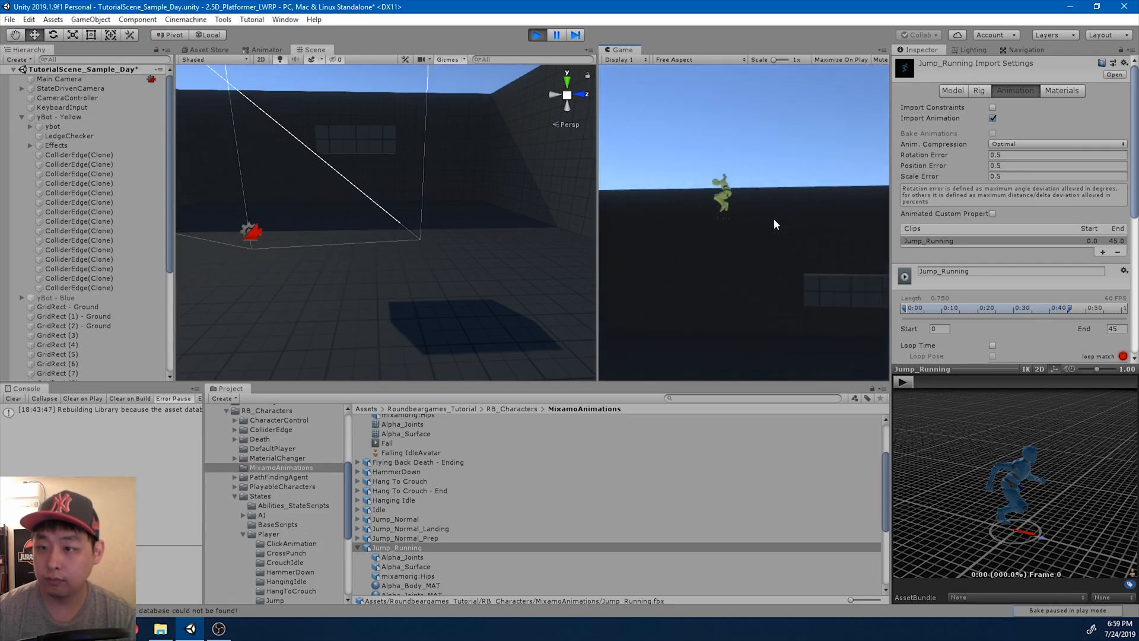
{"action": "left_click", "coordinate": [537, 35]}
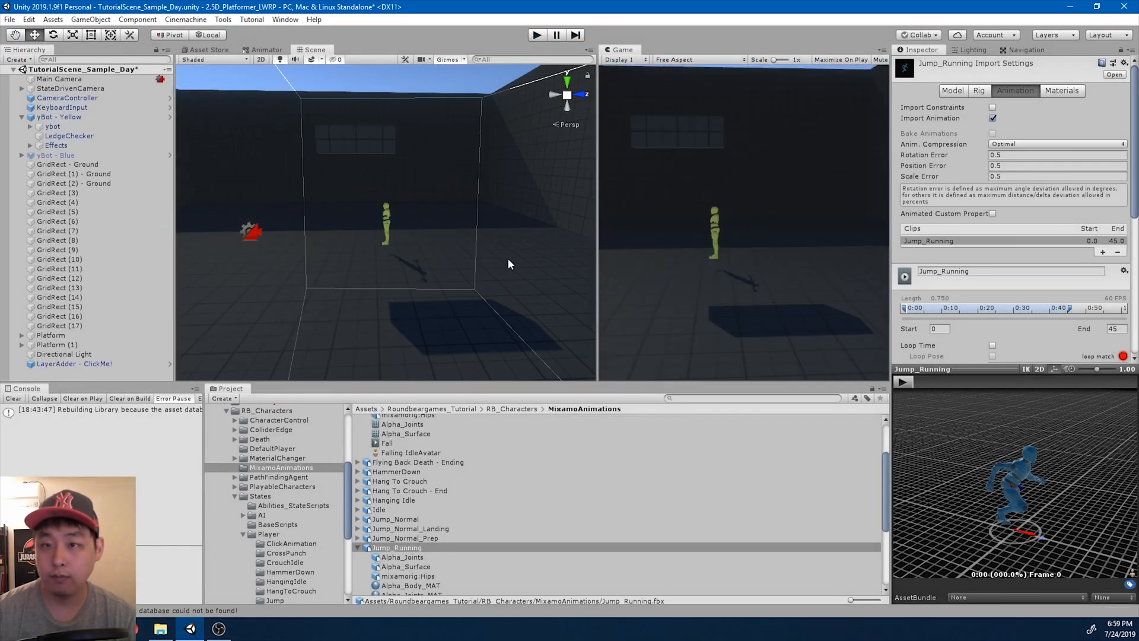
{"action": "mouse_move", "coordinate": [366, 178]}
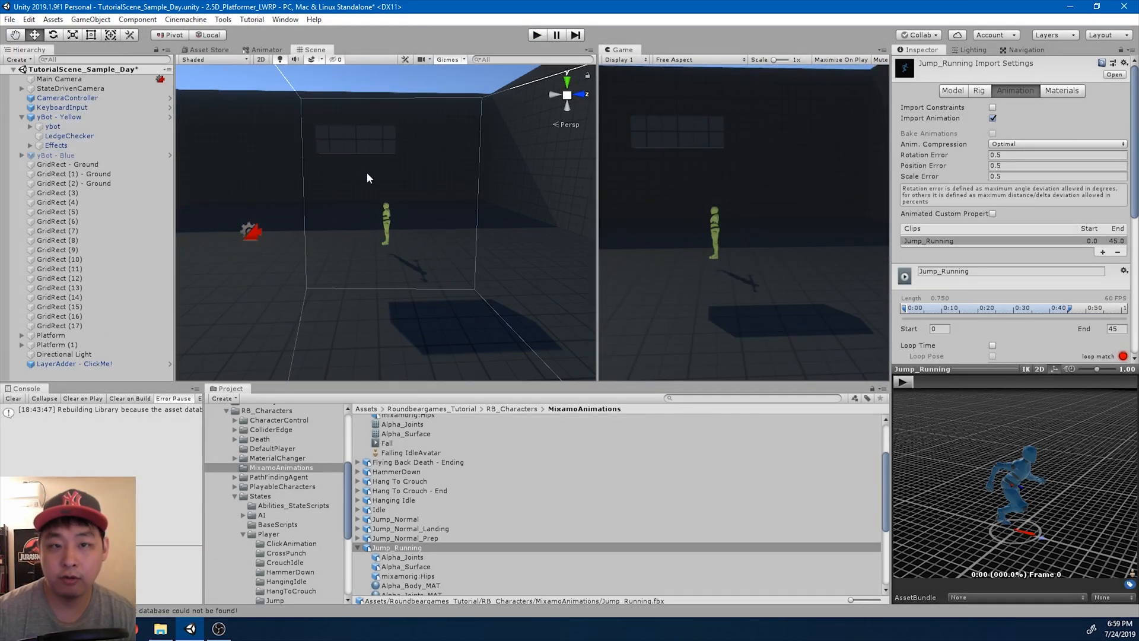
Make the Jump_Running_Fall → Jump_Normal_Landing transition skip exit time and require Grounded.
{"action": "left_click", "coordinate": [267, 49]}
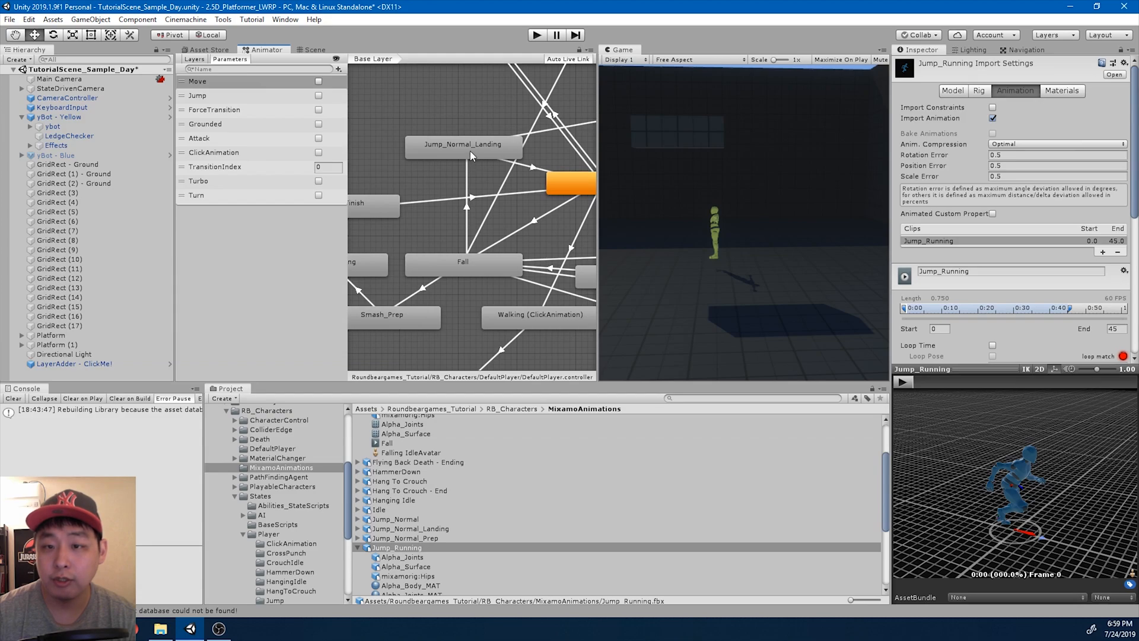
{"action": "left_click", "coordinate": [463, 143]}
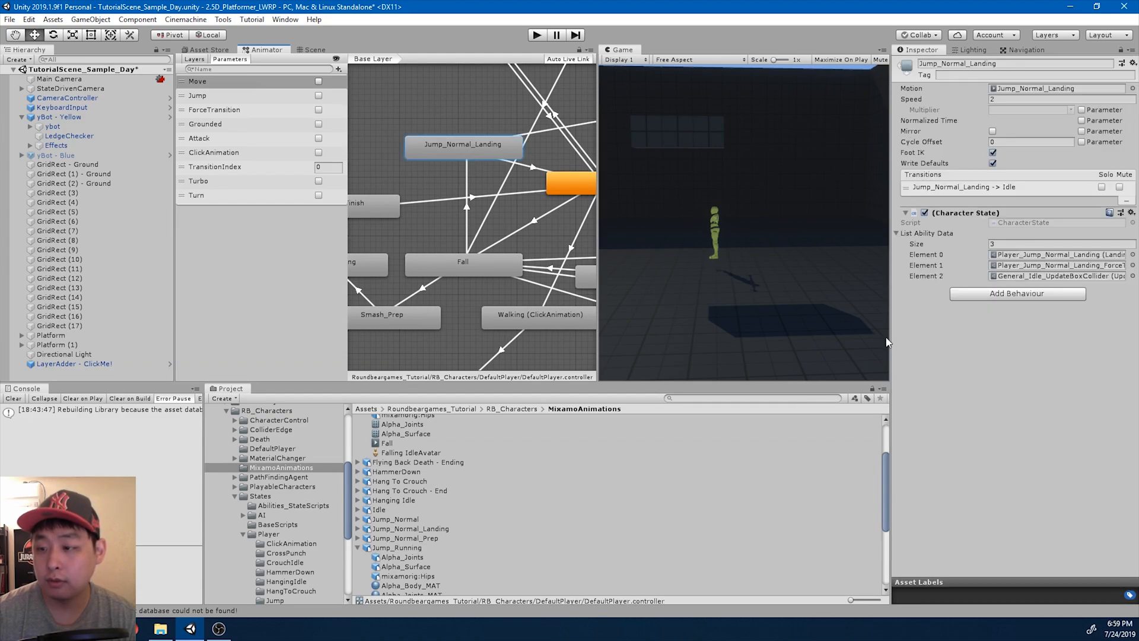
{"action": "left_click", "coordinate": [418, 504]}
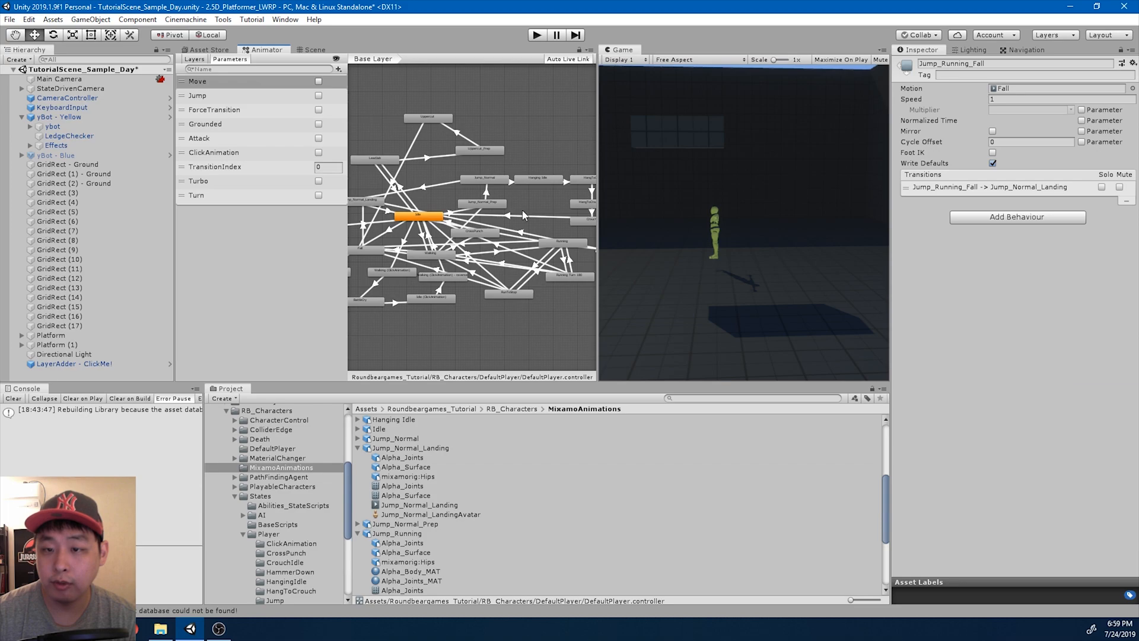
{"action": "left_click", "coordinate": [509, 232]}
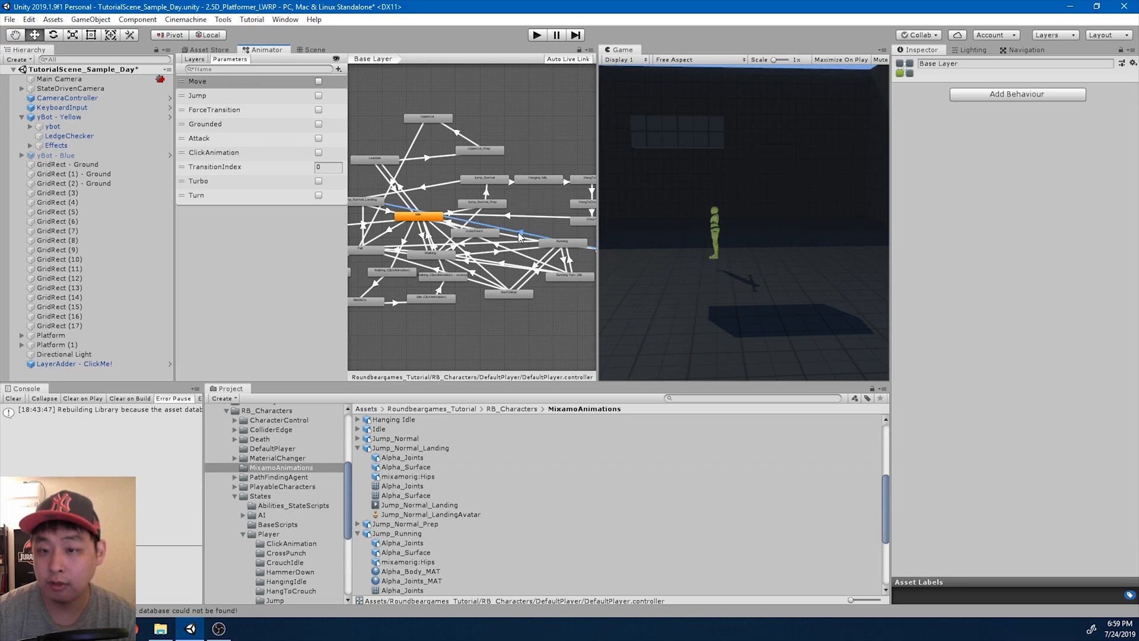
{"action": "left_click", "coordinate": [509, 240]}
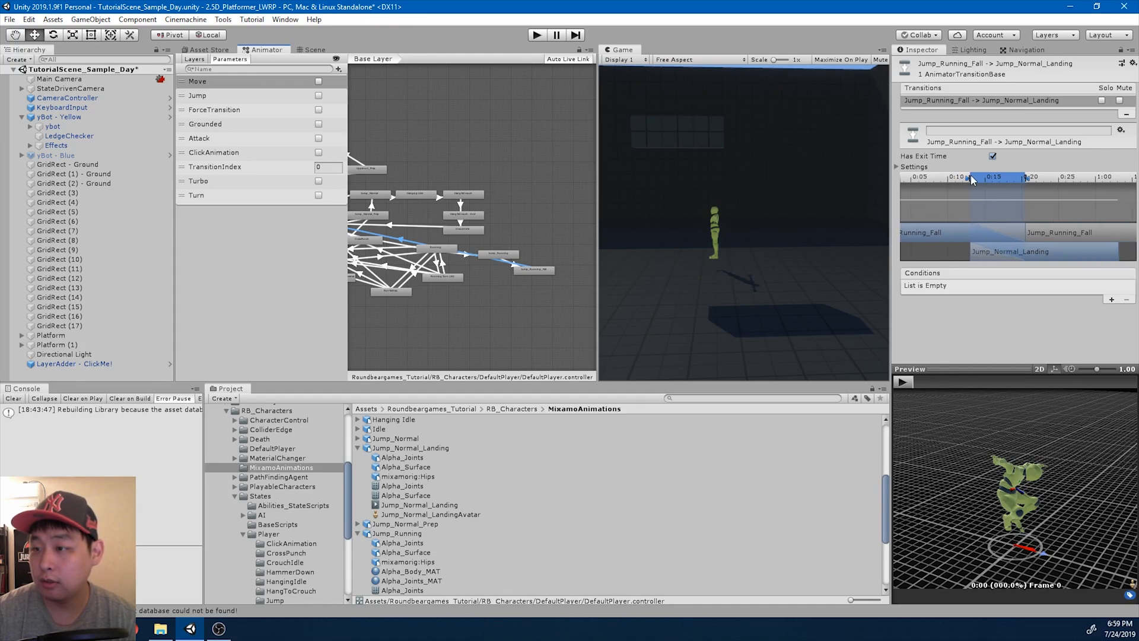
{"action": "left_click", "coordinate": [993, 156]}
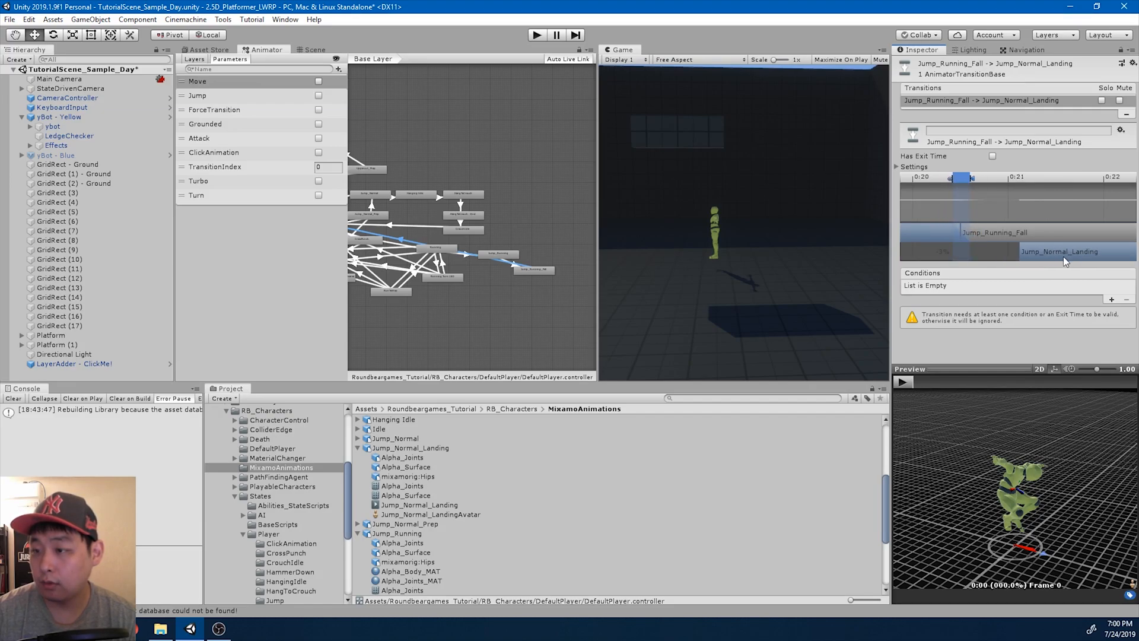
{"action": "left_click", "coordinate": [1112, 298]}
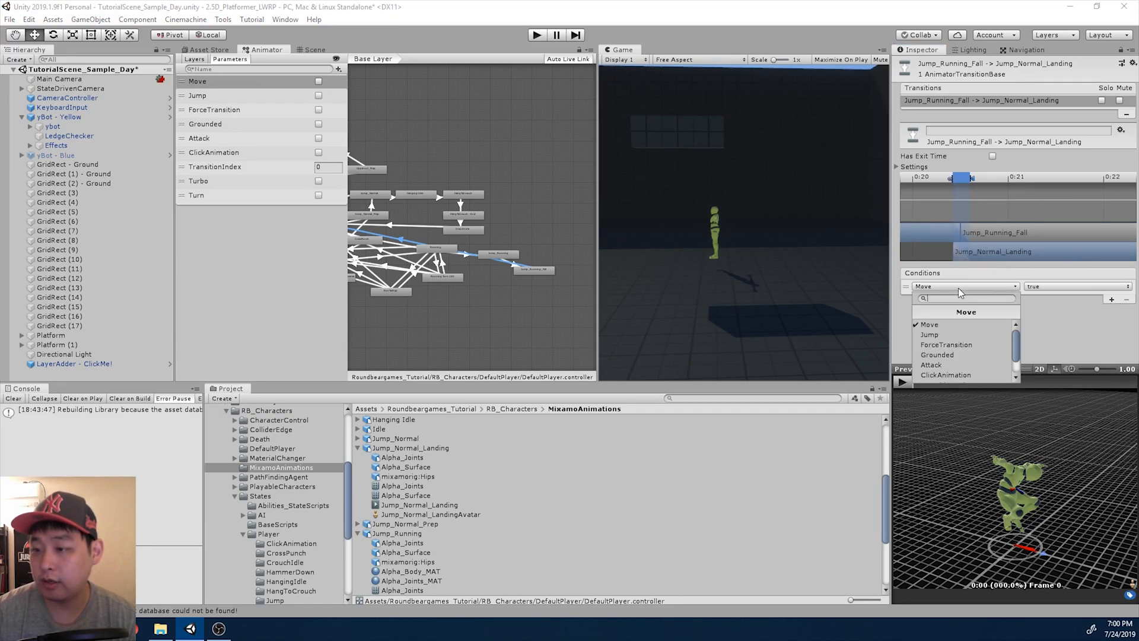
{"action": "mouse_move", "coordinate": [958, 354]}
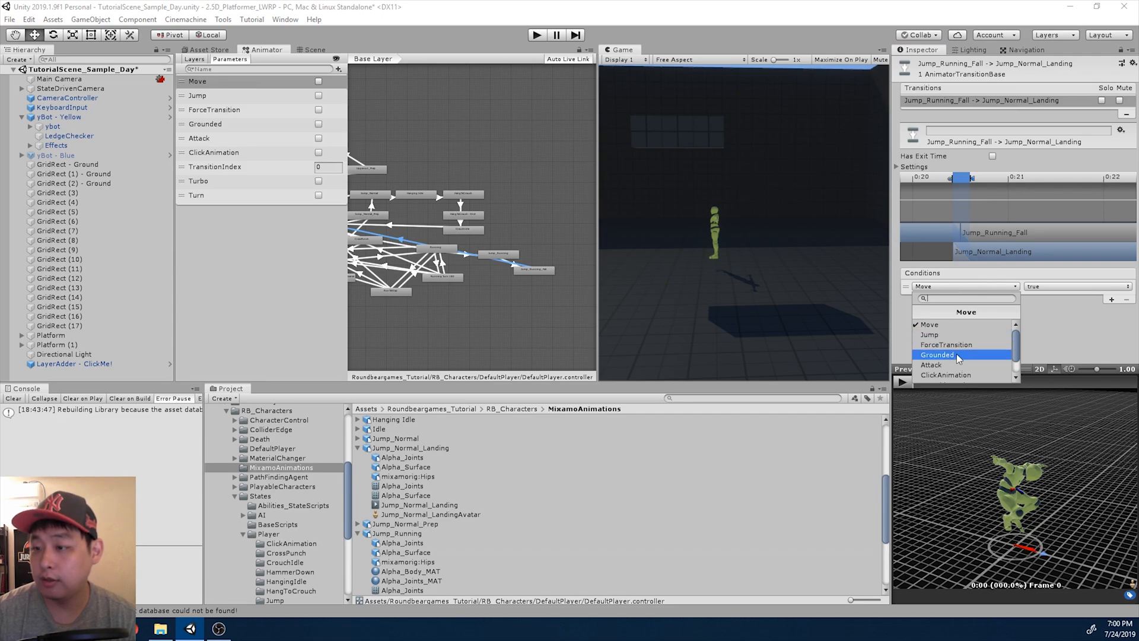
{"action": "left_click", "coordinate": [938, 354]}
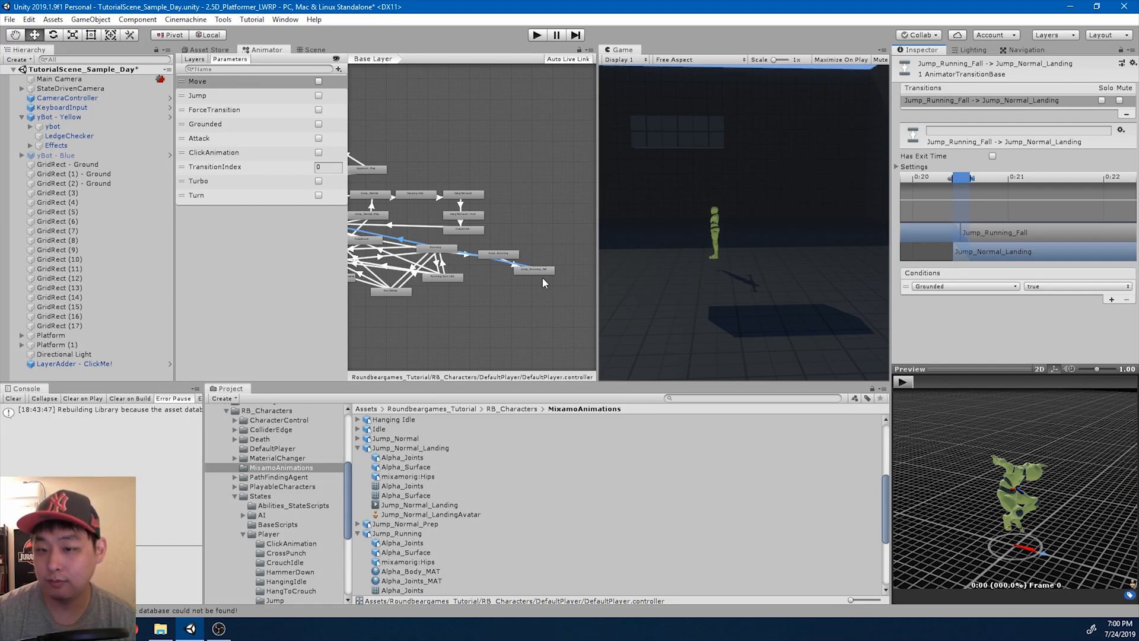
{"action": "mouse_move", "coordinate": [537, 276]}
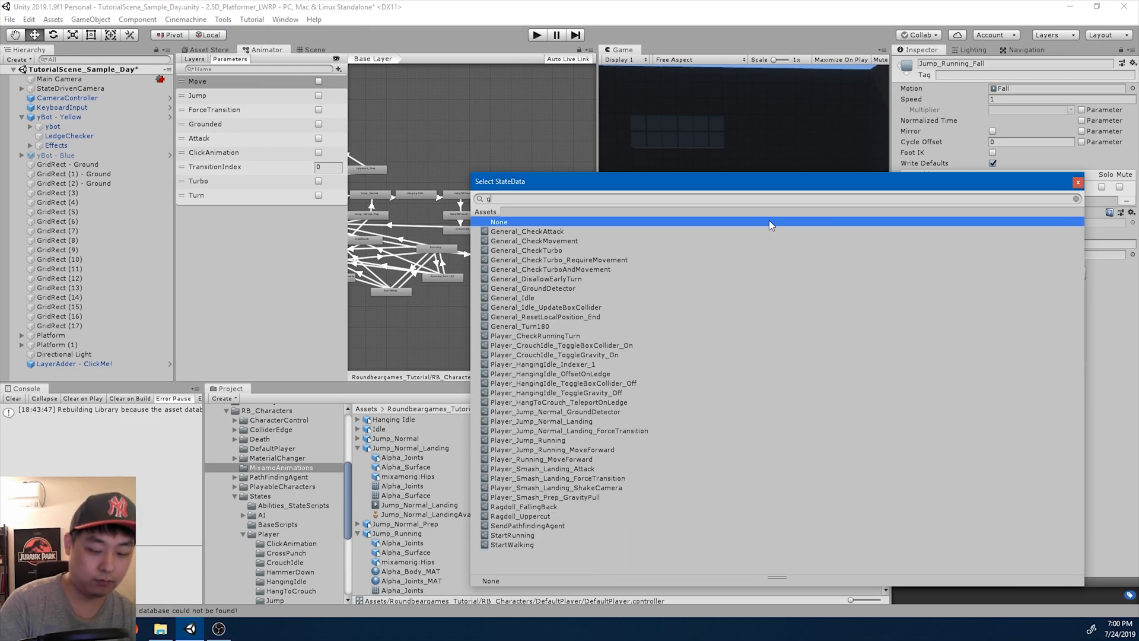
Assign Player_Jump_Normal_GroundDetector to Jump_Running_Fall, then play-test with yBot - Yellow selected.
{"action": "type", "text": "round"}
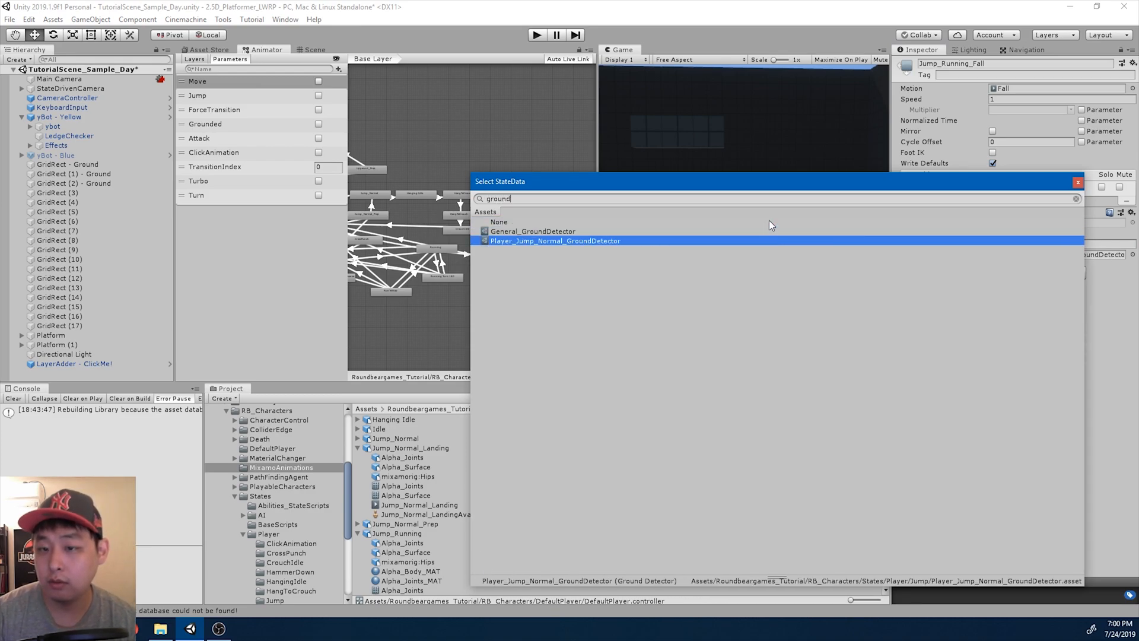
{"action": "mouse_move", "coordinate": [592, 246]}
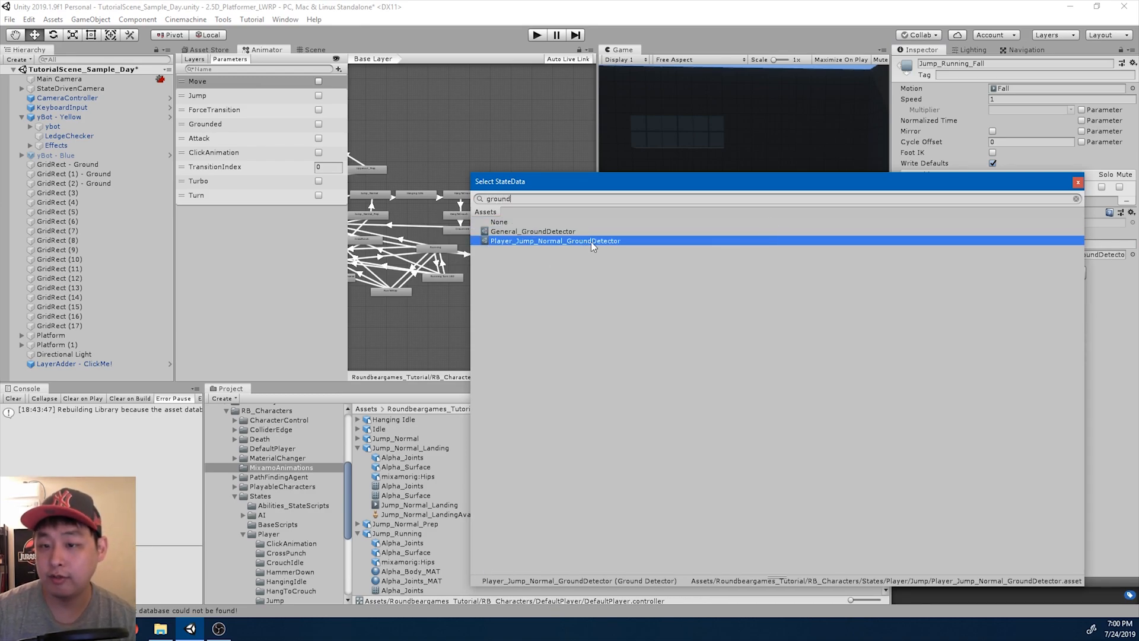
{"action": "double_click", "coordinate": [554, 241]}
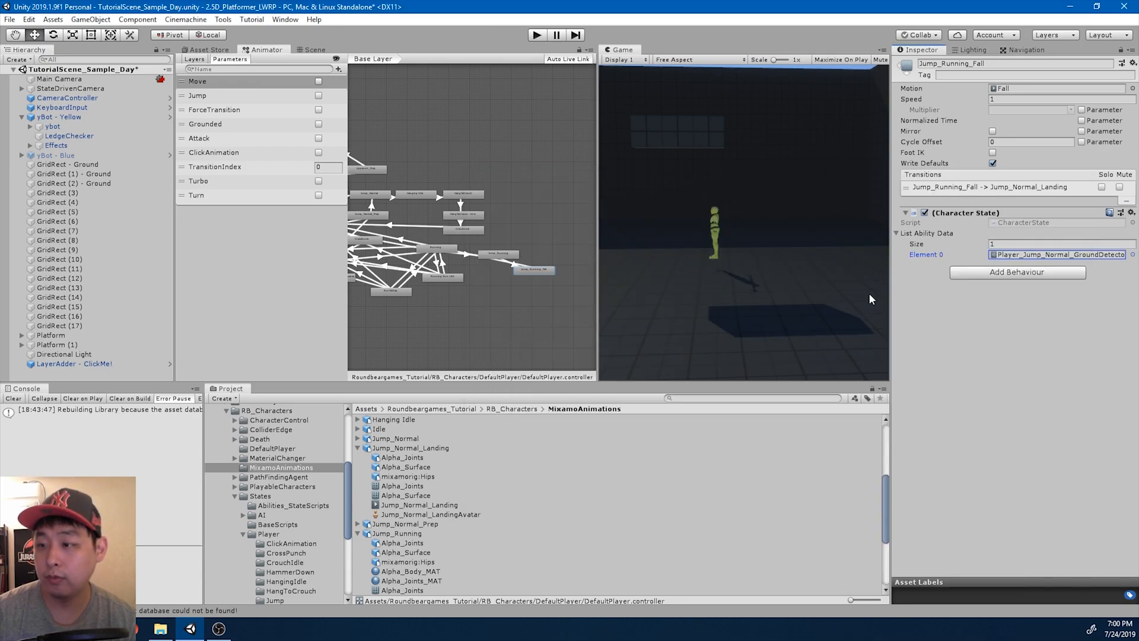
{"action": "left_click", "coordinate": [314, 49]}
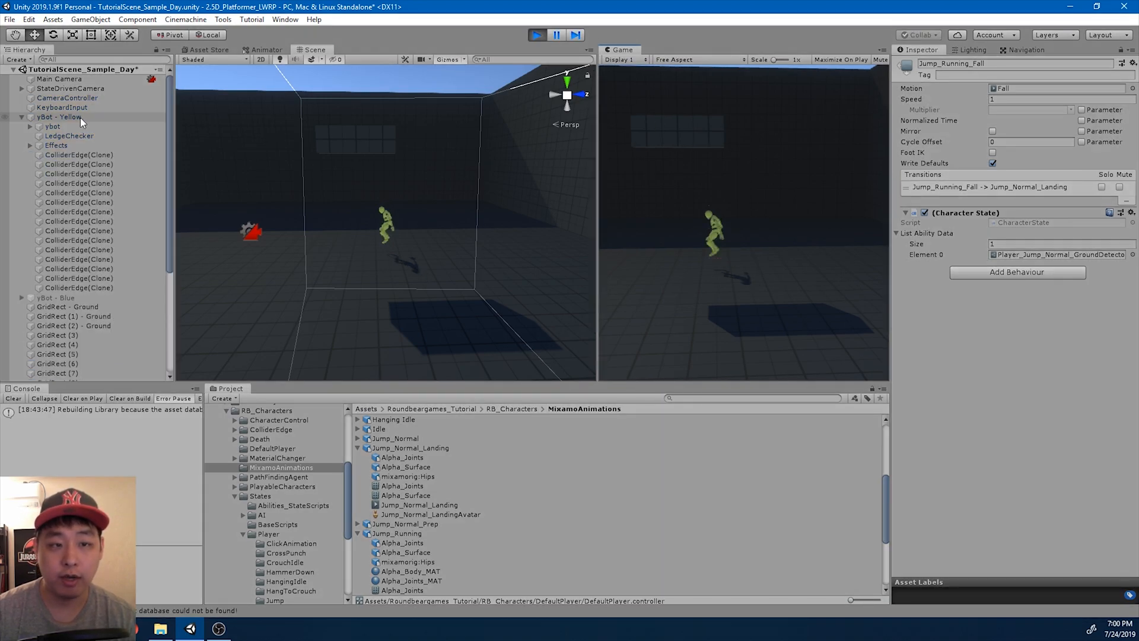
{"action": "left_click", "coordinate": [60, 117]}
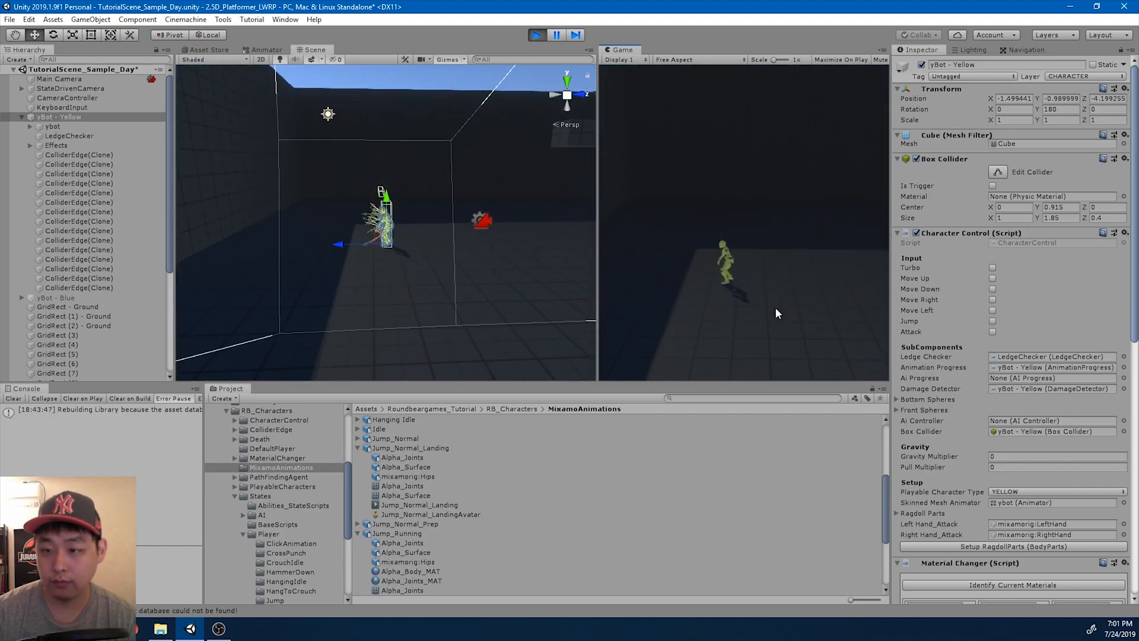
Stop play and duplicate Player_Jump_Running_MoveForward as Player_Jump_Running_MoveForward_Falling.
{"action": "left_click", "coordinate": [537, 35]}
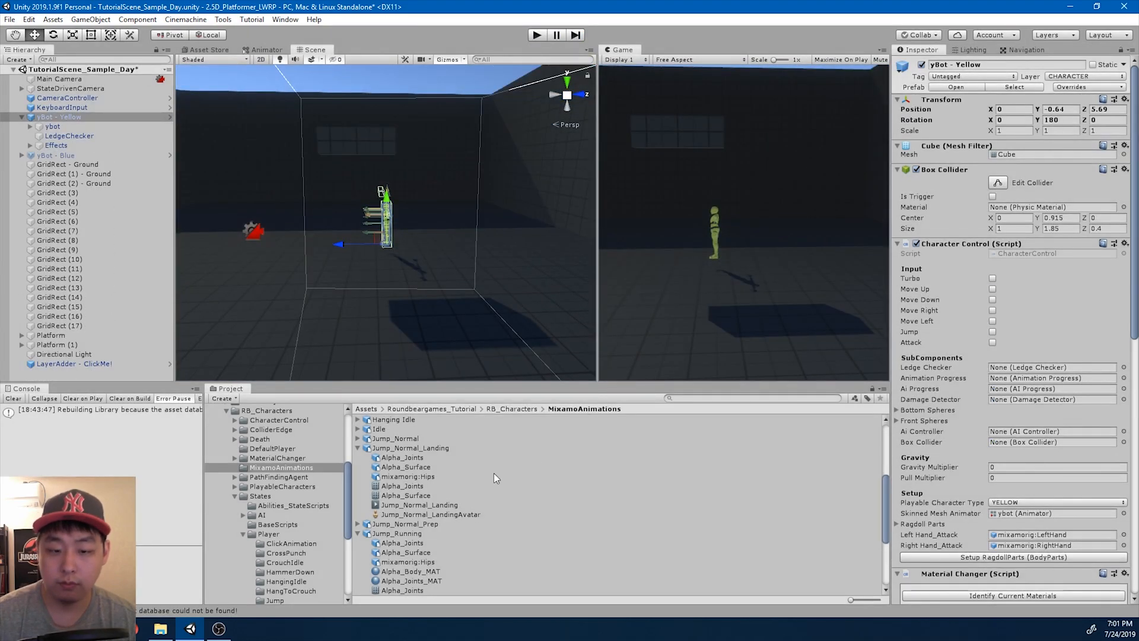
{"action": "scroll", "scroll_direction": "down", "scroll_amount": 3}
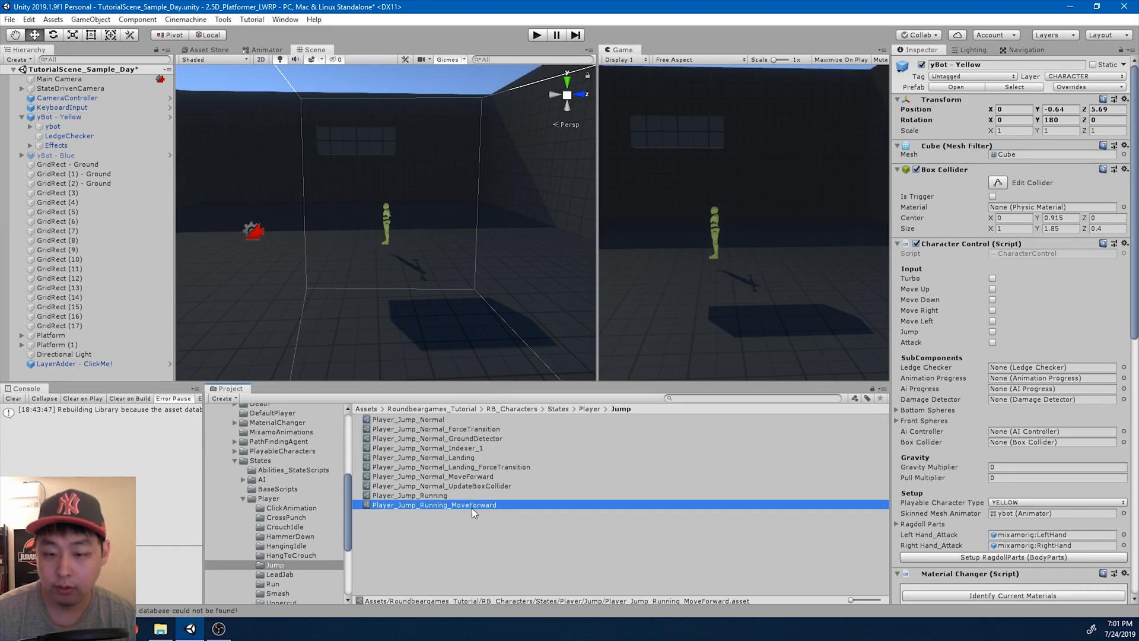
{"action": "left_click", "coordinate": [433, 504]}
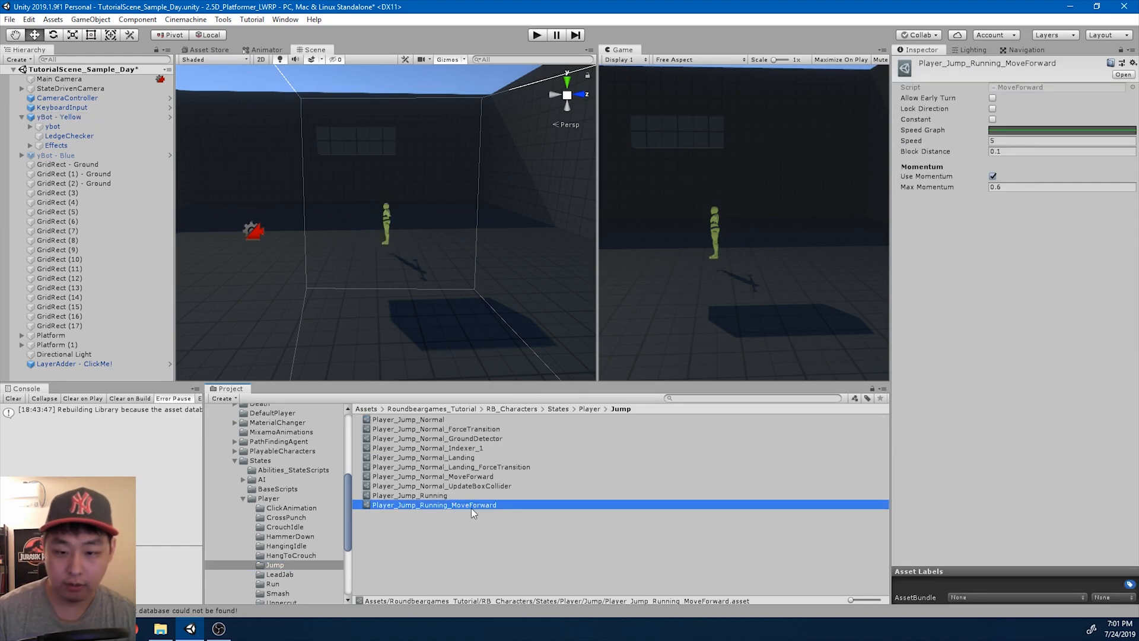
{"action": "key", "text": "ctrl+d"}
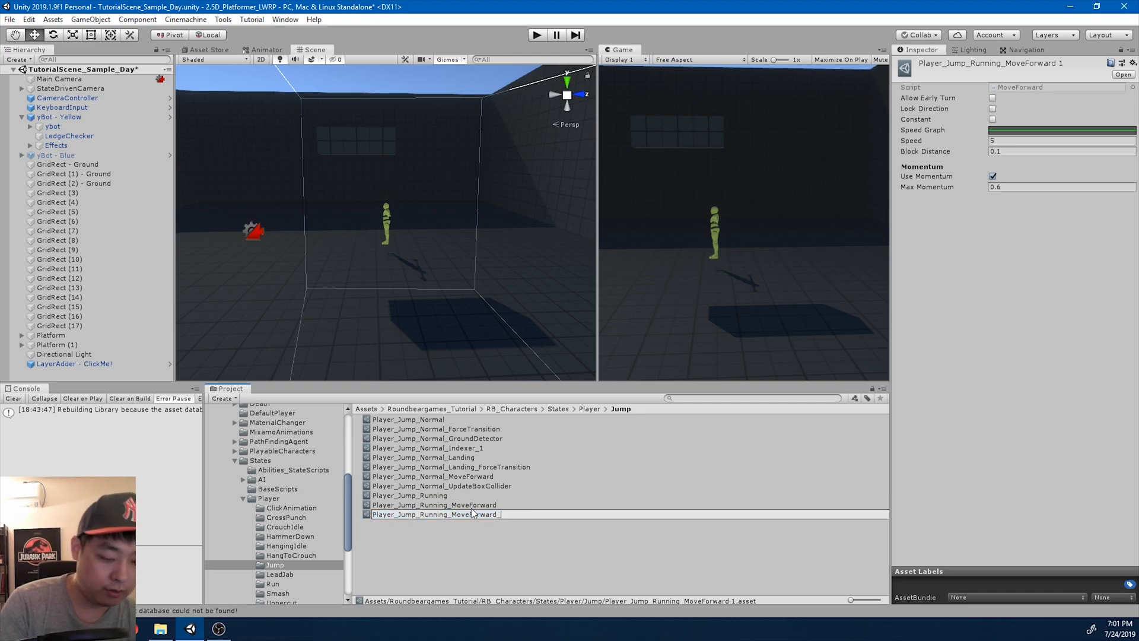
{"action": "type", "text": "_Falling"}
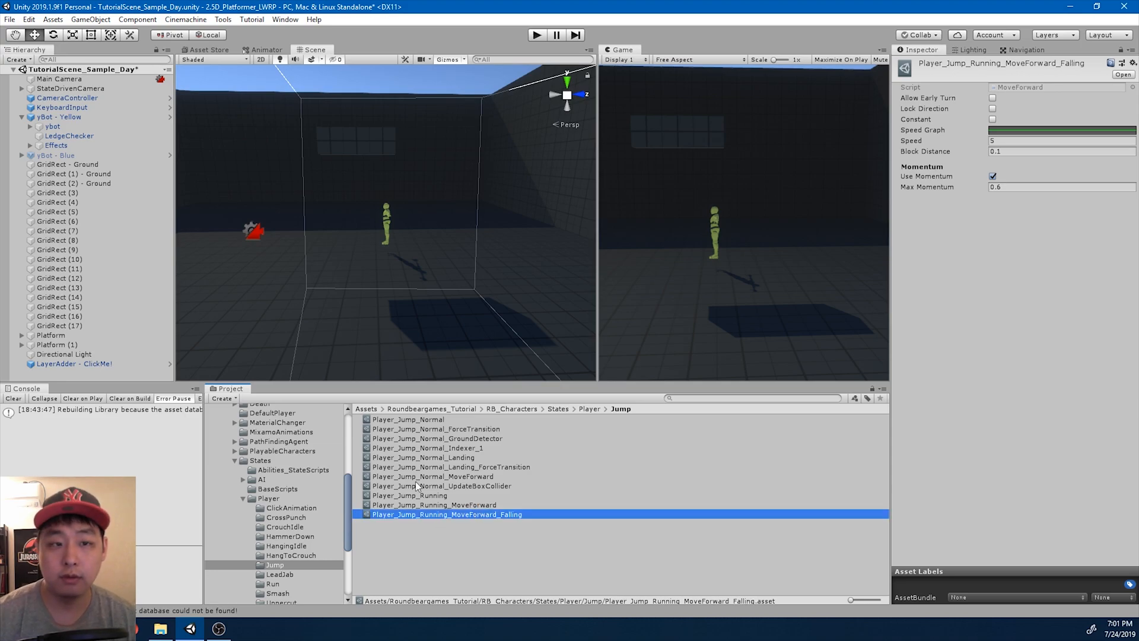
{"action": "mouse_move", "coordinate": [266, 46]}
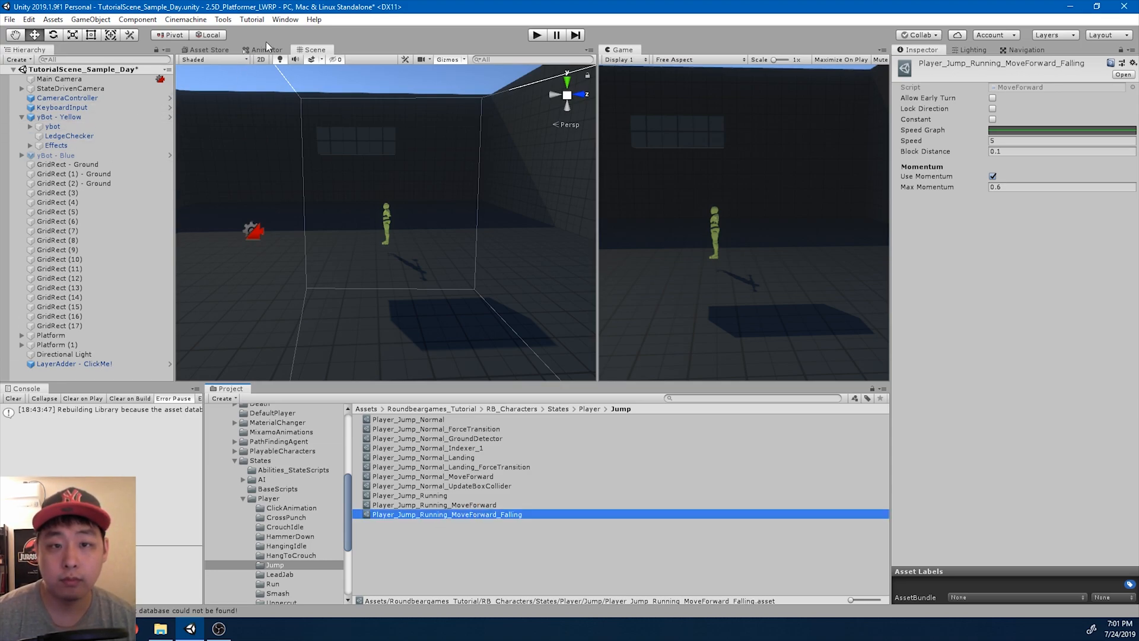
Add the _Falling ability to Jump_Running_Fall's list, then play-test and stop.
{"action": "left_click", "coordinate": [265, 49]}
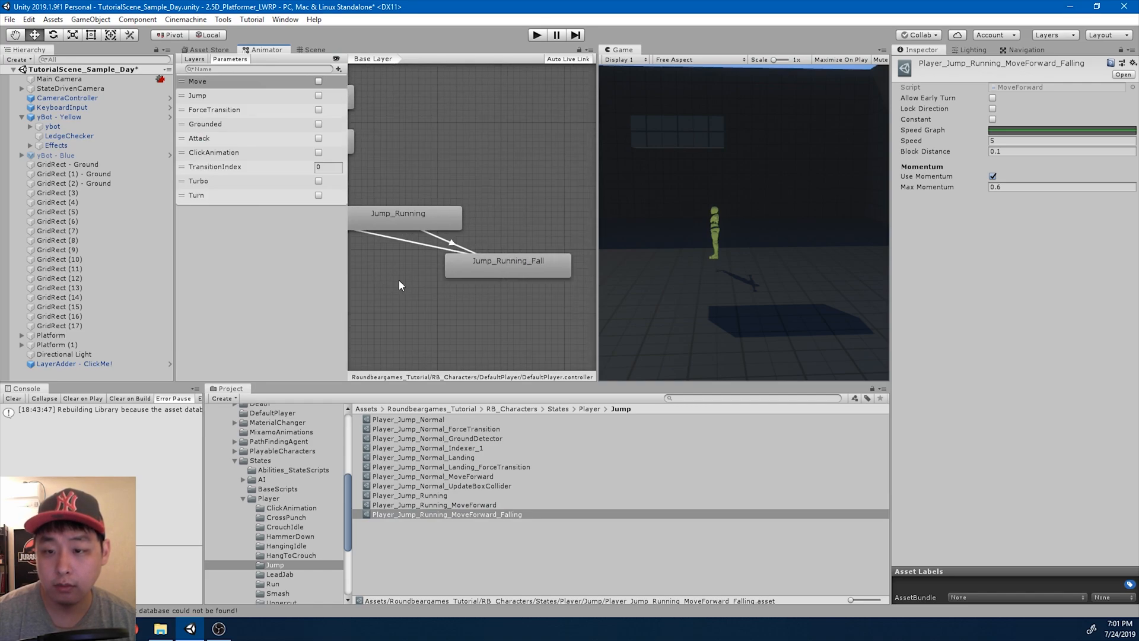
{"action": "left_click", "coordinate": [507, 262]}
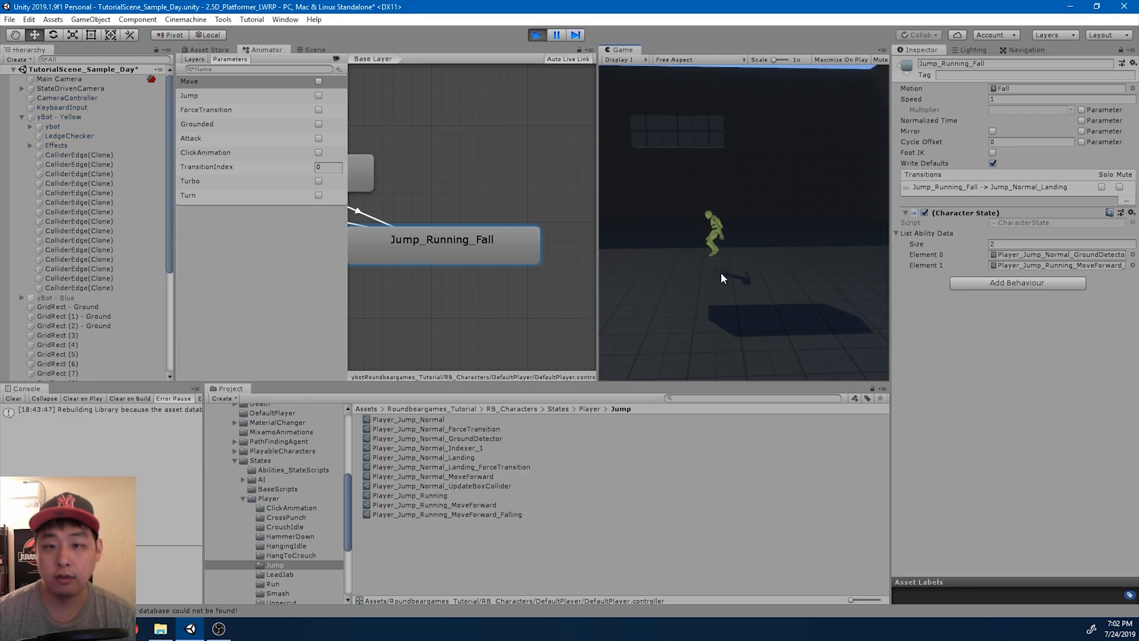
{"action": "left_click", "coordinate": [59, 116]}
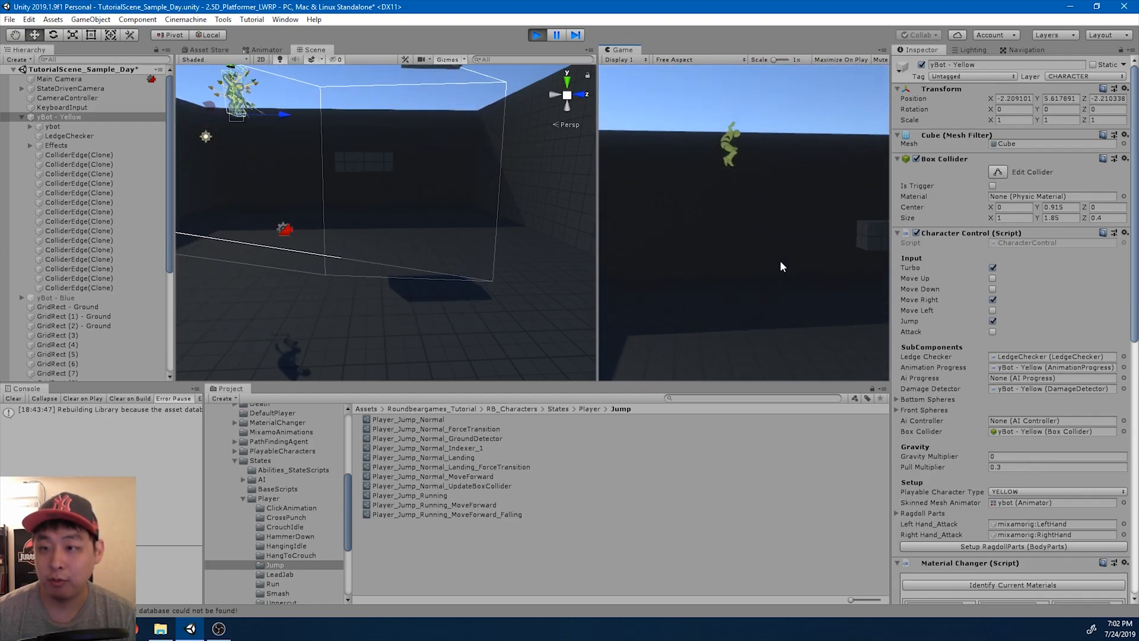
{"action": "left_click", "coordinate": [556, 35]}
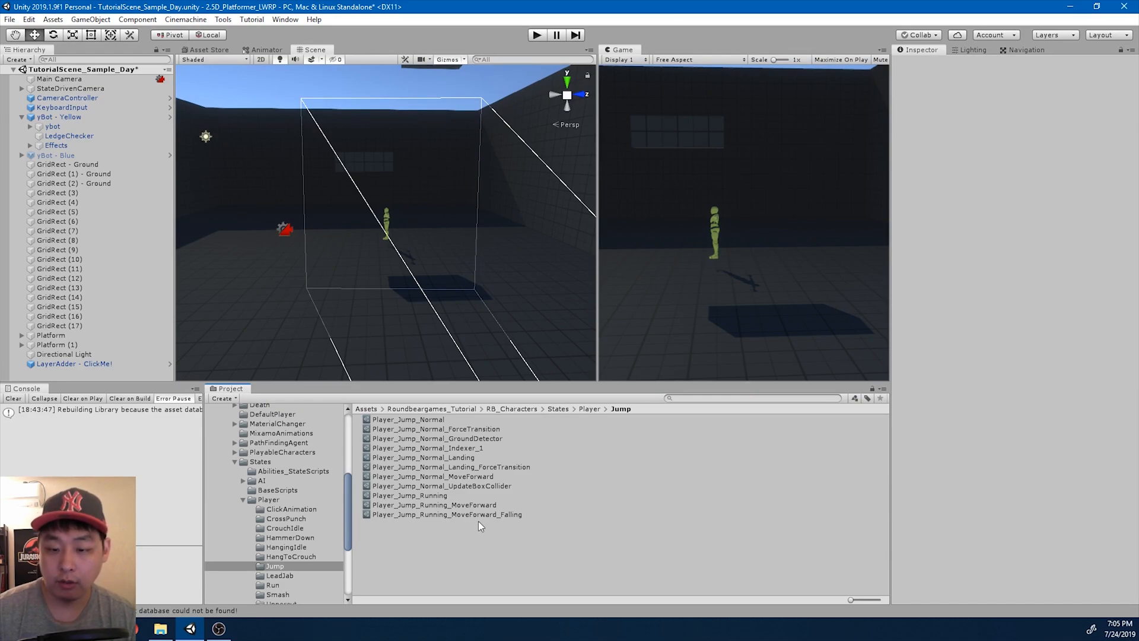
Declare a public bool ClearMomentumOnExit field in MoveForward.cs.
{"action": "left_click", "coordinate": [446, 515]}
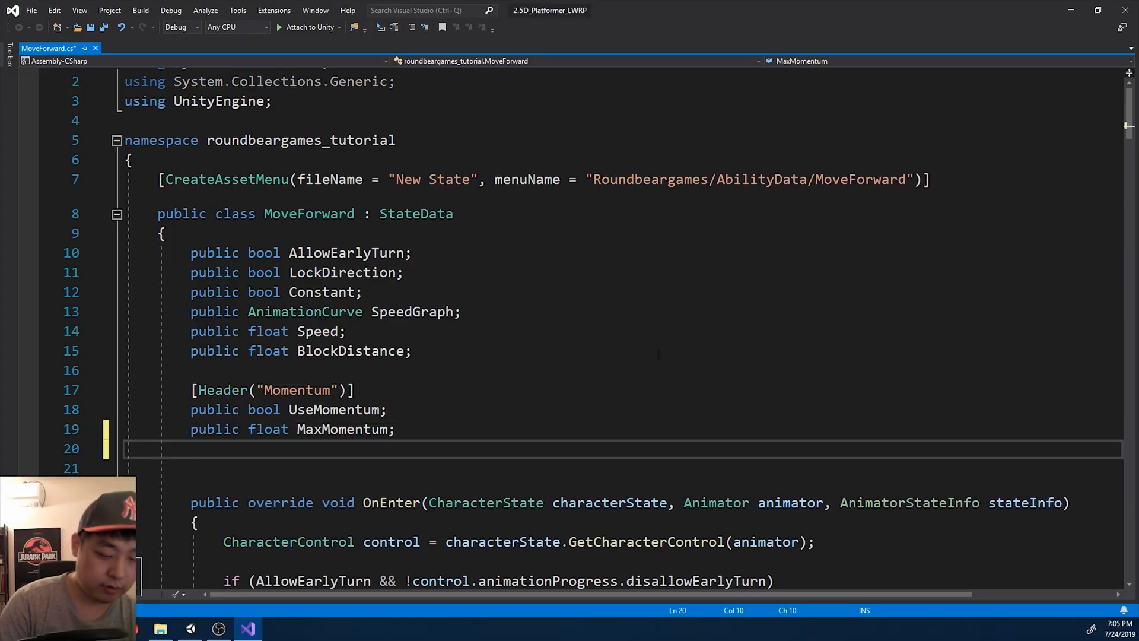
{"action": "type", "text": "public bool"}
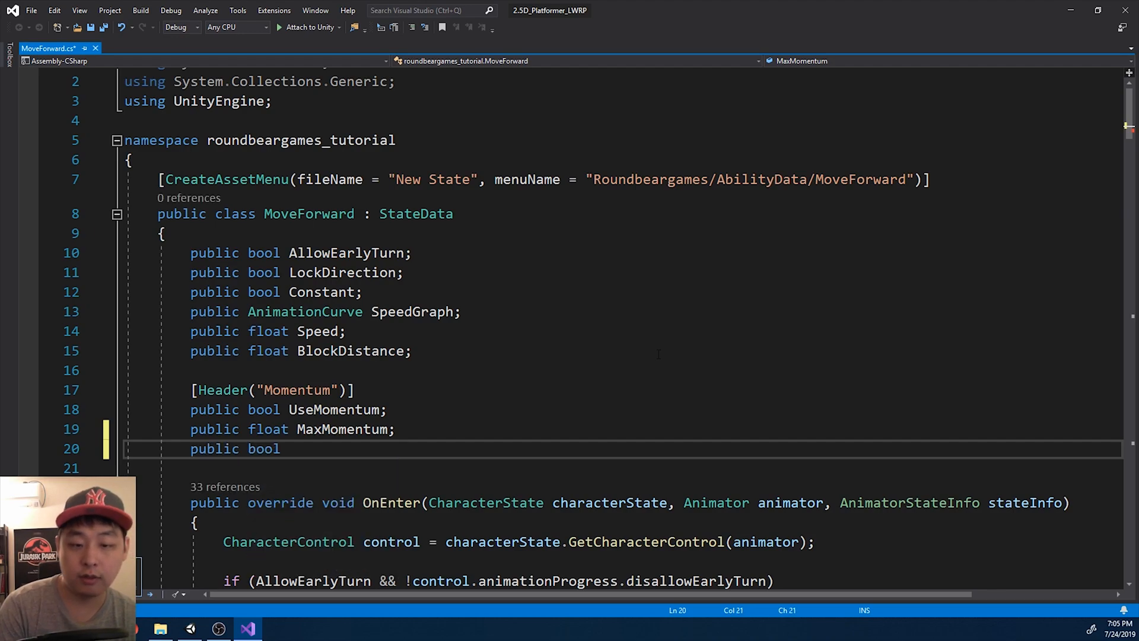
{"action": "type", "text": "ClearMoment"}
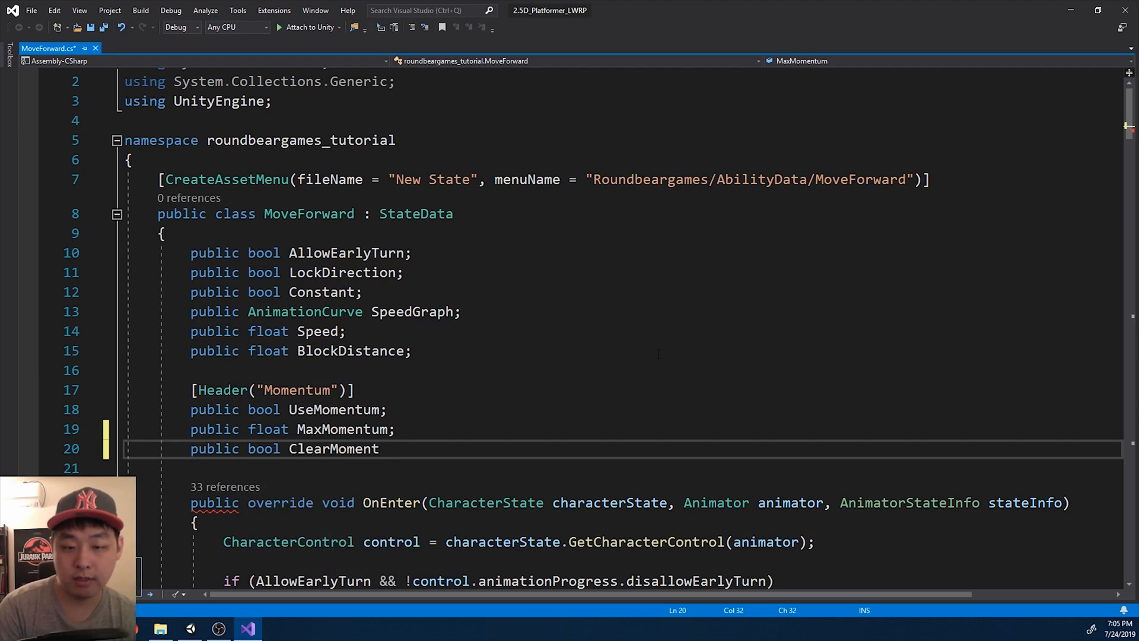
{"action": "type", "text": "umOnExit;"}
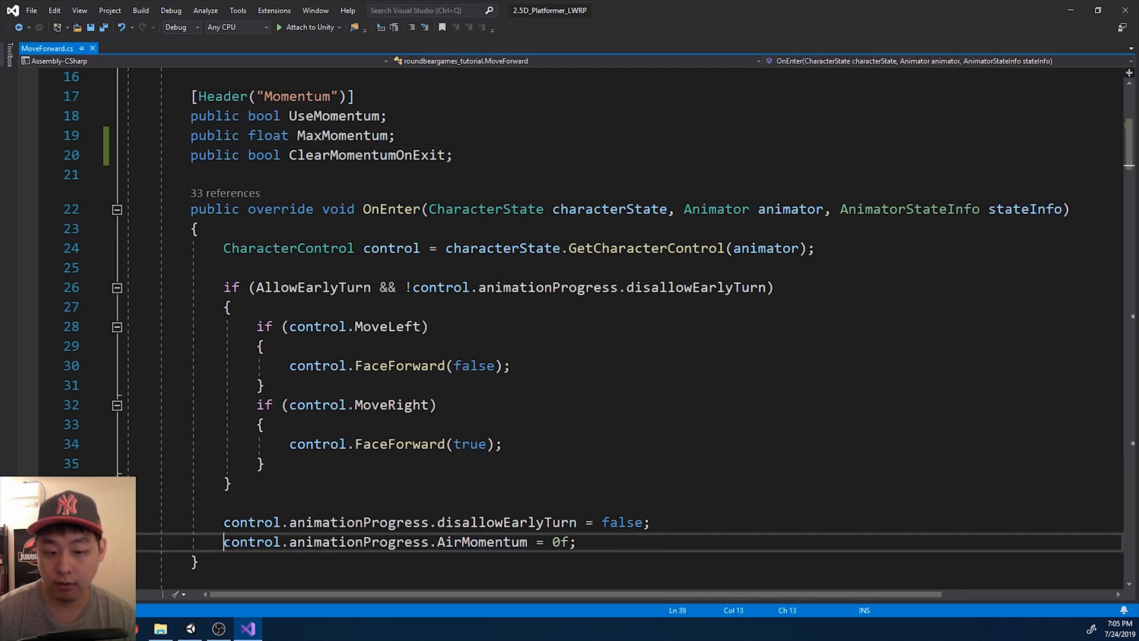
Wrap OnExit's AirMomentum = 0f reset in an if (ClearMomentumOnExit) block.
{"action": "type", "text": "//"}
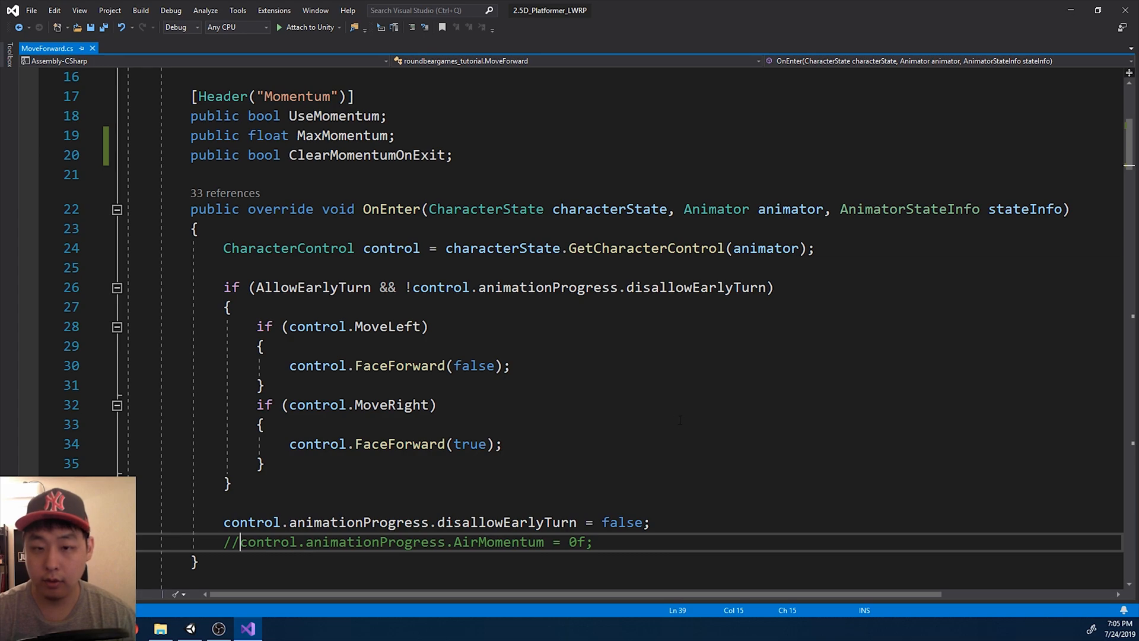
{"action": "scroll", "scroll_direction": "down", "scroll_amount": 3}
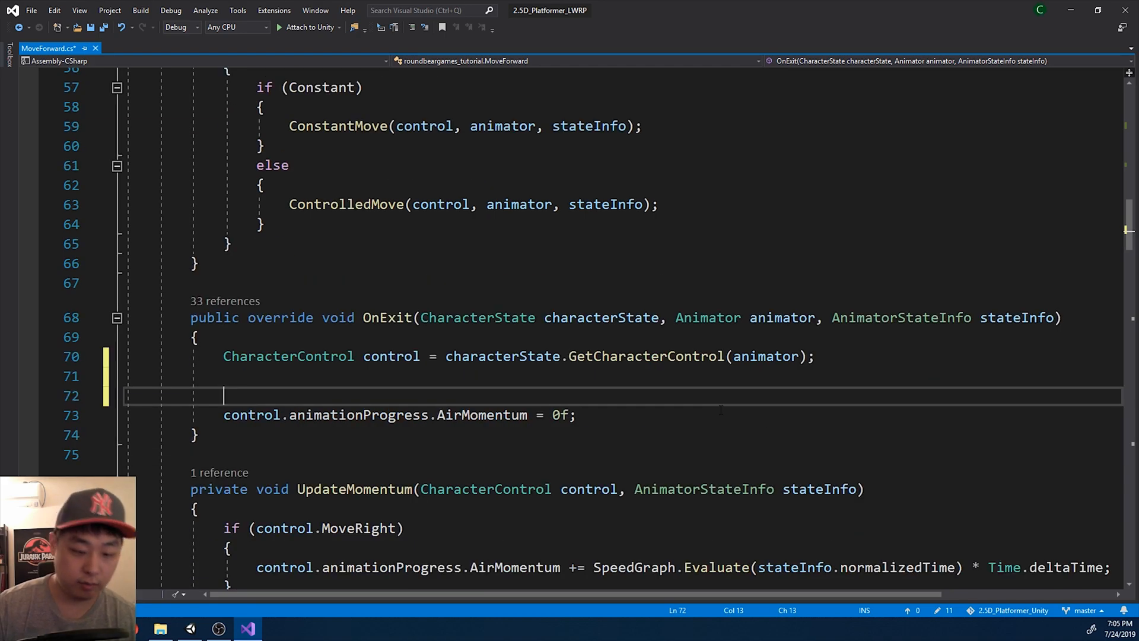
{"action": "type", "text": "if (co"}
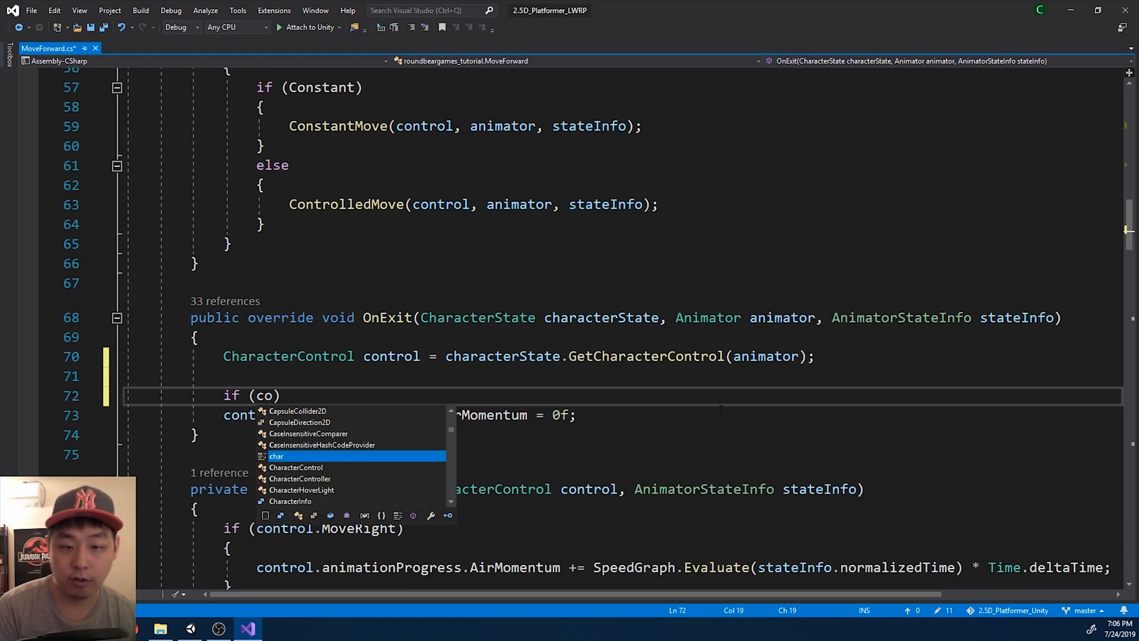
{"action": "key", "text": "Backspace"}
{"action": "type", "text": "ClearMomentumOnExit"}
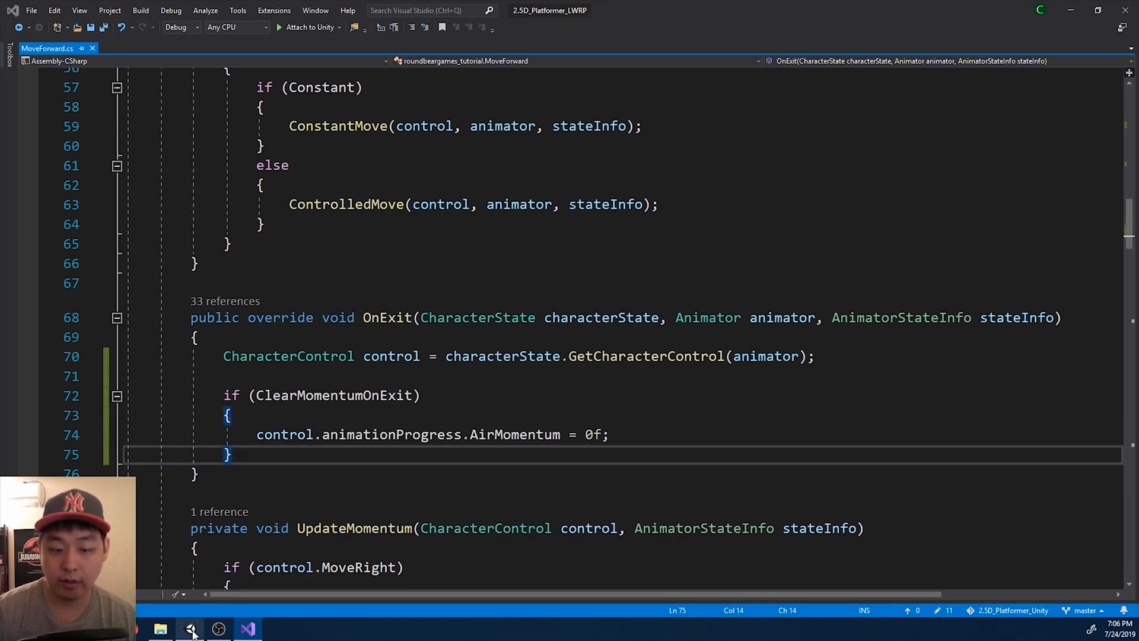
Enable Clear Momentum On Exit on Player_Jump_Normal_MoveForward in the Jump folder.
{"action": "left_click", "coordinate": [190, 628]}
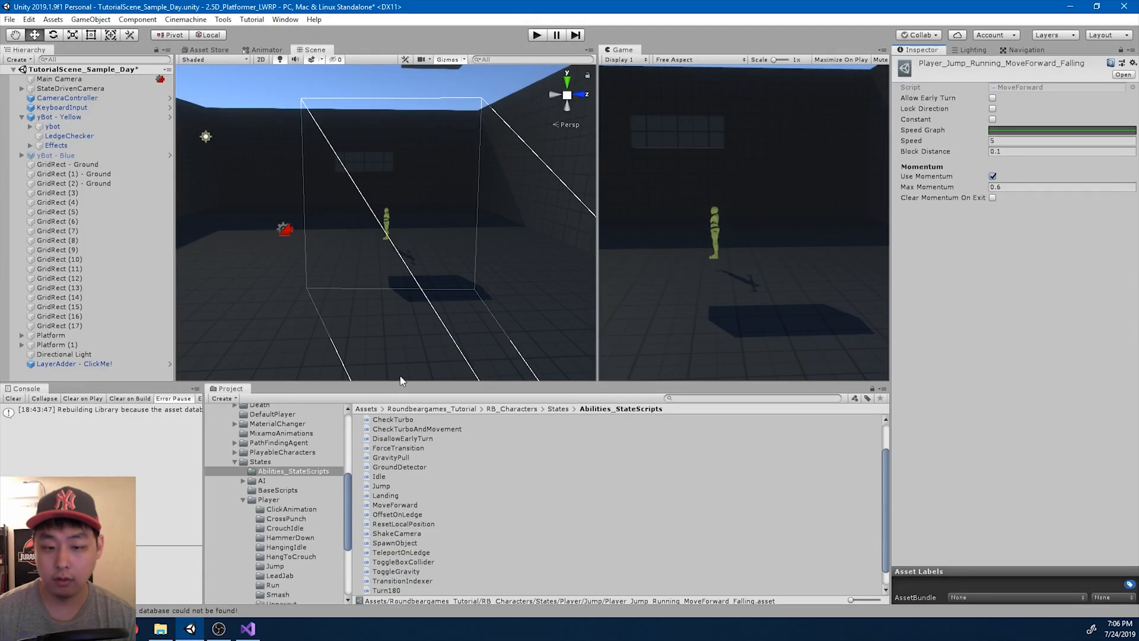
{"action": "left_click", "coordinate": [274, 529]}
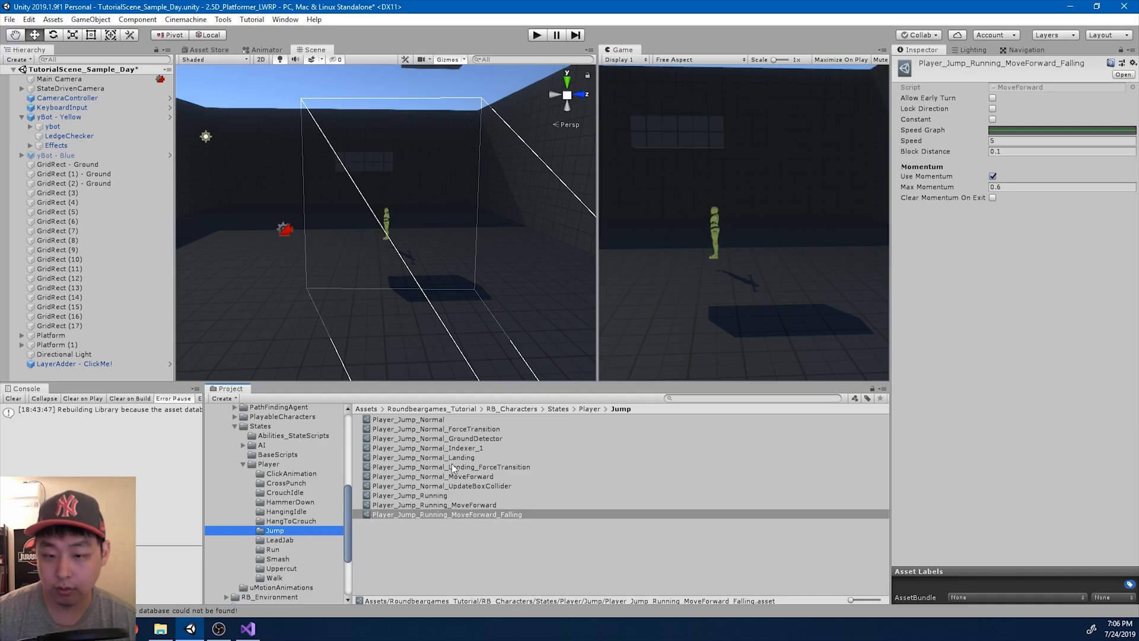
{"action": "left_click", "coordinate": [408, 419]}
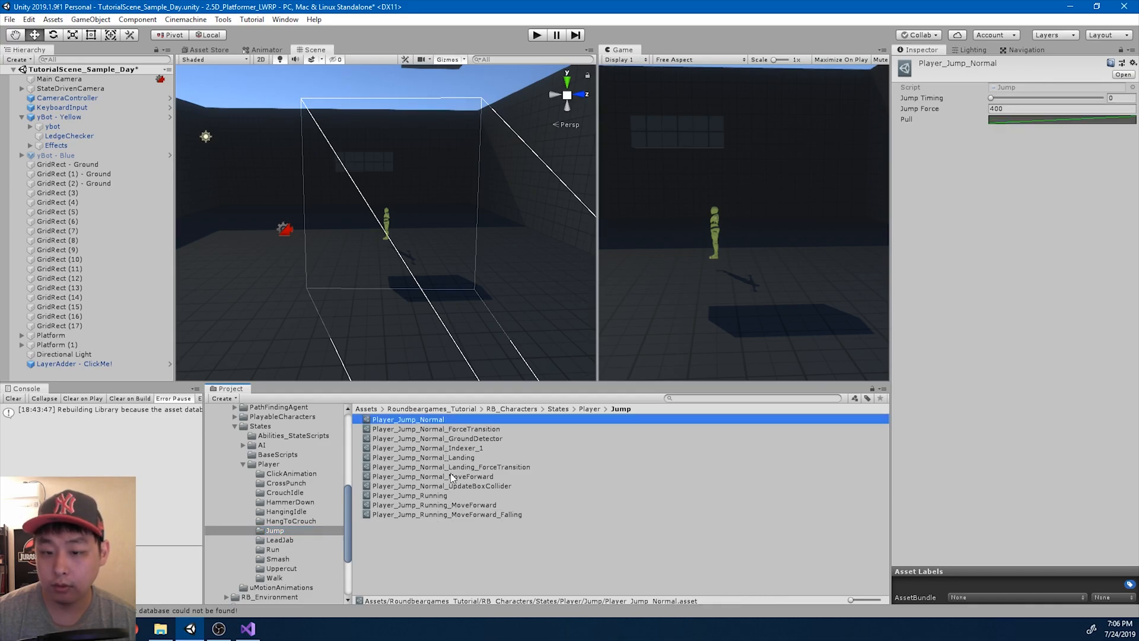
{"action": "left_click", "coordinate": [434, 476]}
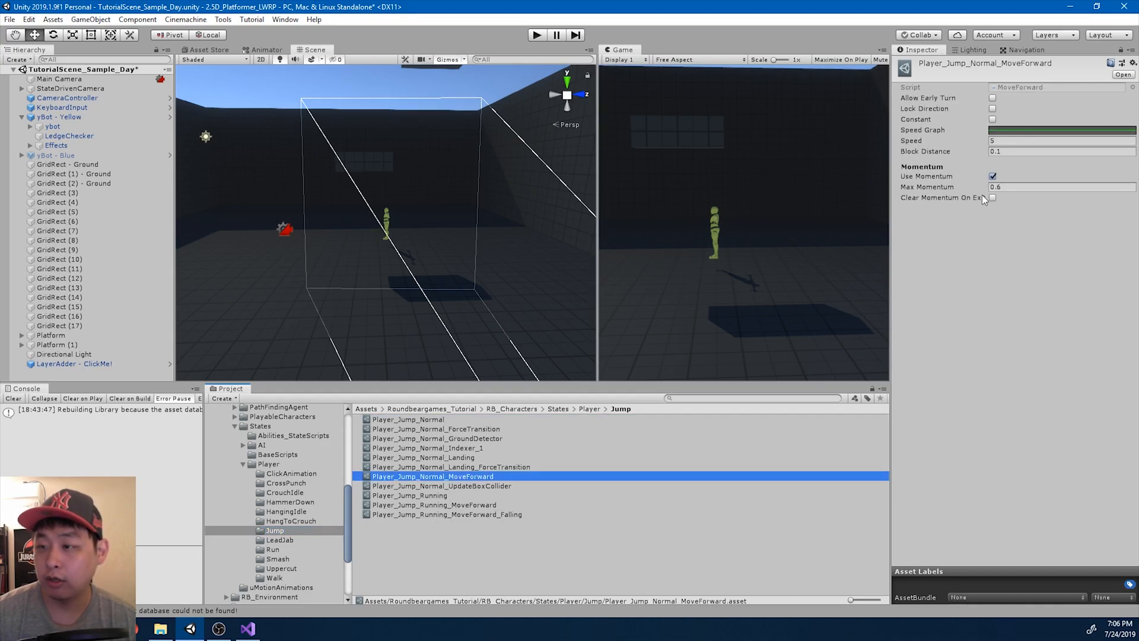
{"action": "left_click", "coordinate": [992, 198]}
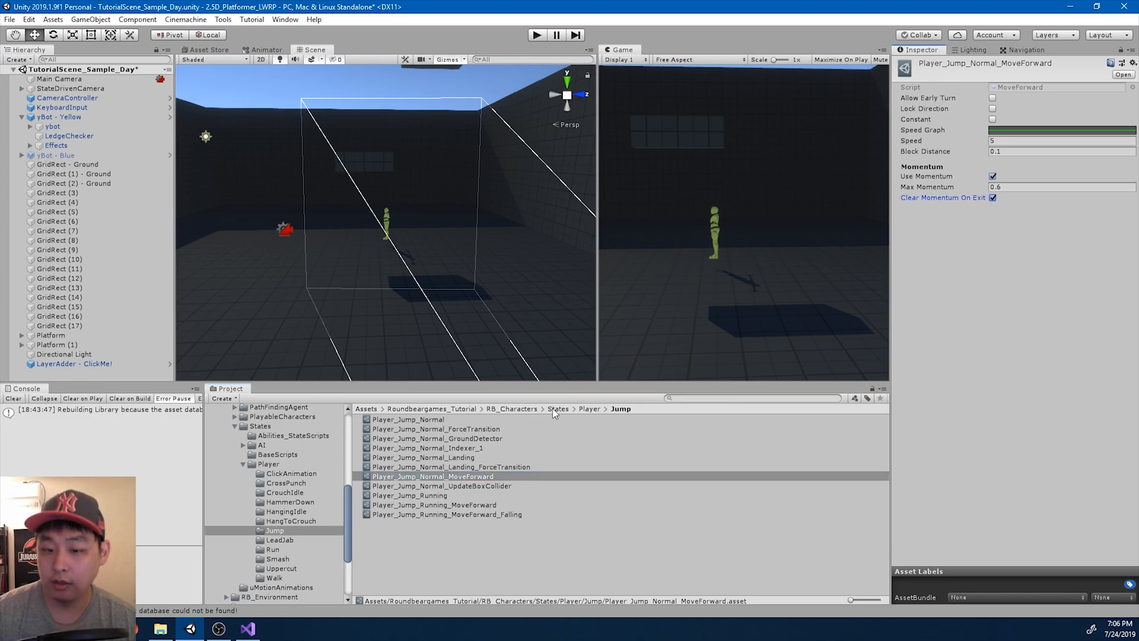
Enable Clear Momentum On Exit on Player_Jump_Running_MoveForward_Falling, leaving Player_Jump_Running_MoveForward off.
{"action": "left_click", "coordinate": [433, 504]}
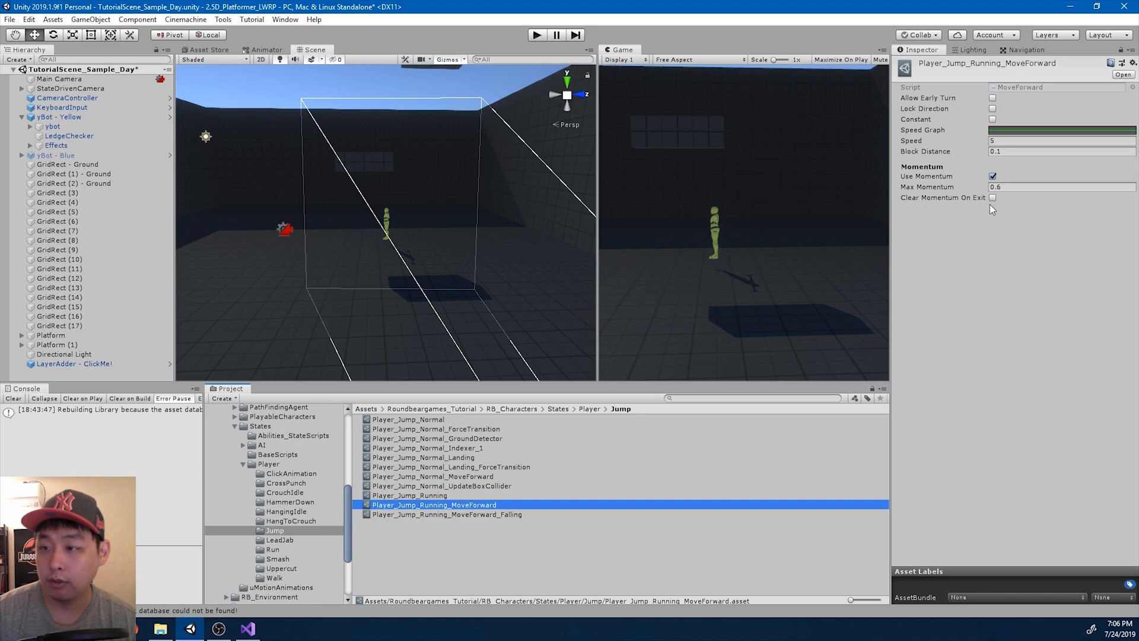
{"action": "mouse_move", "coordinate": [525, 518]}
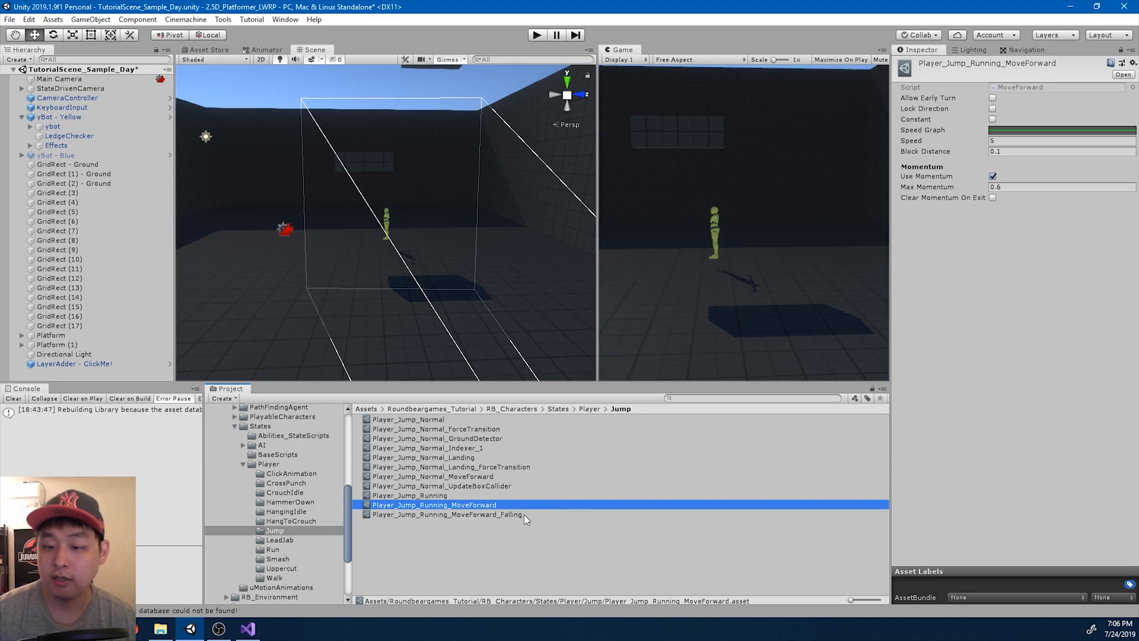
{"action": "left_click", "coordinate": [446, 515]}
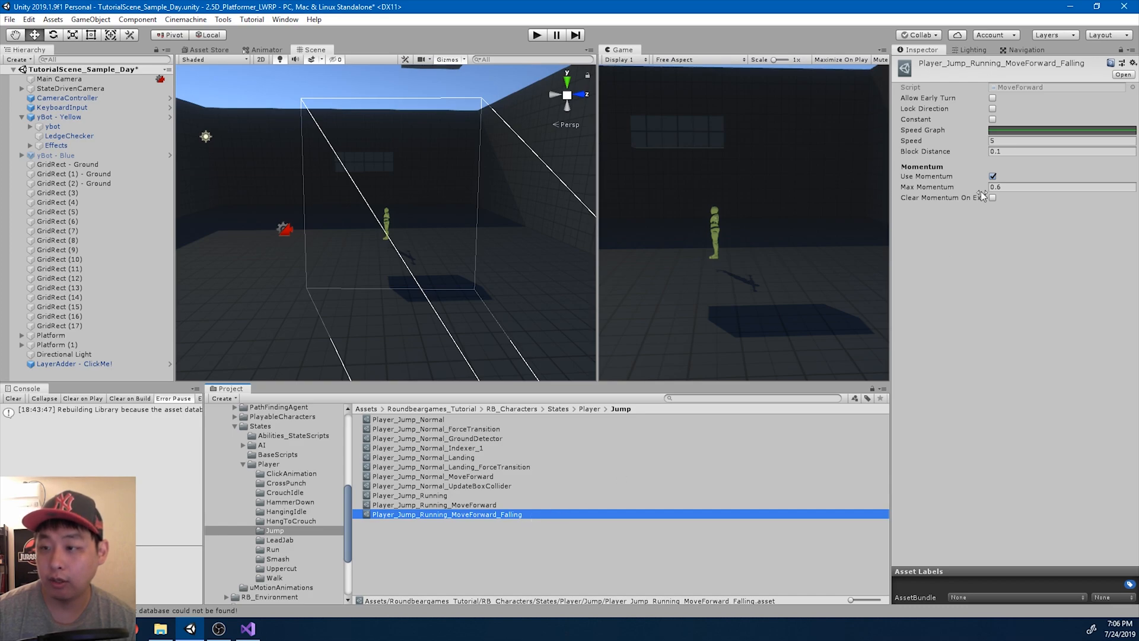
{"action": "left_click", "coordinate": [992, 198]}
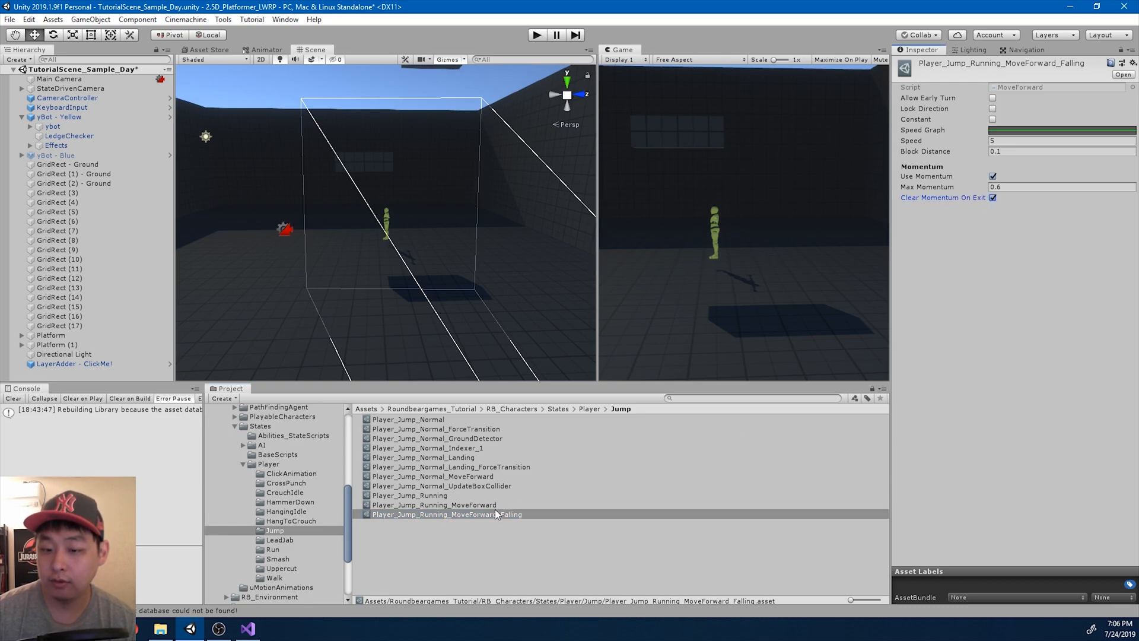
{"action": "left_click", "coordinate": [434, 504]}
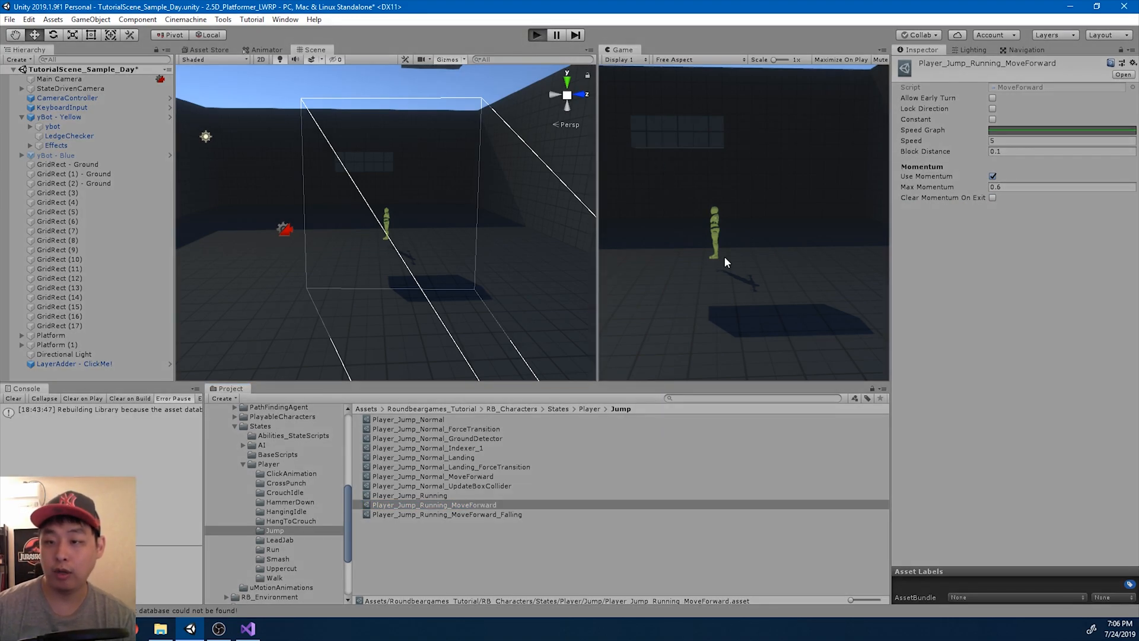
{"action": "left_click", "coordinate": [536, 34]}
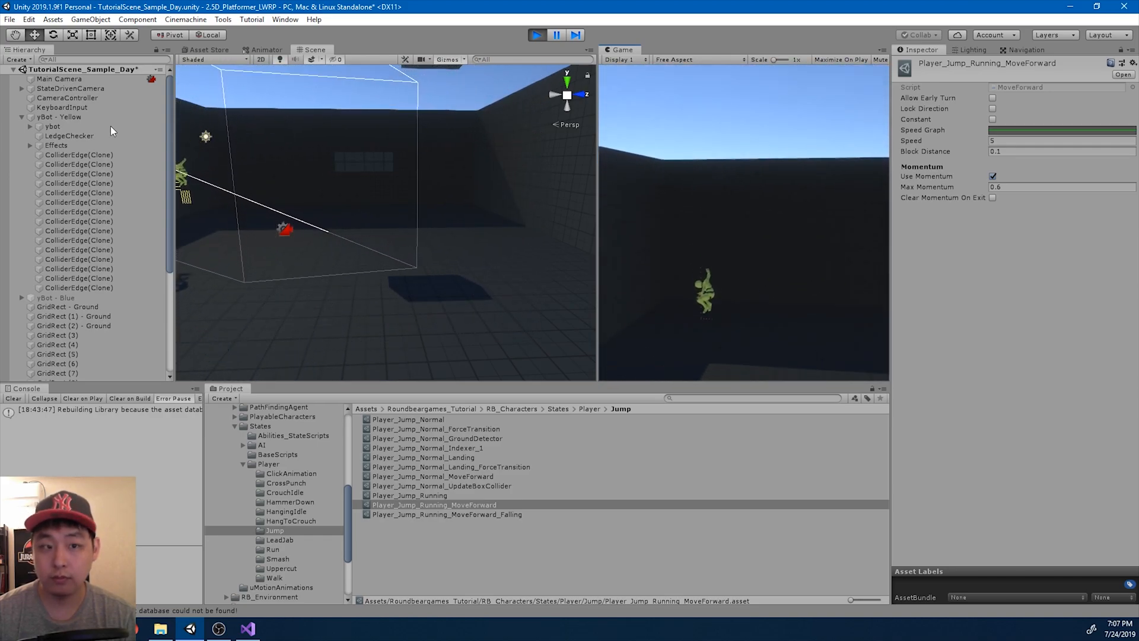
{"action": "left_click", "coordinate": [59, 116]}
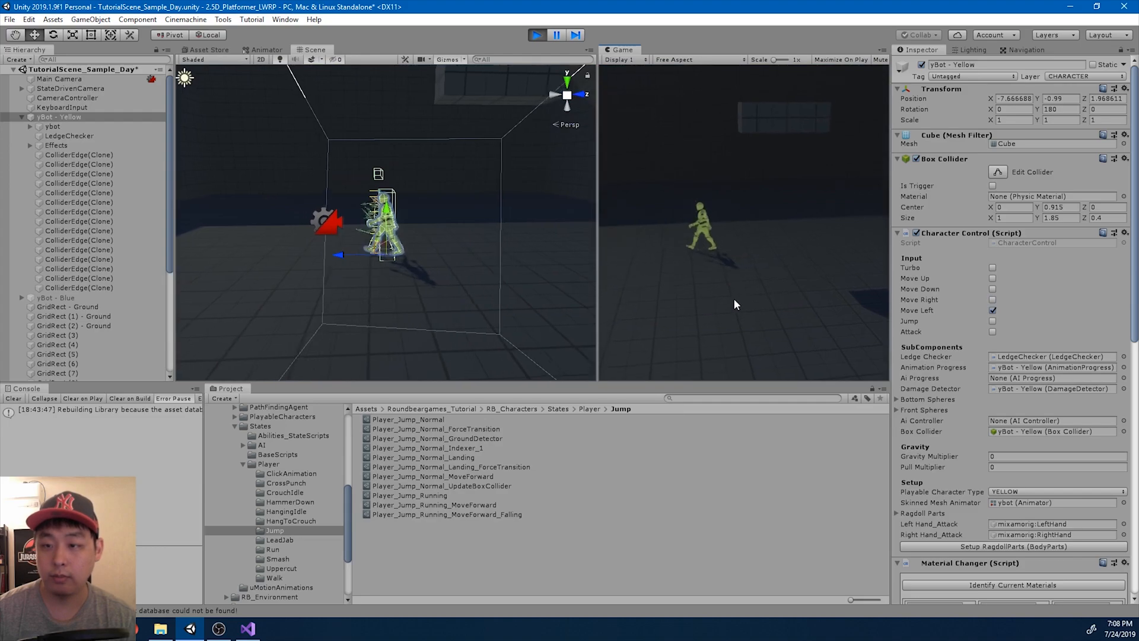
{"action": "left_click", "coordinate": [536, 35]}
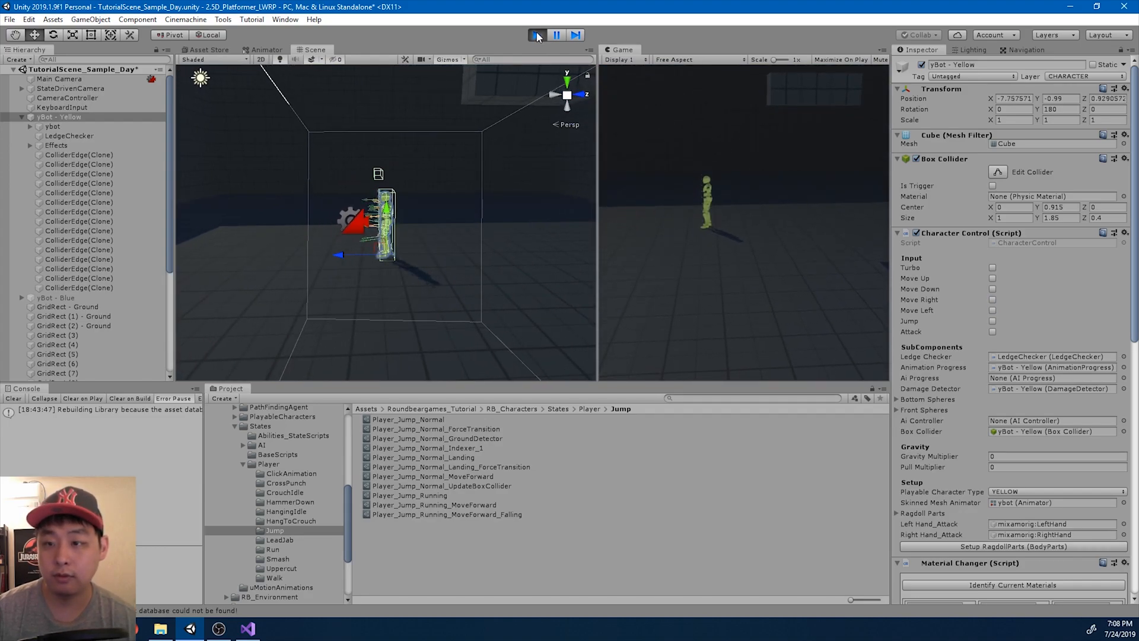
{"action": "left_click", "coordinate": [536, 35]}
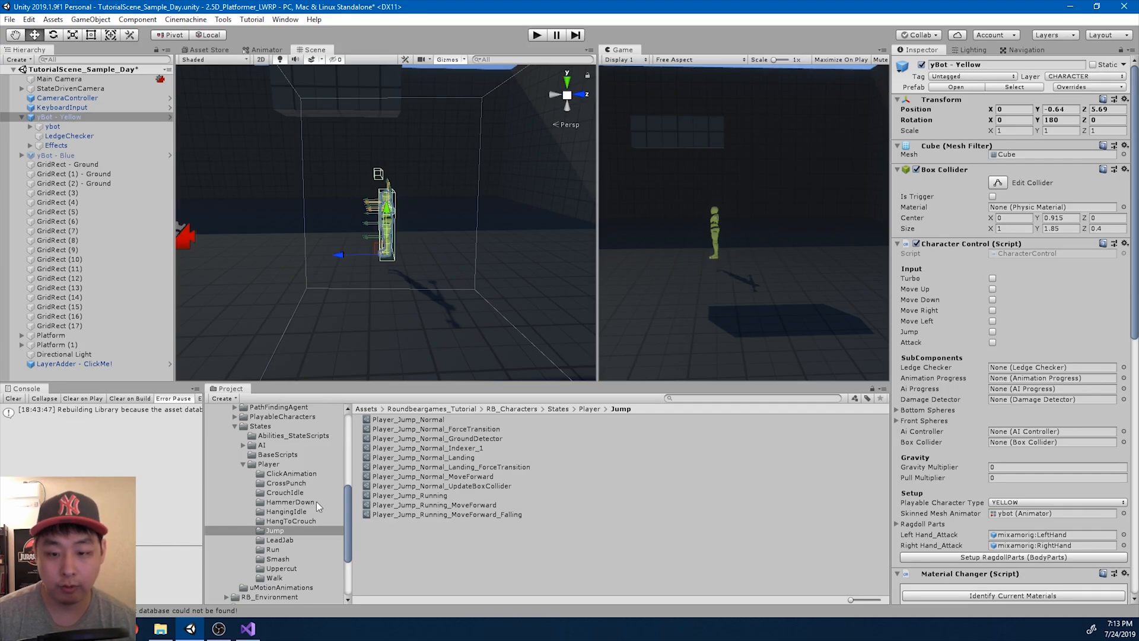
{"action": "left_click", "coordinate": [248, 629]}
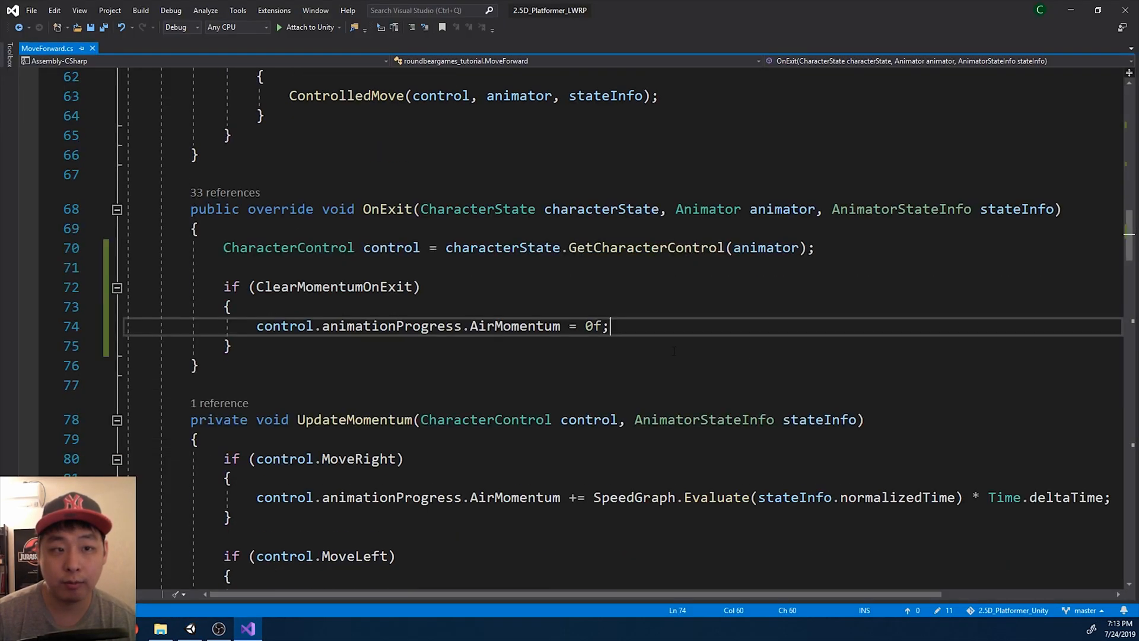
Add 'public float StartingMomentum;' under the Momentum header in MoveForward.cs.
{"action": "scroll", "scroll_direction": "up", "scroll_amount": 3}
{"action": "type", "text": "[Header(\"Momentum"}
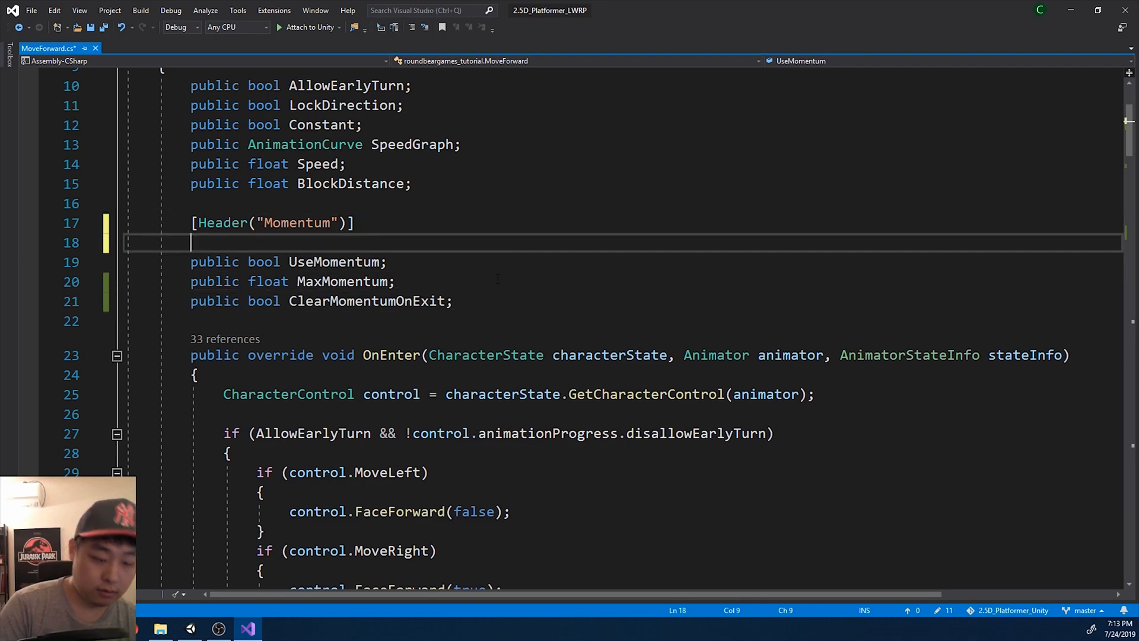
{"action": "type", "text": "public float"}
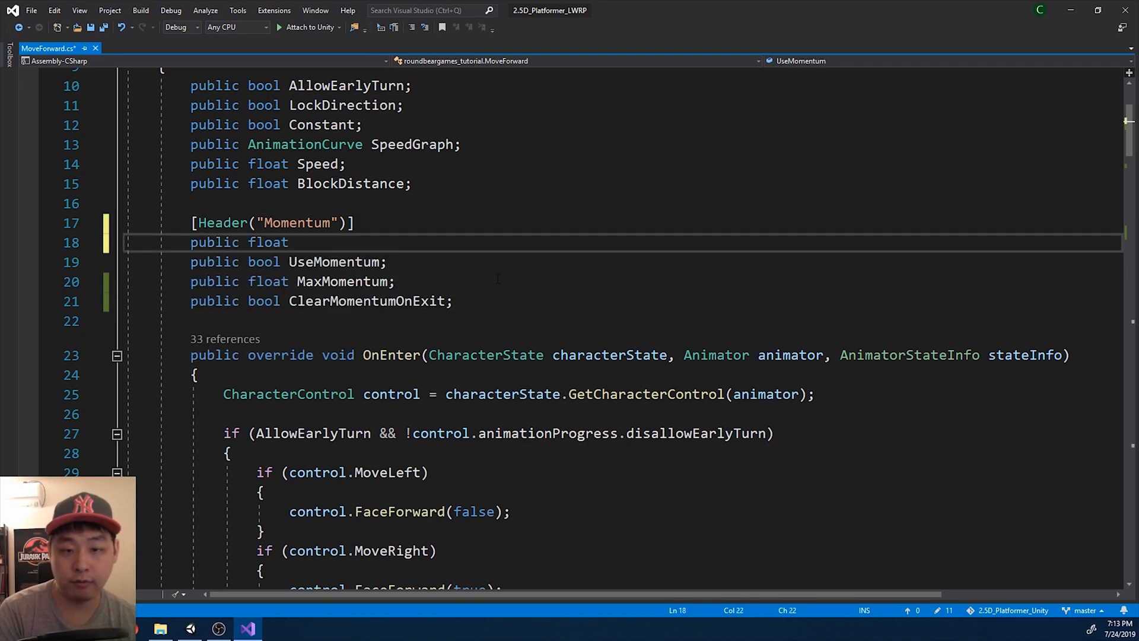
{"action": "type", "text": "Start"}
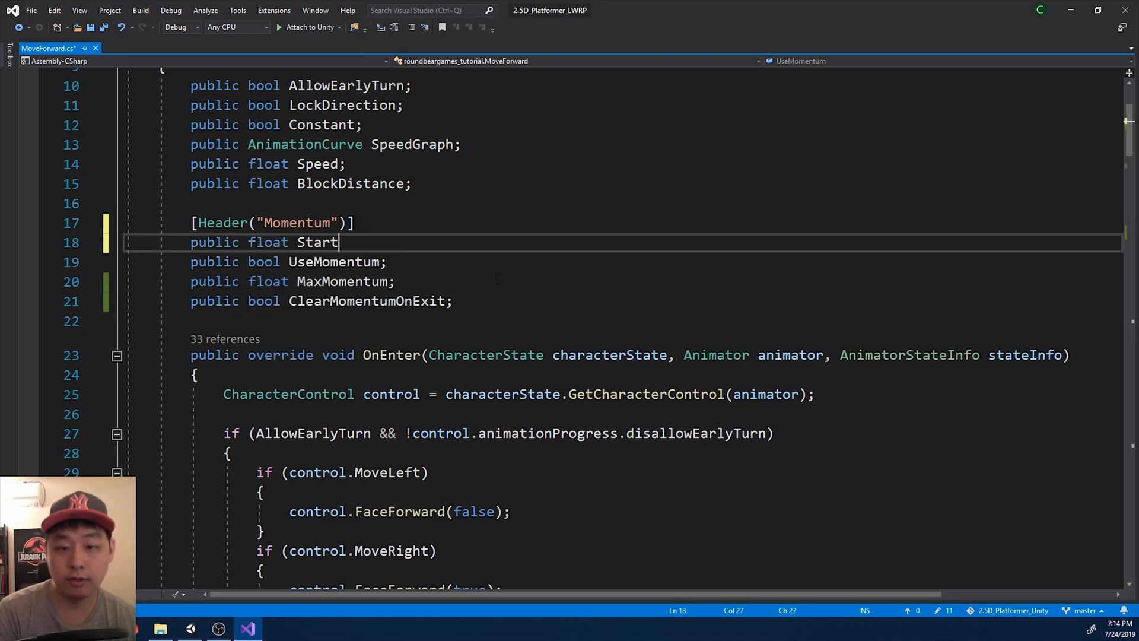
{"action": "type", "text": "ingMomentu"}
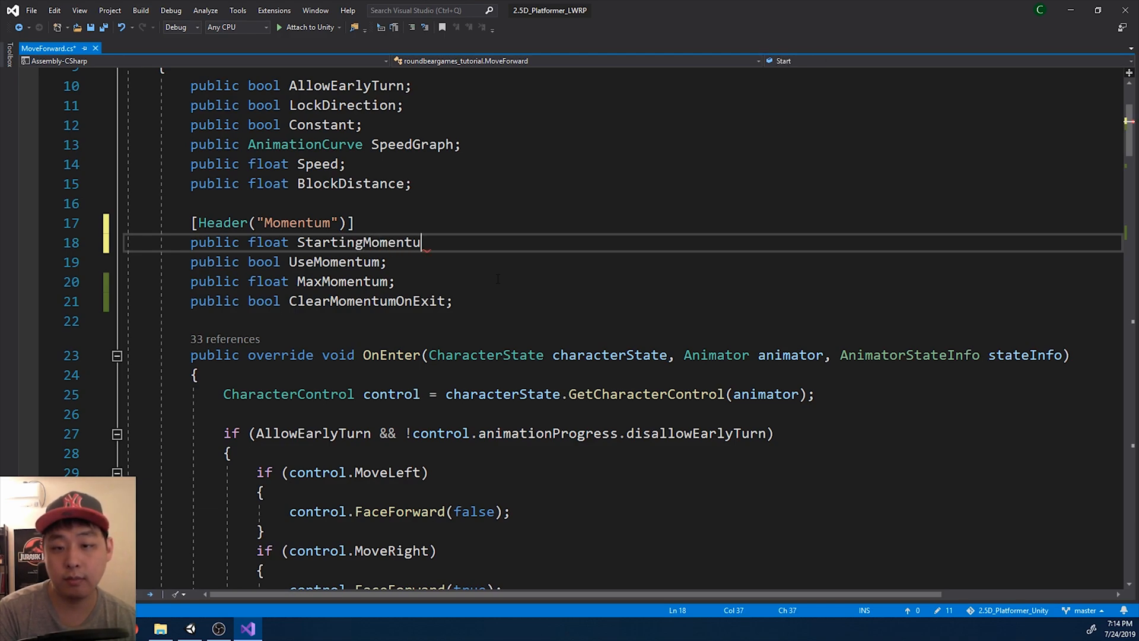
{"action": "type", "text": "m;"}
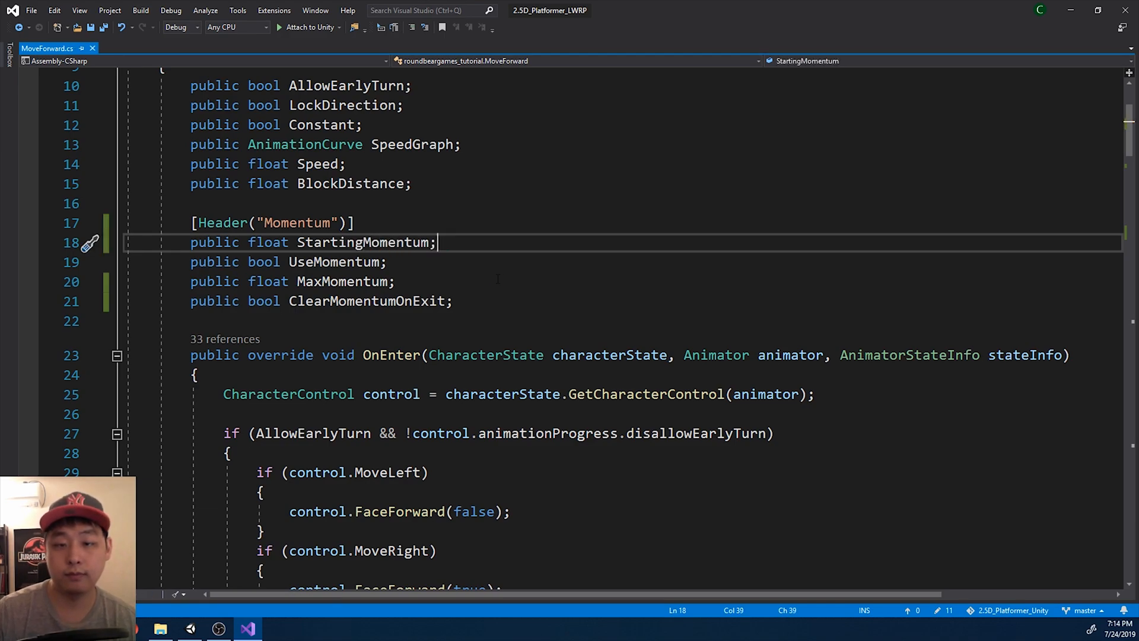
{"action": "scroll", "scroll_direction": "down", "scroll_amount": 3}
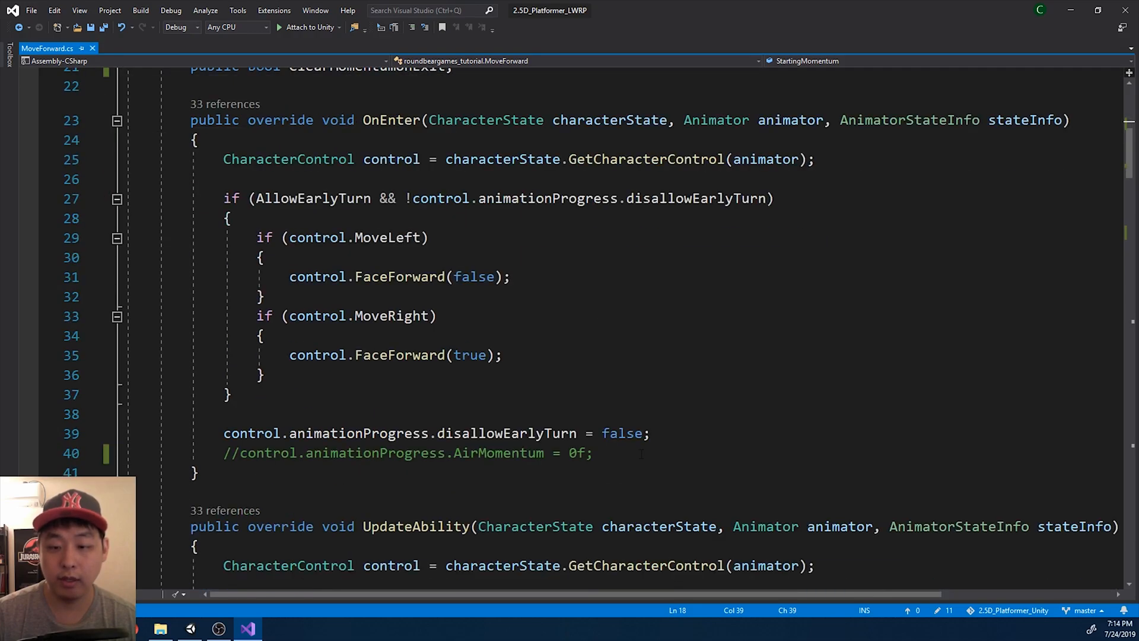
In OnEnter, when StartingMomentum > 0.001f, set AirMomentum to ±StartingMomentum by facing direction.
{"action": "type", "text": "if"}
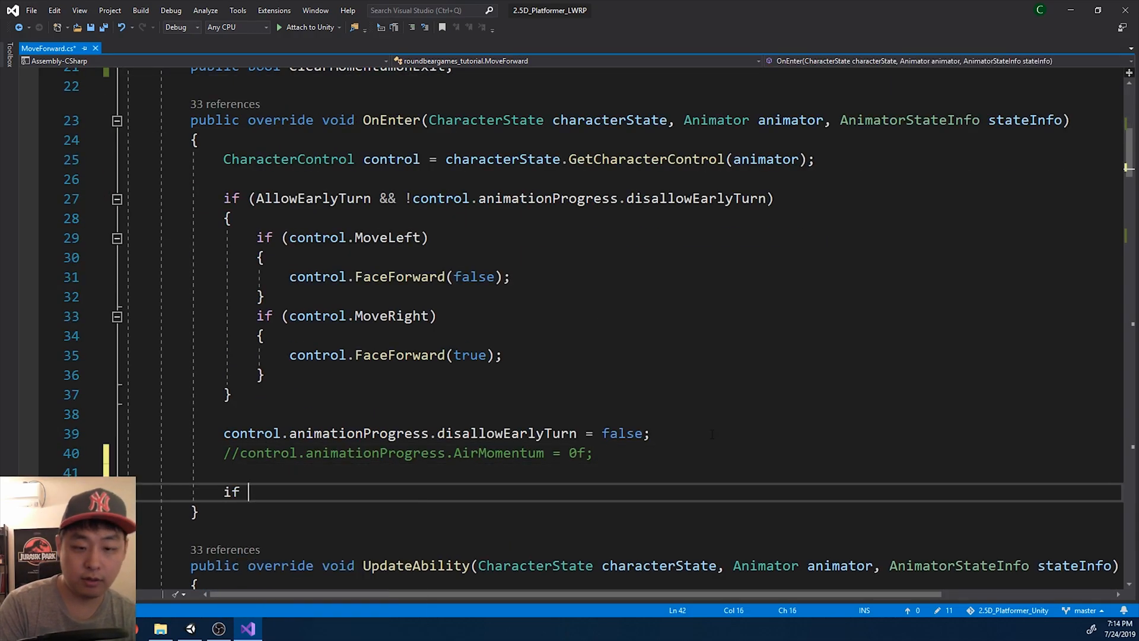
{"action": "type", "text": "(StartingMomentum >"}
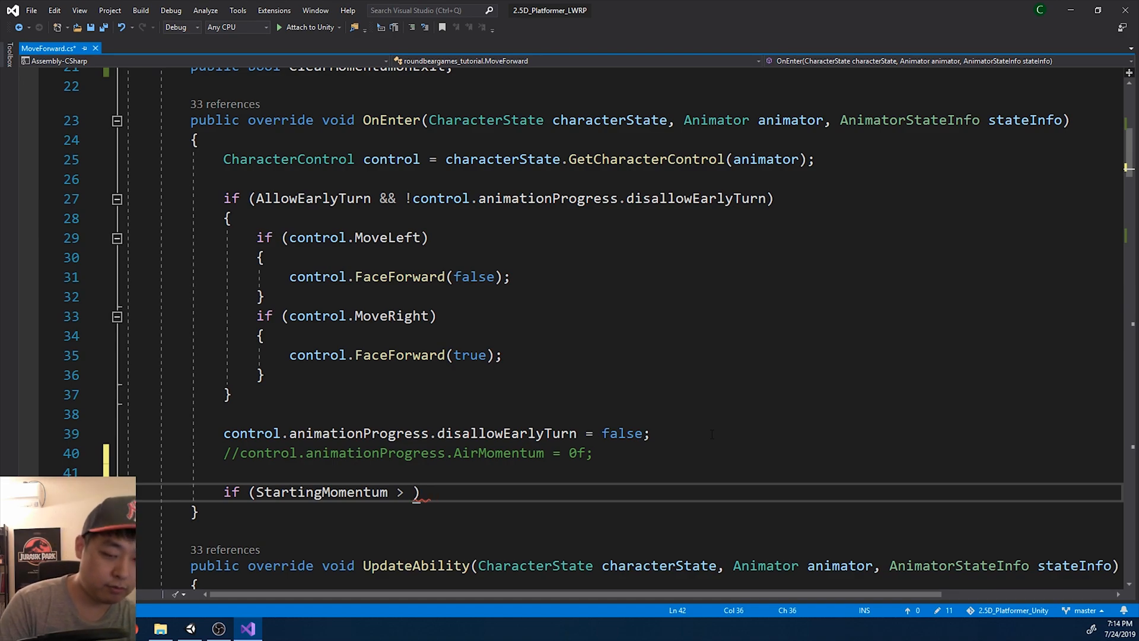
{"action": "type", "text": "0.001f"}
{"action": "type", "text": "{"}
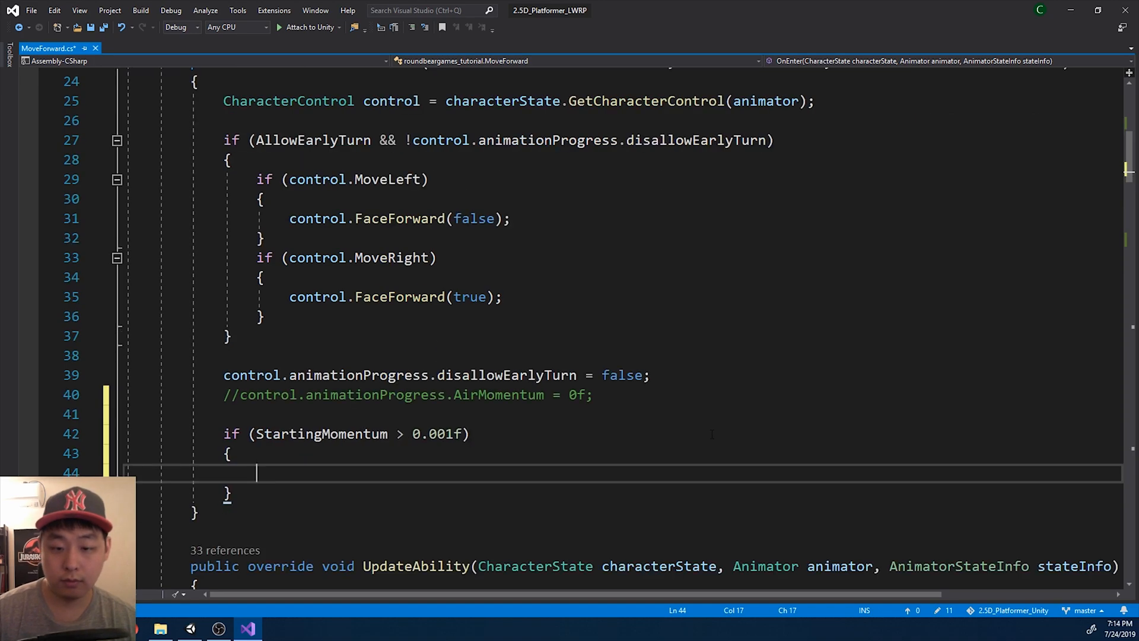
{"action": "type", "text": "if ("}
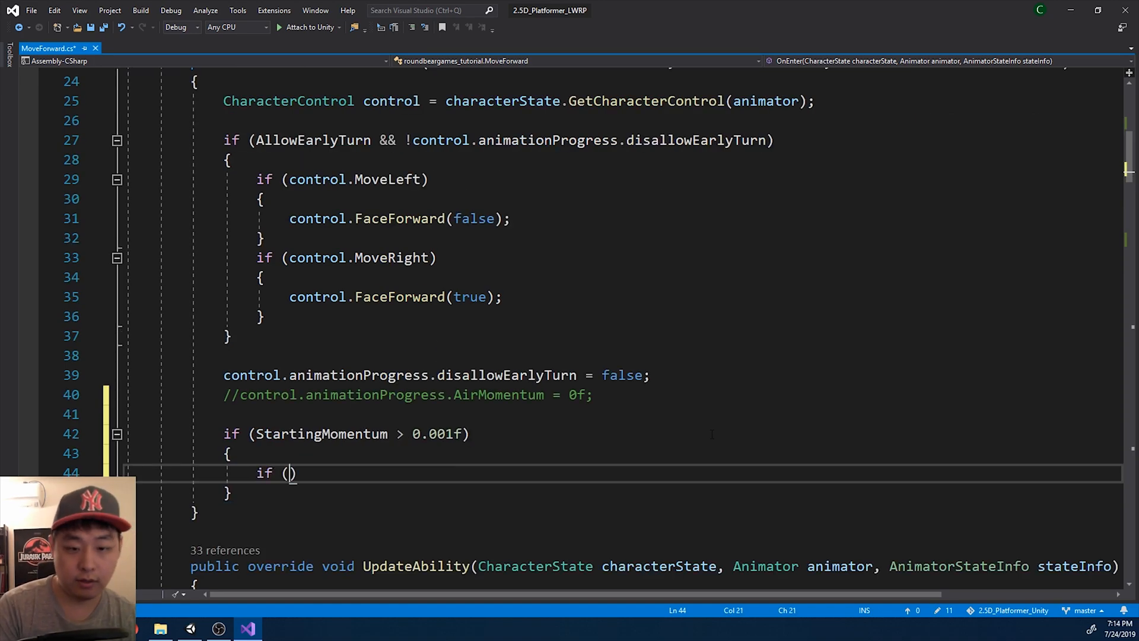
{"action": "type", "text": "control."}
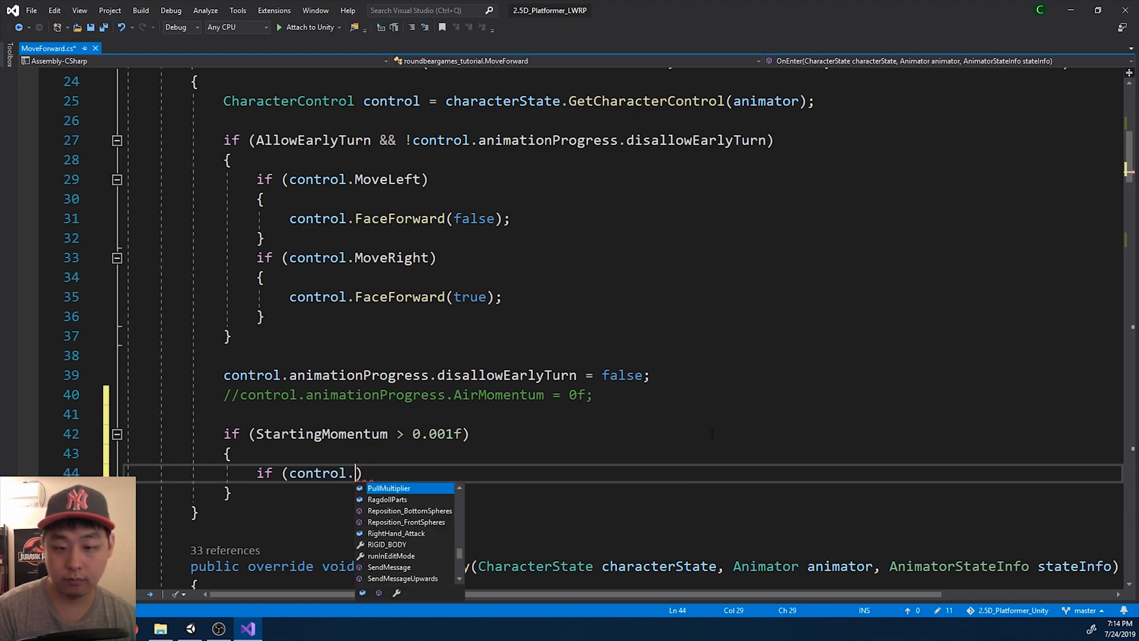
{"action": "type", "text": "IsFacingForward("}
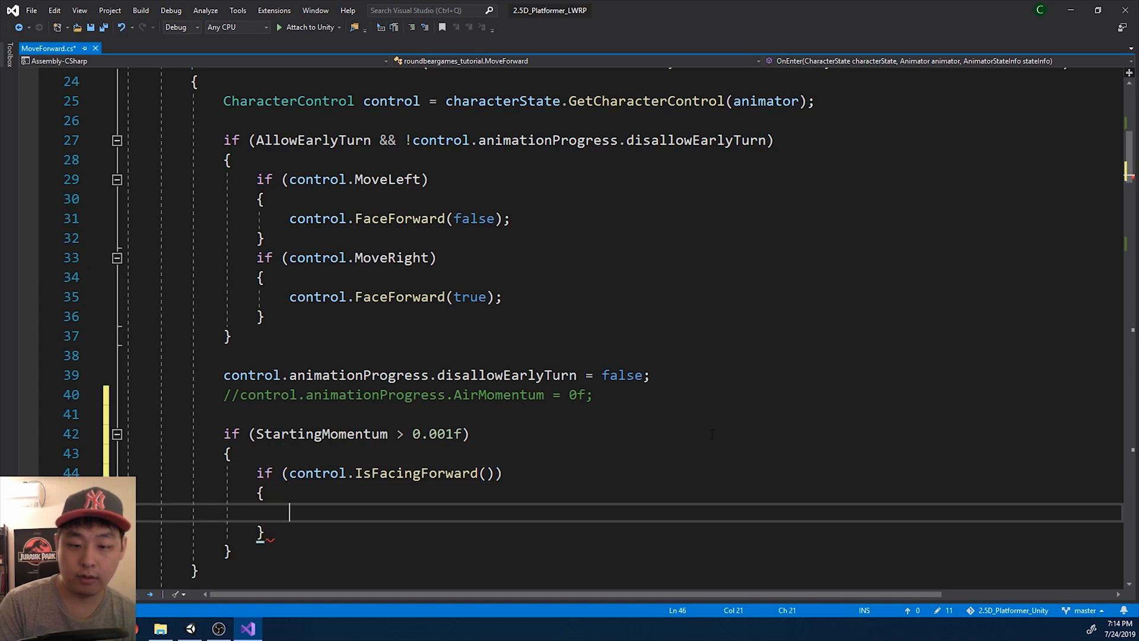
{"action": "type", "text": "control"}
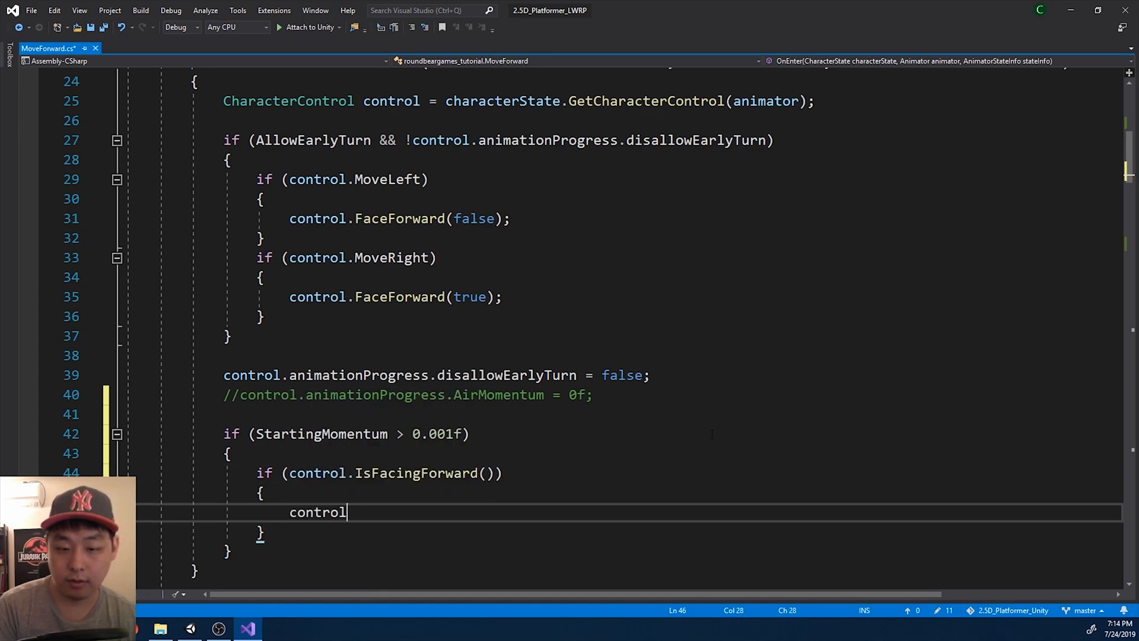
{"action": "type", "text": "."}
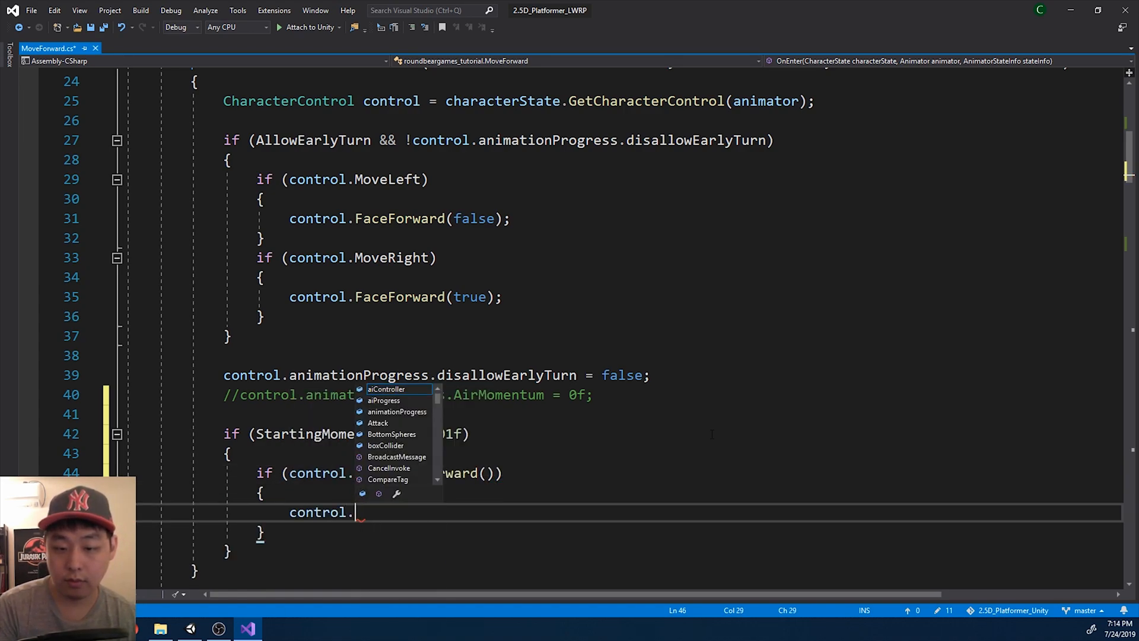
{"action": "type", "text": "animationProgress.AirMomentum ="}
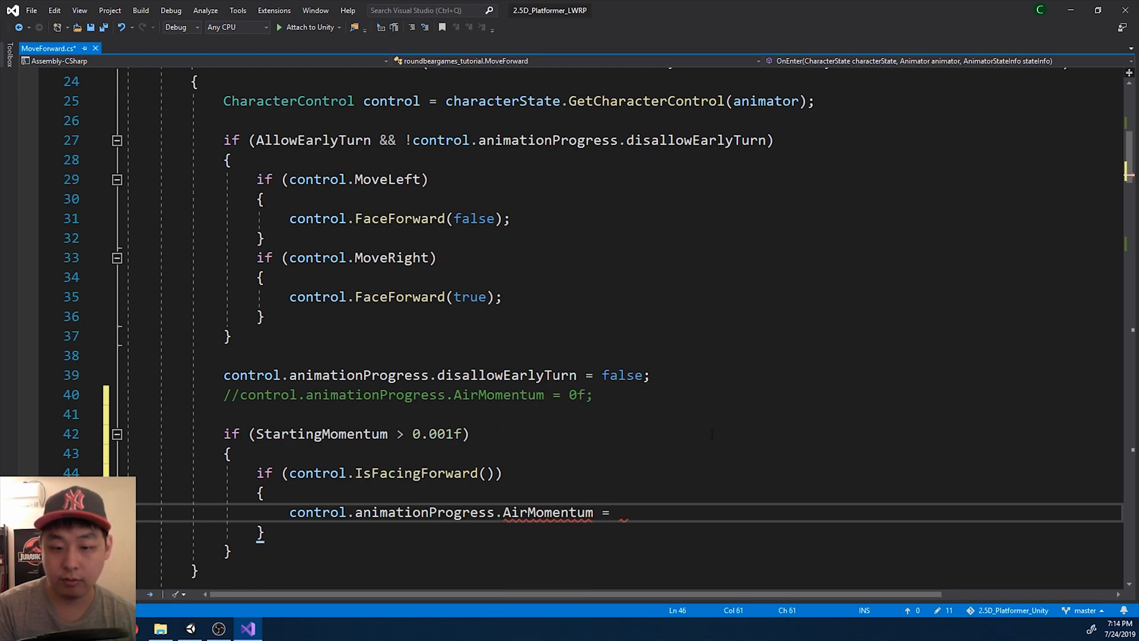
{"action": "type", "text": "StartingMomentum;"}
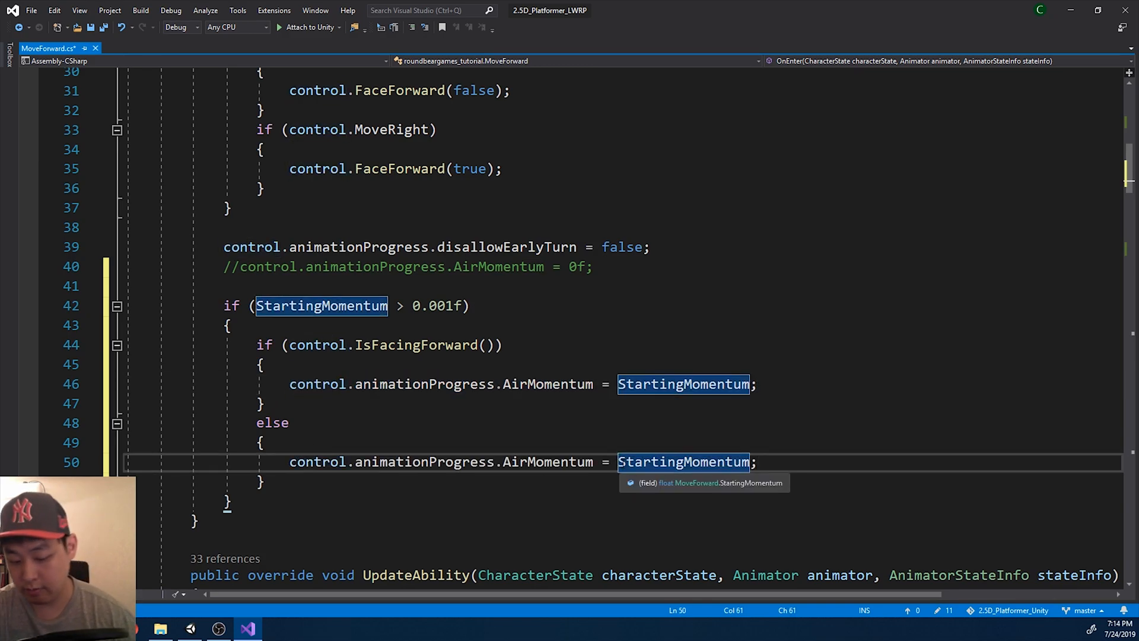
{"action": "type", "text": "-"}
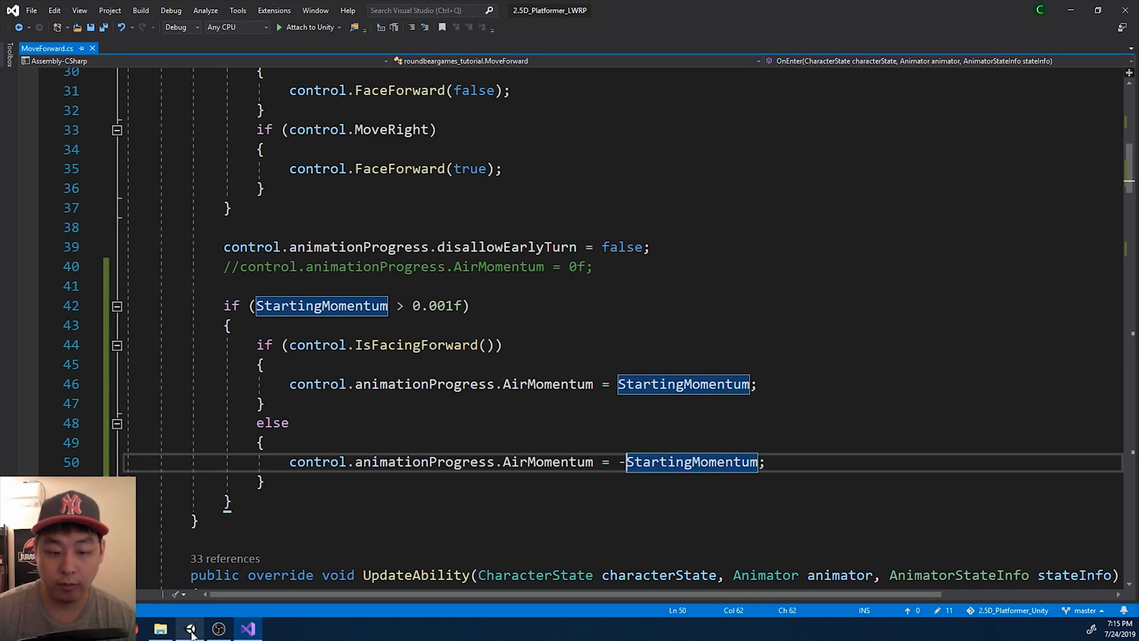
Set Starting Momentum to 0.3 on Player_Jump_Running_MoveForward_Falling and stop the play test.
{"action": "left_click", "coordinate": [191, 628]}
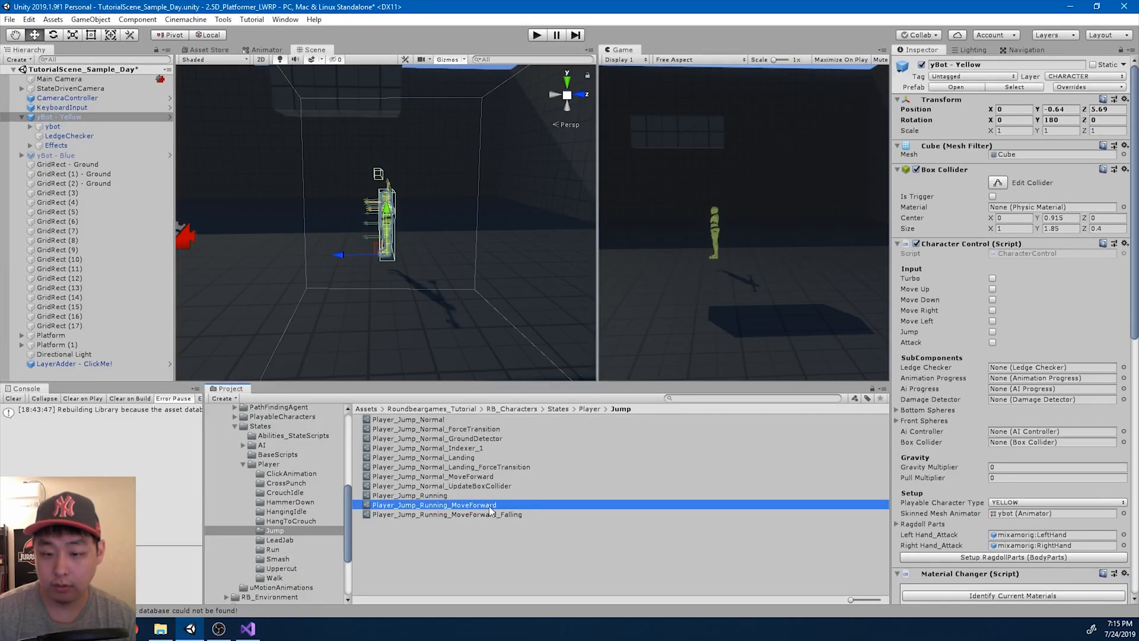
{"action": "left_click", "coordinate": [409, 495]}
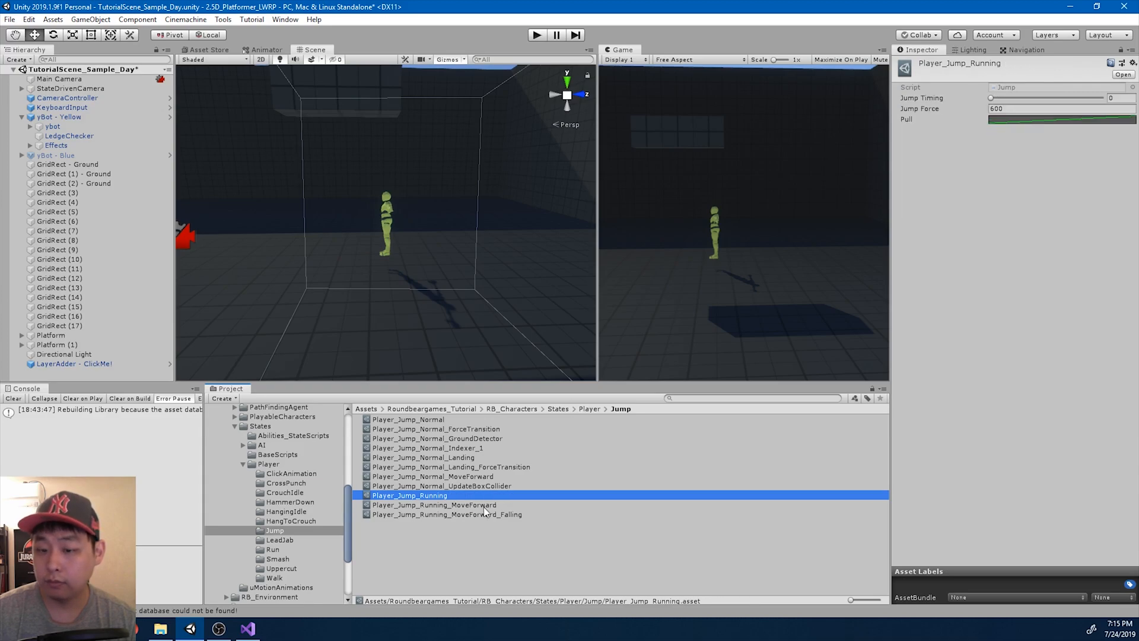
{"action": "left_click", "coordinate": [446, 514]}
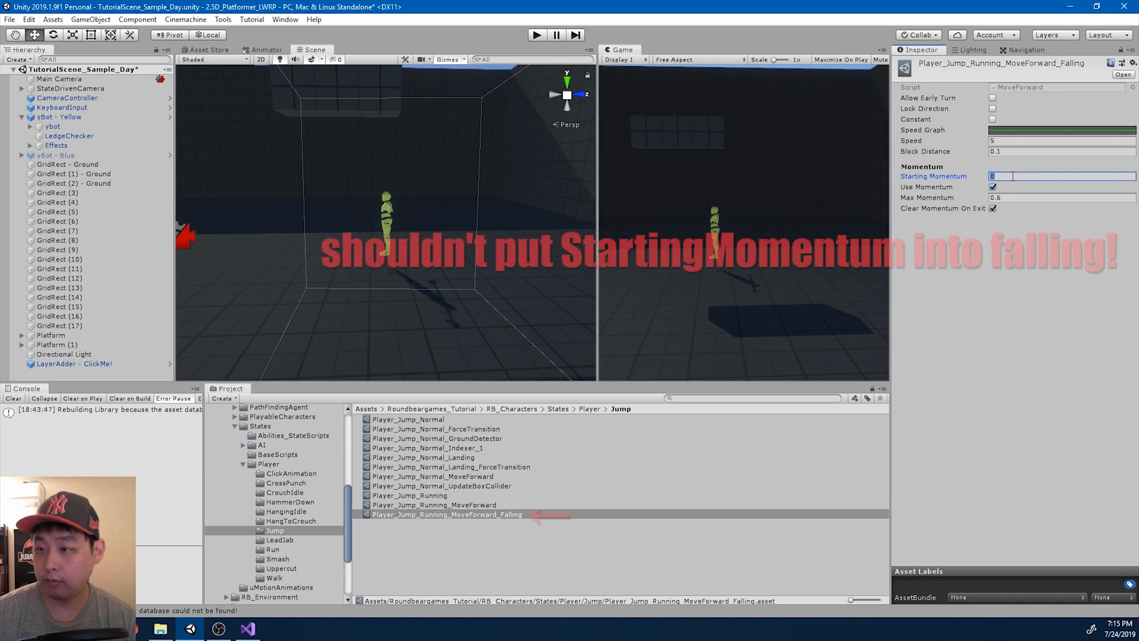
{"action": "type", "text": "0.3"}
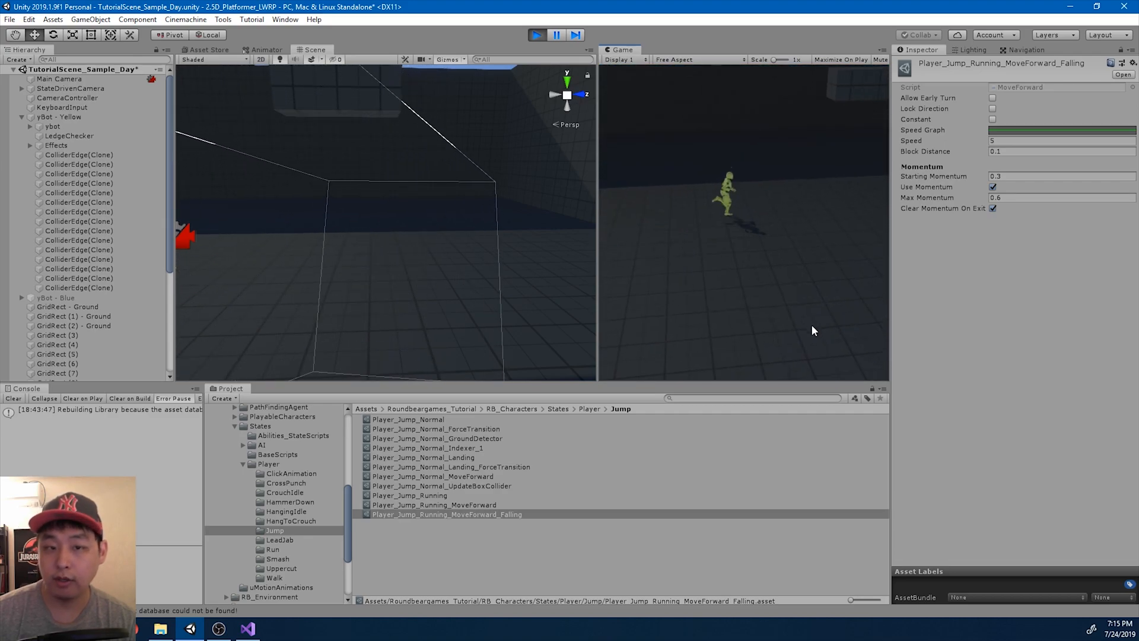
{"action": "left_click", "coordinate": [536, 34]}
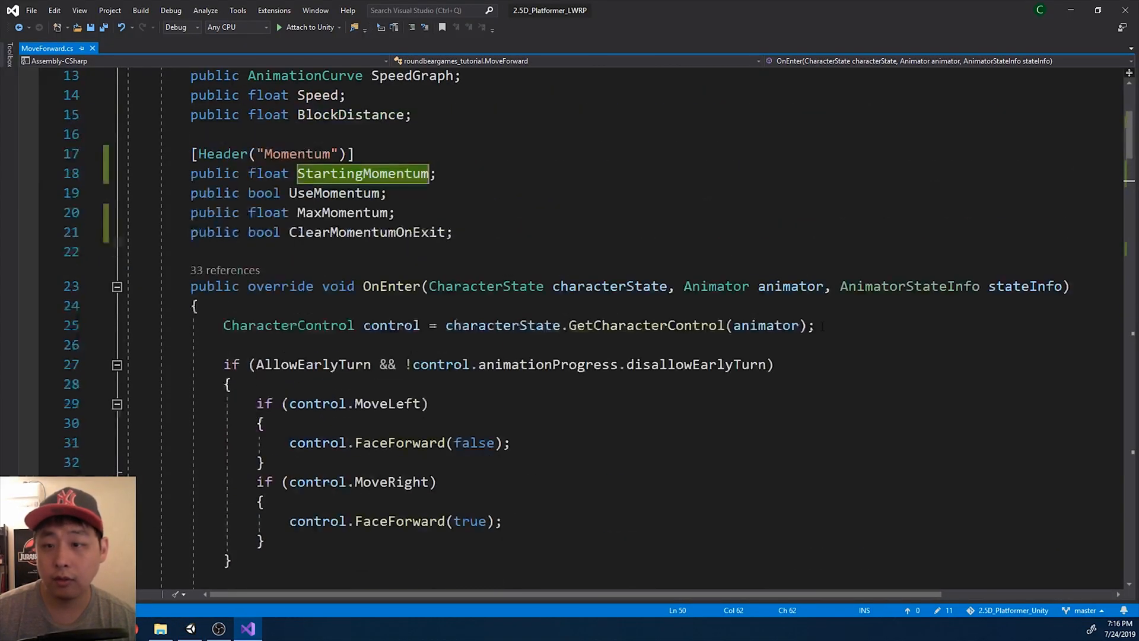
Multiply the MoveRight and MoveLeft AirMomentum lines in UpdateMomentum by Speed.
{"action": "scroll", "scroll_direction": "down", "scroll_amount": 3}
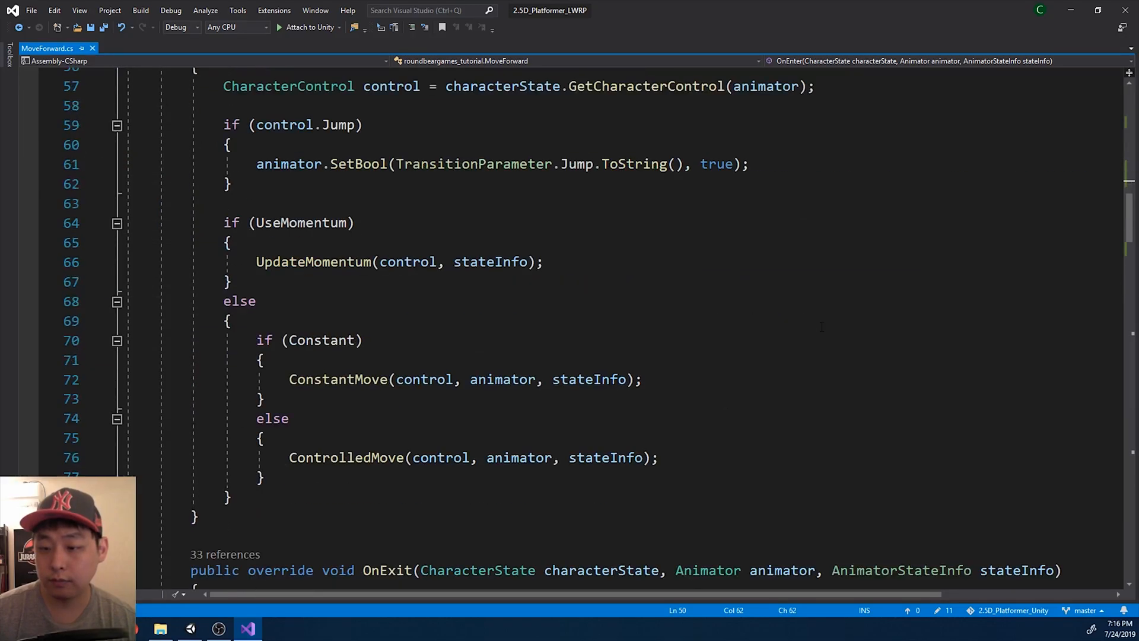
{"action": "scroll", "scroll_direction": "down", "scroll_amount": 3}
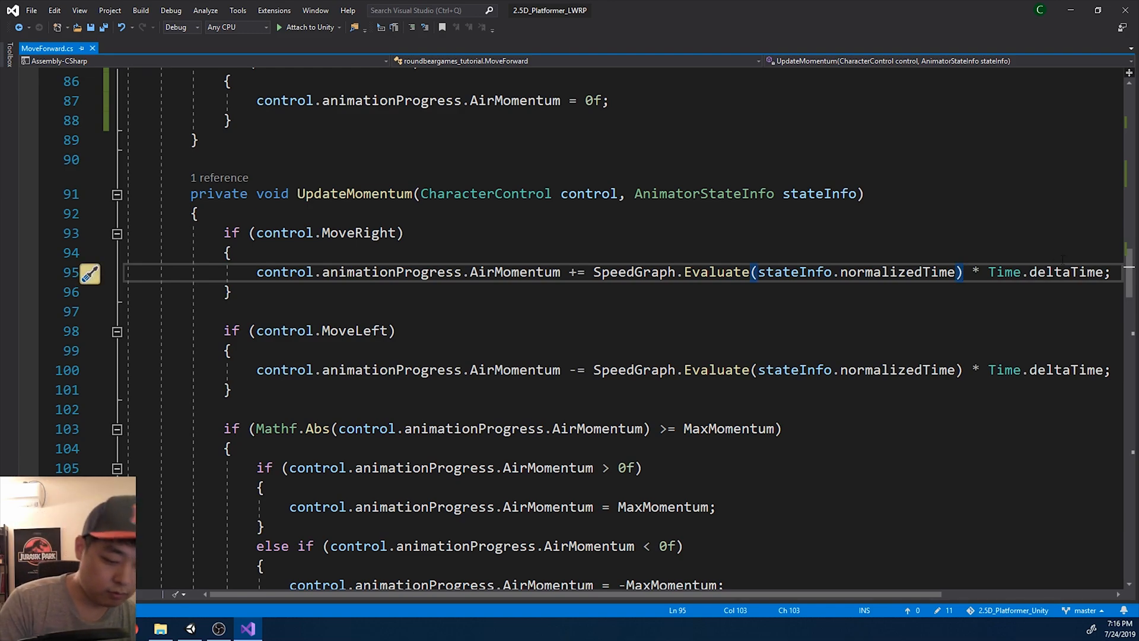
{"action": "type", "text": "Speed *"}
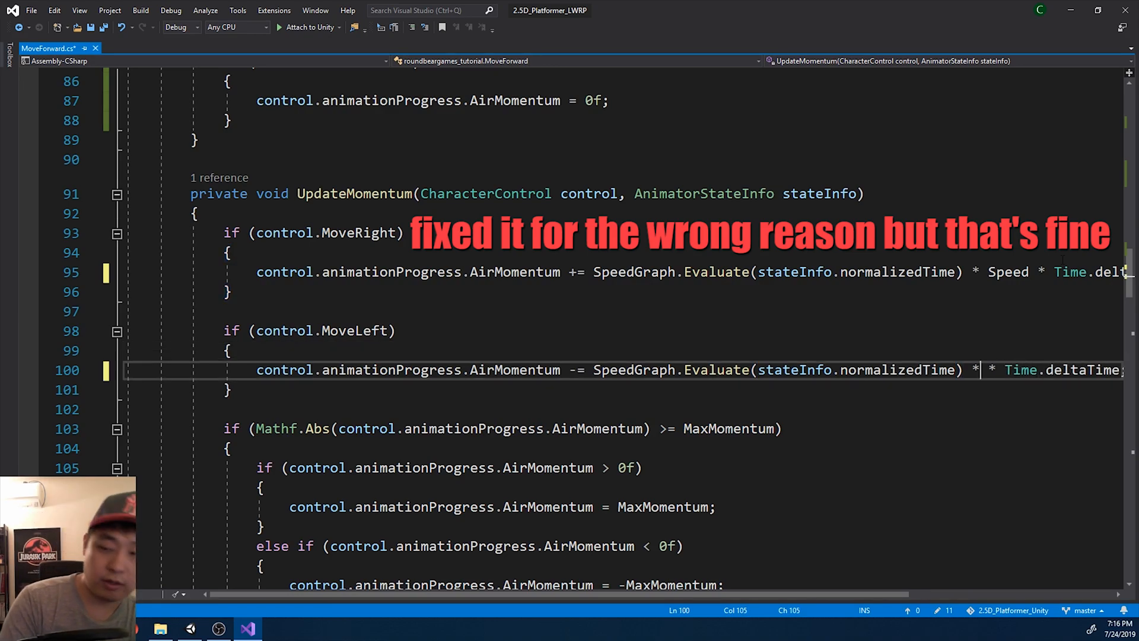
{"action": "type", "text": "Speed"}
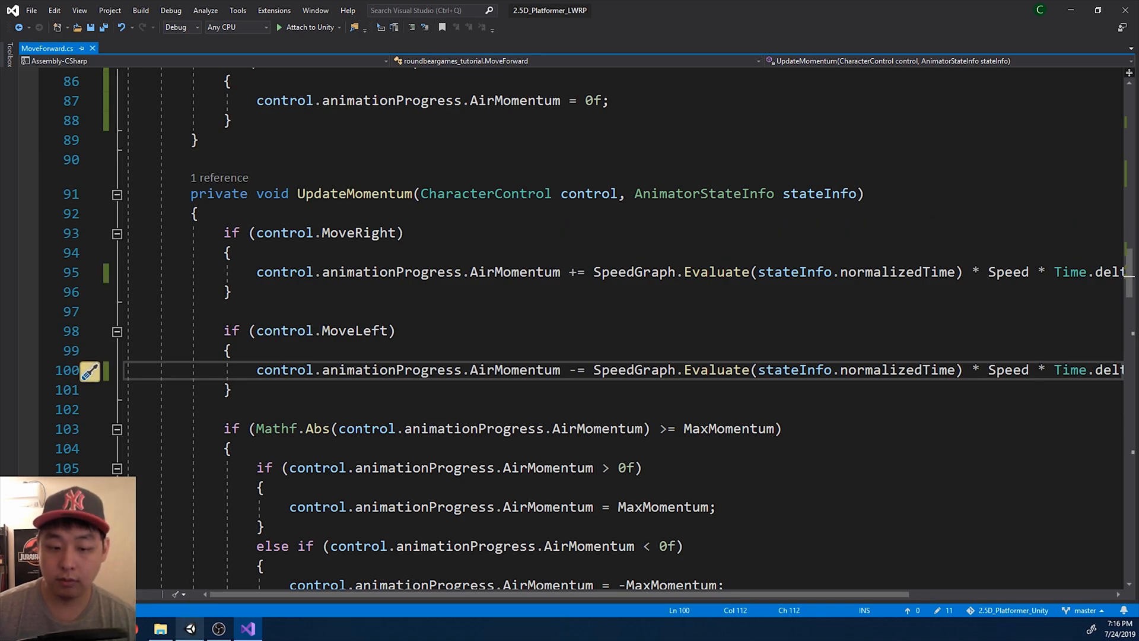
{"action": "left_click", "coordinate": [247, 628]}
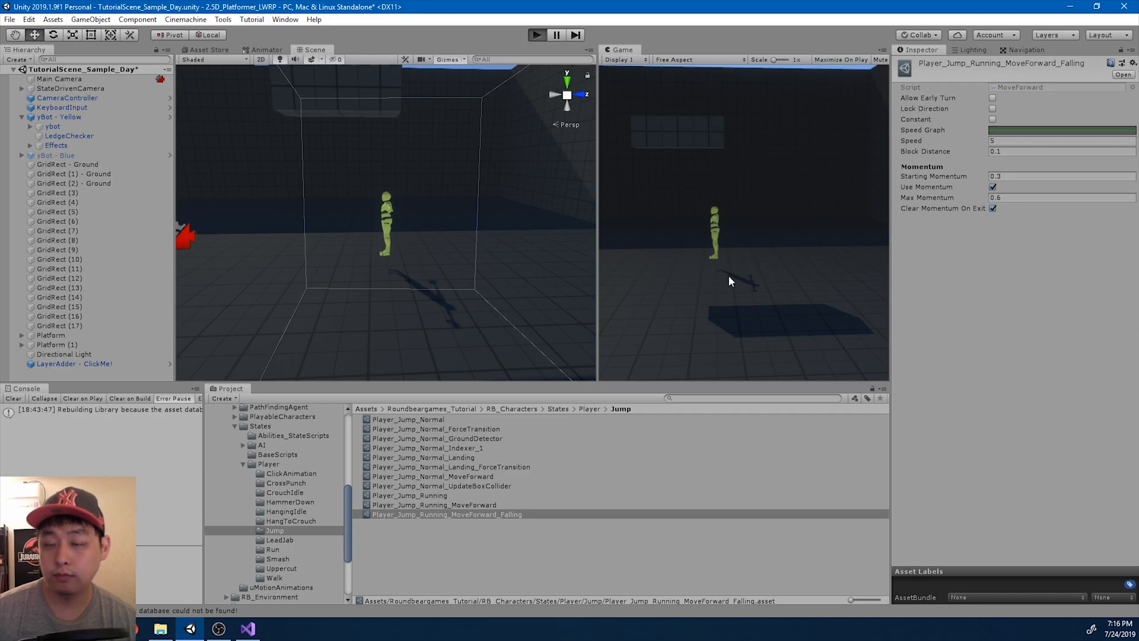
Start a play test and inspect the Player_Jump_Normal asset.
{"action": "left_click", "coordinate": [536, 34]}
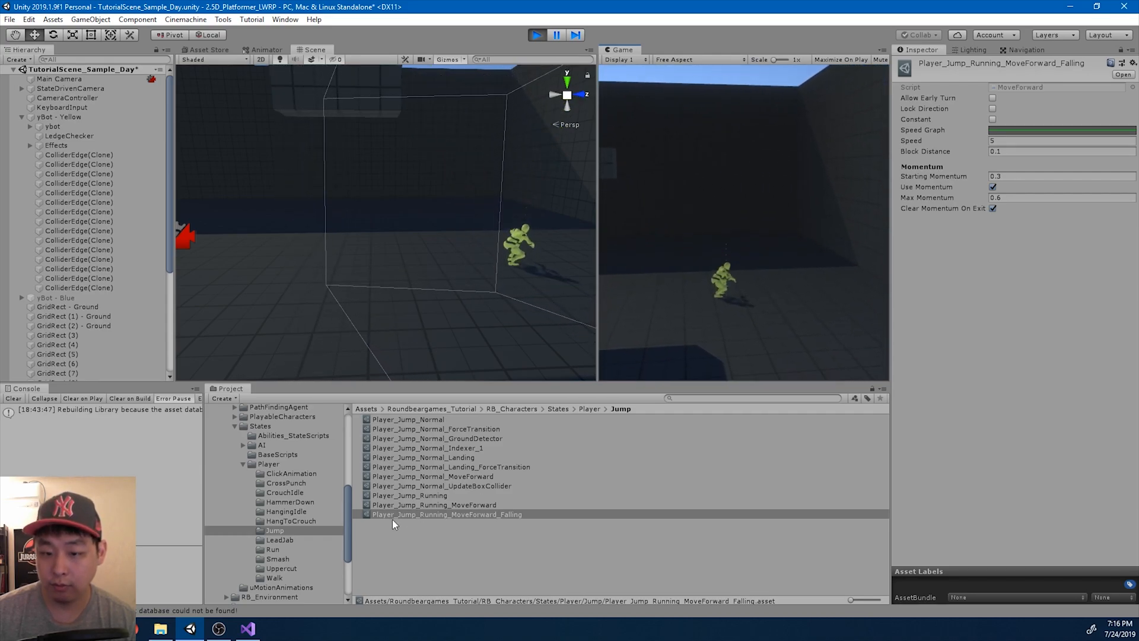
{"action": "left_click", "coordinate": [407, 419]}
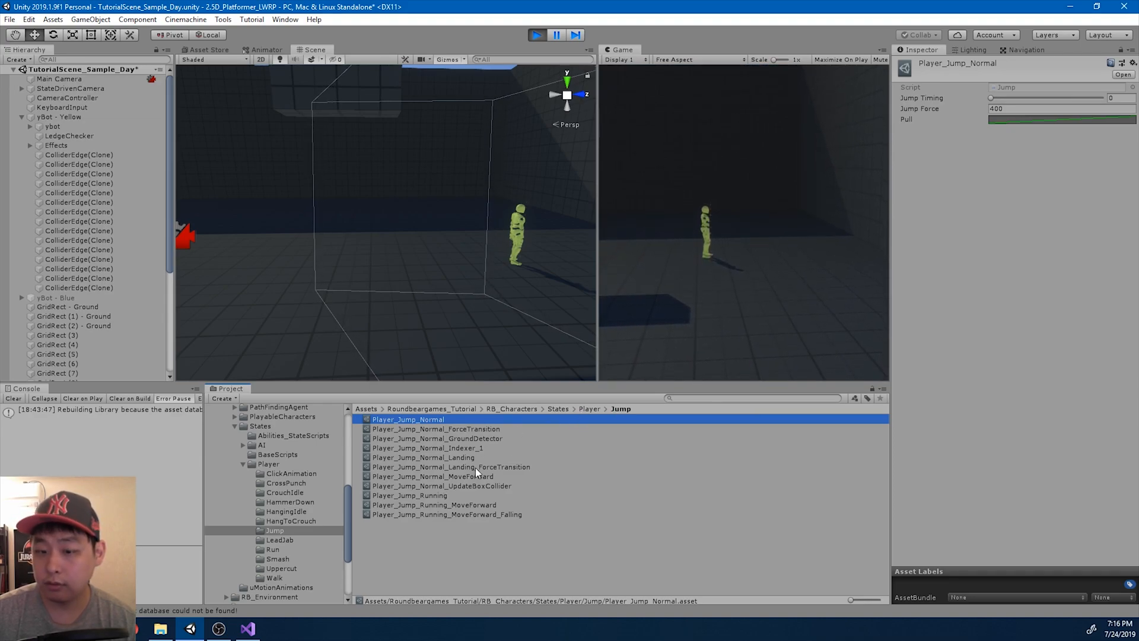
Retune Player_Jump_Normal_MoveForward's Max Momentum and Speed across trial jumps, settling on 1.9 and 2.6.
{"action": "left_click", "coordinate": [433, 475]}
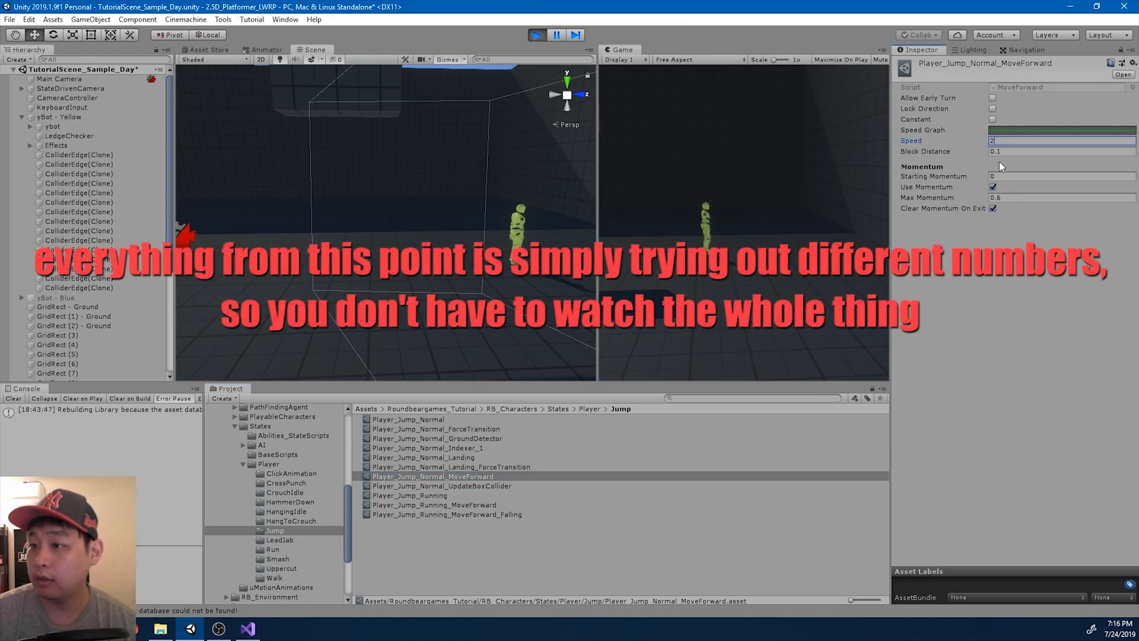
{"action": "left_click", "coordinate": [1061, 197]}
{"action": "type", "text": "5"}
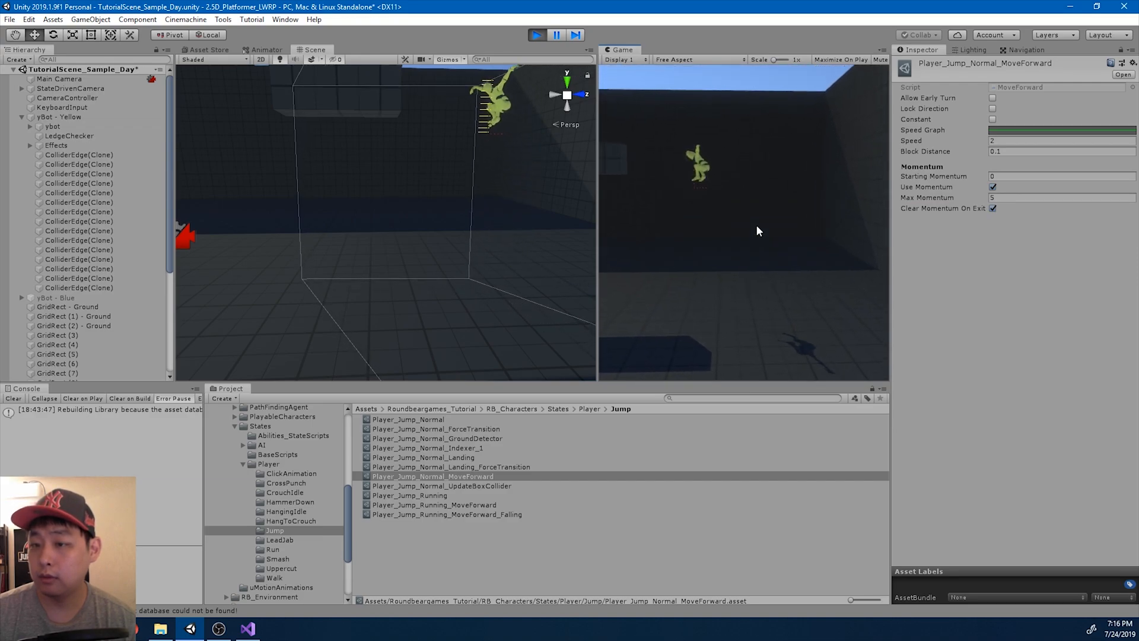
{"action": "left_click", "coordinate": [1061, 197]}
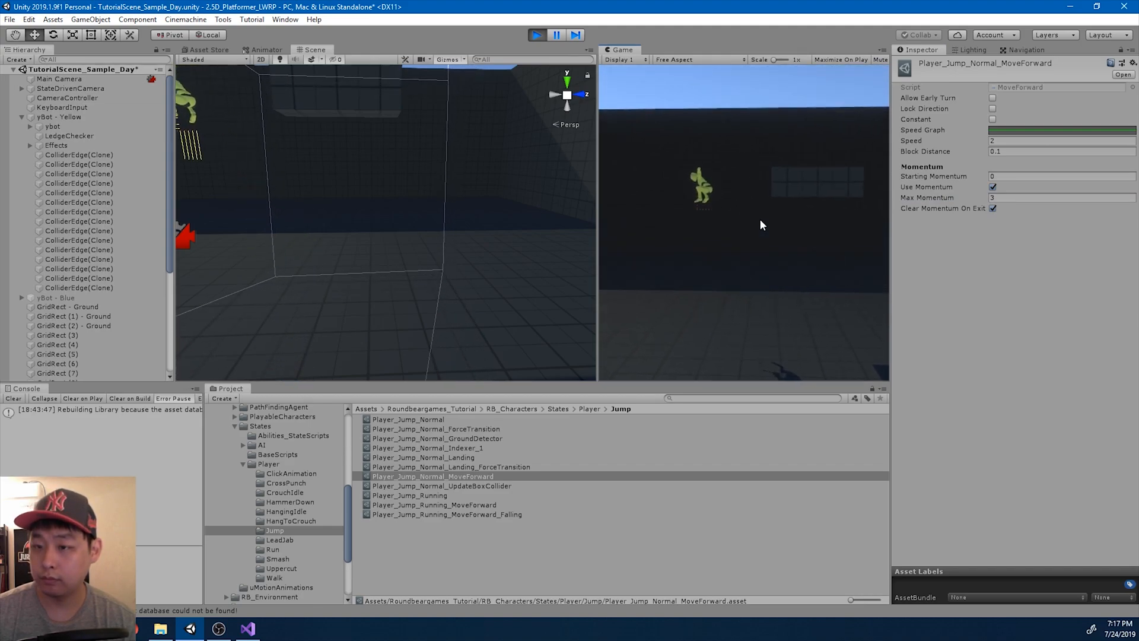
{"action": "left_click", "coordinate": [1060, 197]}
{"action": "type", "text": "2.5"}
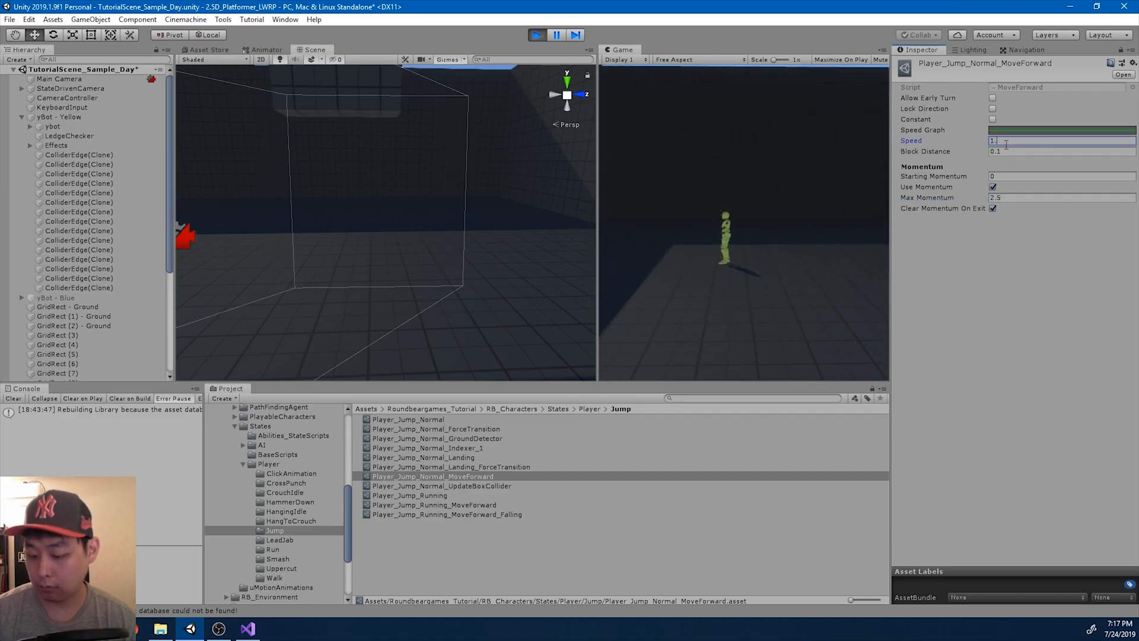
{"action": "type", "text": "1.25"}
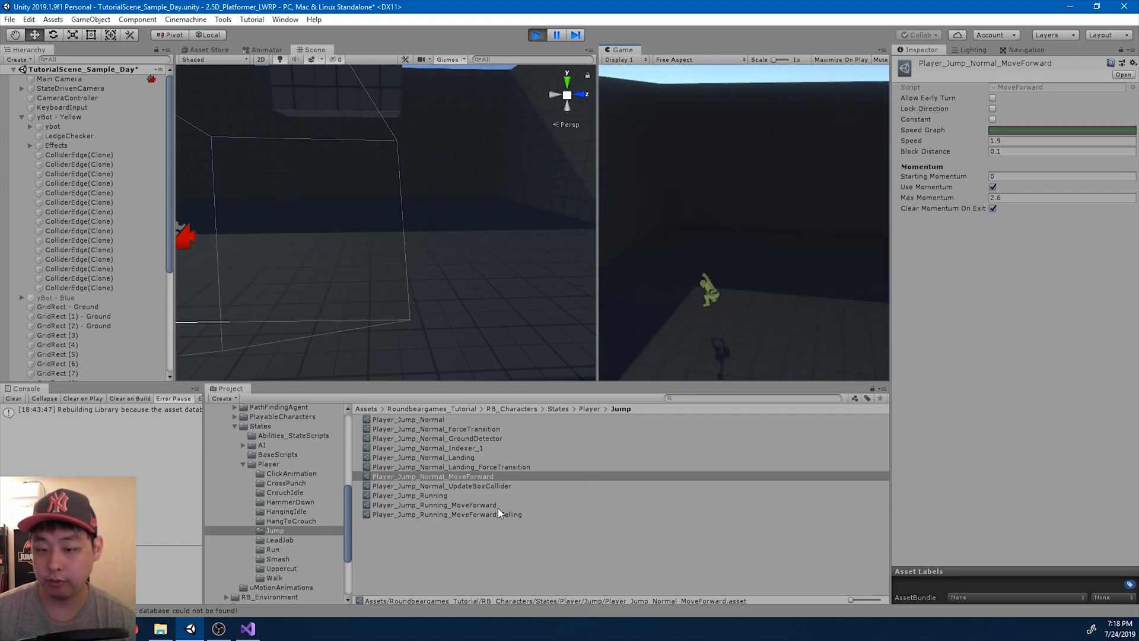
Give Player_Jump_Running_MoveForward Speed 3 and Max Momentum 5, then select its Falling asset.
{"action": "left_click", "coordinate": [445, 514]}
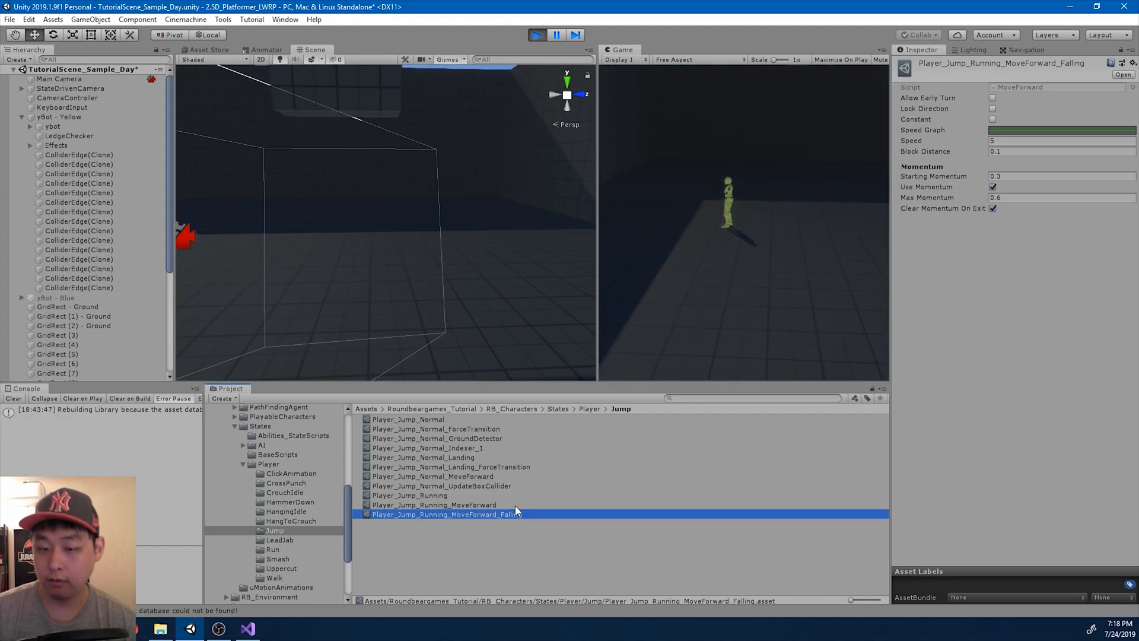
{"action": "left_click", "coordinate": [433, 505]}
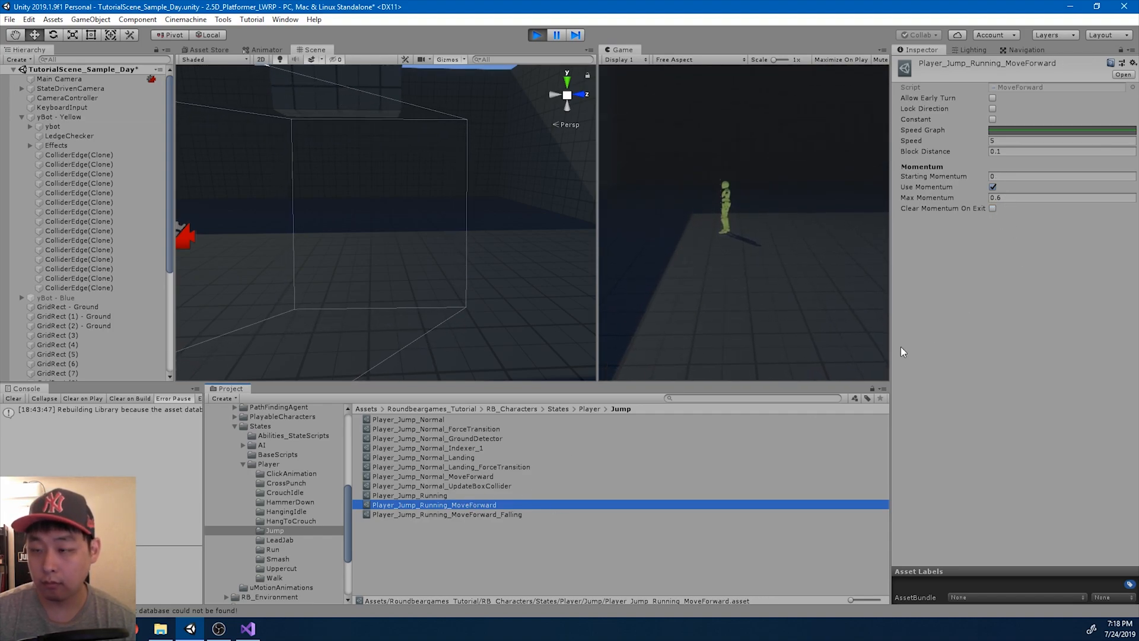
{"action": "left_click", "coordinate": [1061, 197]}
{"action": "type", "text": "3"}
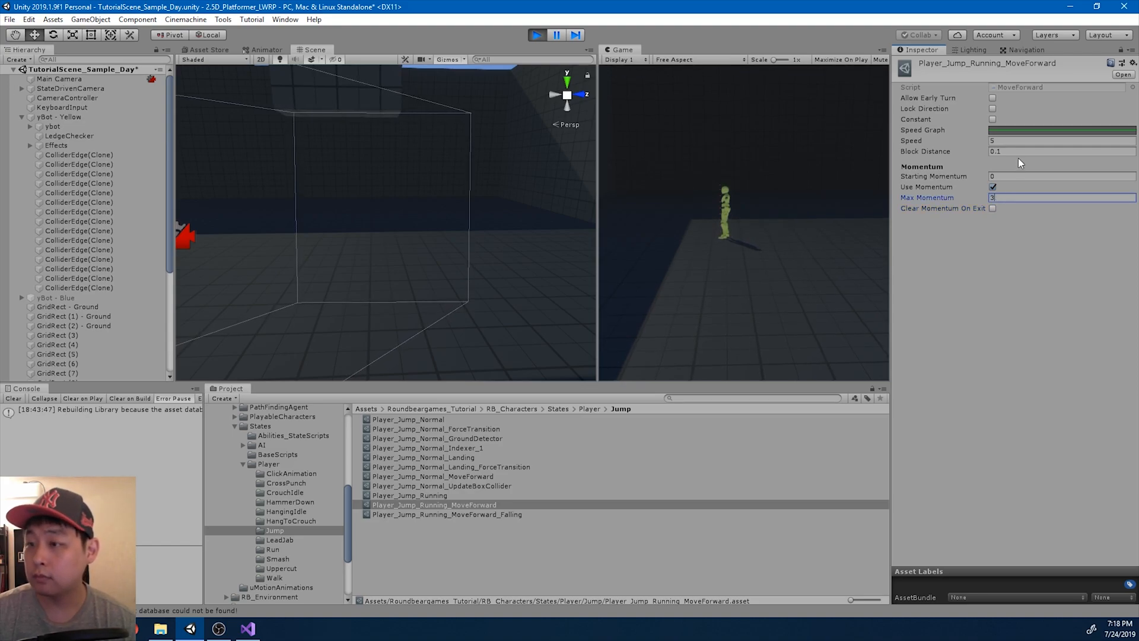
{"action": "left_click", "coordinate": [1061, 140]}
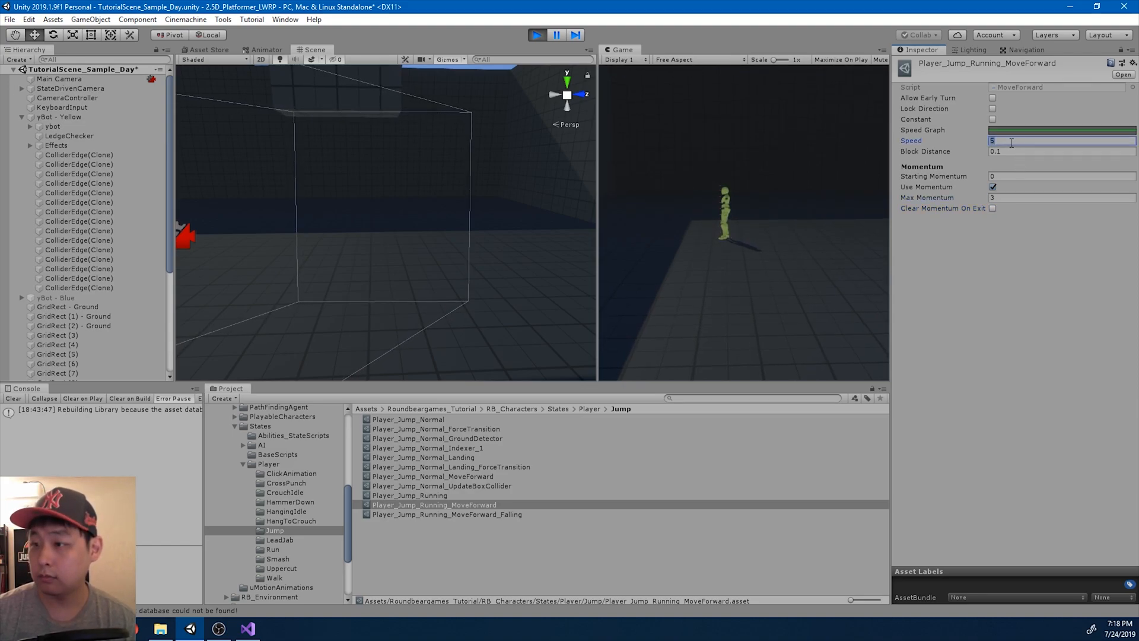
{"action": "left_click", "coordinate": [1061, 197]}
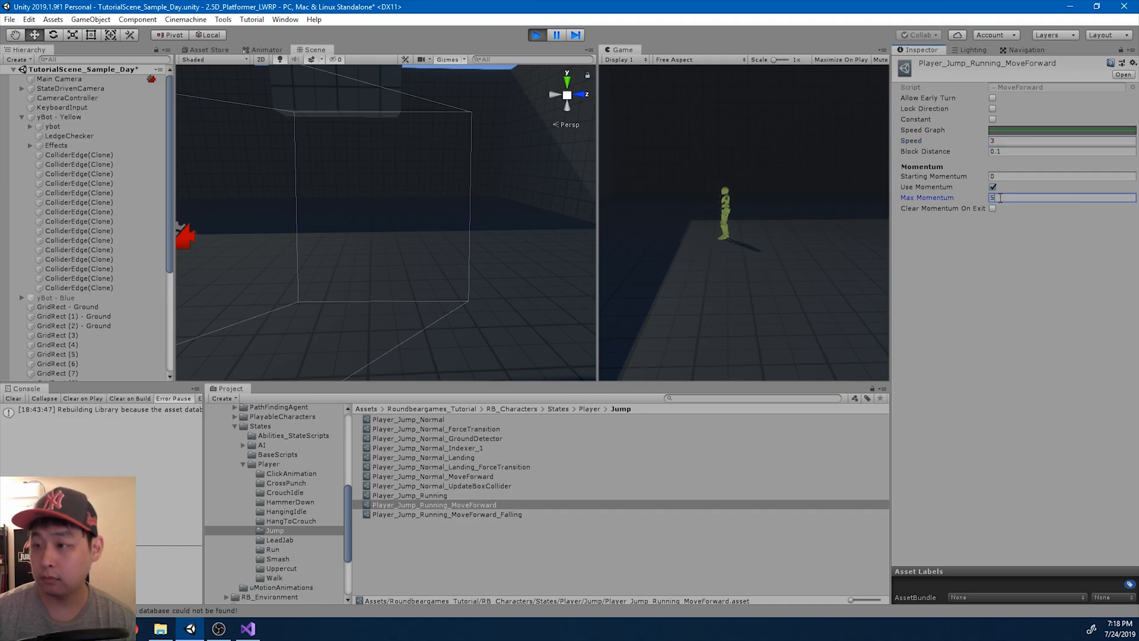
{"action": "left_click", "coordinate": [447, 514]}
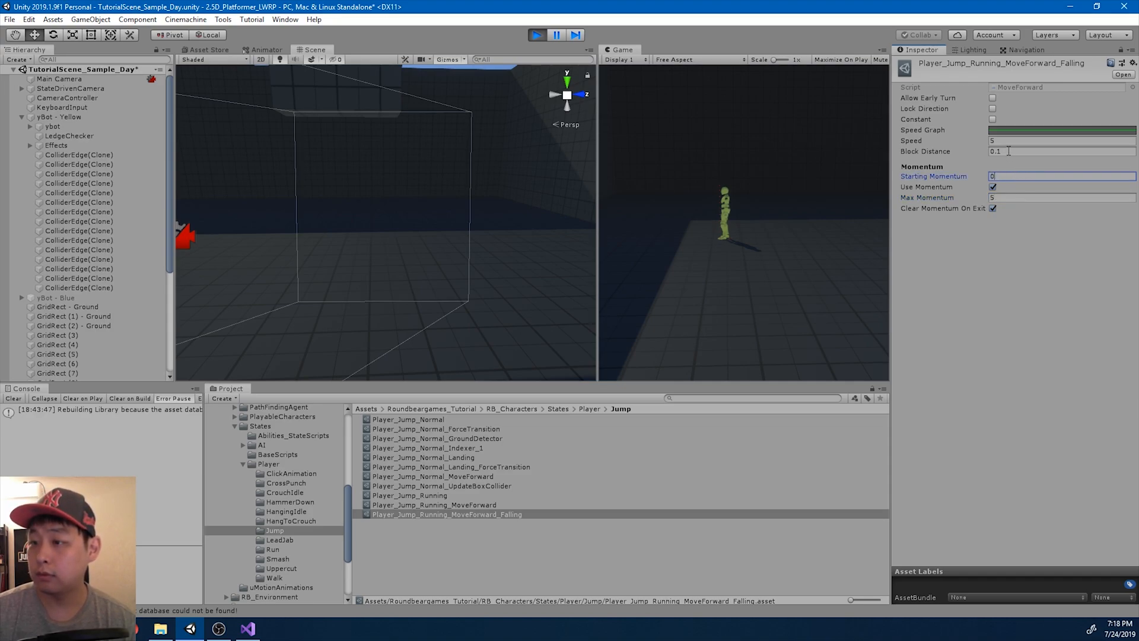
{"action": "mouse_move", "coordinate": [494, 516]}
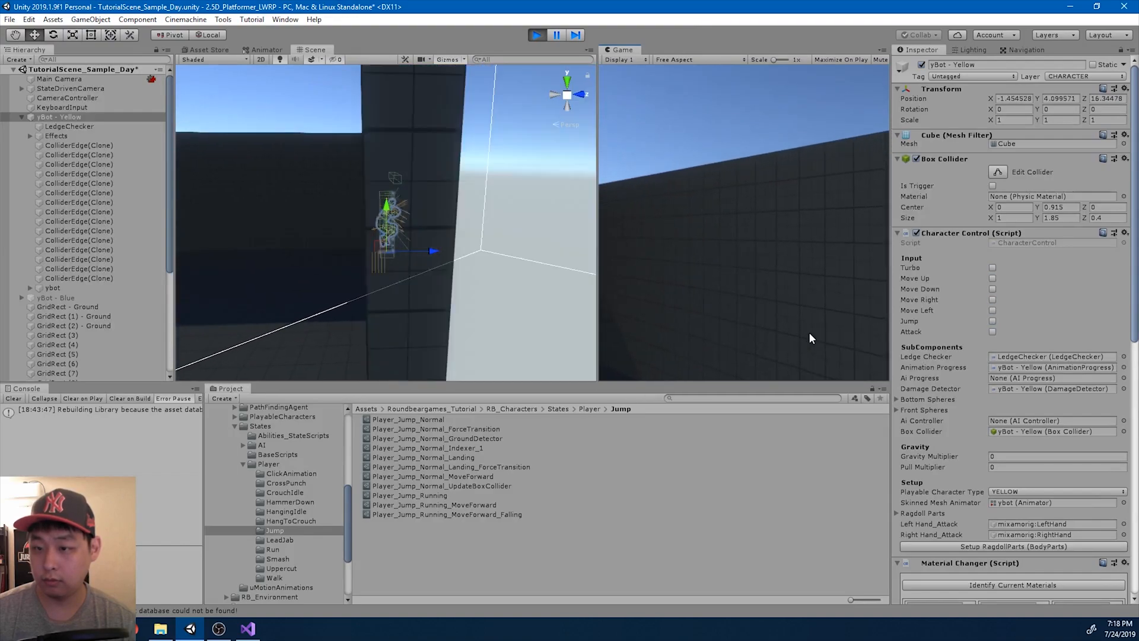
Stop the play test and switch between the running, falling and normal MoveForward assets.
{"action": "left_click", "coordinate": [537, 34]}
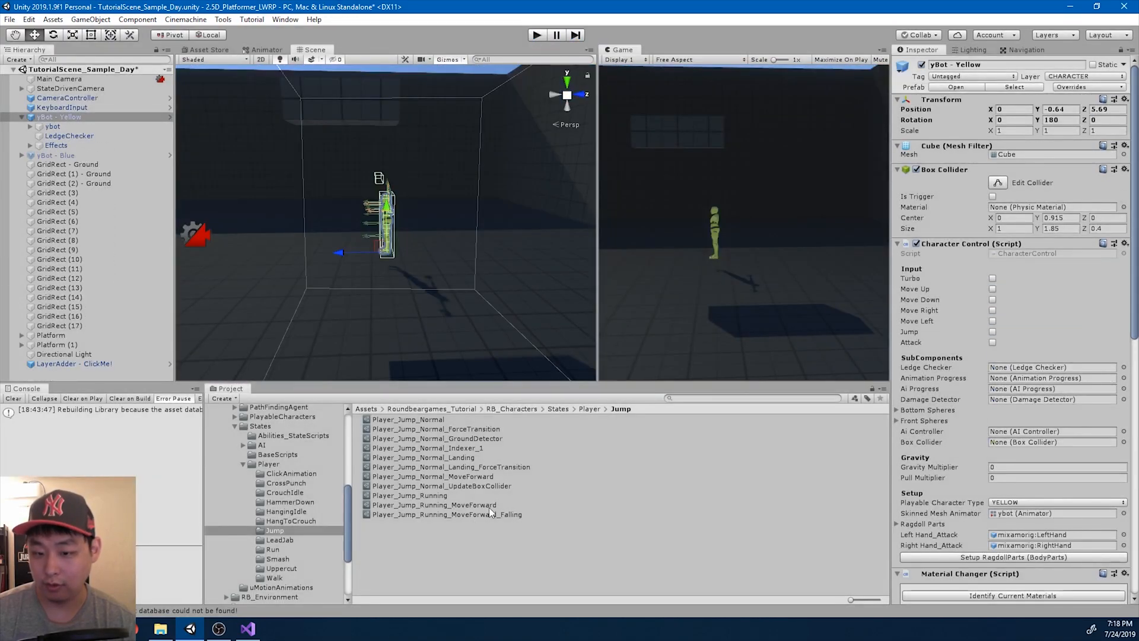
{"action": "left_click", "coordinate": [435, 504]}
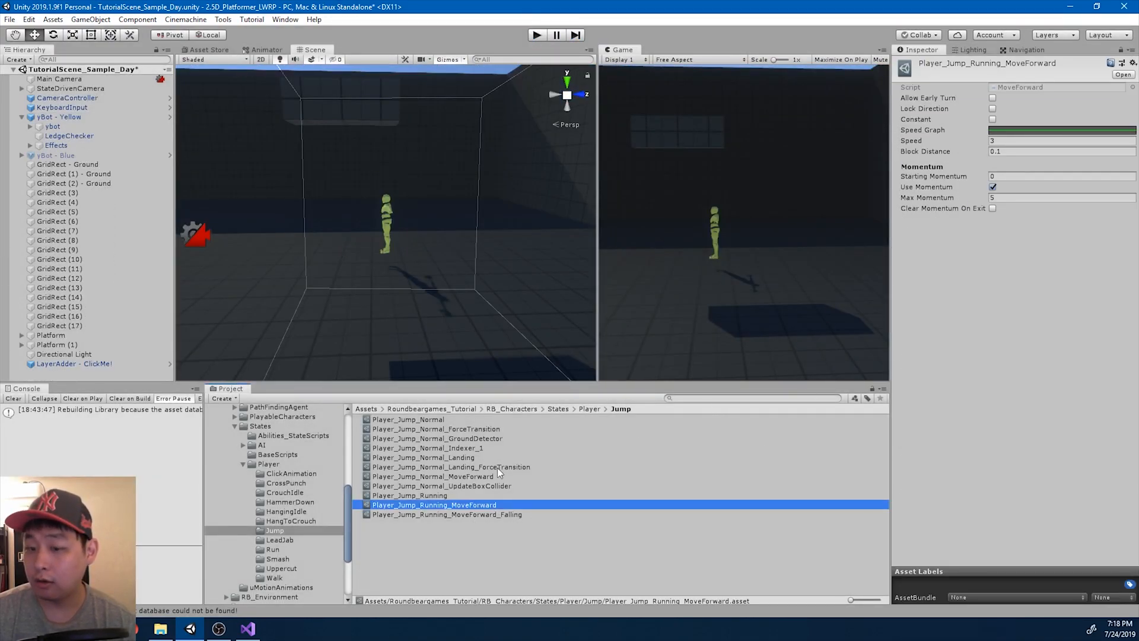
{"action": "left_click", "coordinate": [447, 514]}
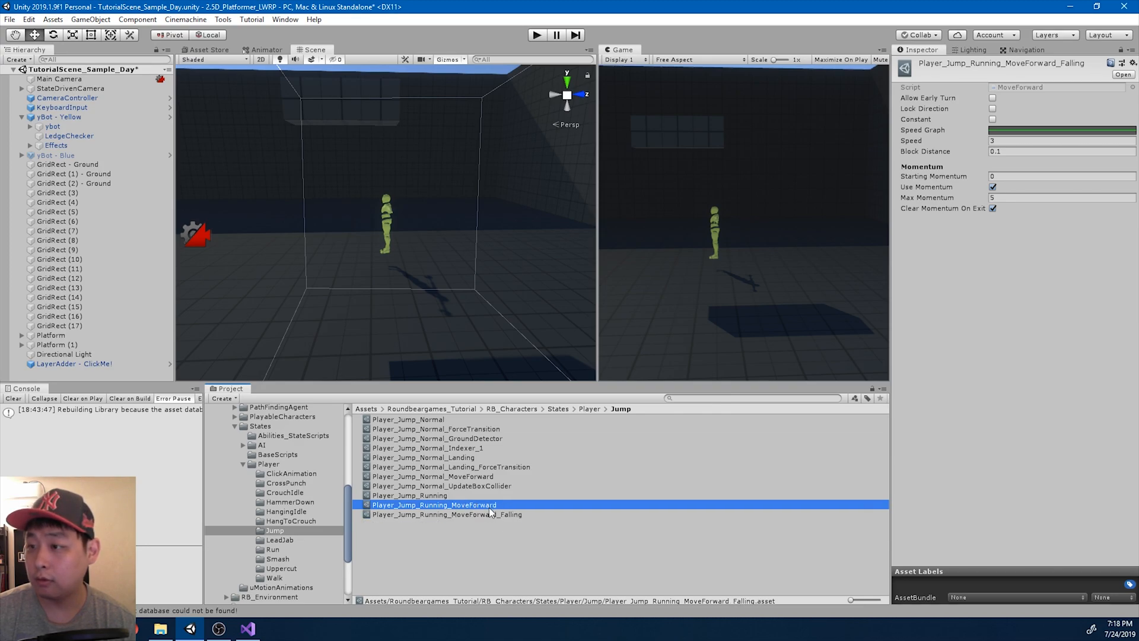
{"action": "left_click", "coordinate": [432, 476]}
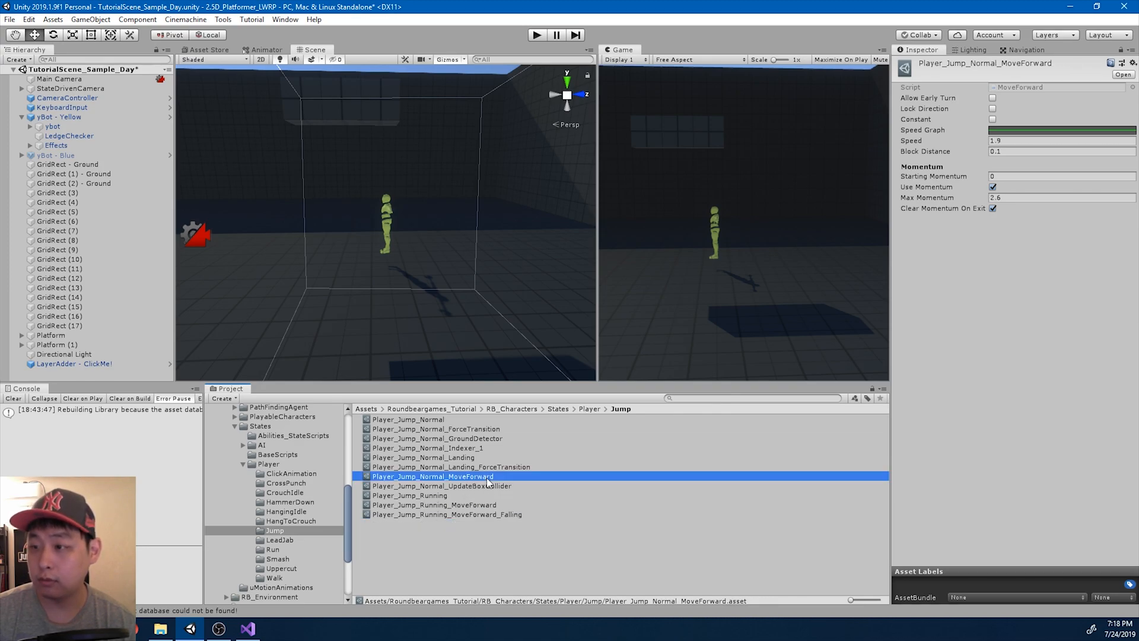
{"action": "left_click", "coordinate": [447, 515]}
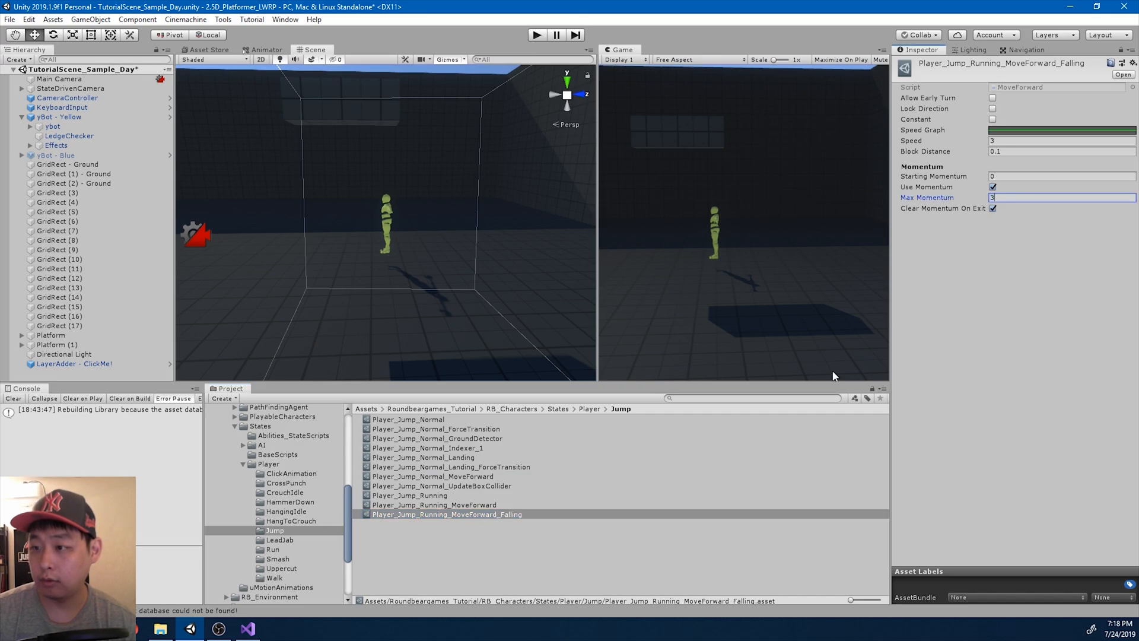
{"action": "left_click", "coordinate": [435, 504]}
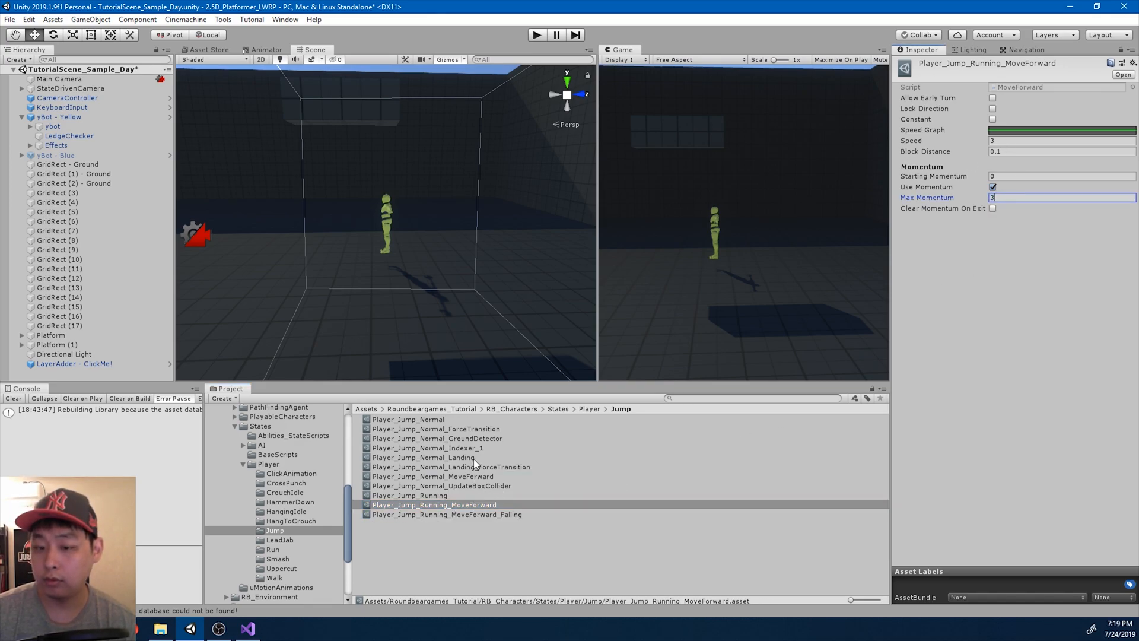
Compare ForceTransition, Normal, Running and Running_Falling assets, ending on Falling with Speed 2, Max Momentum 3.
{"action": "left_click", "coordinate": [451, 466]}
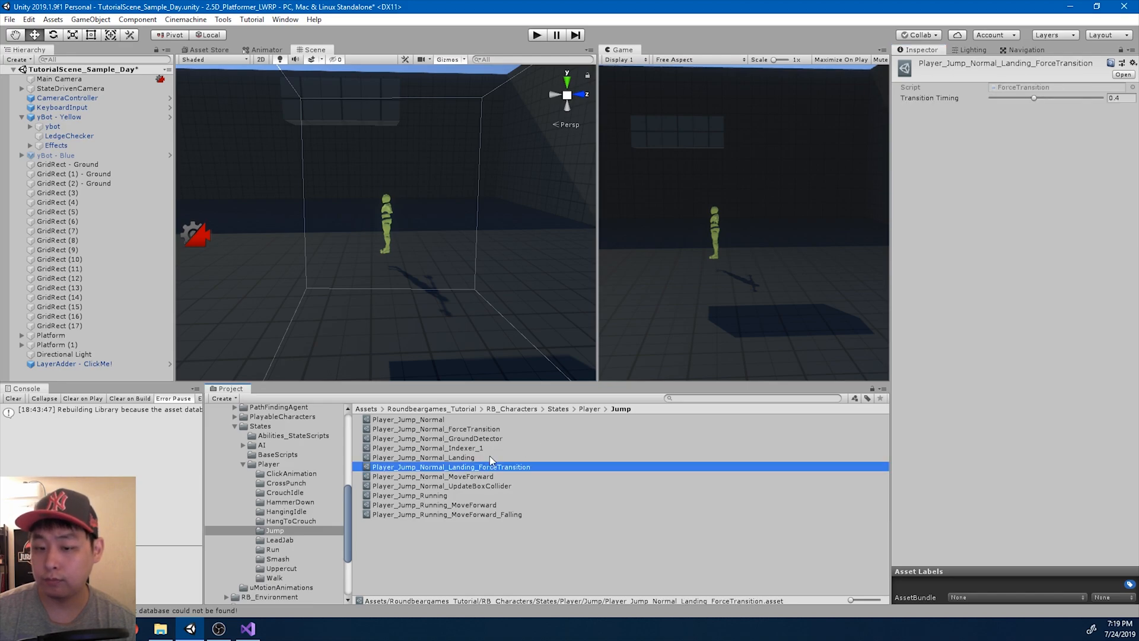
{"action": "left_click", "coordinate": [433, 476]}
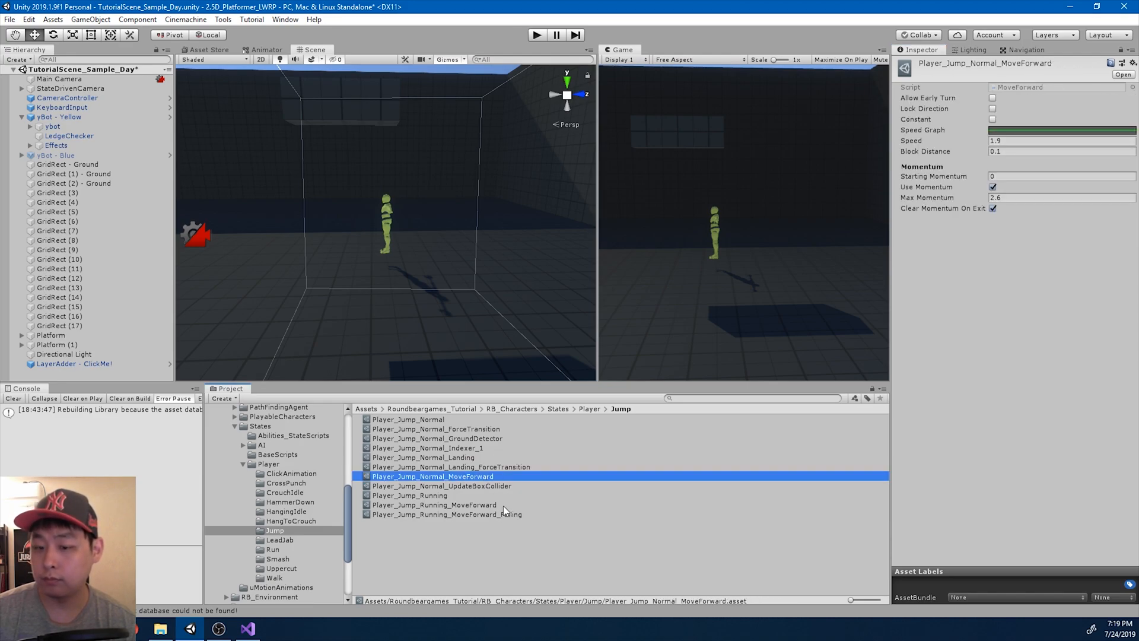
{"action": "left_click", "coordinate": [434, 504]}
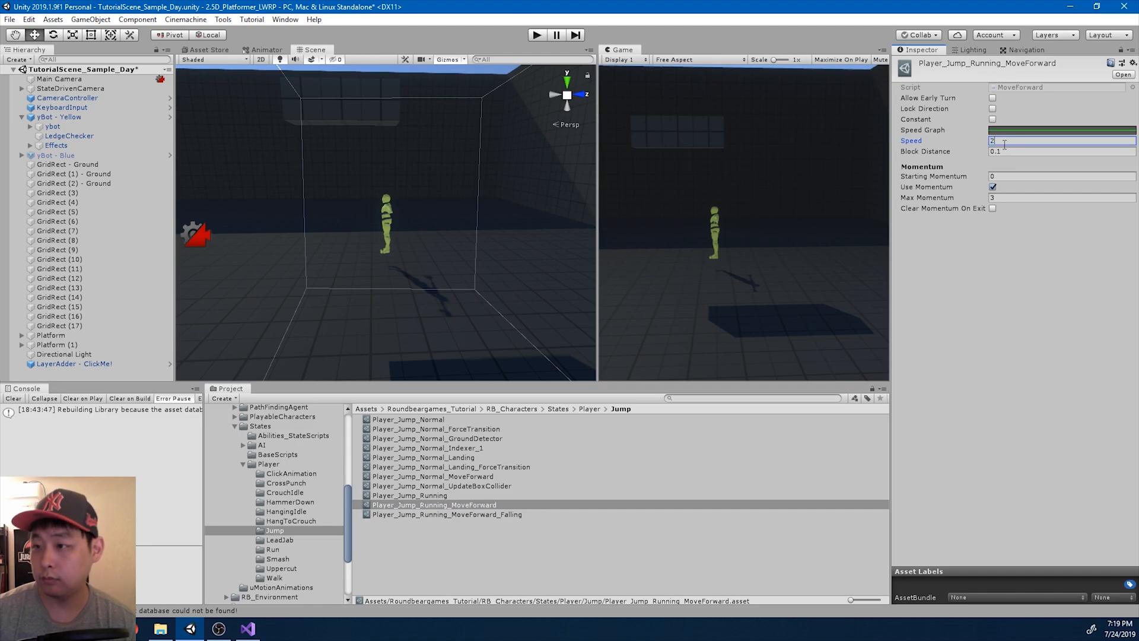
{"action": "left_click", "coordinate": [446, 514]}
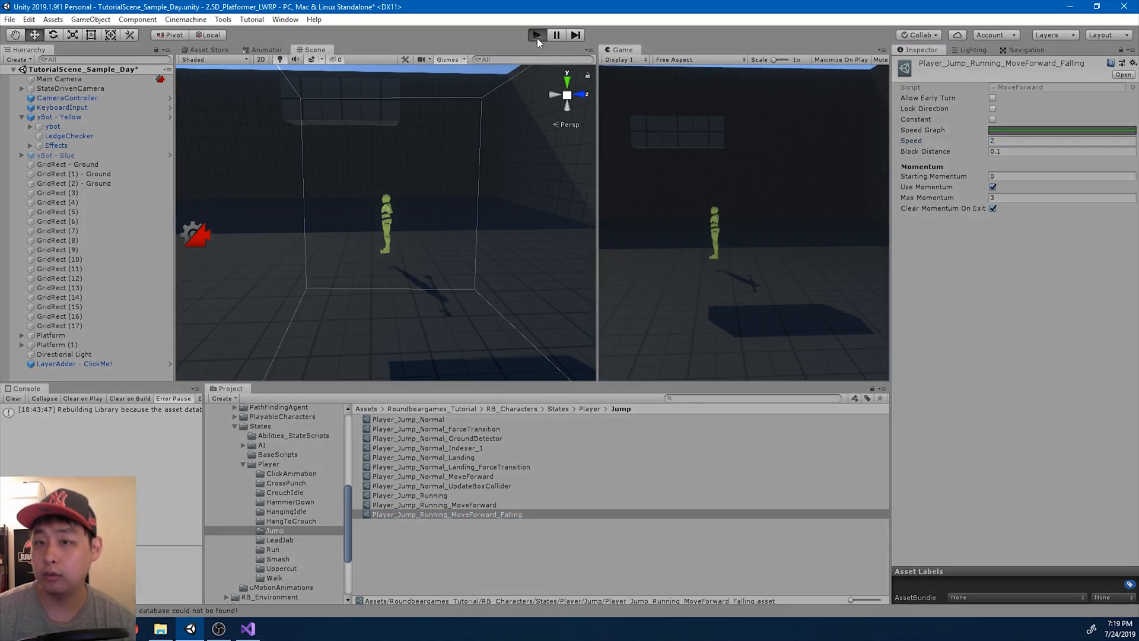
Play the game, checking the normal, running and falling MoveForward assets, then select yBot - Yellow.
{"action": "left_click", "coordinate": [536, 34]}
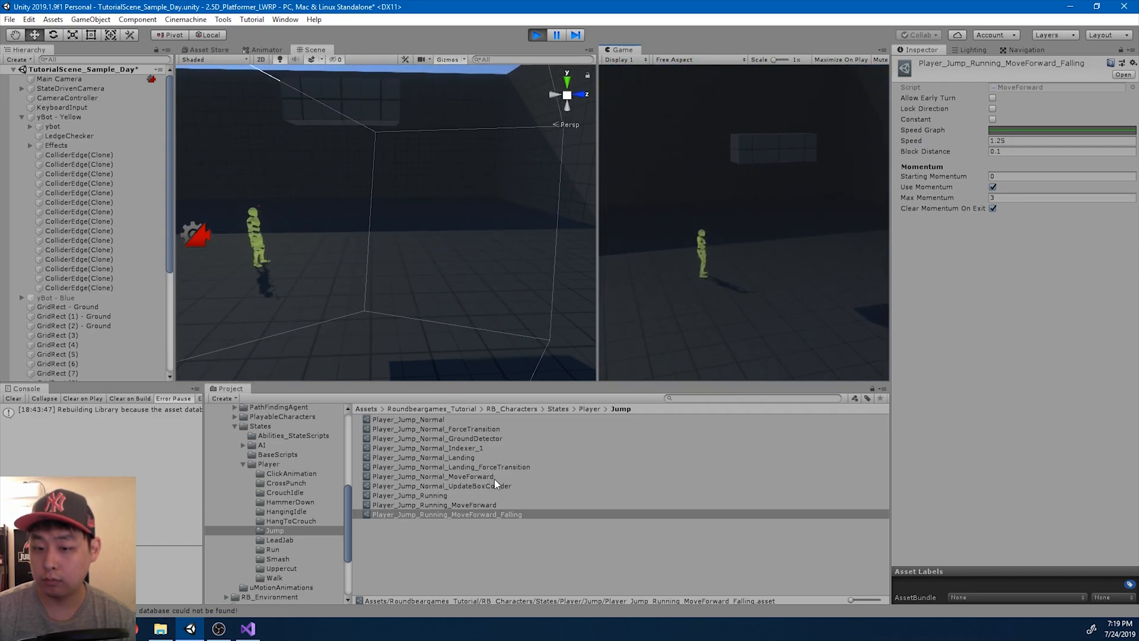
{"action": "left_click", "coordinate": [433, 476]}
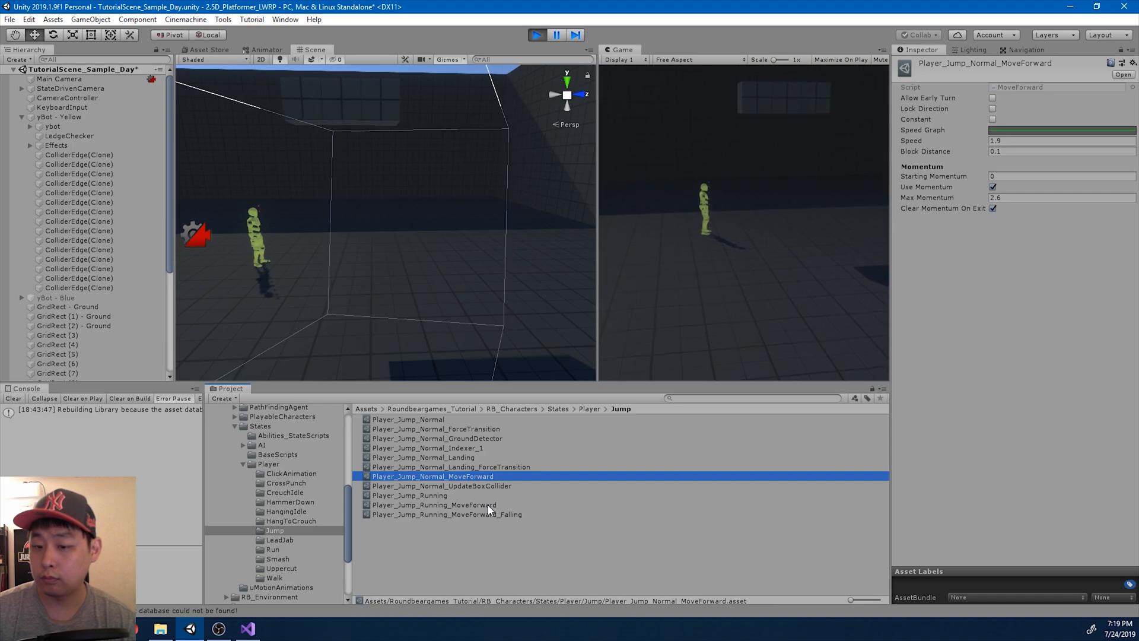
{"action": "left_click", "coordinate": [434, 504]}
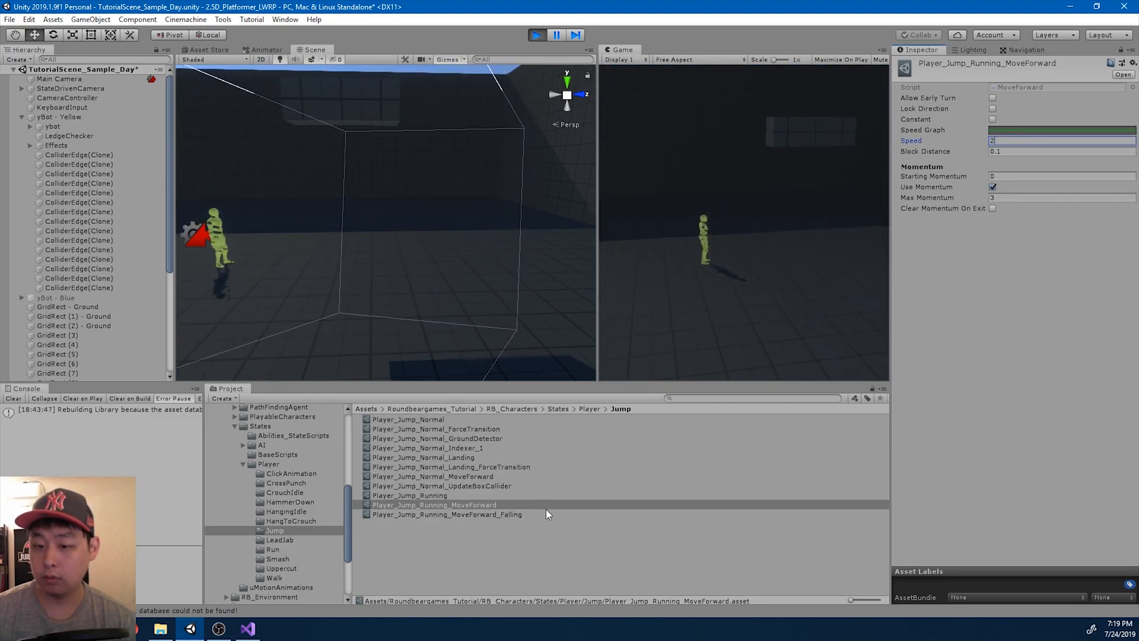
{"action": "left_click", "coordinate": [447, 514]}
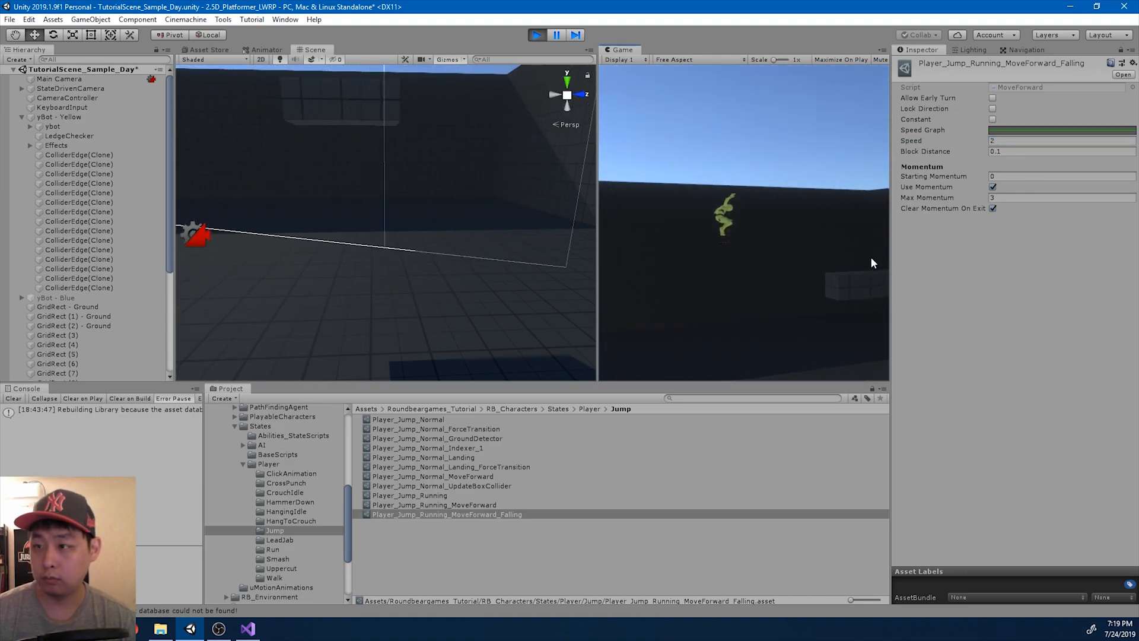
{"action": "left_click", "coordinate": [61, 117]}
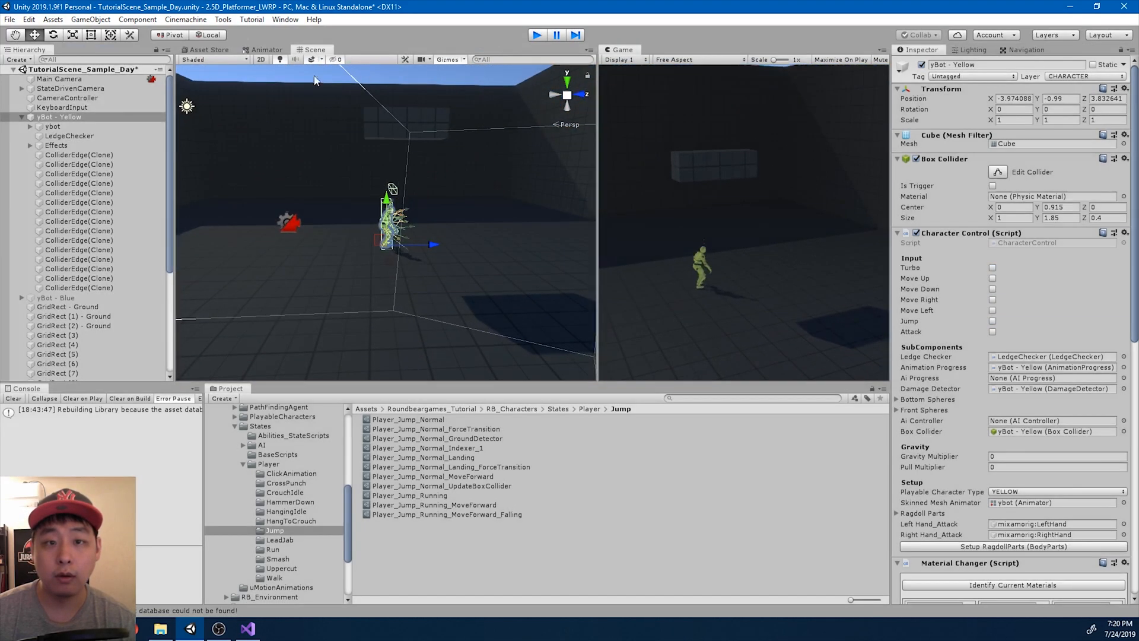
Review Jump_Running and Jump_Running_Fall behaviours in the Animator, then play-test from the Scene view.
{"action": "left_click", "coordinate": [266, 50]}
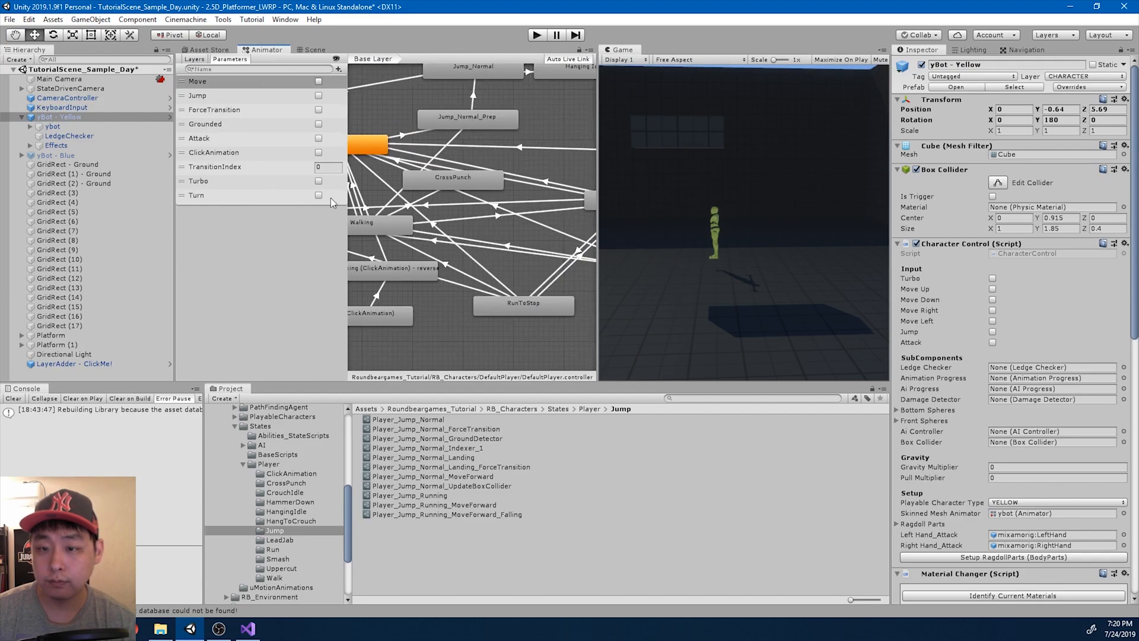
{"action": "left_click", "coordinate": [454, 203]}
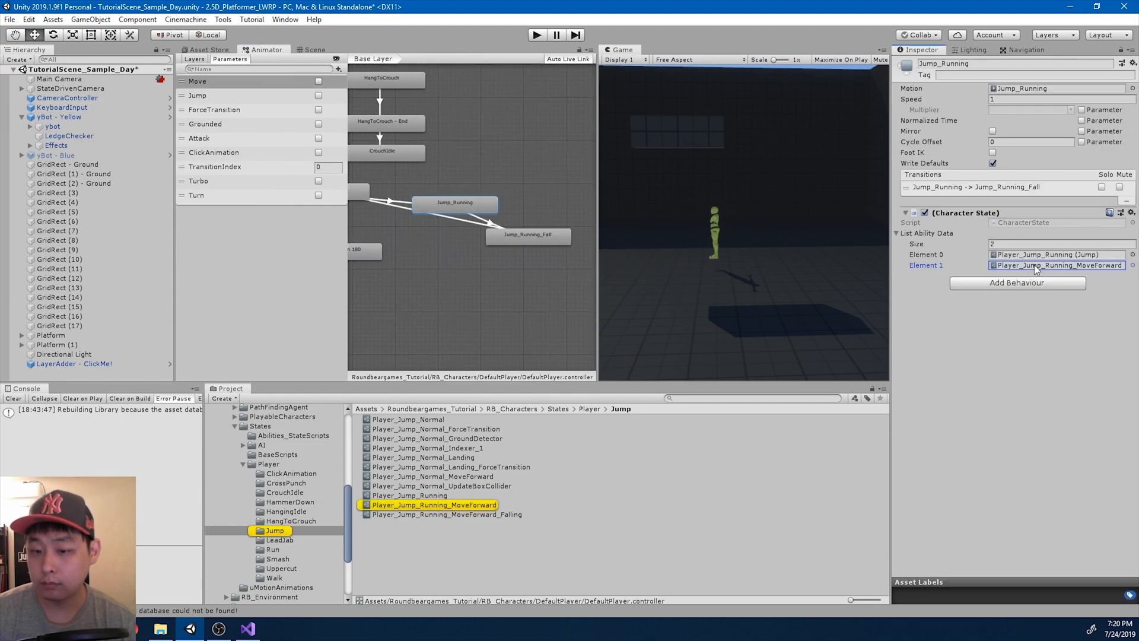
{"action": "left_click", "coordinate": [528, 235]}
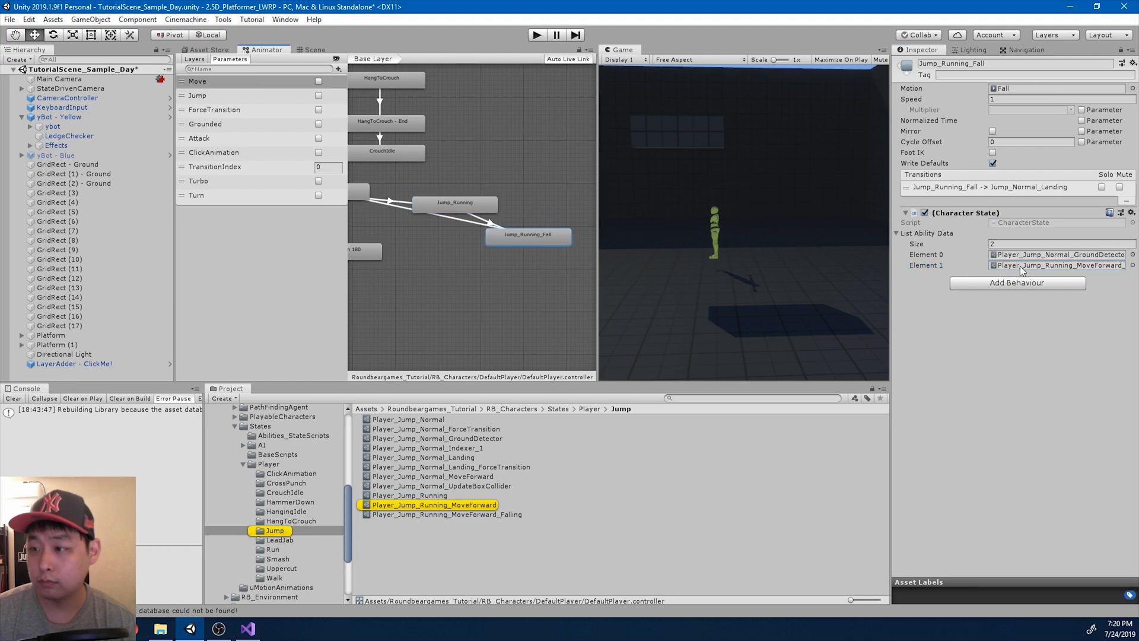
{"action": "left_click", "coordinate": [444, 515]}
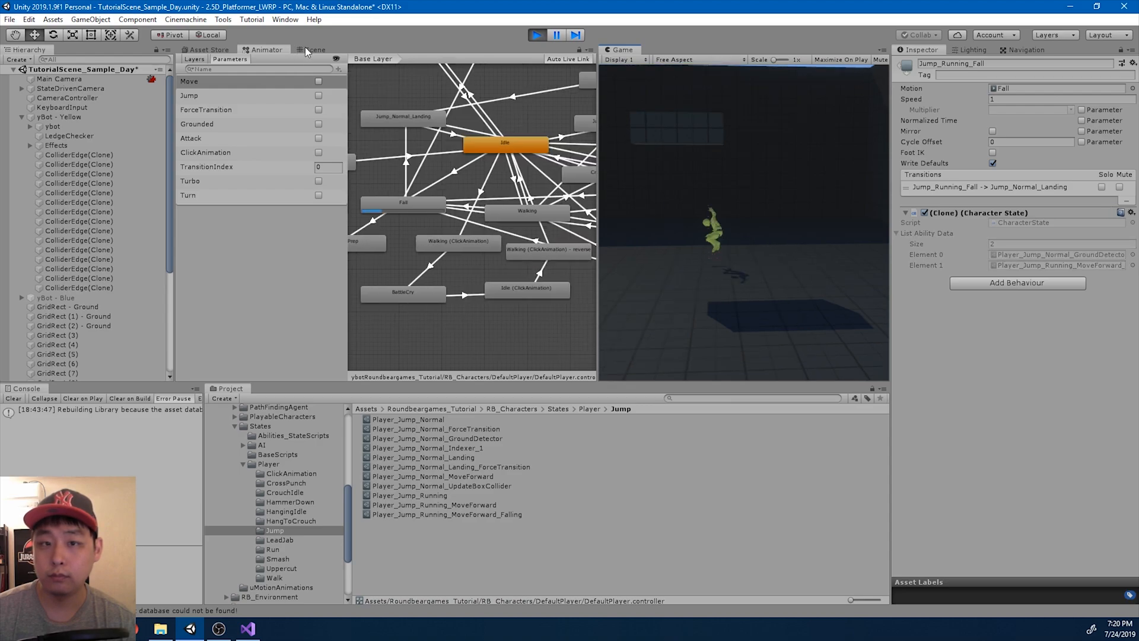
{"action": "left_click", "coordinate": [315, 49]}
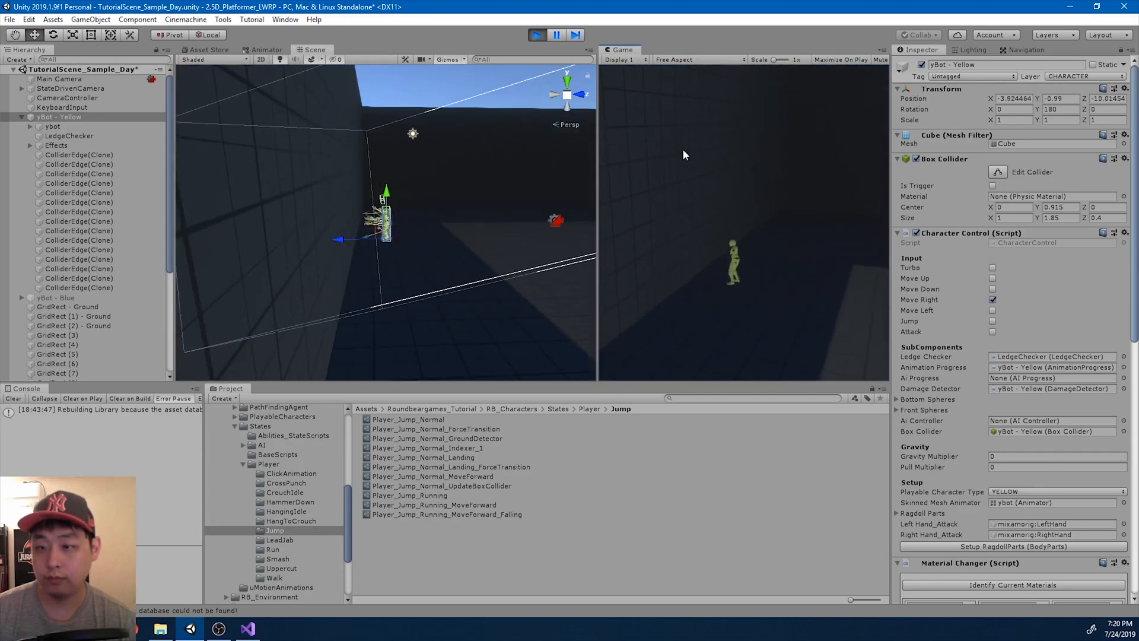
Stop play and set the falling MoveForward asset's Speed to 1.65.
{"action": "left_click", "coordinate": [556, 35]}
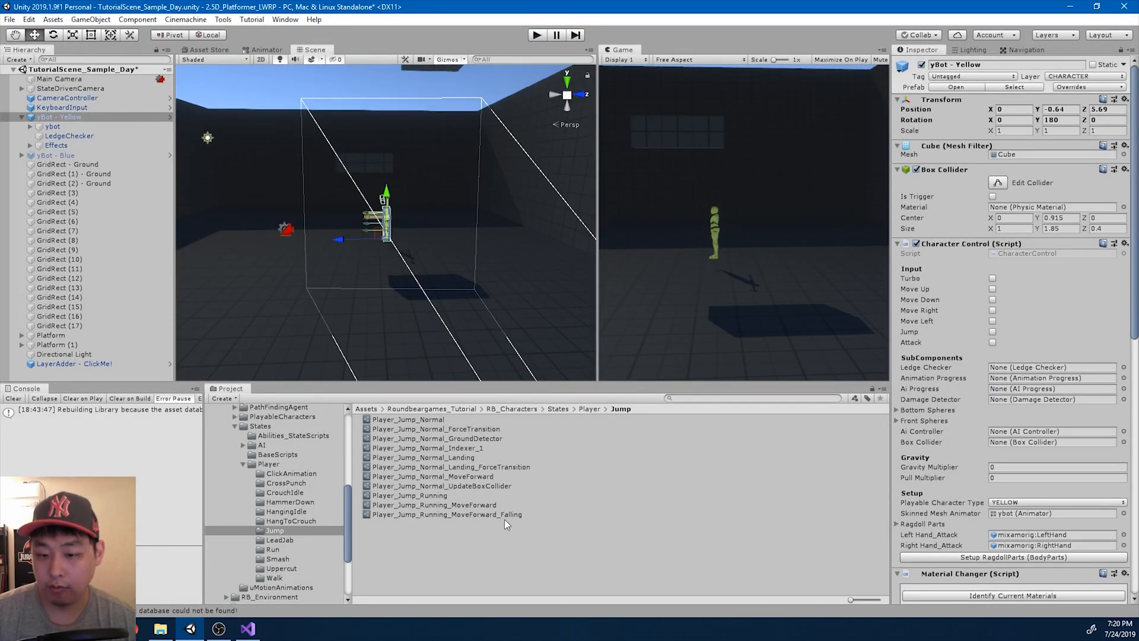
{"action": "left_click", "coordinate": [446, 514]}
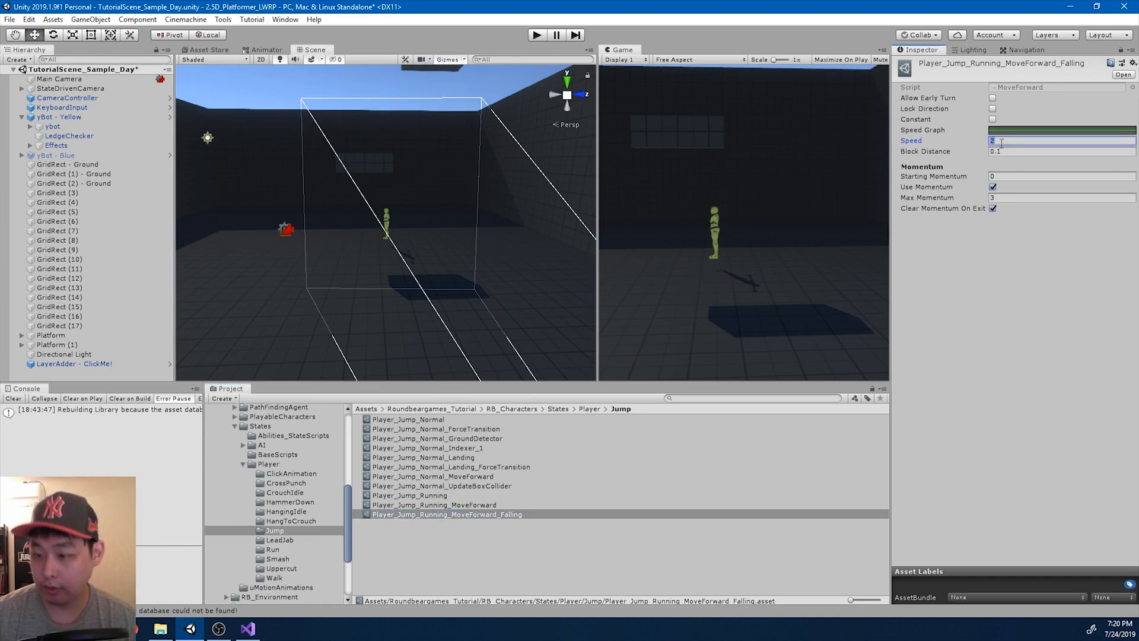
{"action": "type", "text": "1.65"}
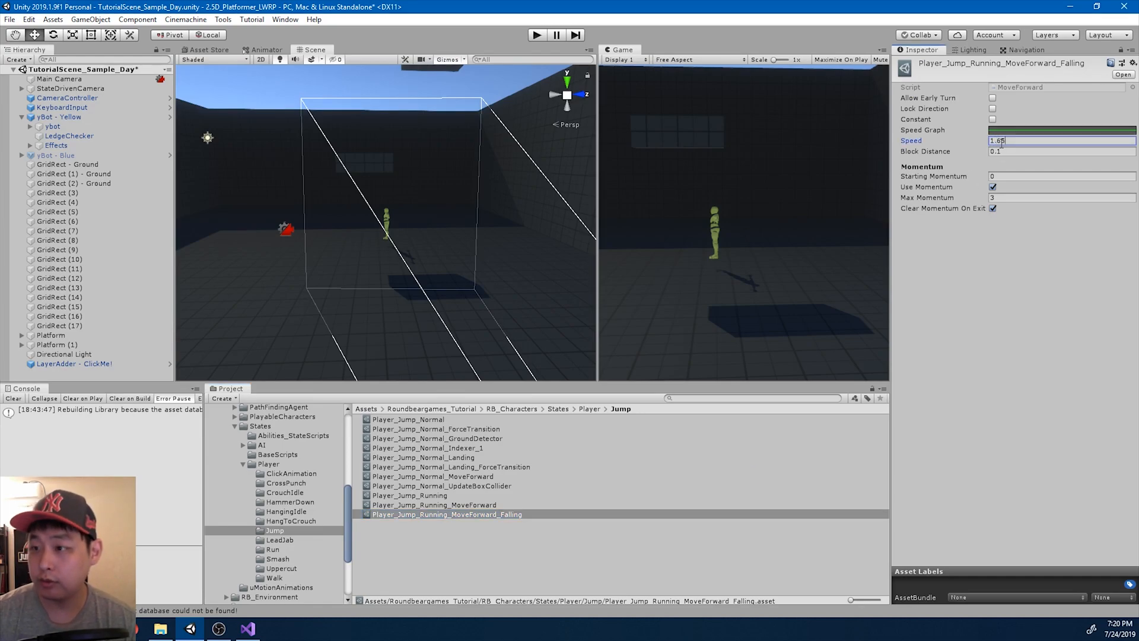
Compare the MoveForward assets and give Player_Jump_Running_MoveForward a Starting Momentum of 1.5.
{"action": "left_click", "coordinate": [434, 505]}
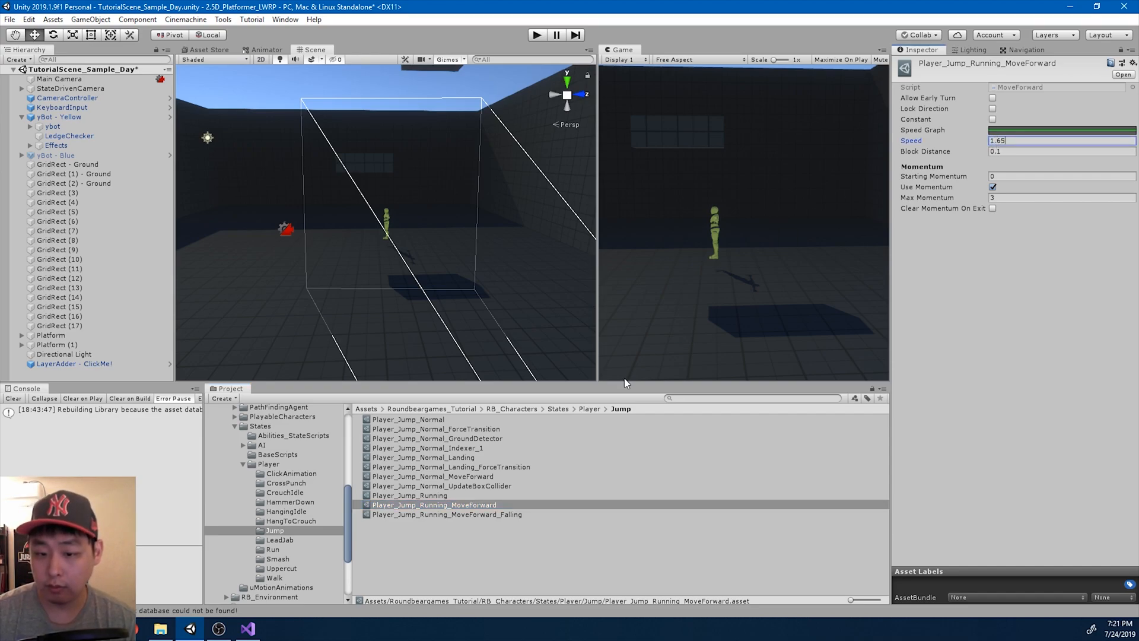
{"action": "left_click", "coordinate": [432, 476]}
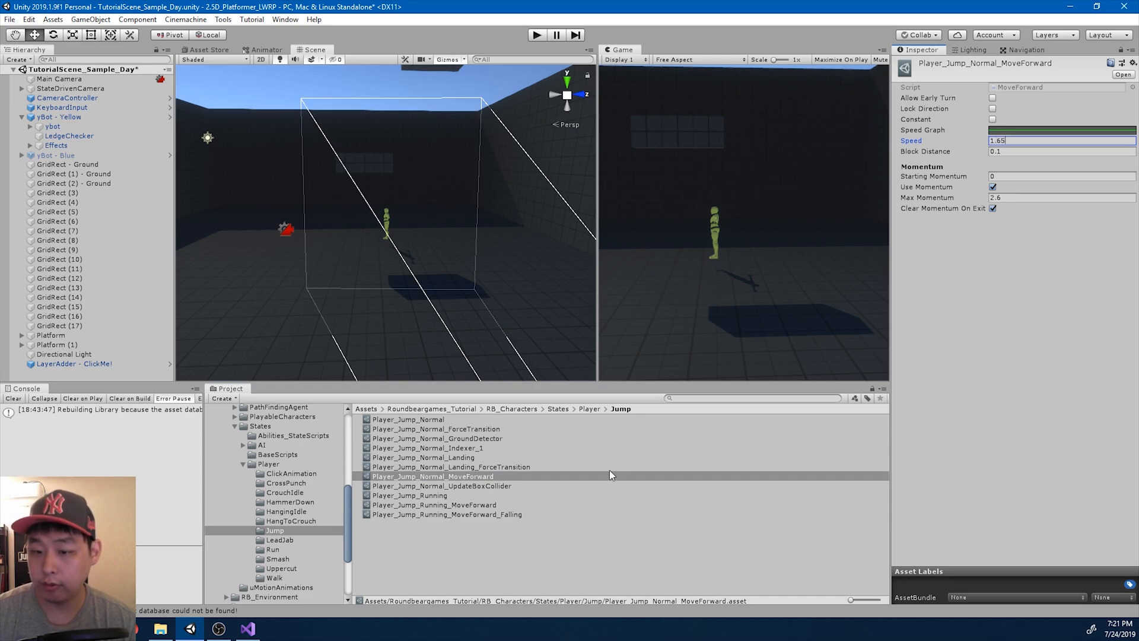
{"action": "left_click", "coordinate": [433, 505]}
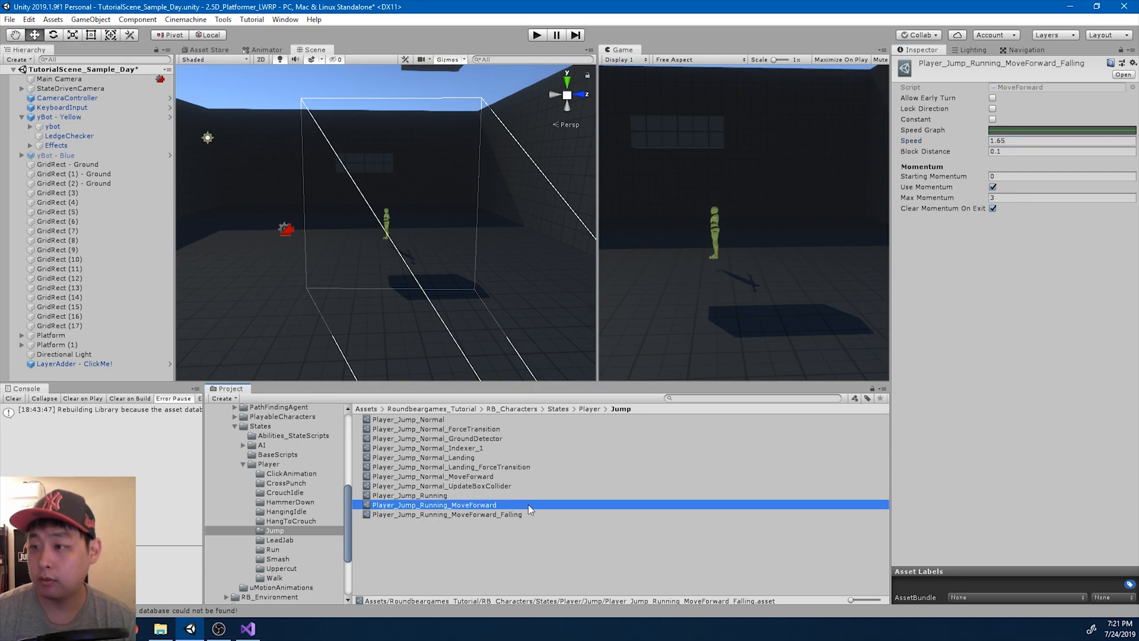
{"action": "left_click", "coordinate": [448, 514]}
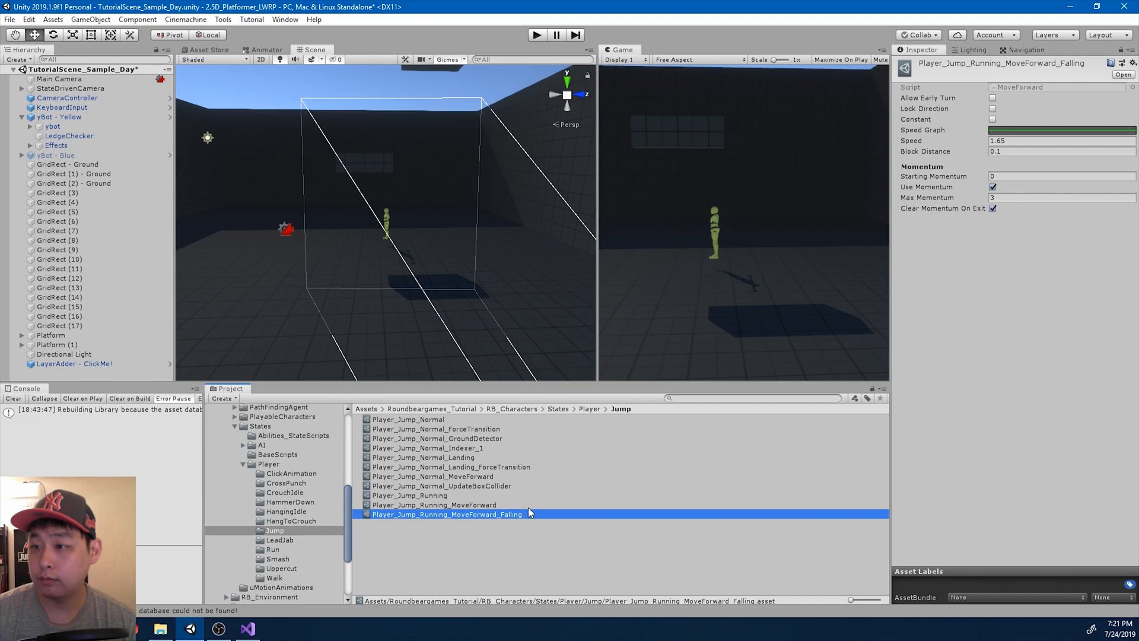
{"action": "left_click", "coordinate": [434, 505]}
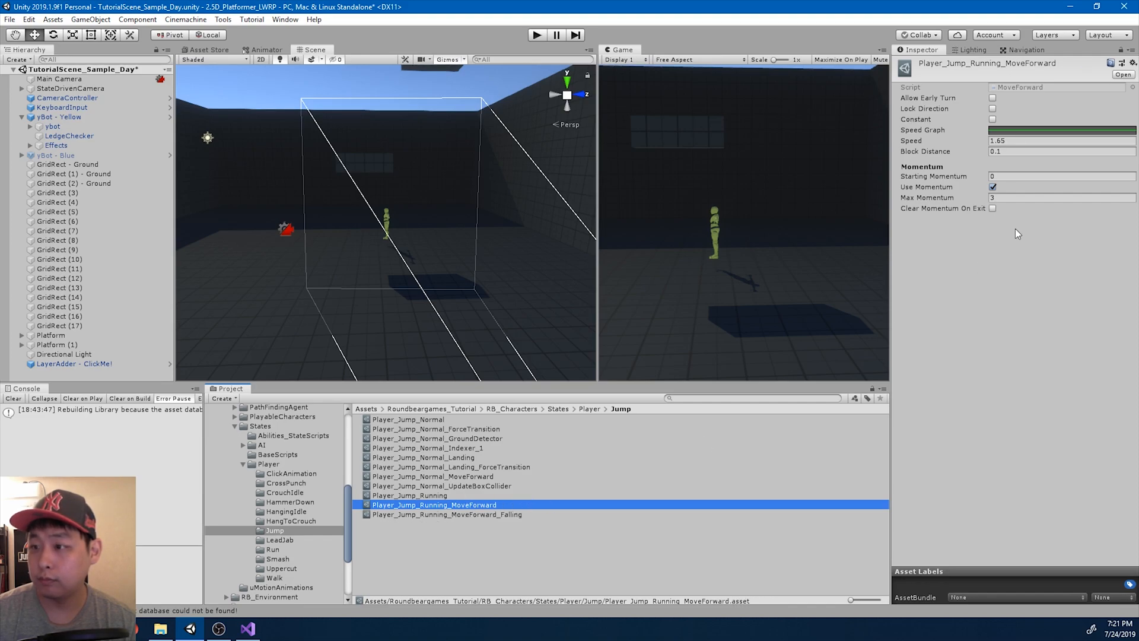
{"action": "left_click", "coordinate": [1061, 176]}
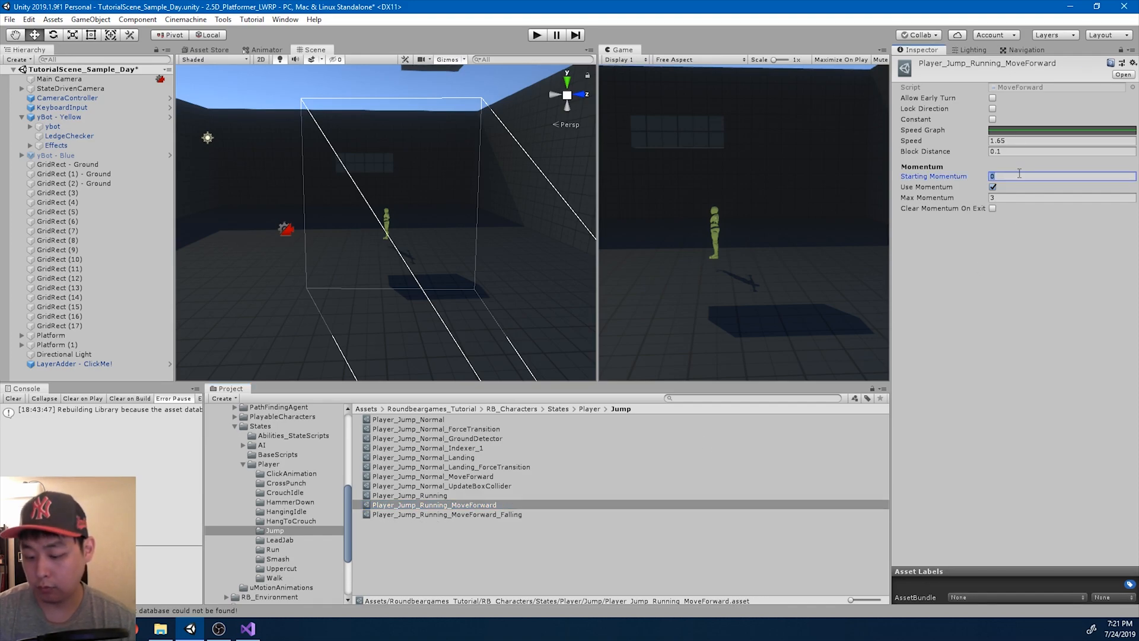
{"action": "type", "text": "1.5"}
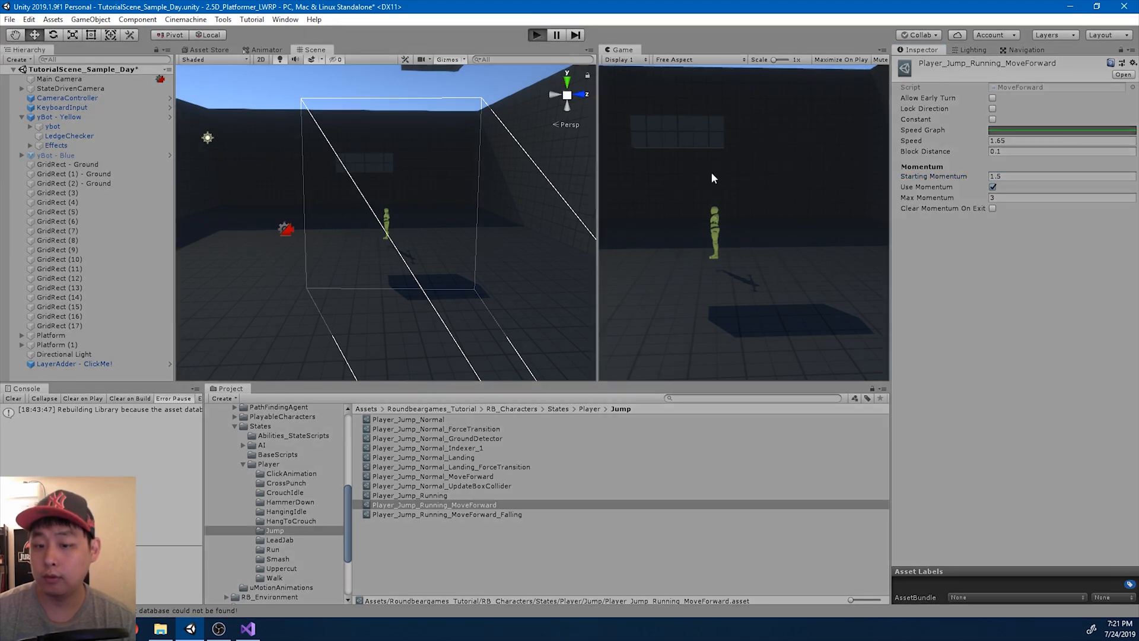
{"action": "left_click", "coordinate": [536, 35]}
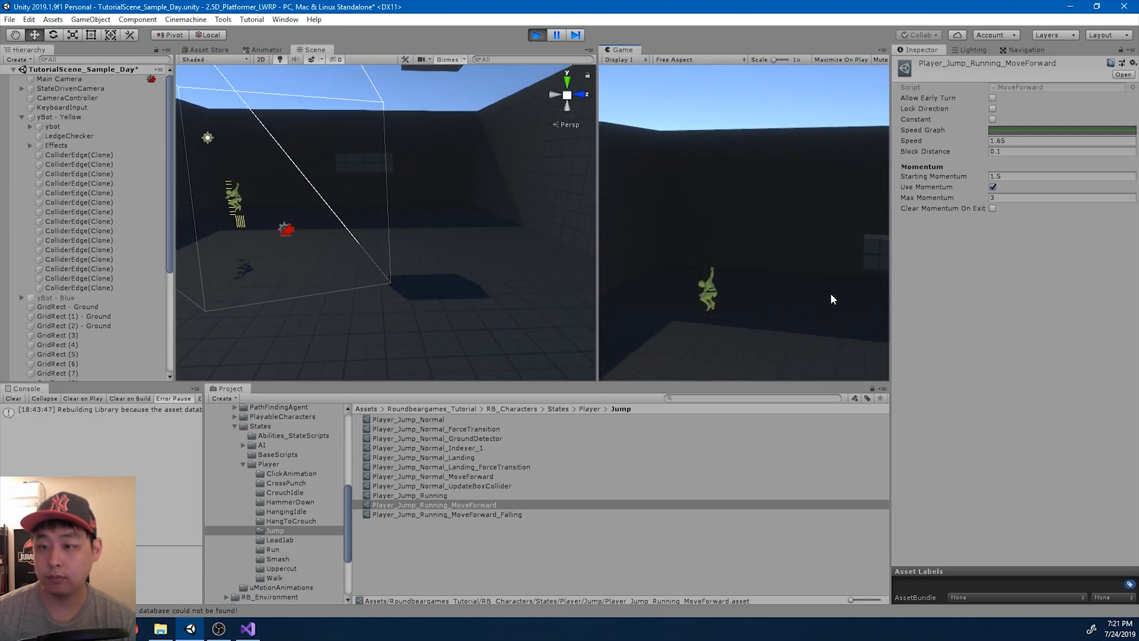
{"action": "left_click", "coordinate": [537, 35]}
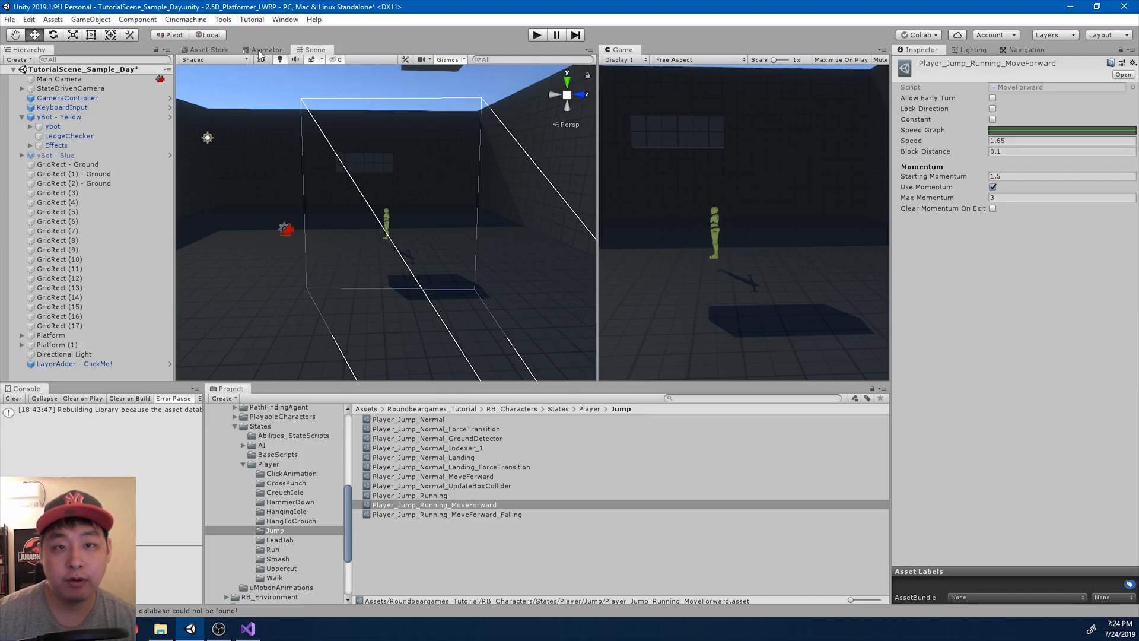
In the Animator, select Jump_Running_Fall and inspect its incoming exit-time transition from Jump_Running.
{"action": "left_click", "coordinate": [266, 49]}
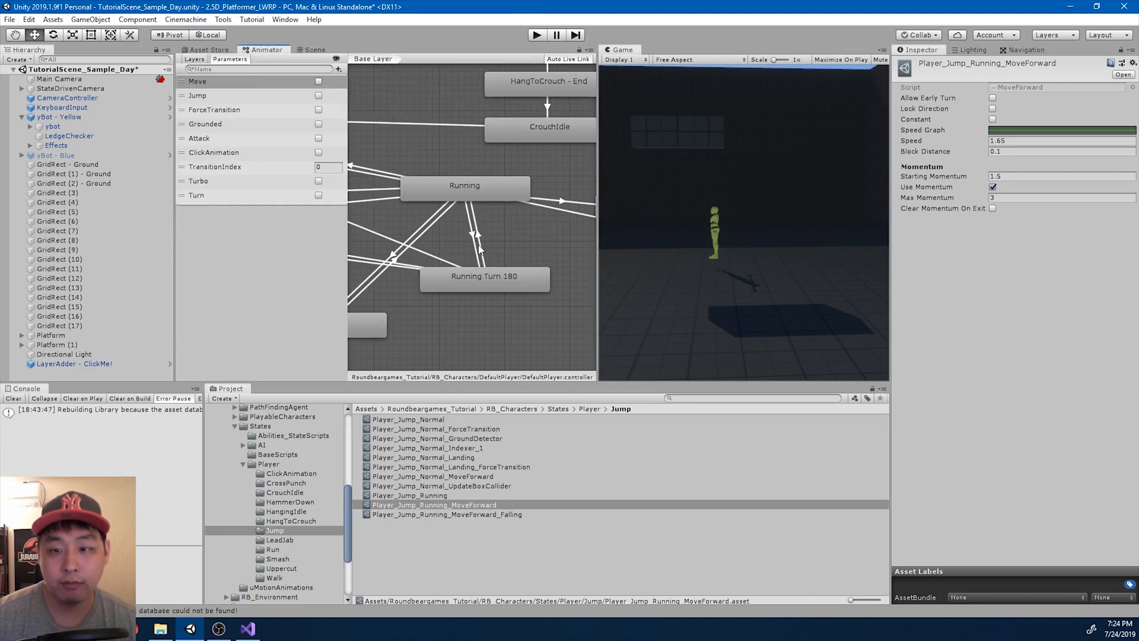
{"action": "left_click", "coordinate": [536, 248]}
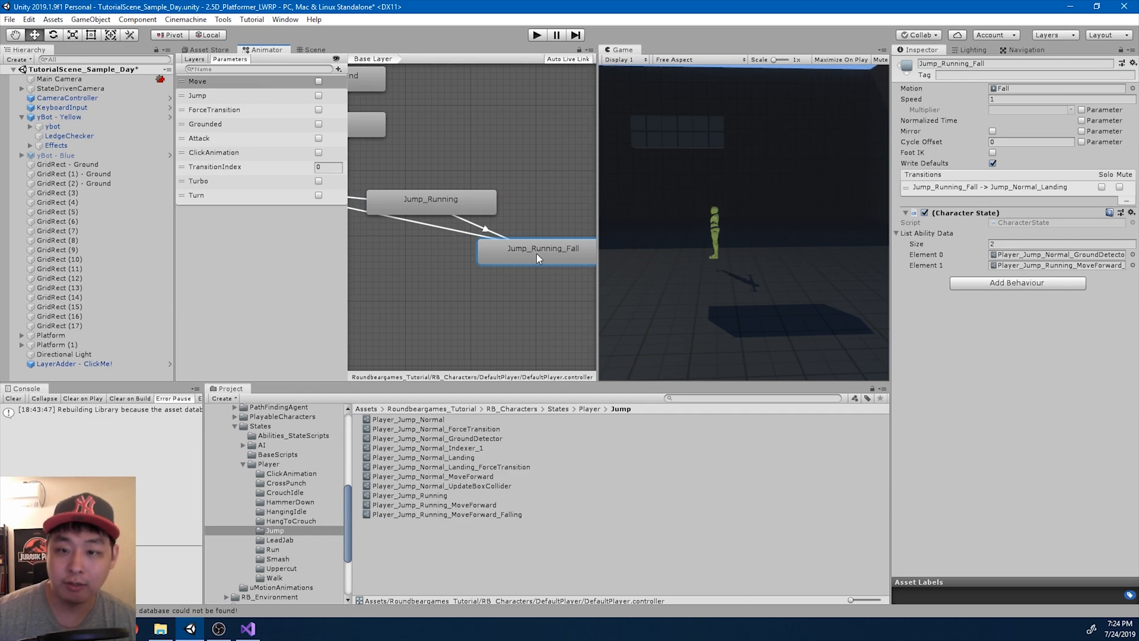
{"action": "left_click", "coordinate": [465, 218]}
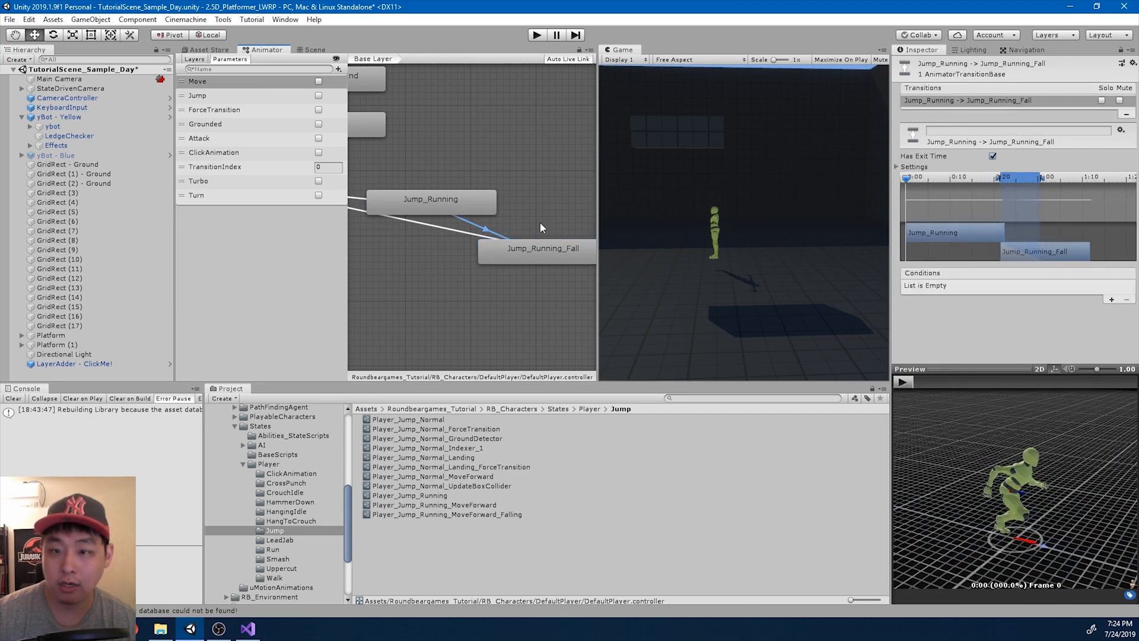
{"action": "mouse_move", "coordinate": [553, 248]}
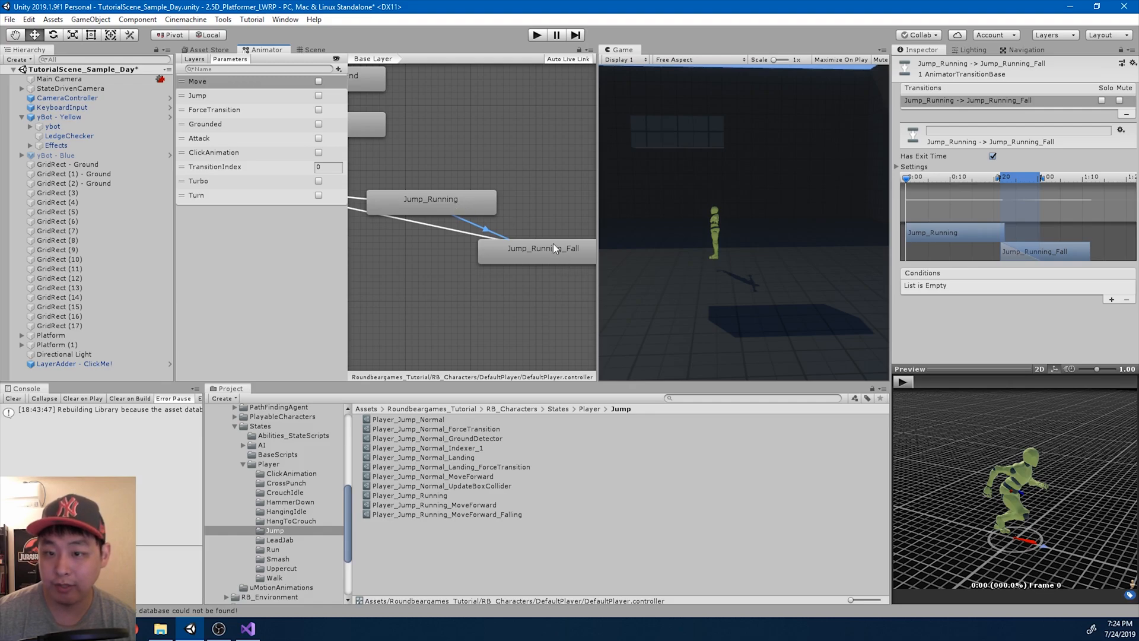
{"action": "mouse_move", "coordinate": [538, 269]}
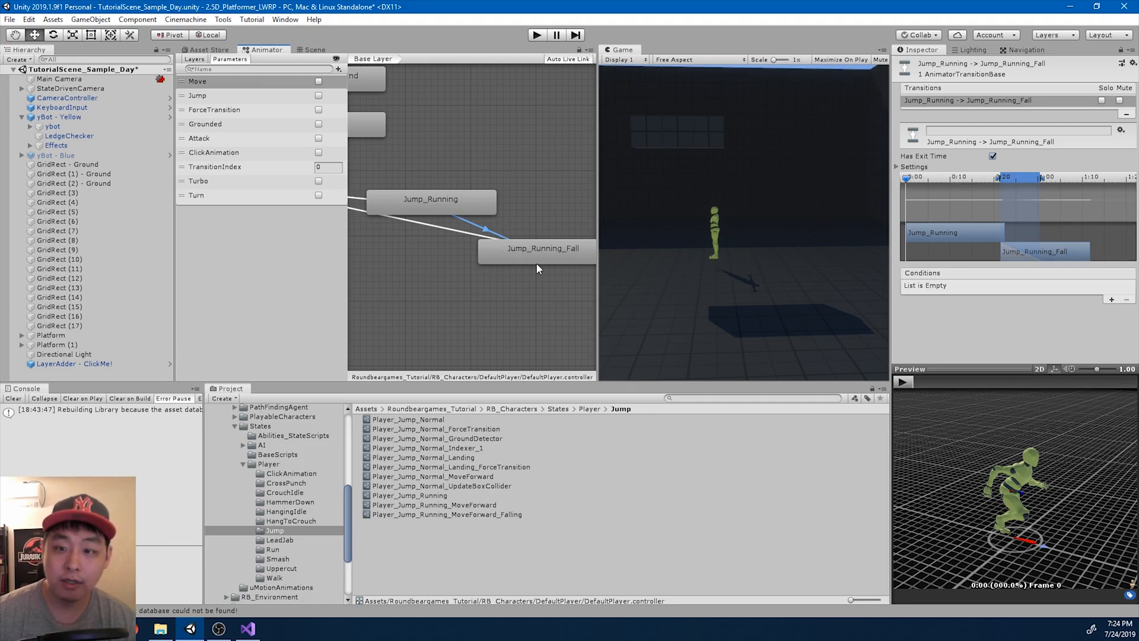
{"action": "mouse_move", "coordinate": [657, 328]}
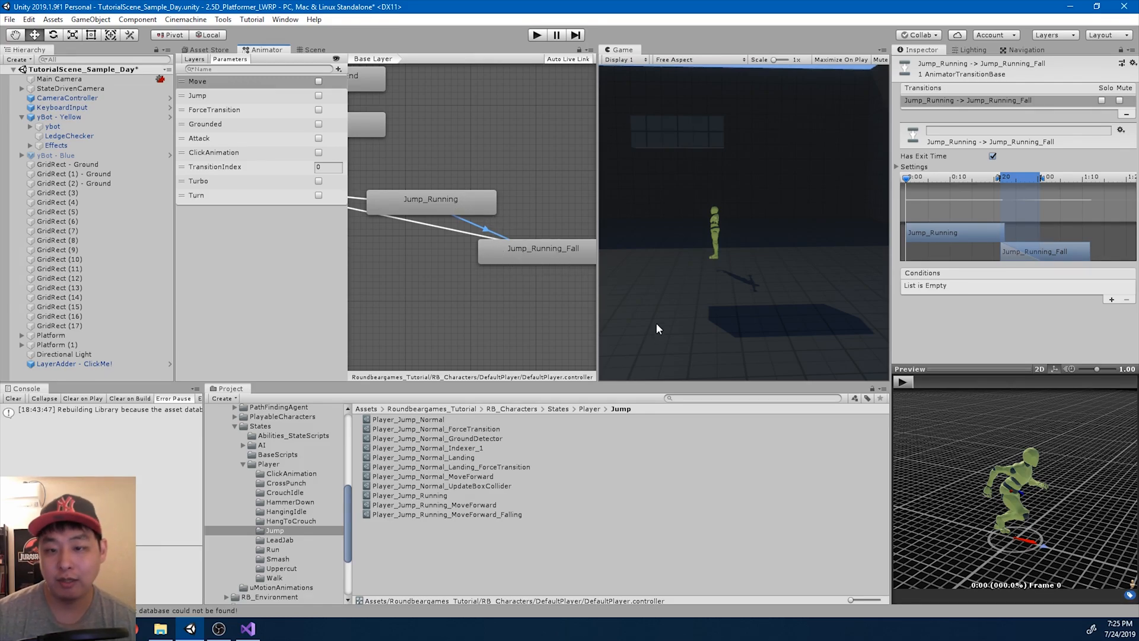